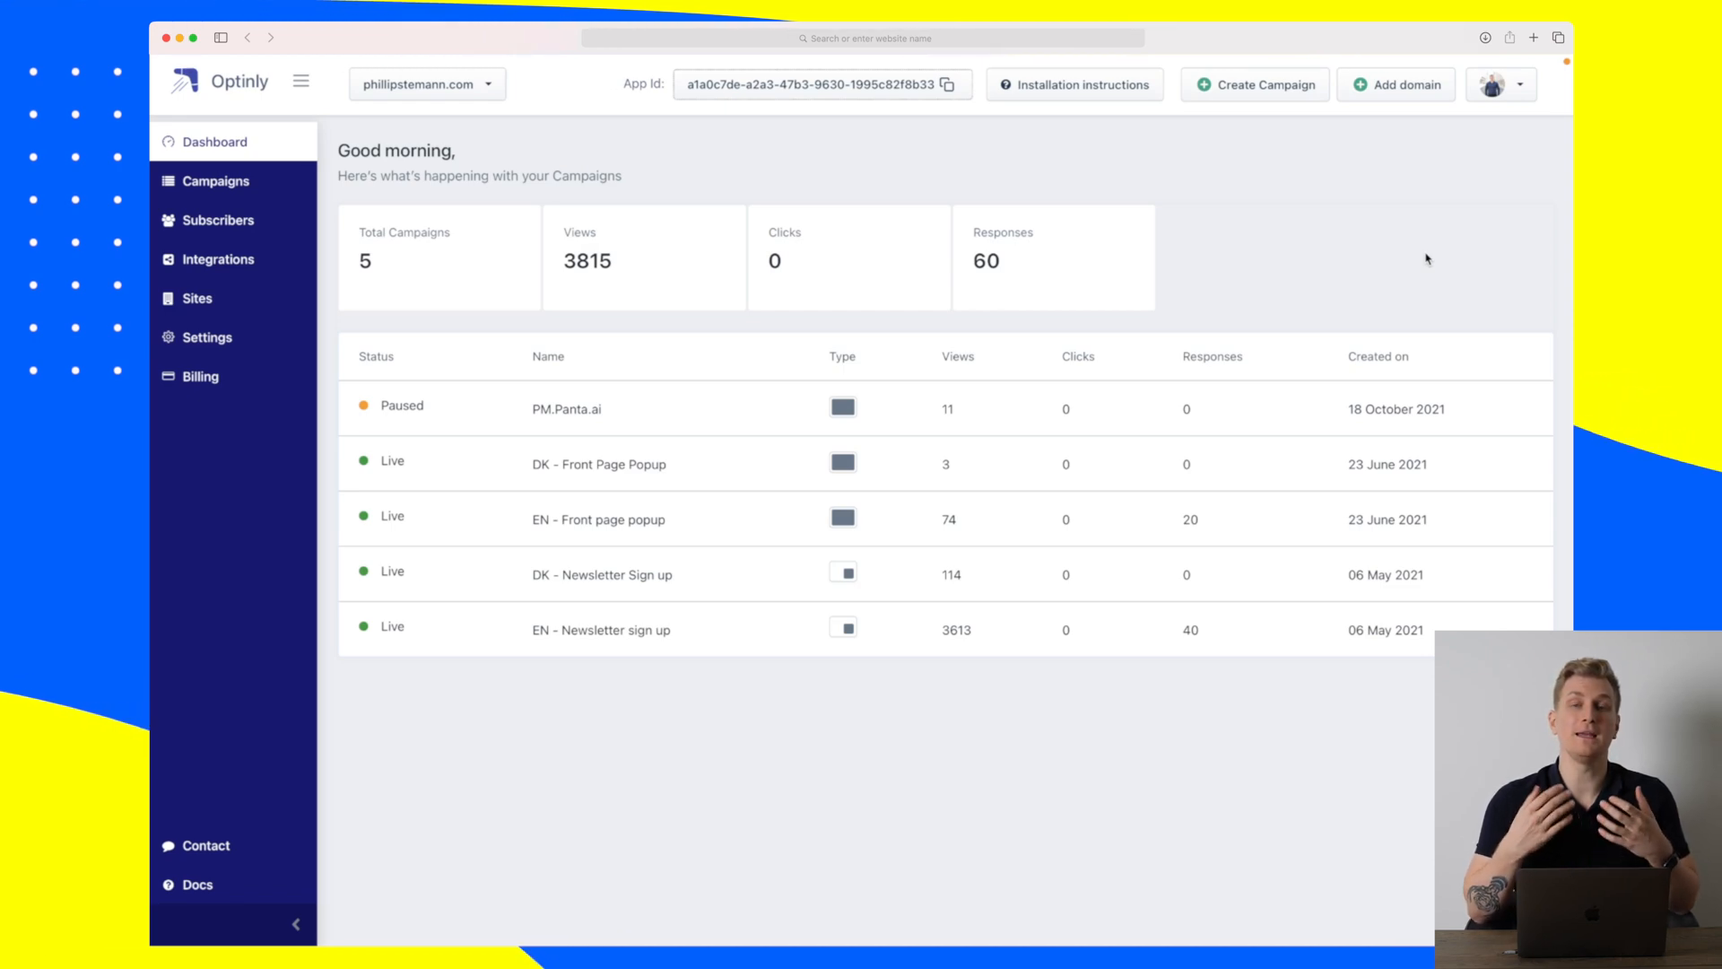
pyautogui.moveTo(393, 258)
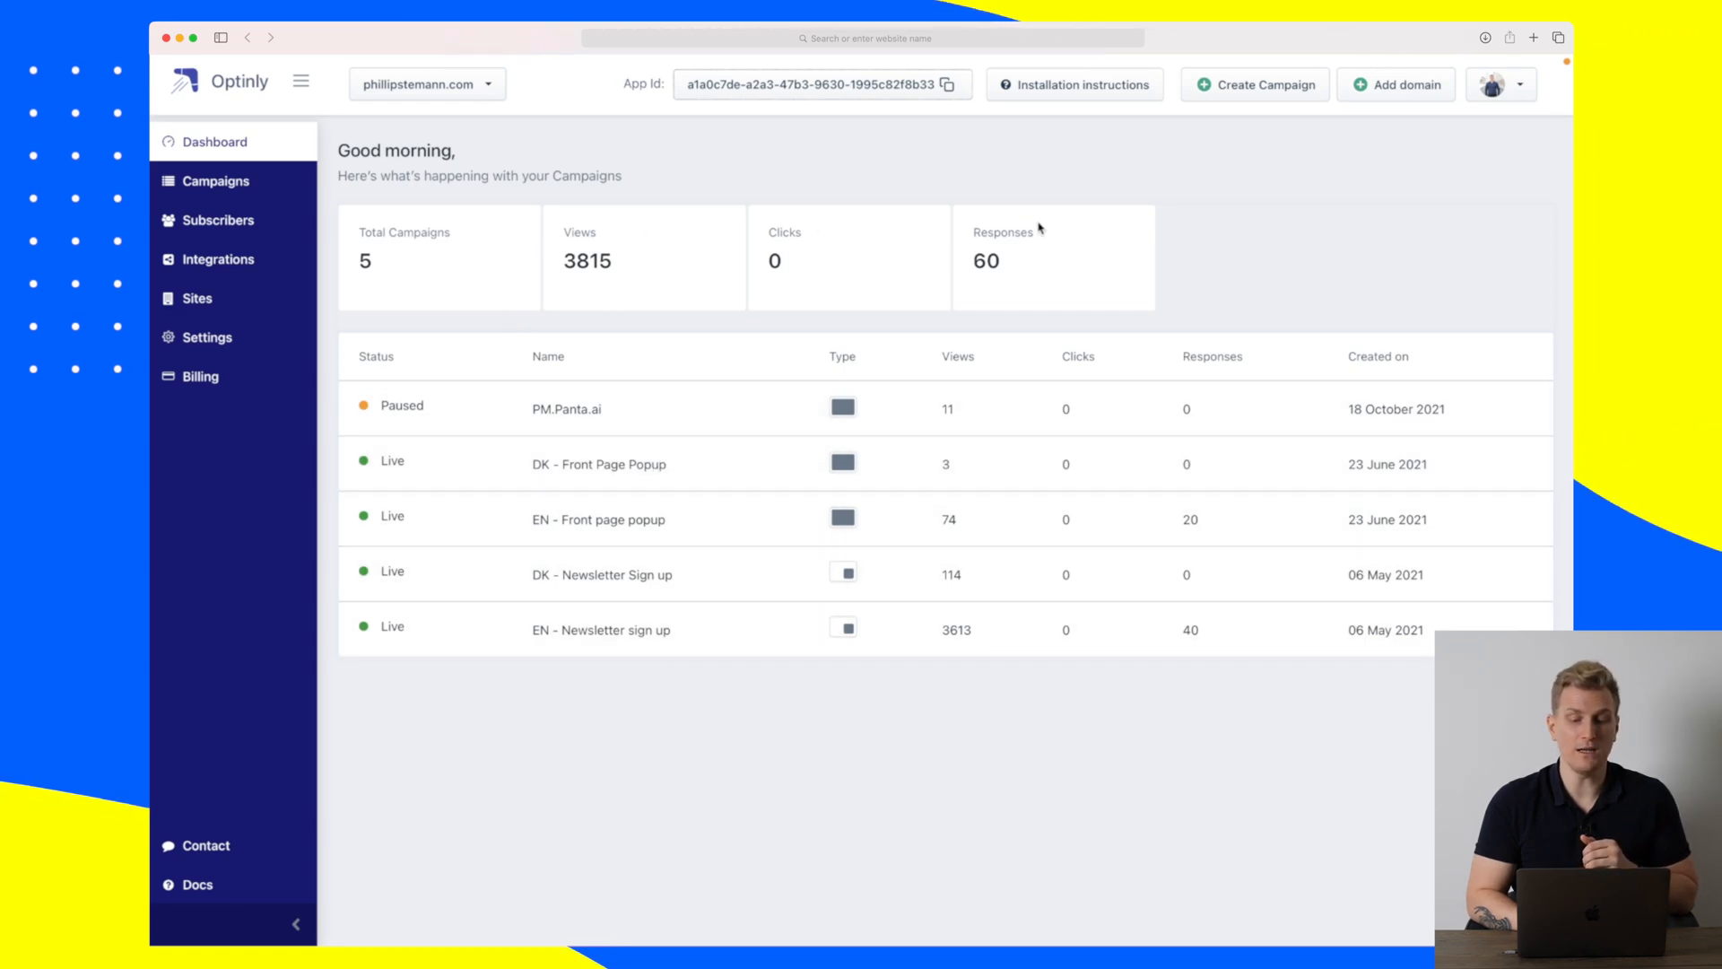
pyautogui.moveTo(725, 291)
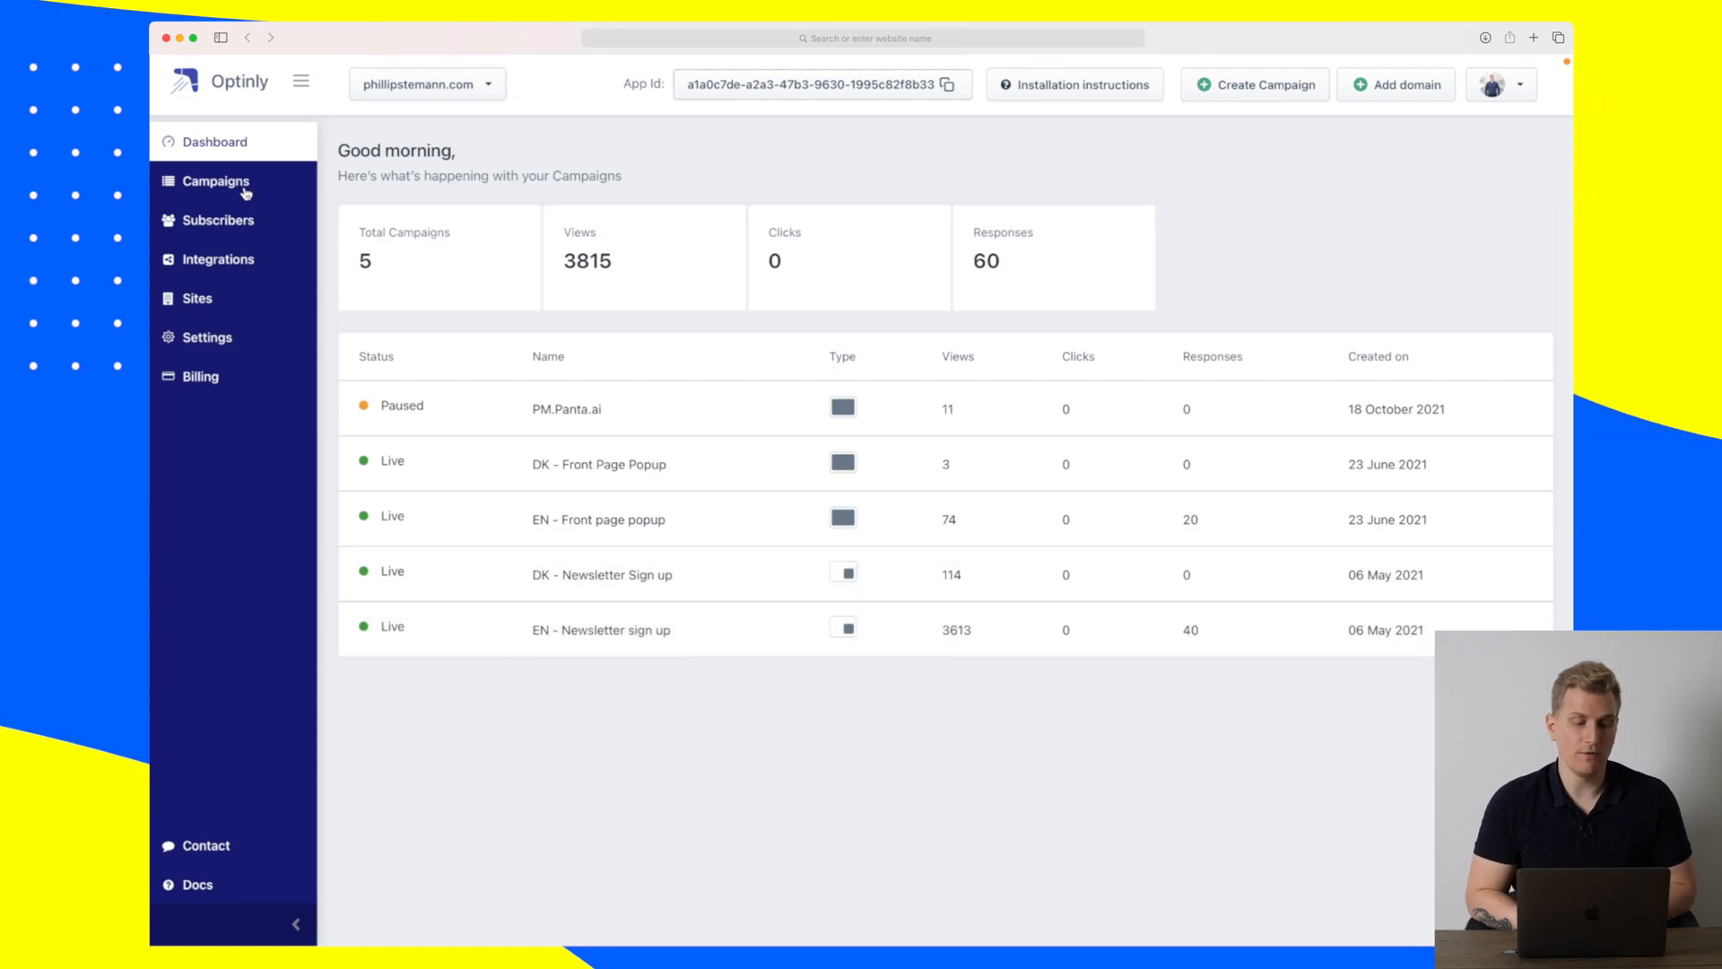
# Go from Campaigns to Integrations and review the Encharge connection and other tool tiles.
pyautogui.click(215, 179)
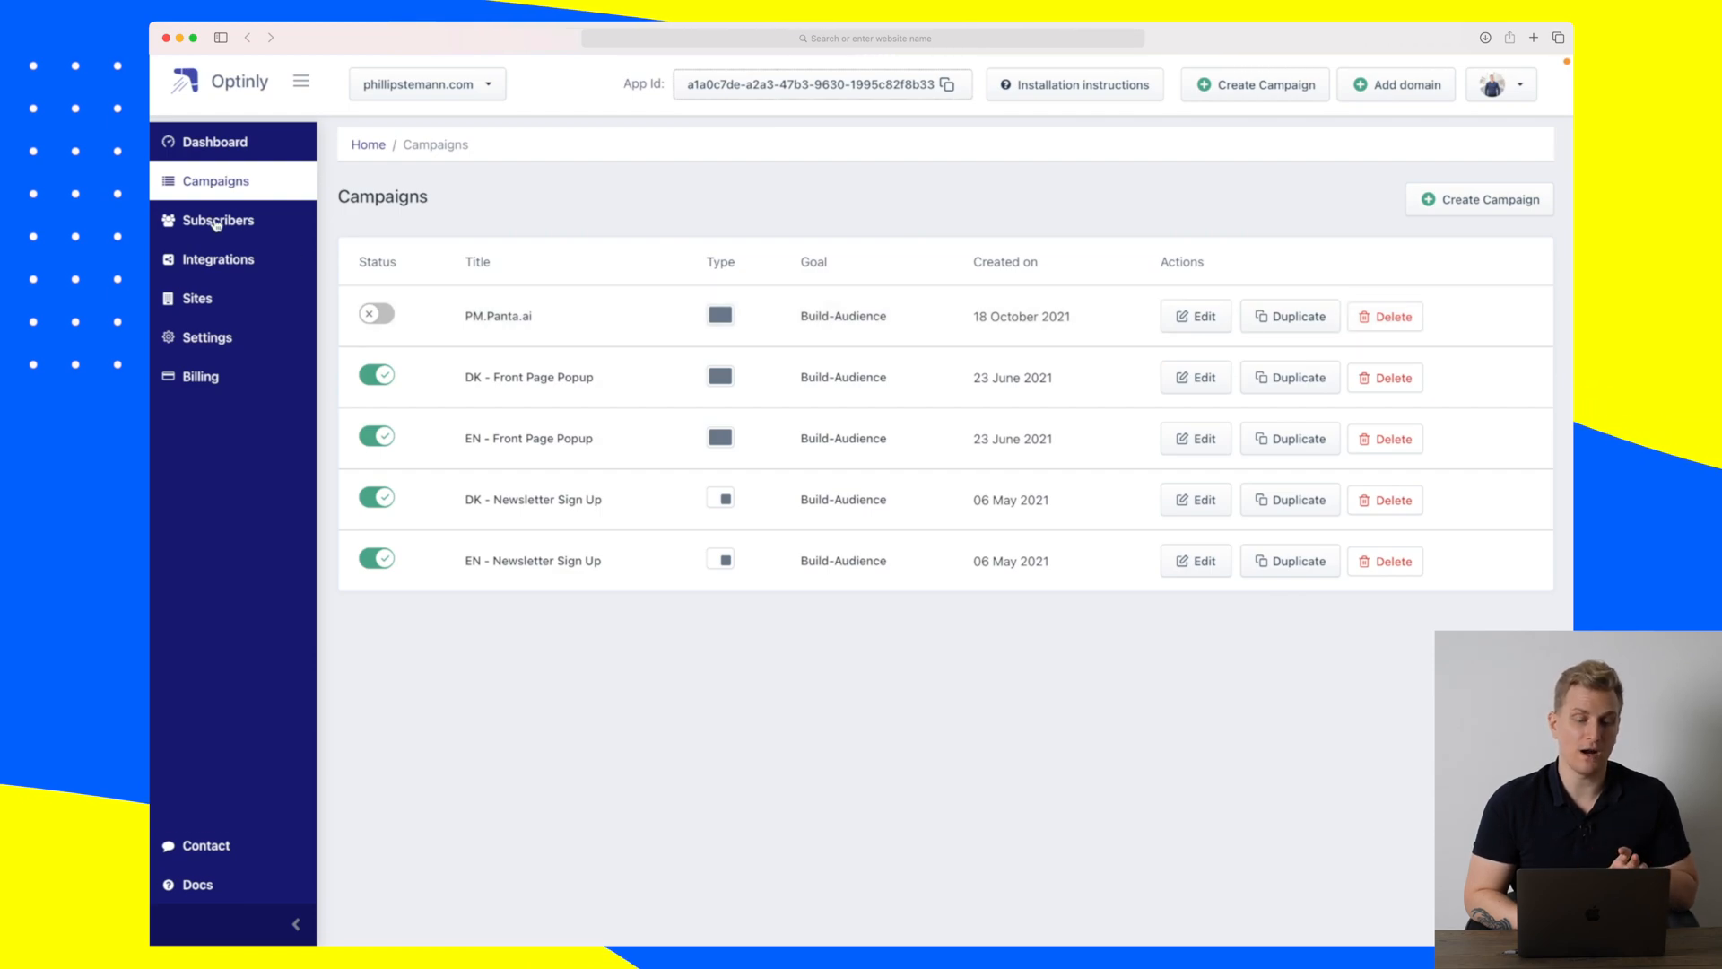
pyautogui.click(217, 259)
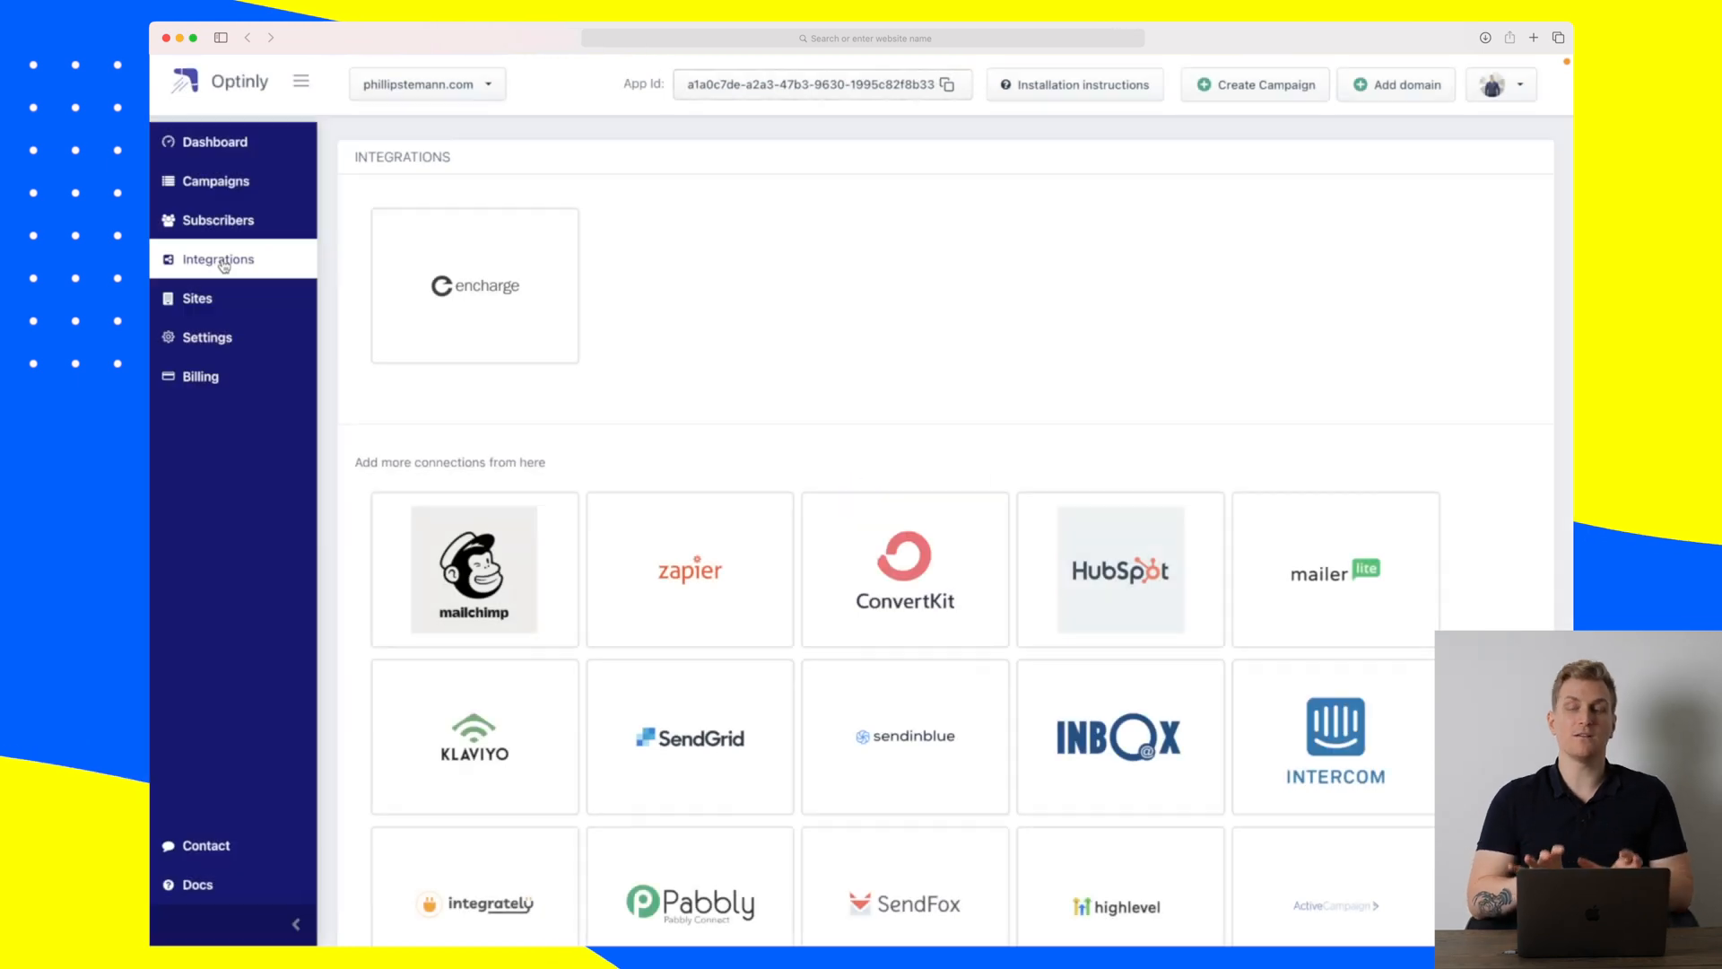
pyautogui.scroll(-3)
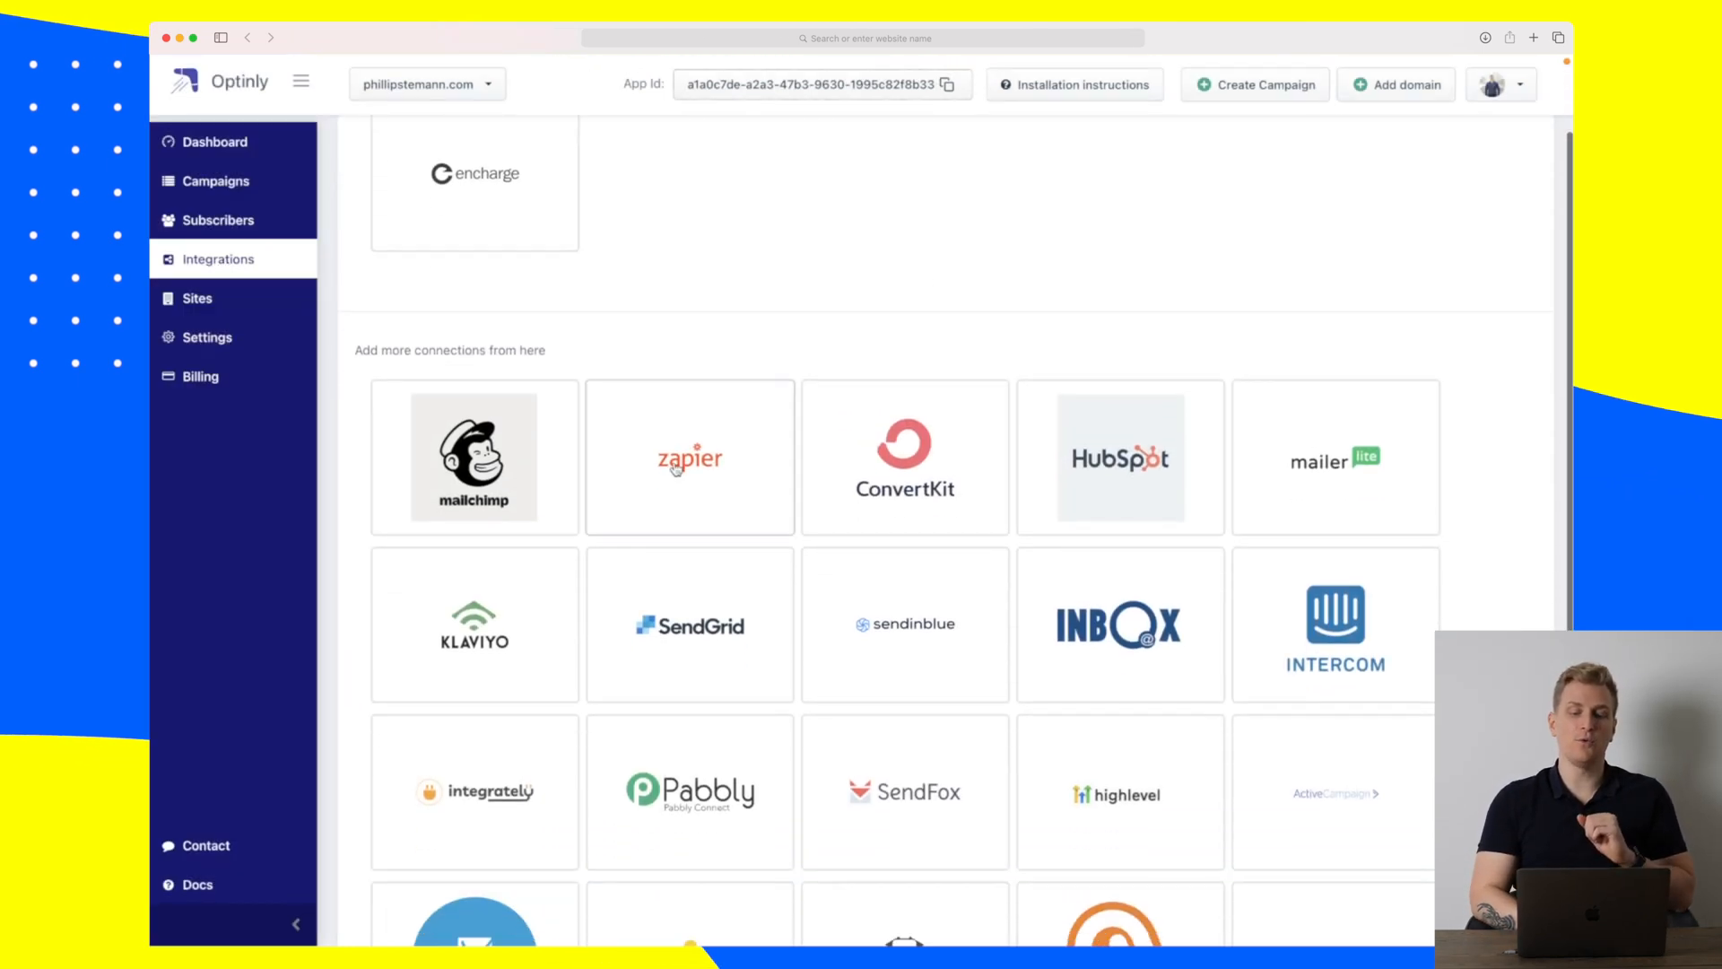
pyautogui.scroll(-3)
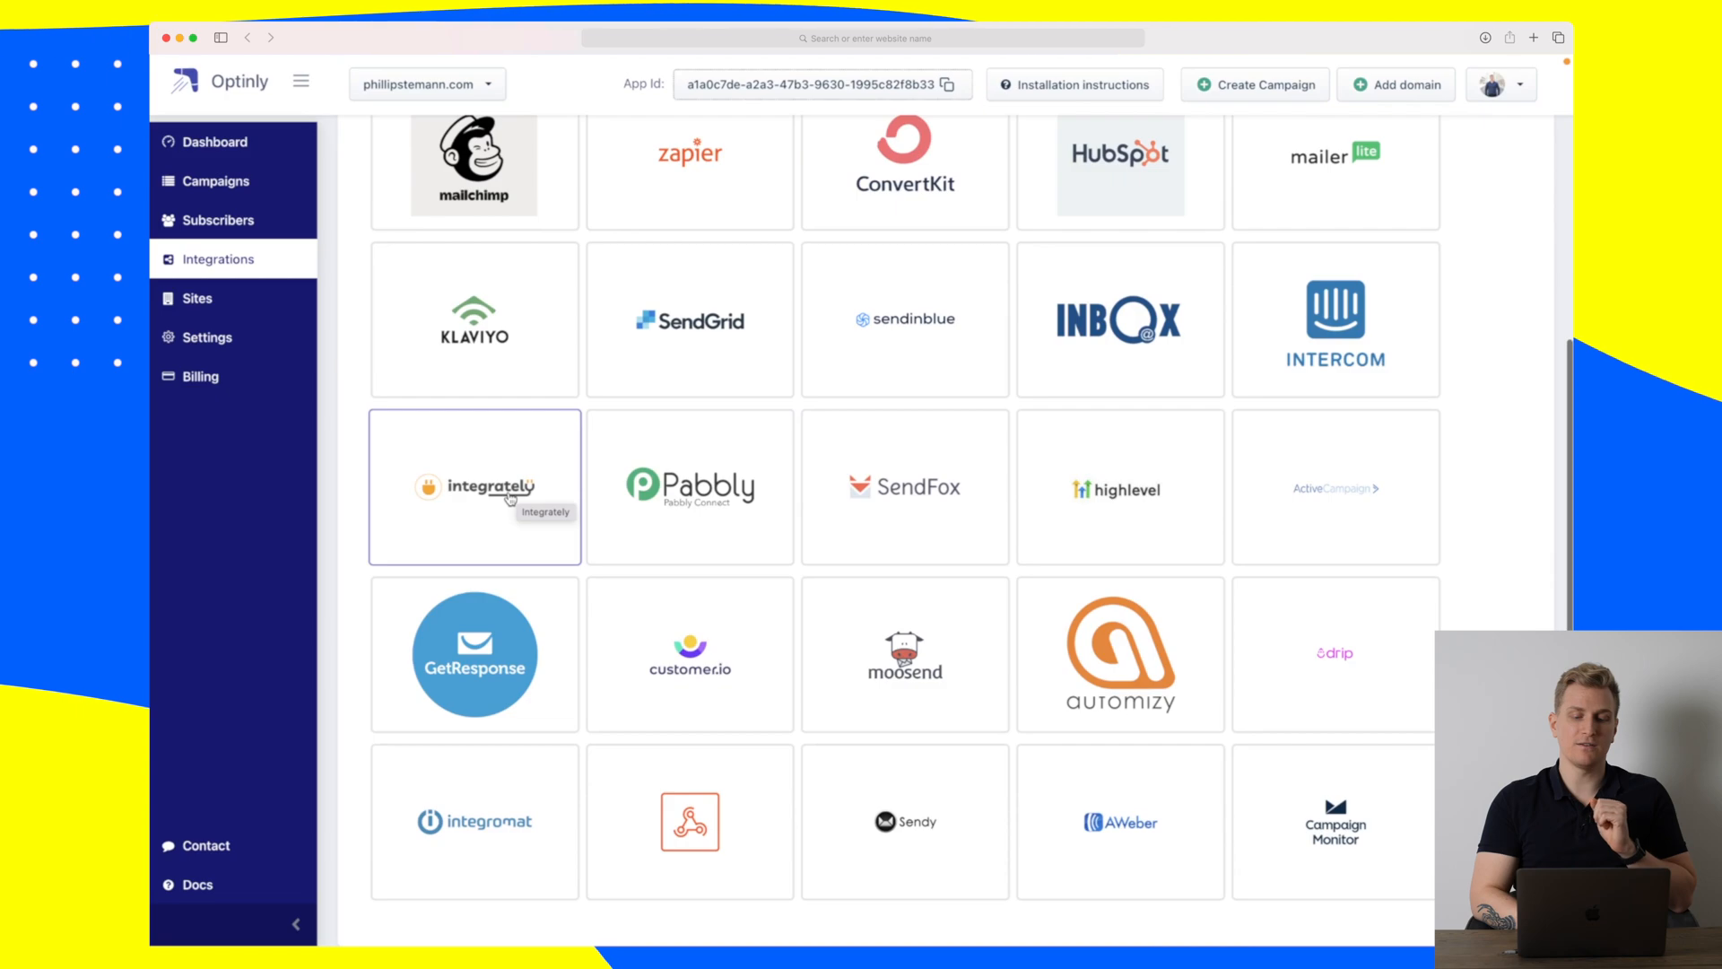
pyautogui.moveTo(689, 488)
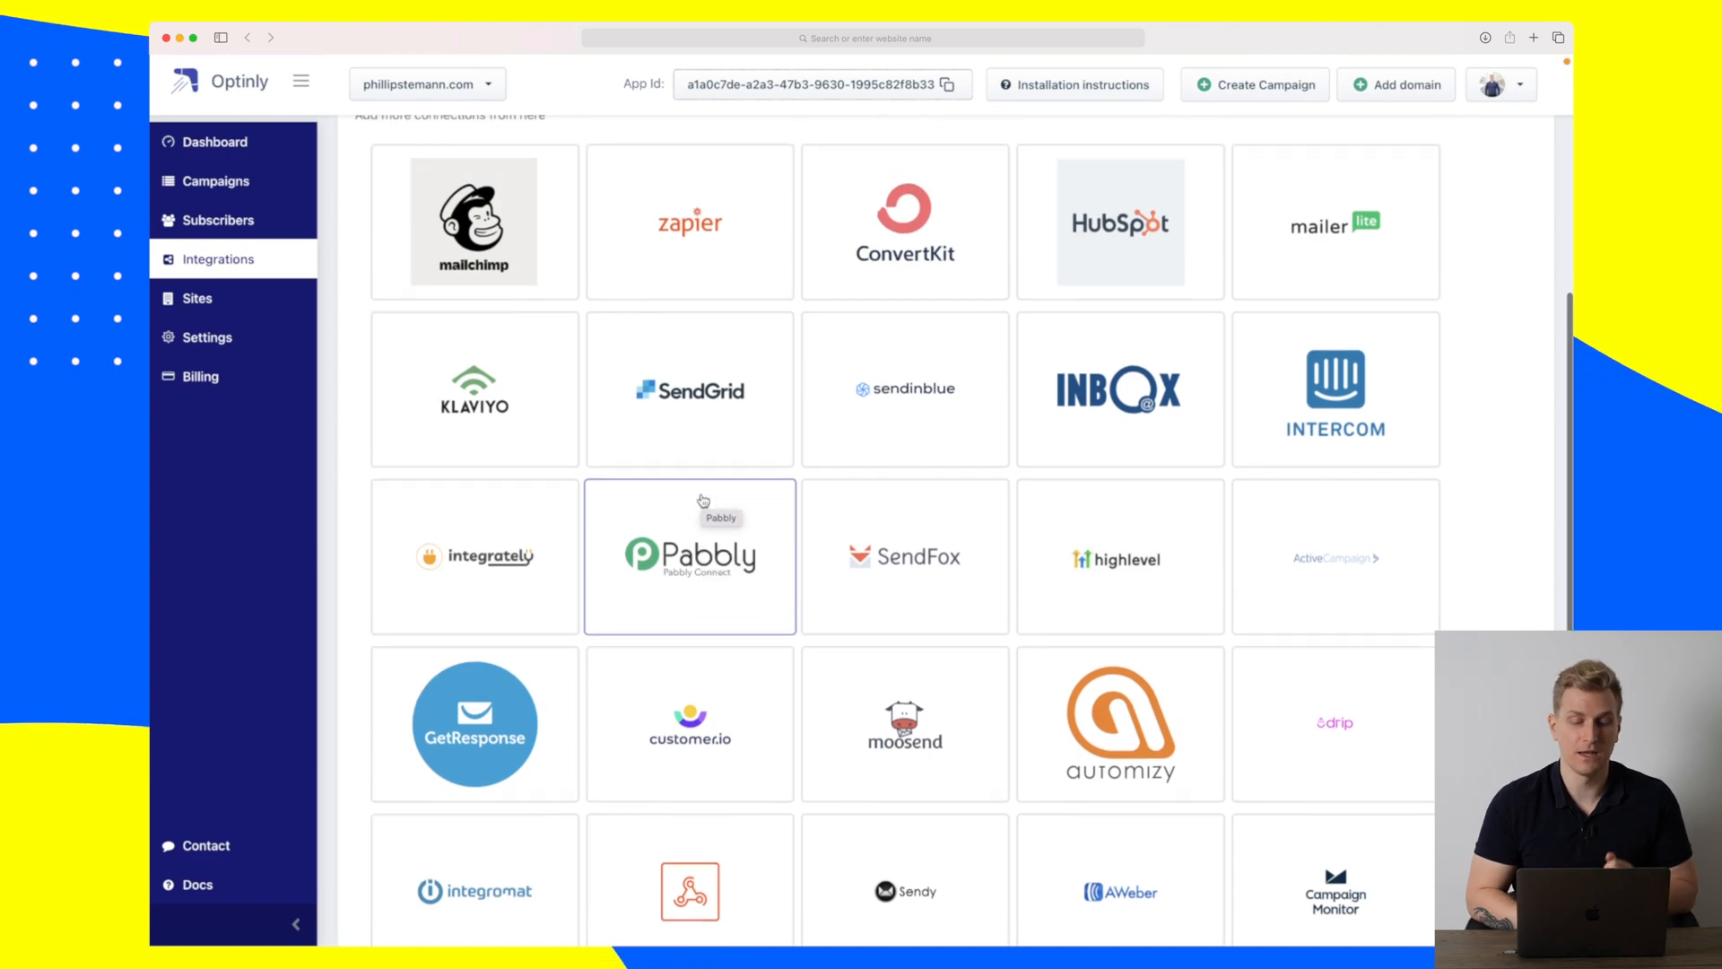
pyautogui.scroll(3)
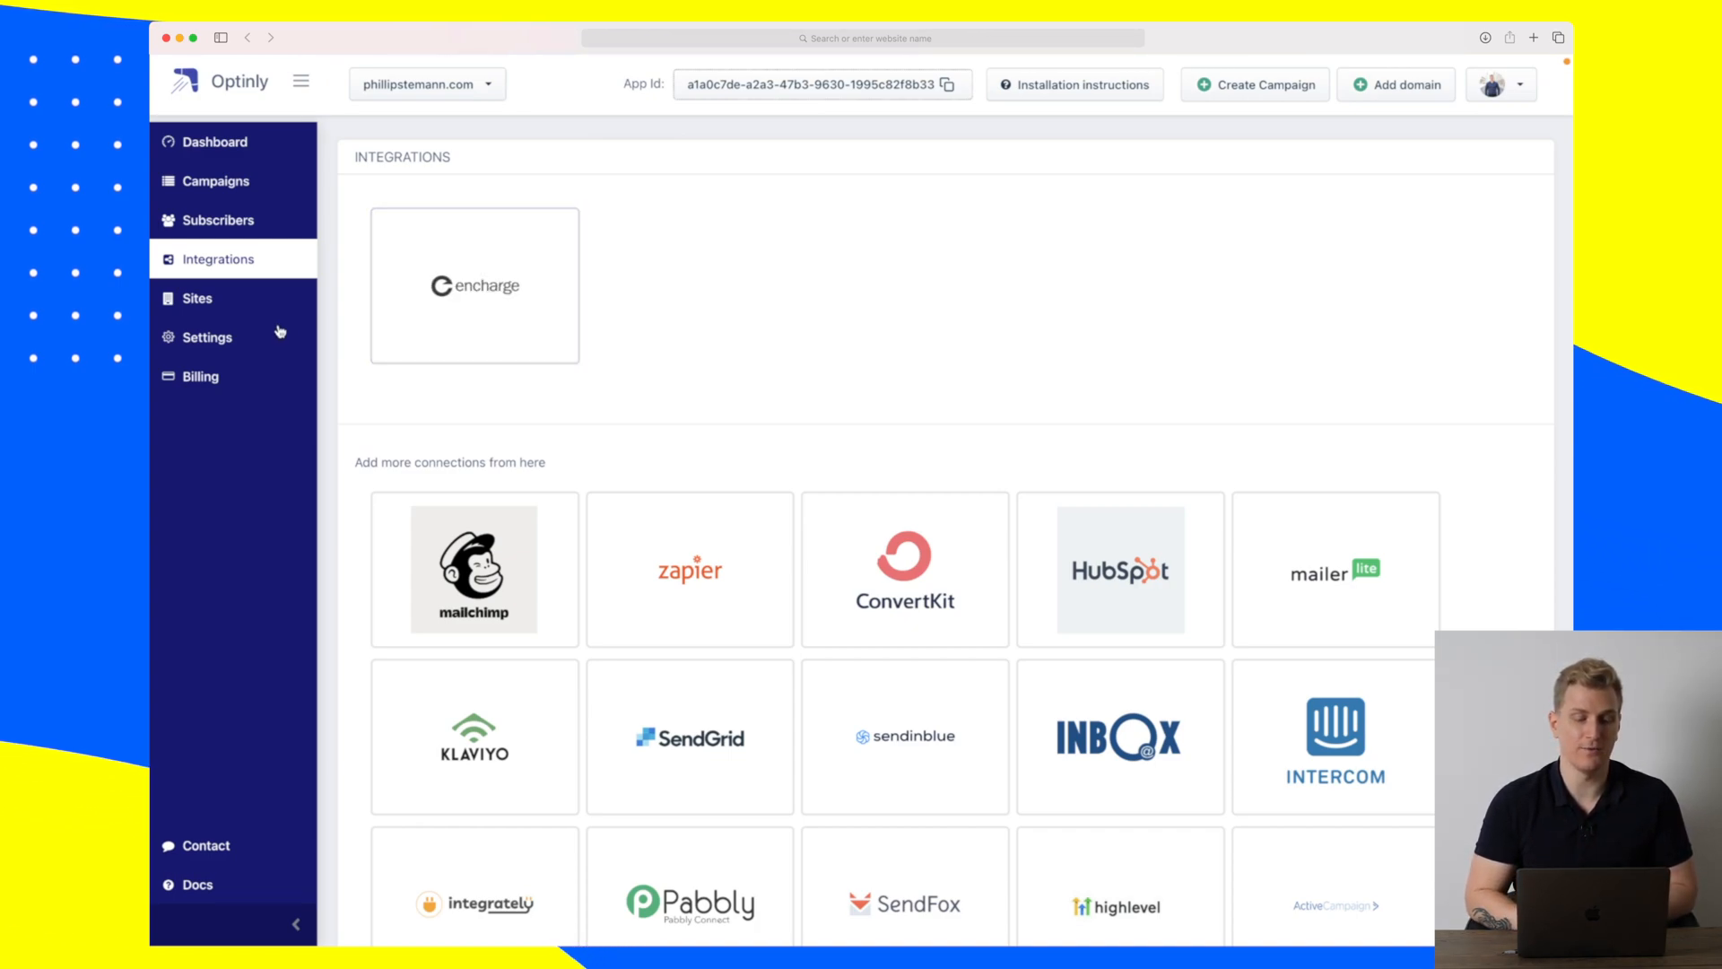
# View the Sites list and start adding a new domain.
pyautogui.click(197, 298)
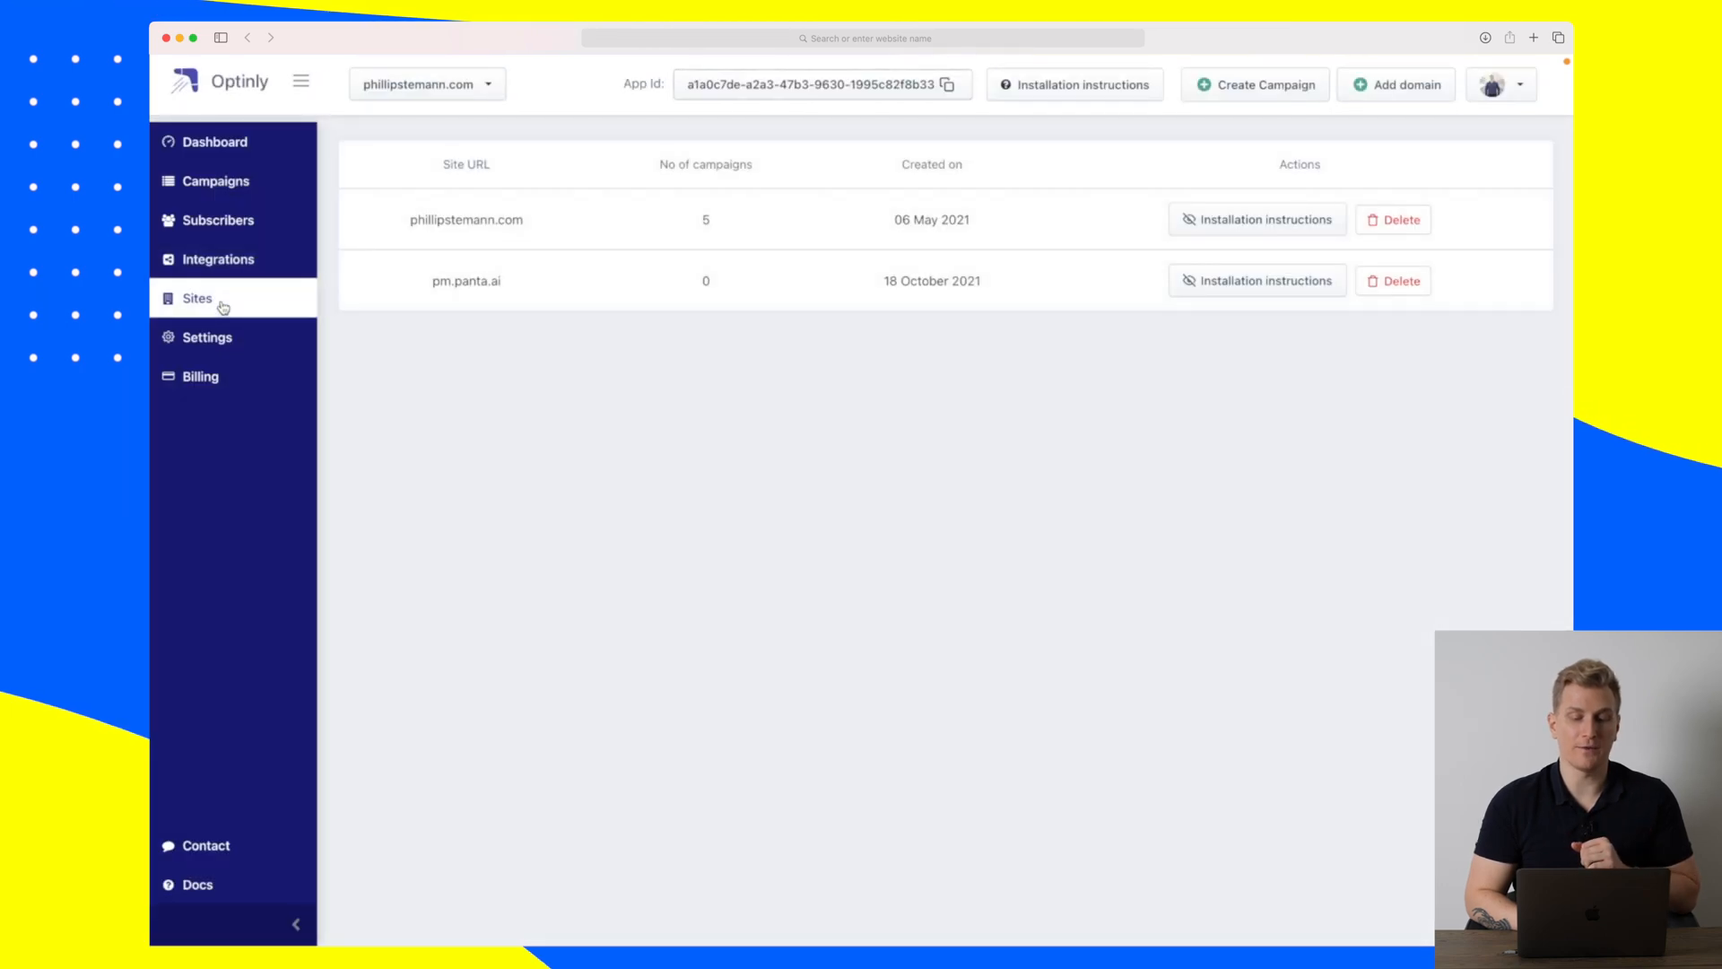
pyautogui.click(1396, 85)
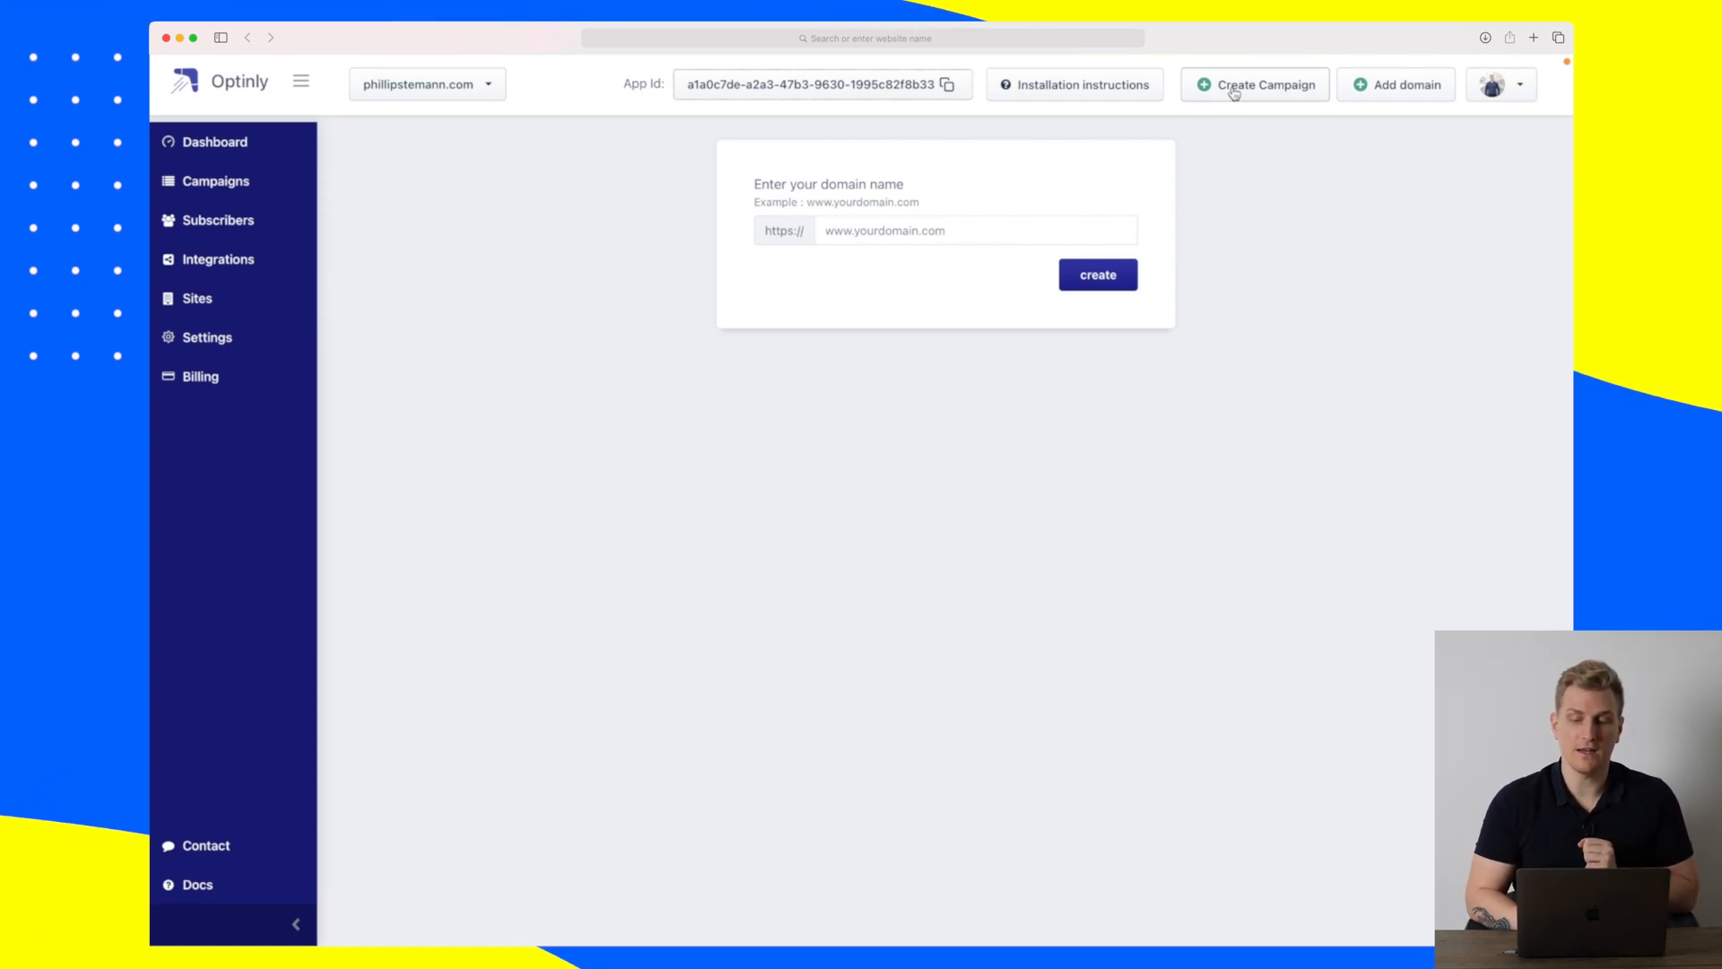
# Create a new campaign titled YouTube with the Build Audience intent.
pyautogui.click(1254, 84)
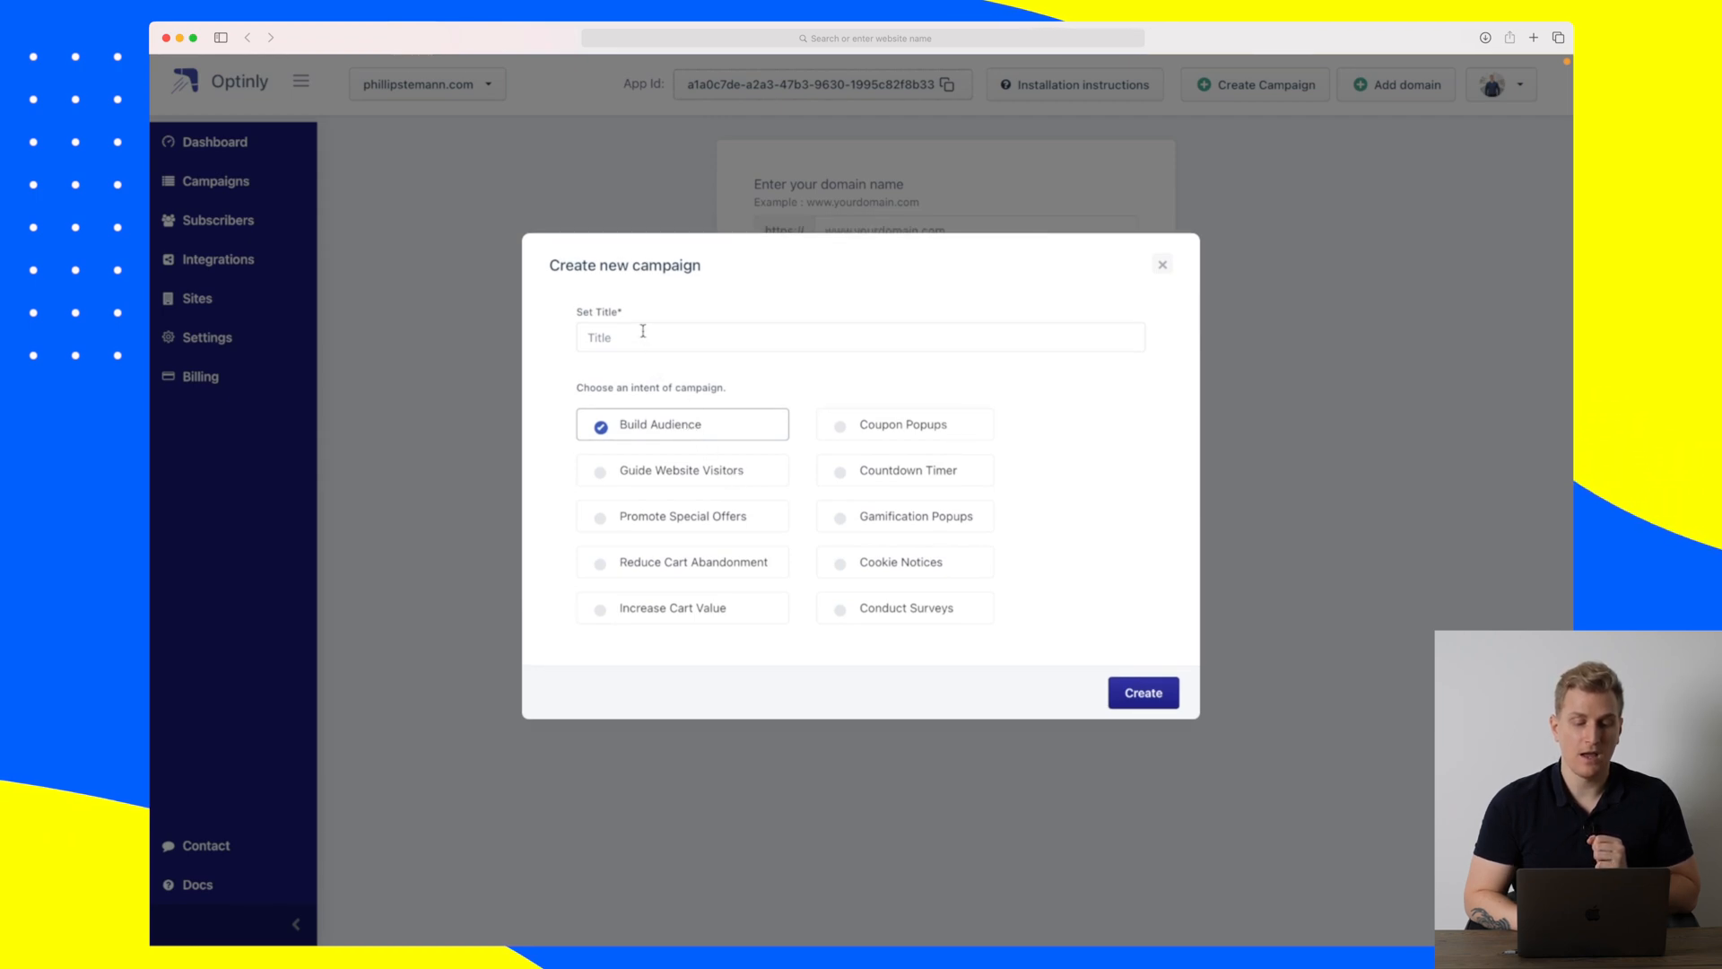
pyautogui.write('YouTube')
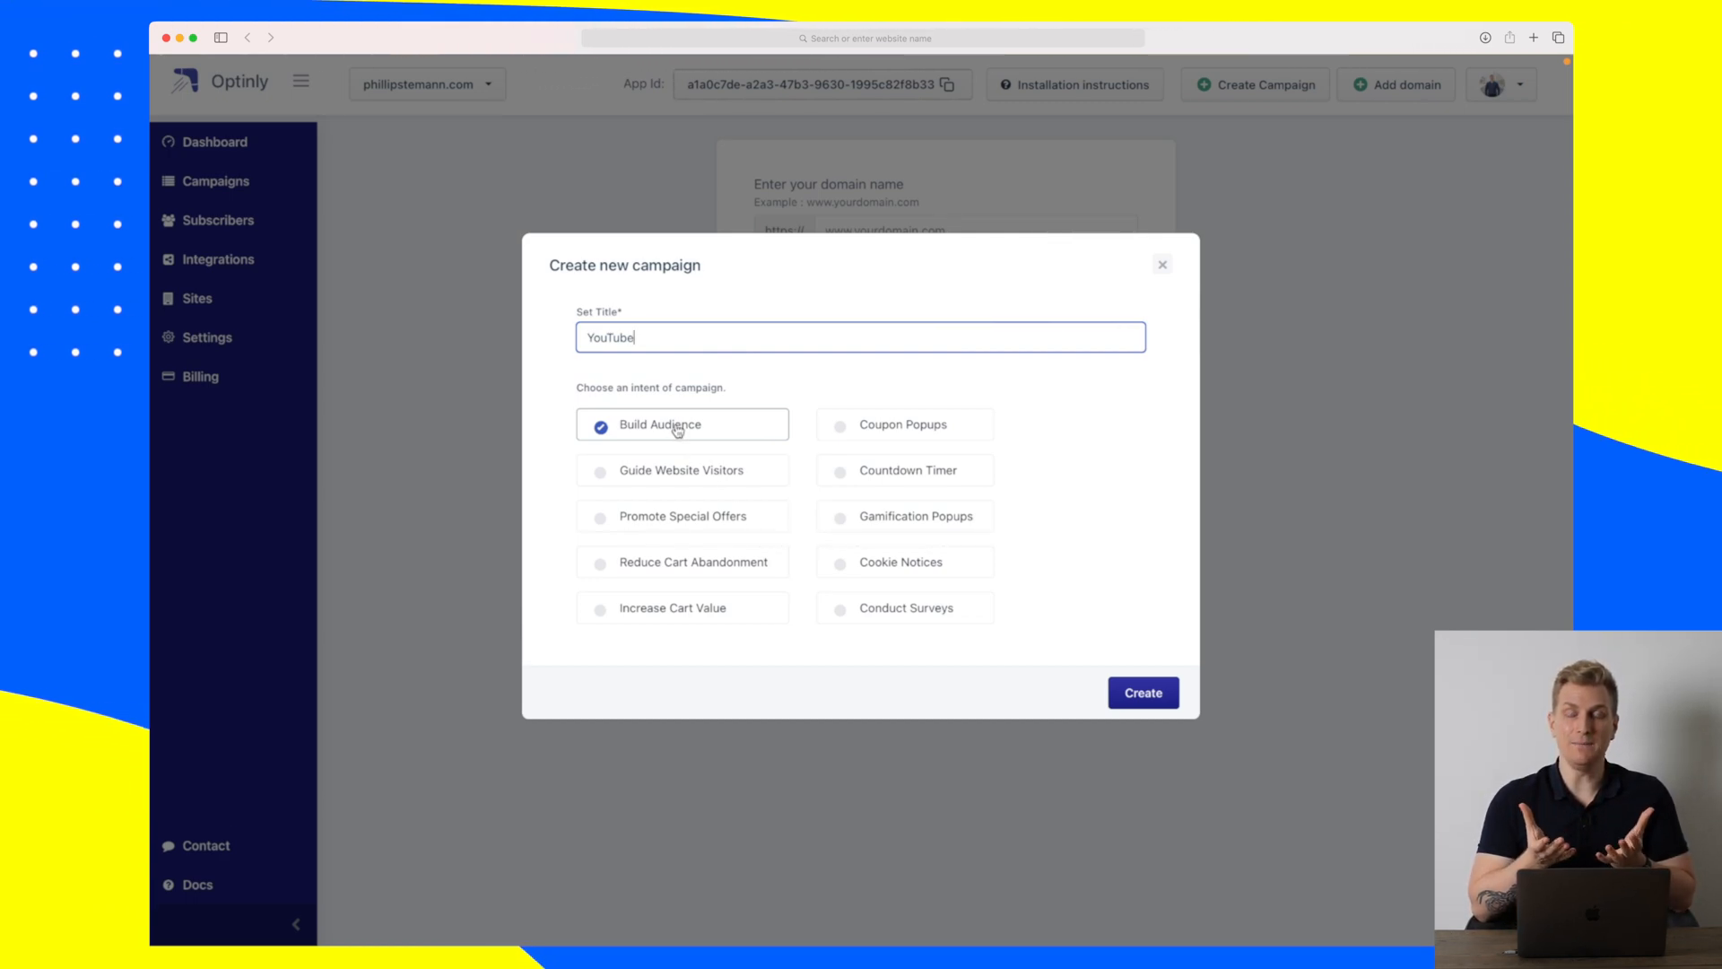
pyautogui.moveTo(885, 427)
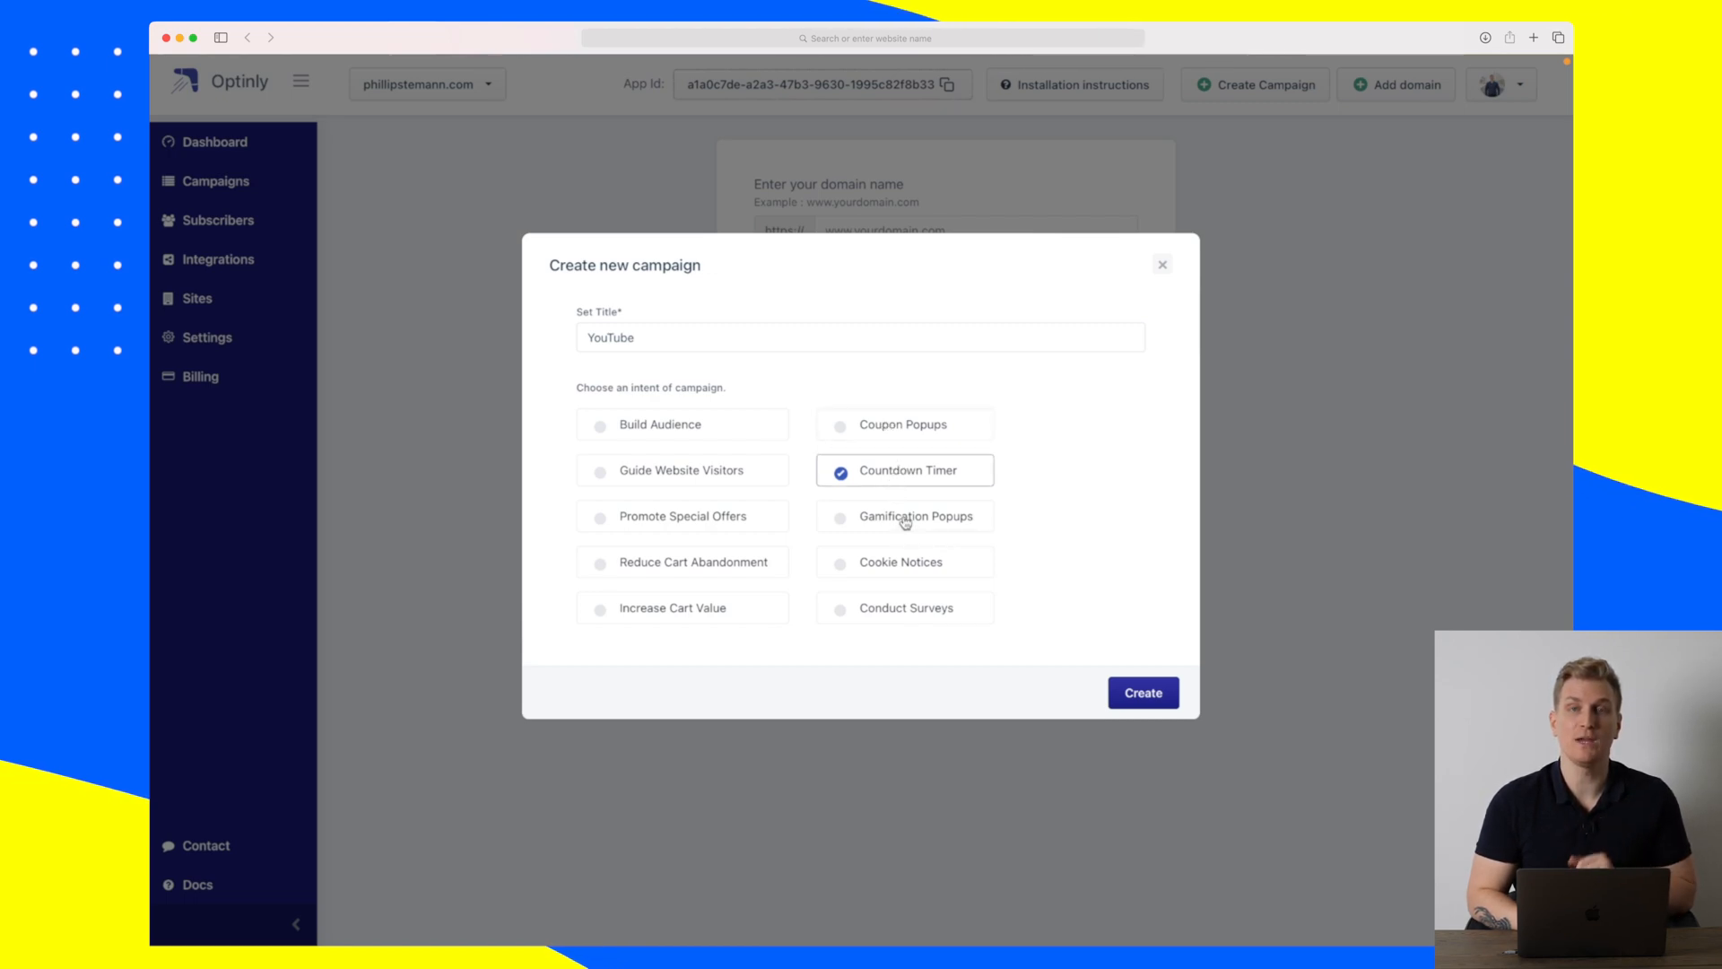
pyautogui.moveTo(682, 437)
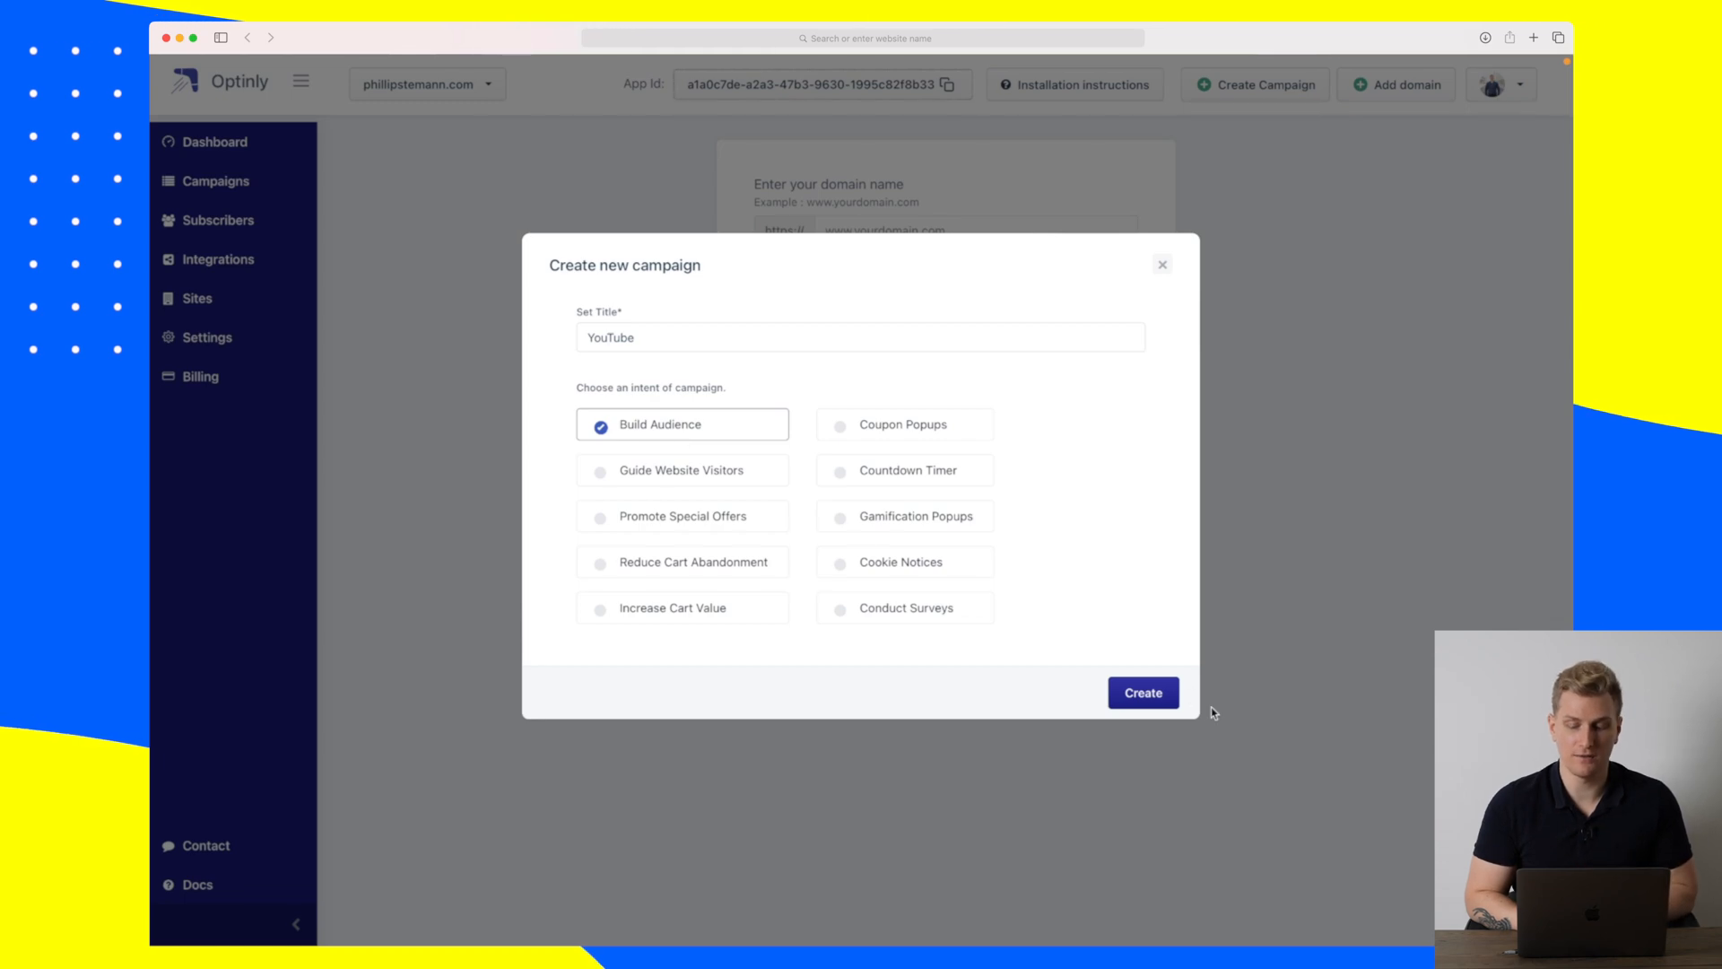
pyautogui.click(1142, 692)
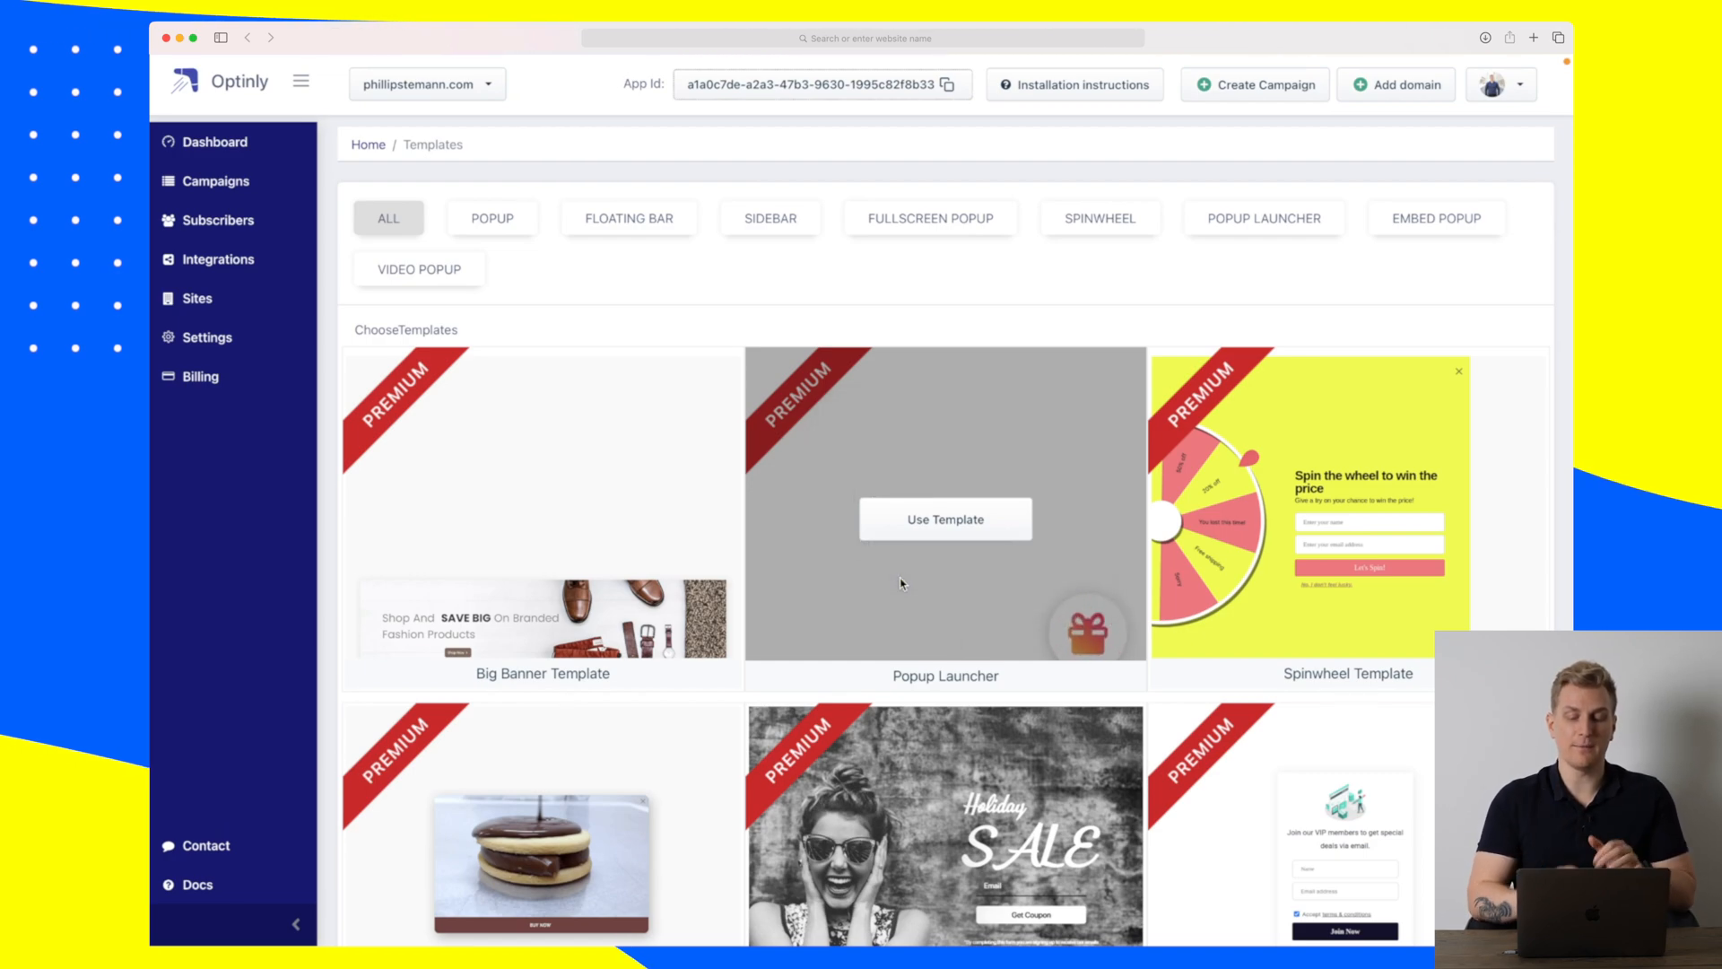
# Apply the Embed Form Template to the YouTube campaign.
pyautogui.scroll(-3)
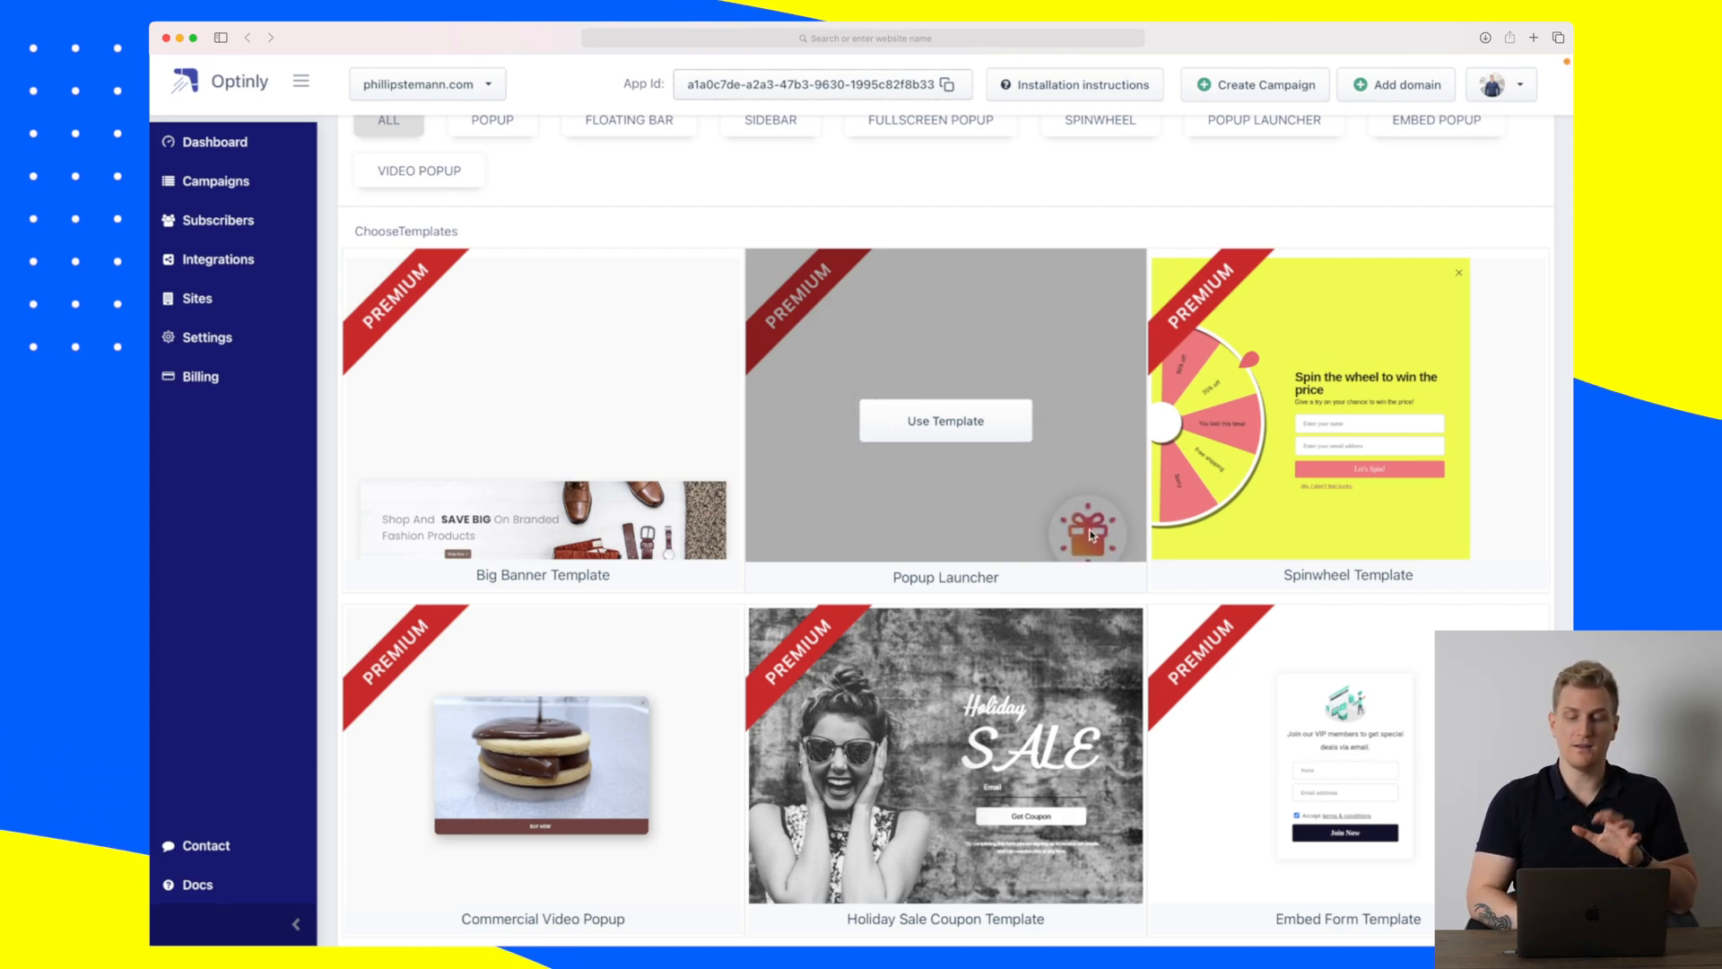
pyautogui.scroll(-3)
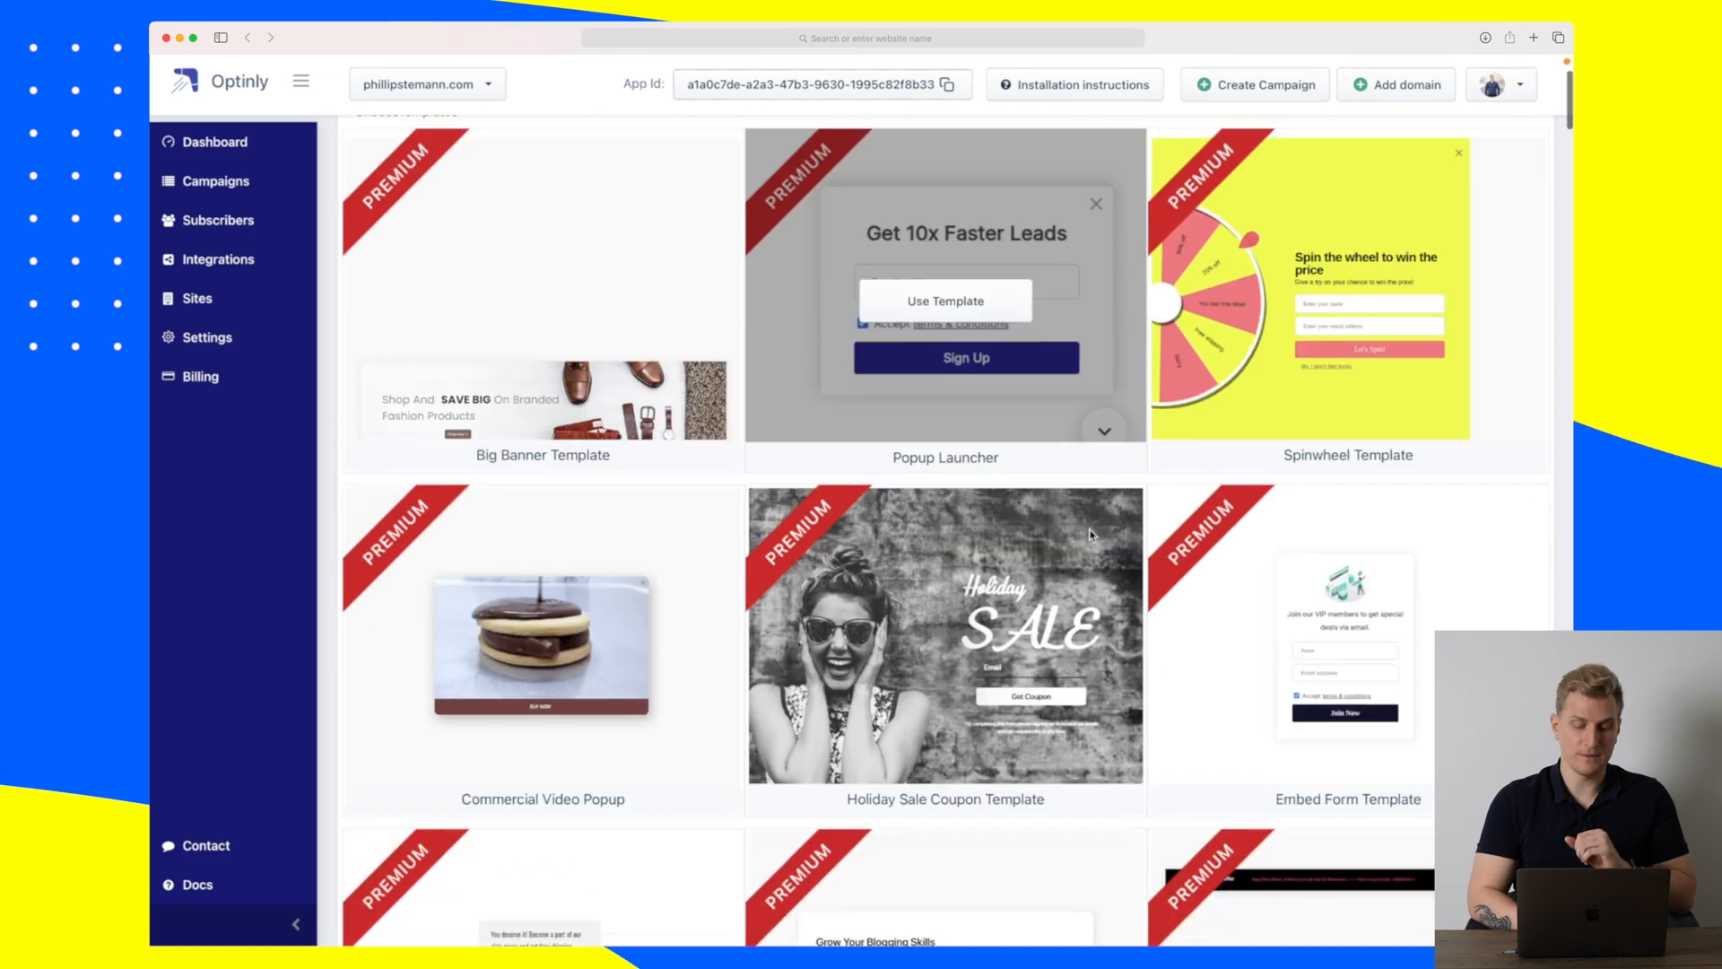
pyautogui.scroll(-3)
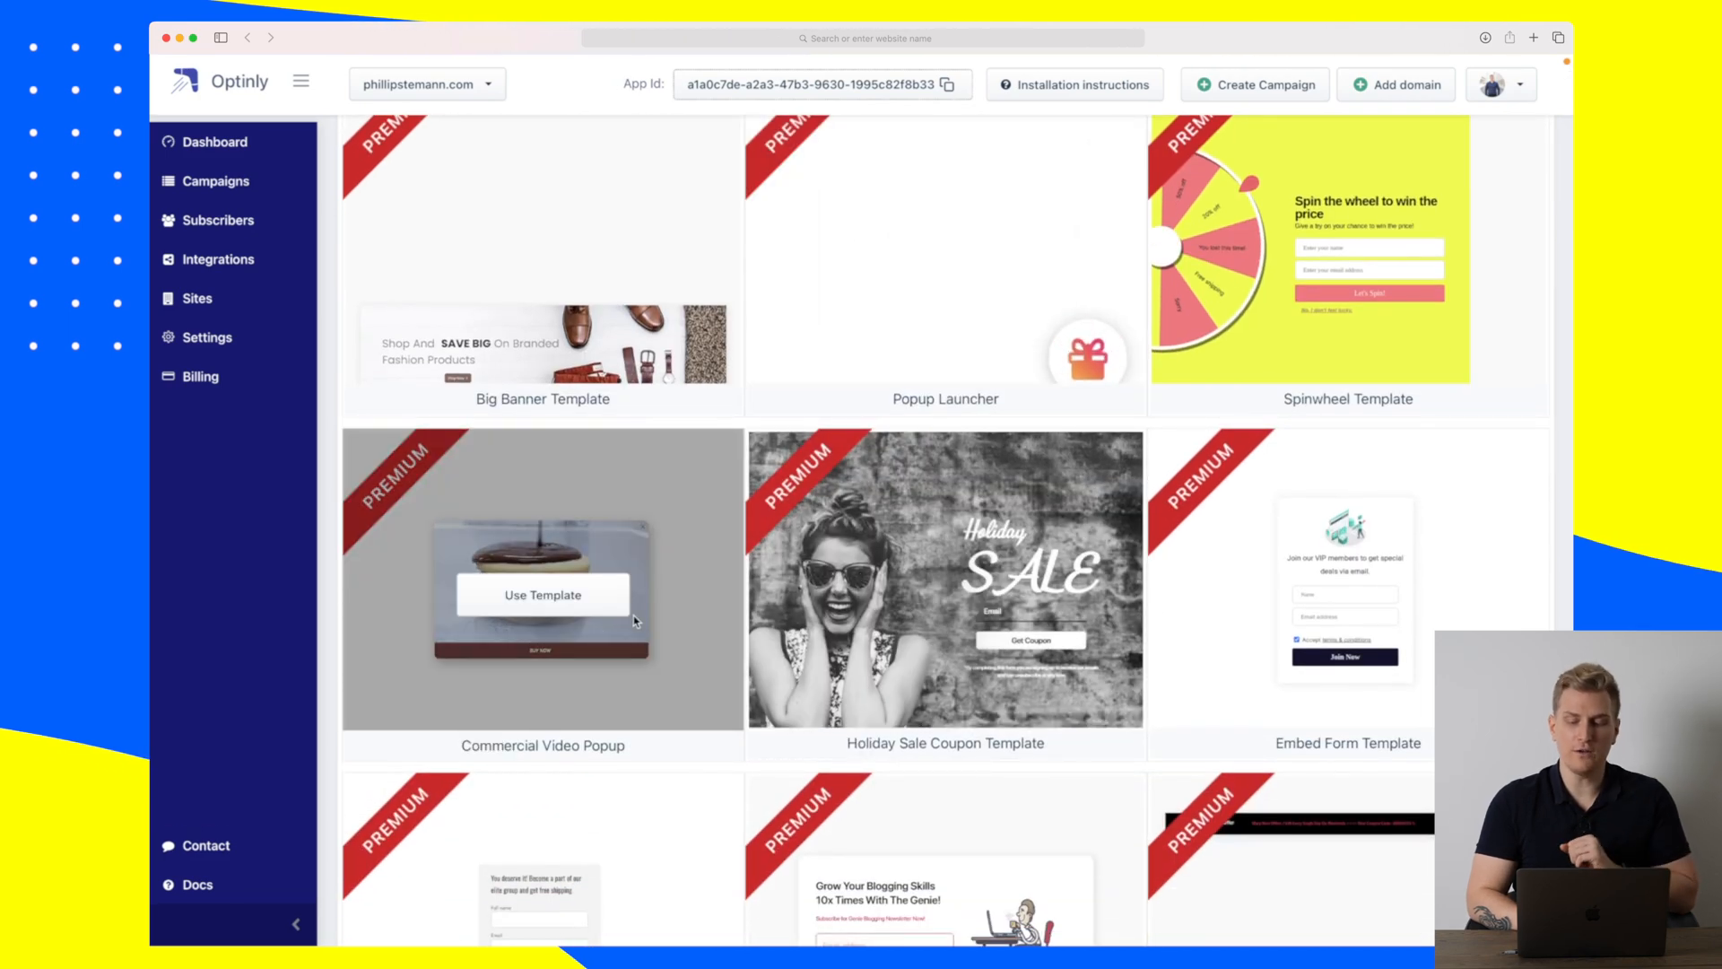
pyautogui.scroll(-3)
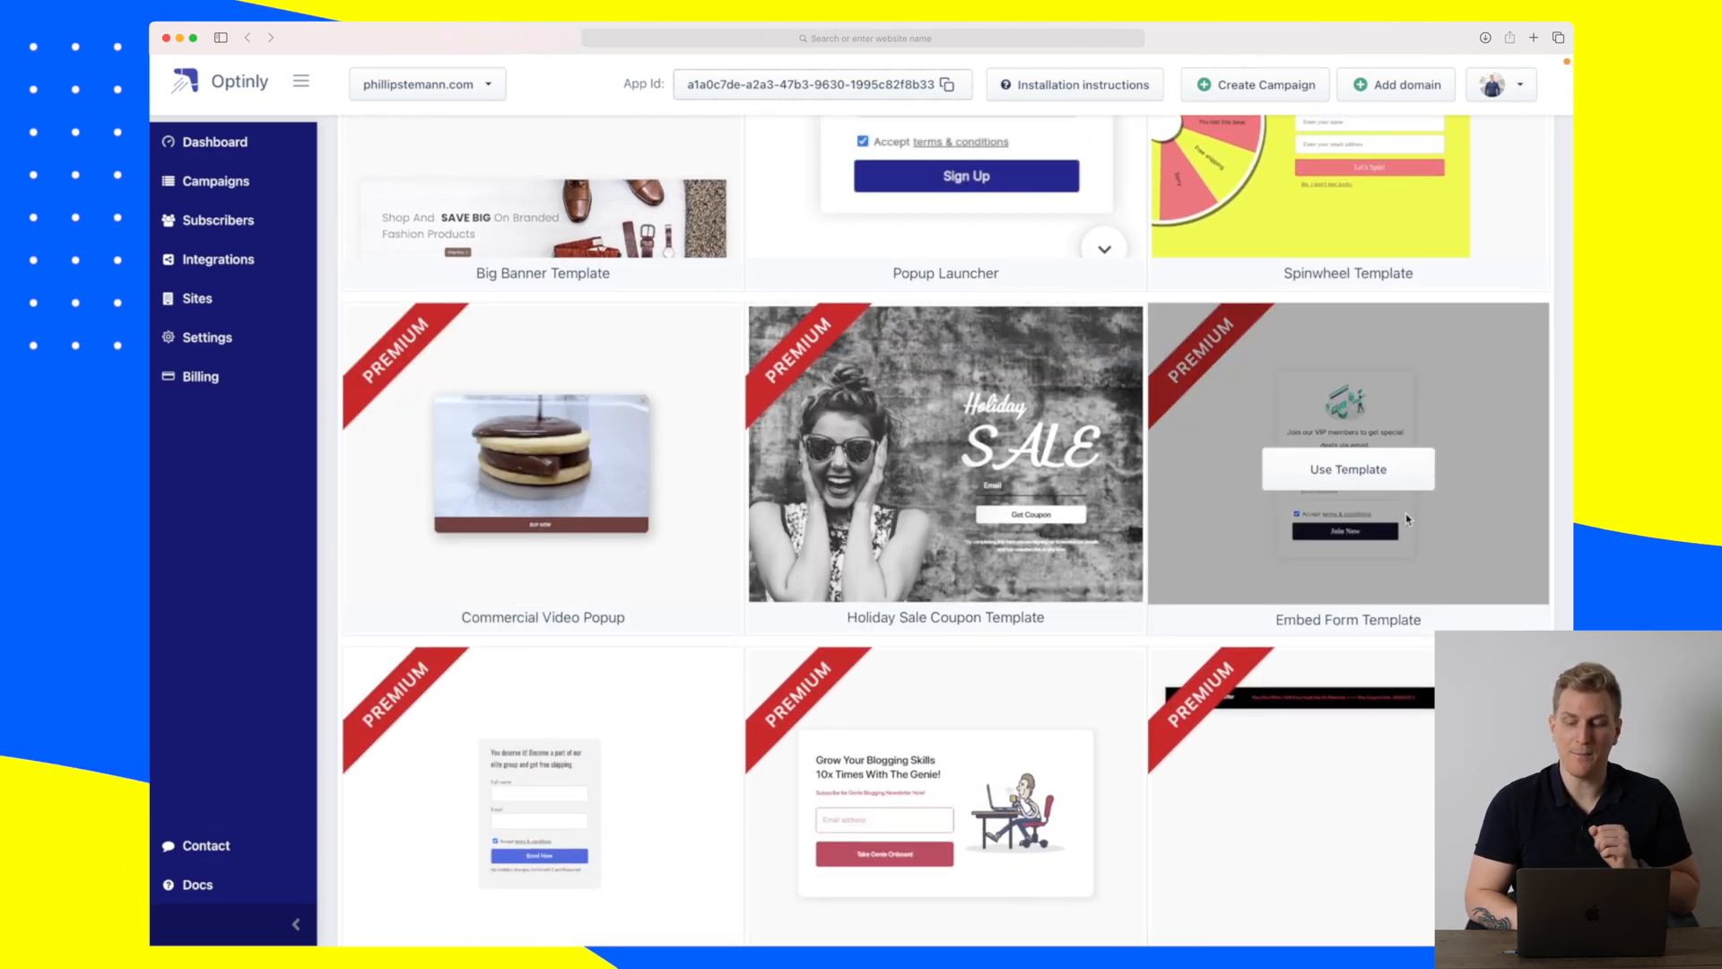
pyautogui.scroll(-3)
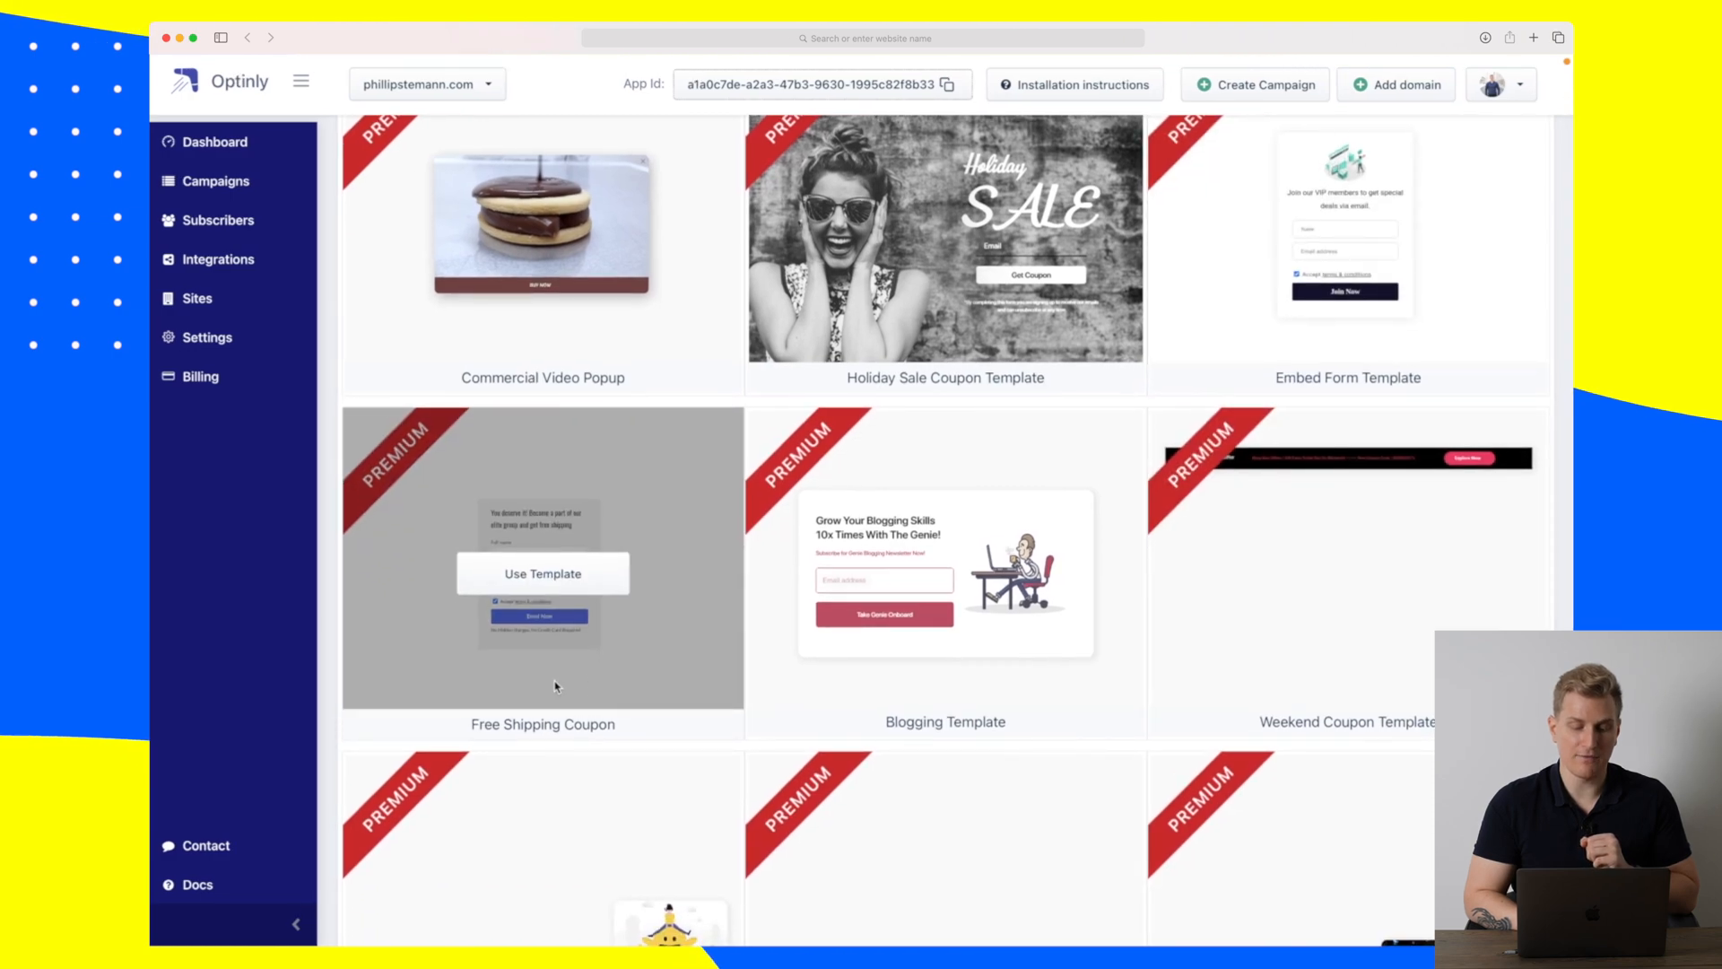
pyautogui.scroll(-3)
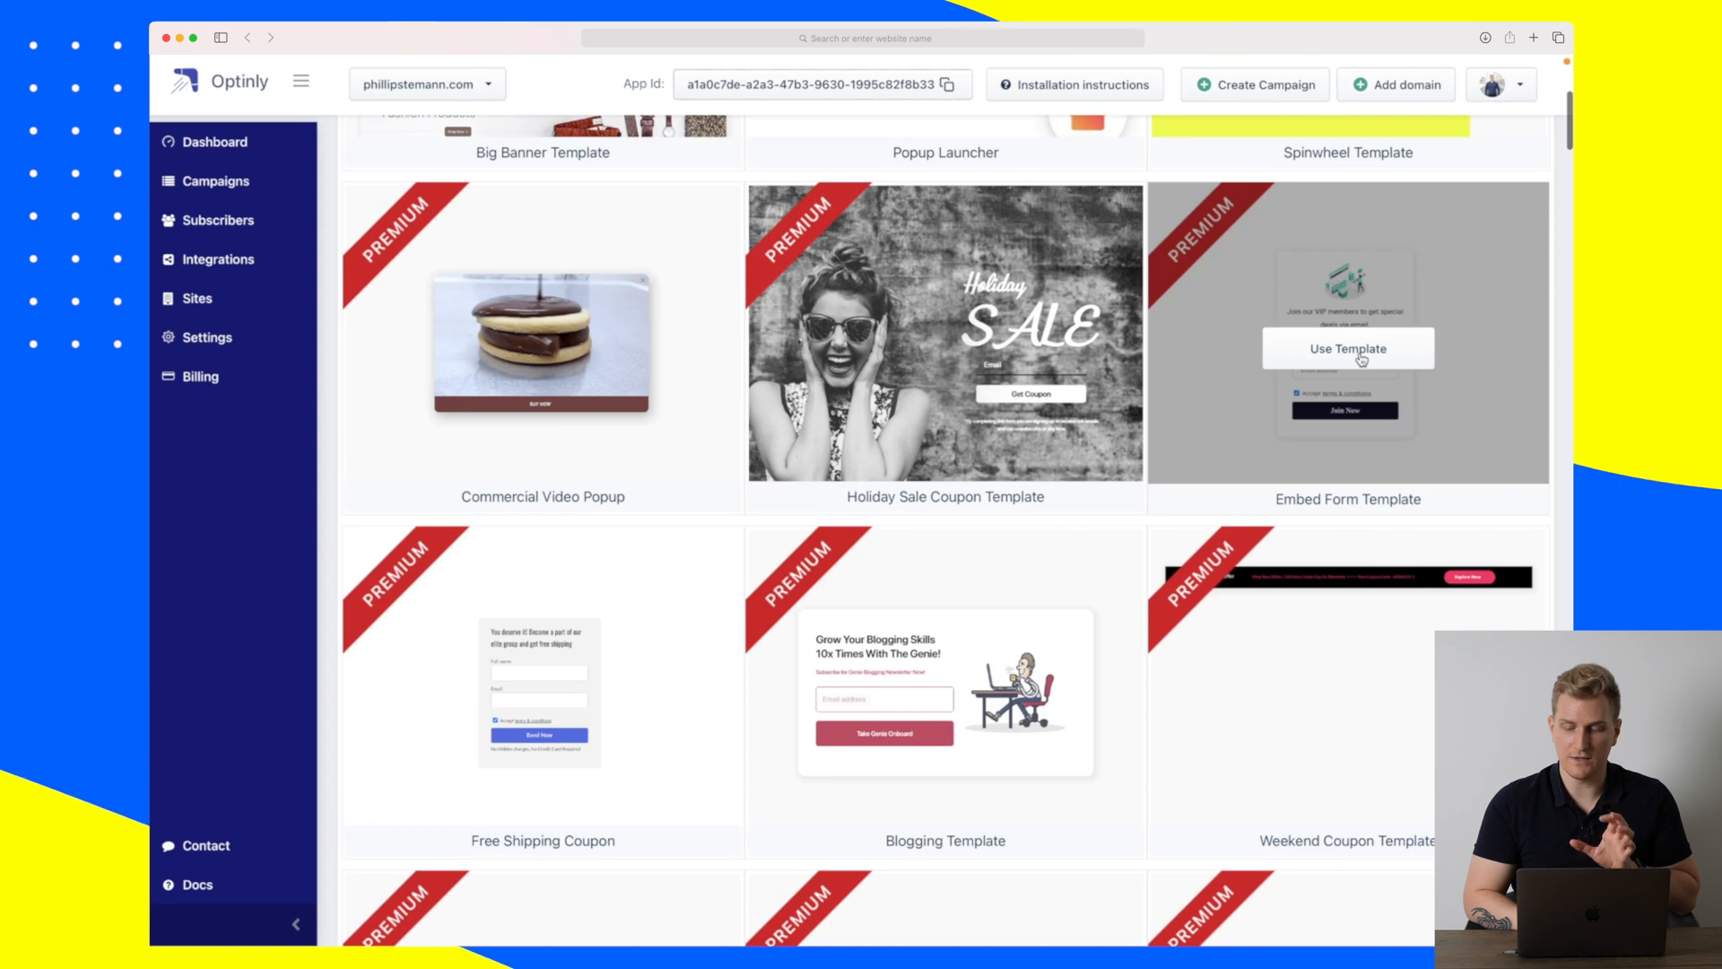
pyautogui.click(1347, 350)
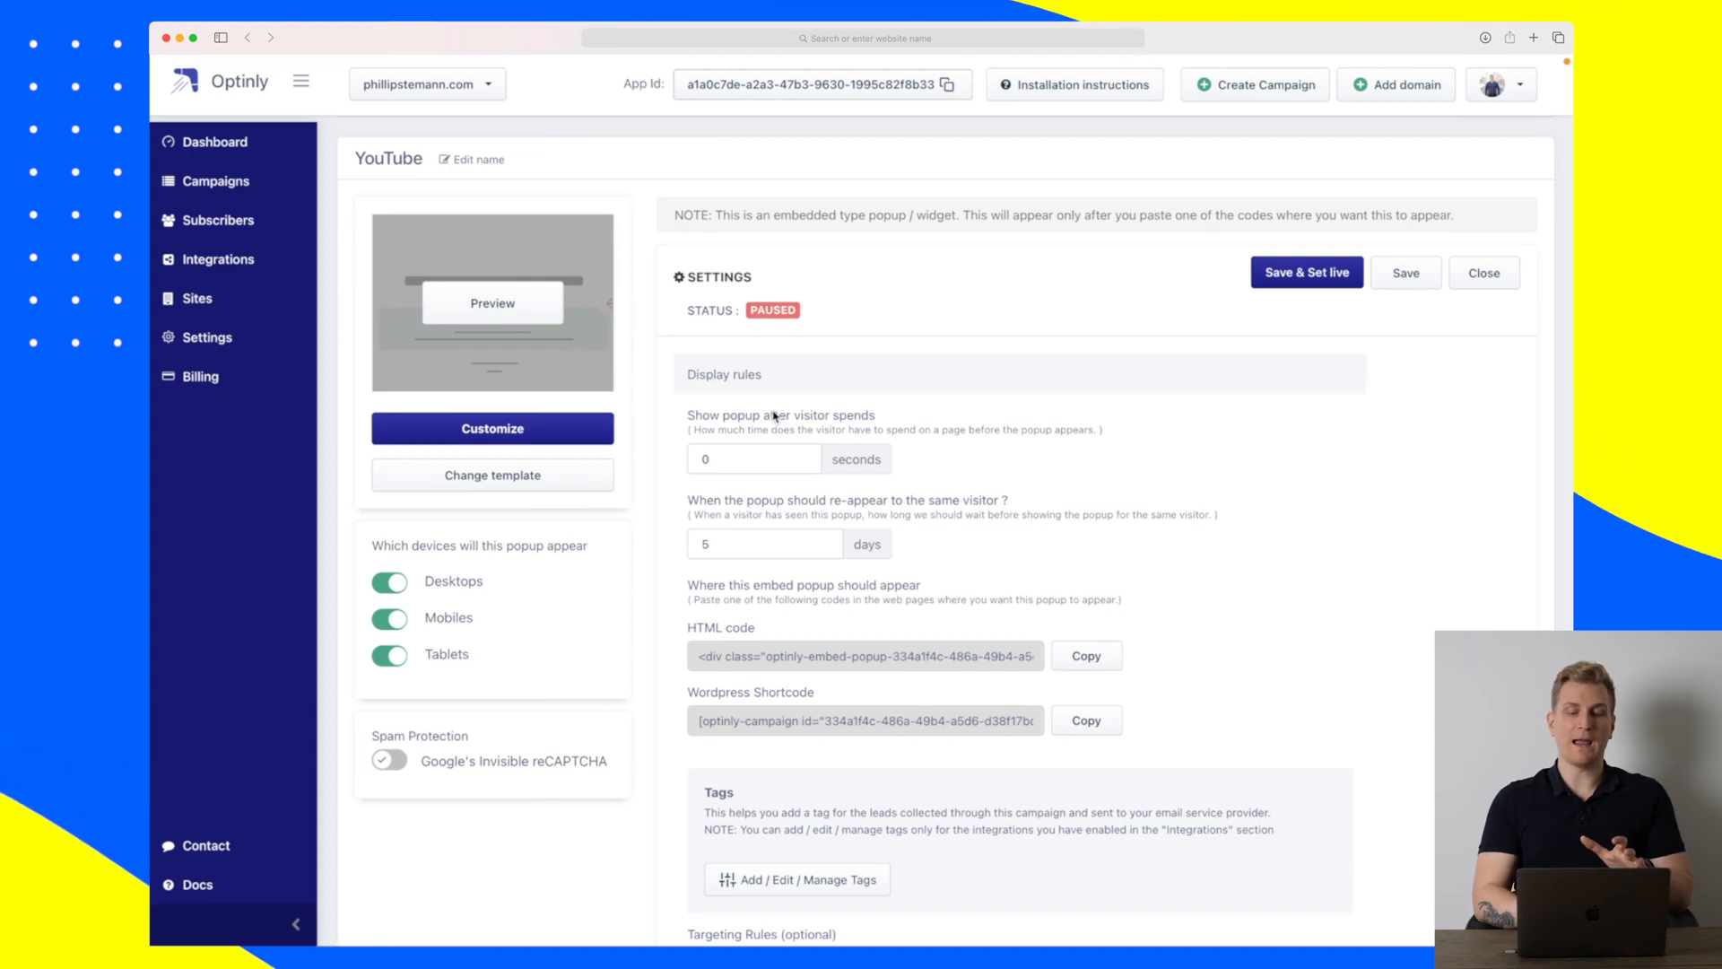
pyautogui.scroll(-3)
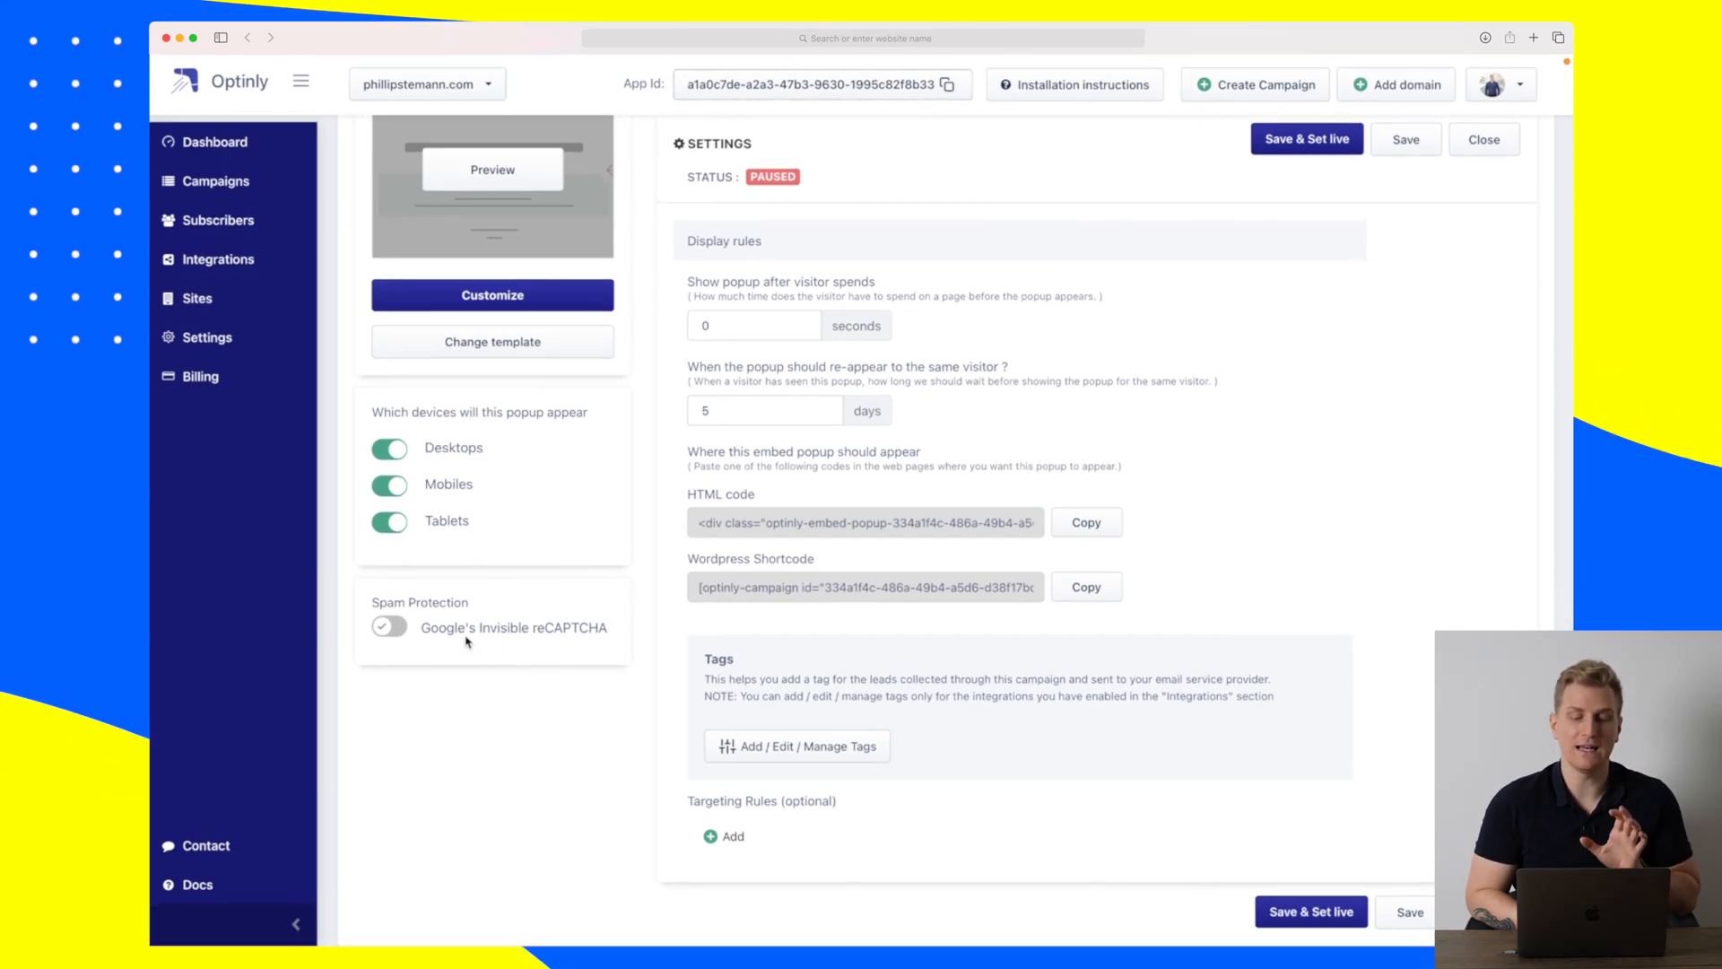
pyautogui.scroll(3)
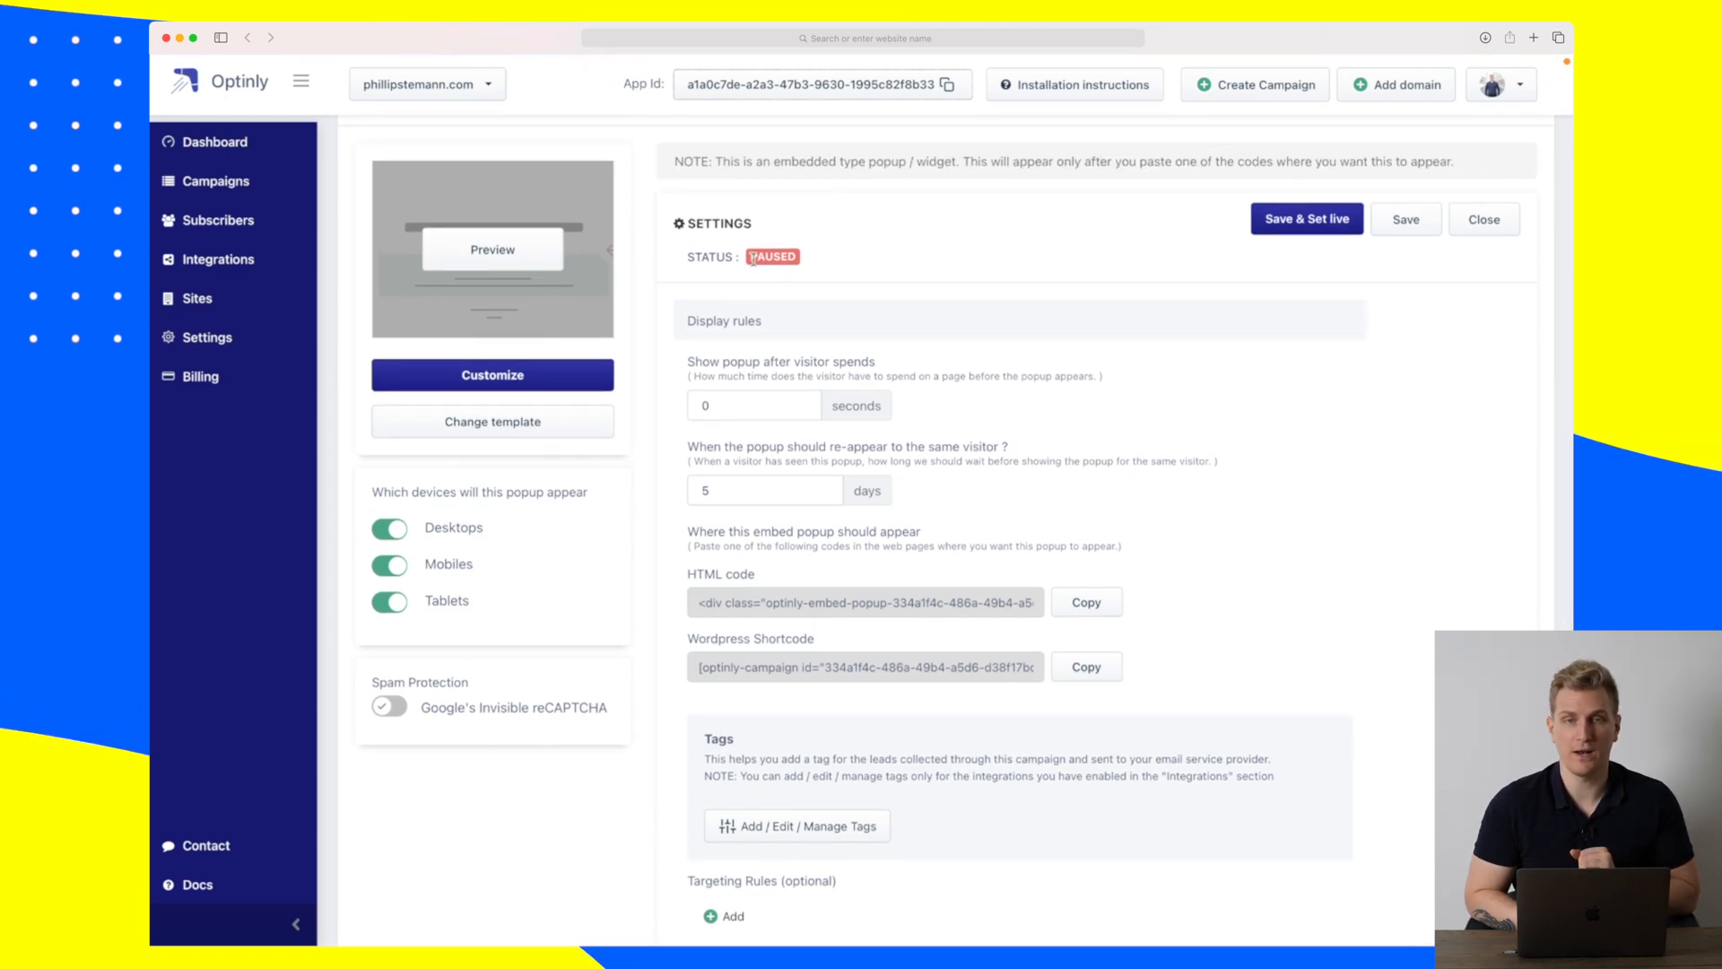
pyautogui.scroll(-3)
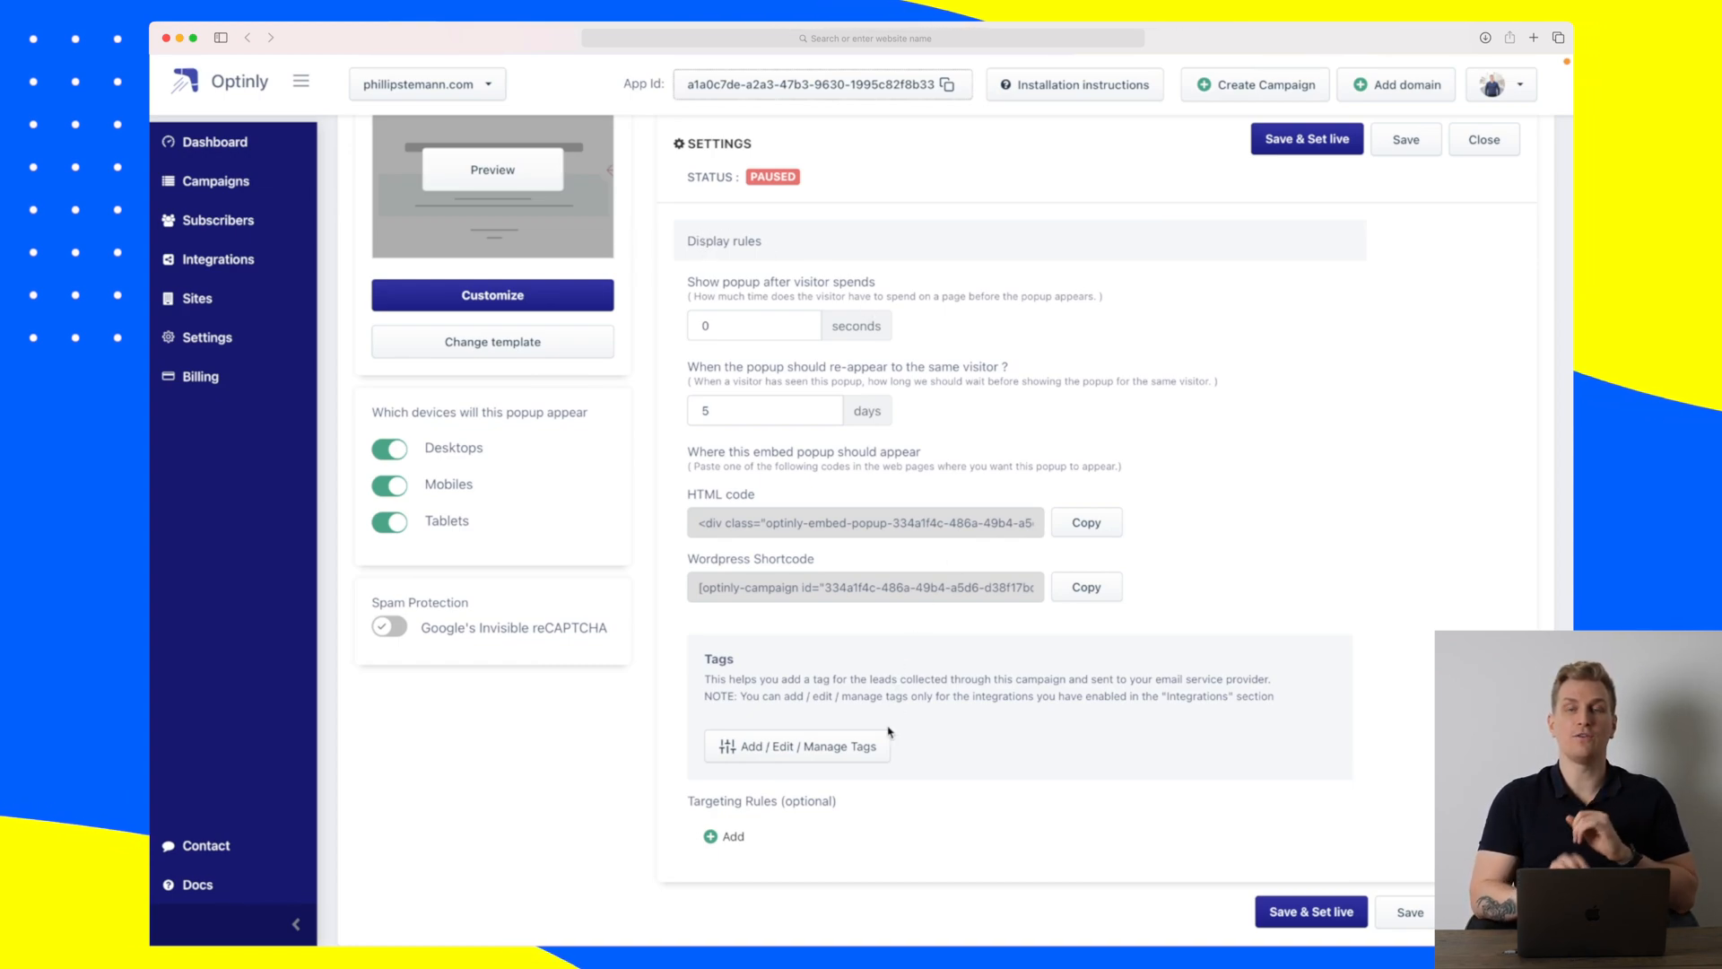
pyautogui.moveTo(750, 293)
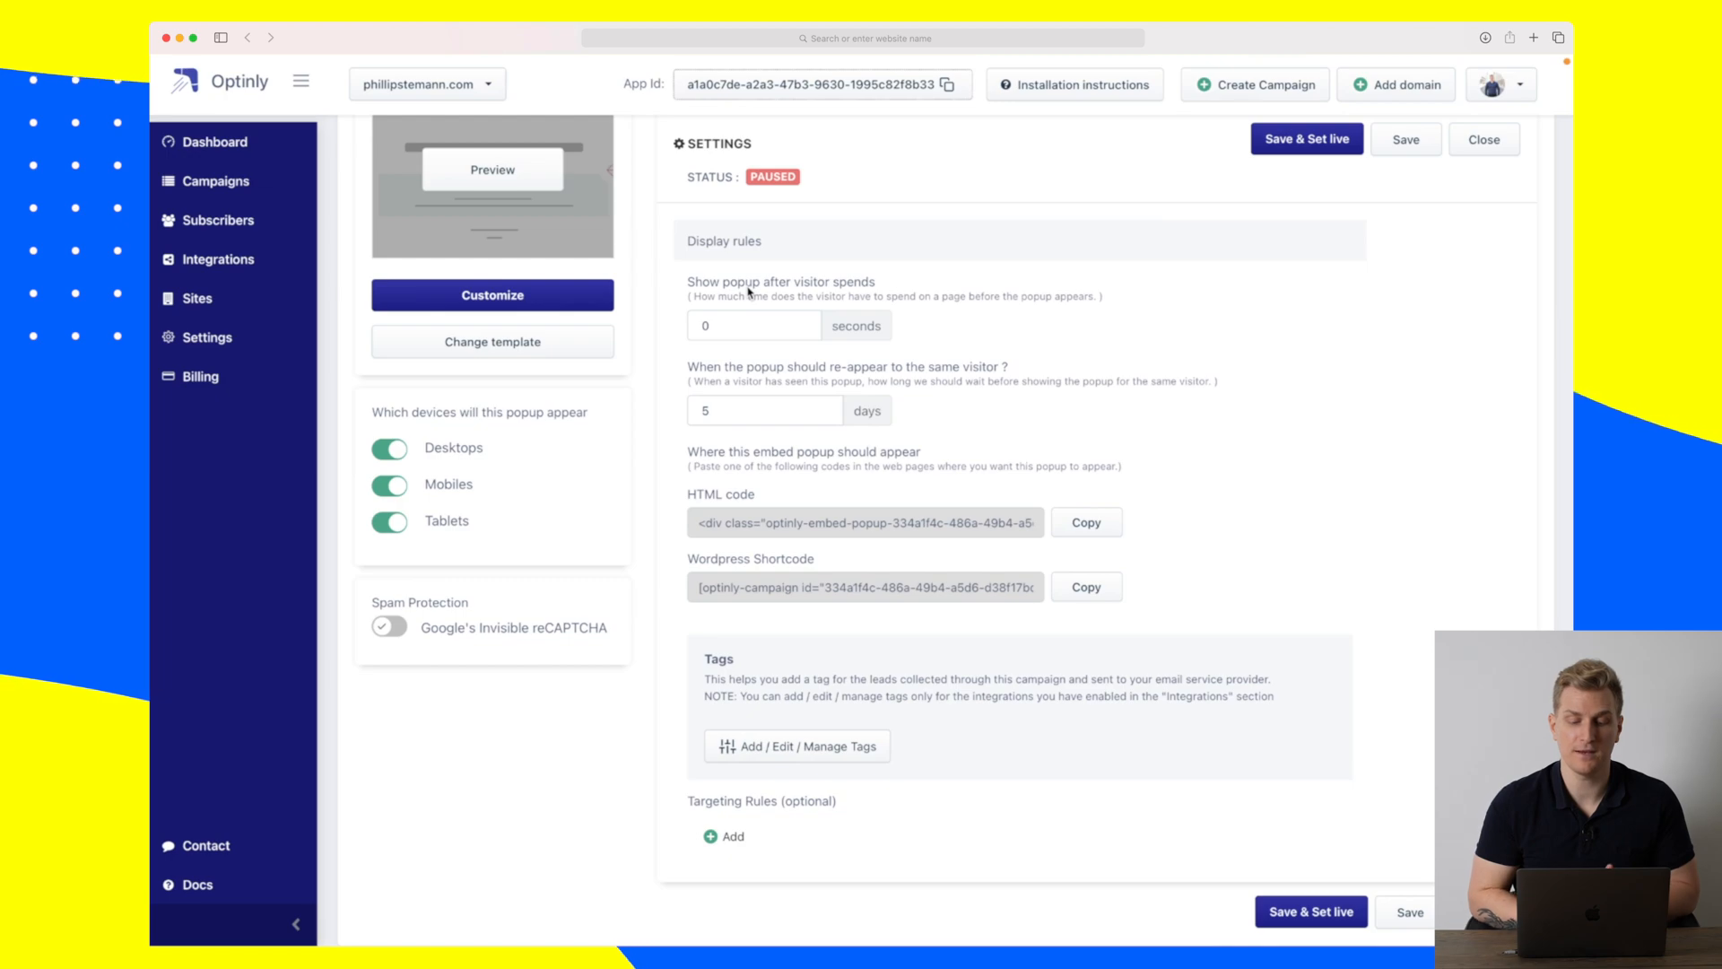
pyautogui.moveTo(762, 375)
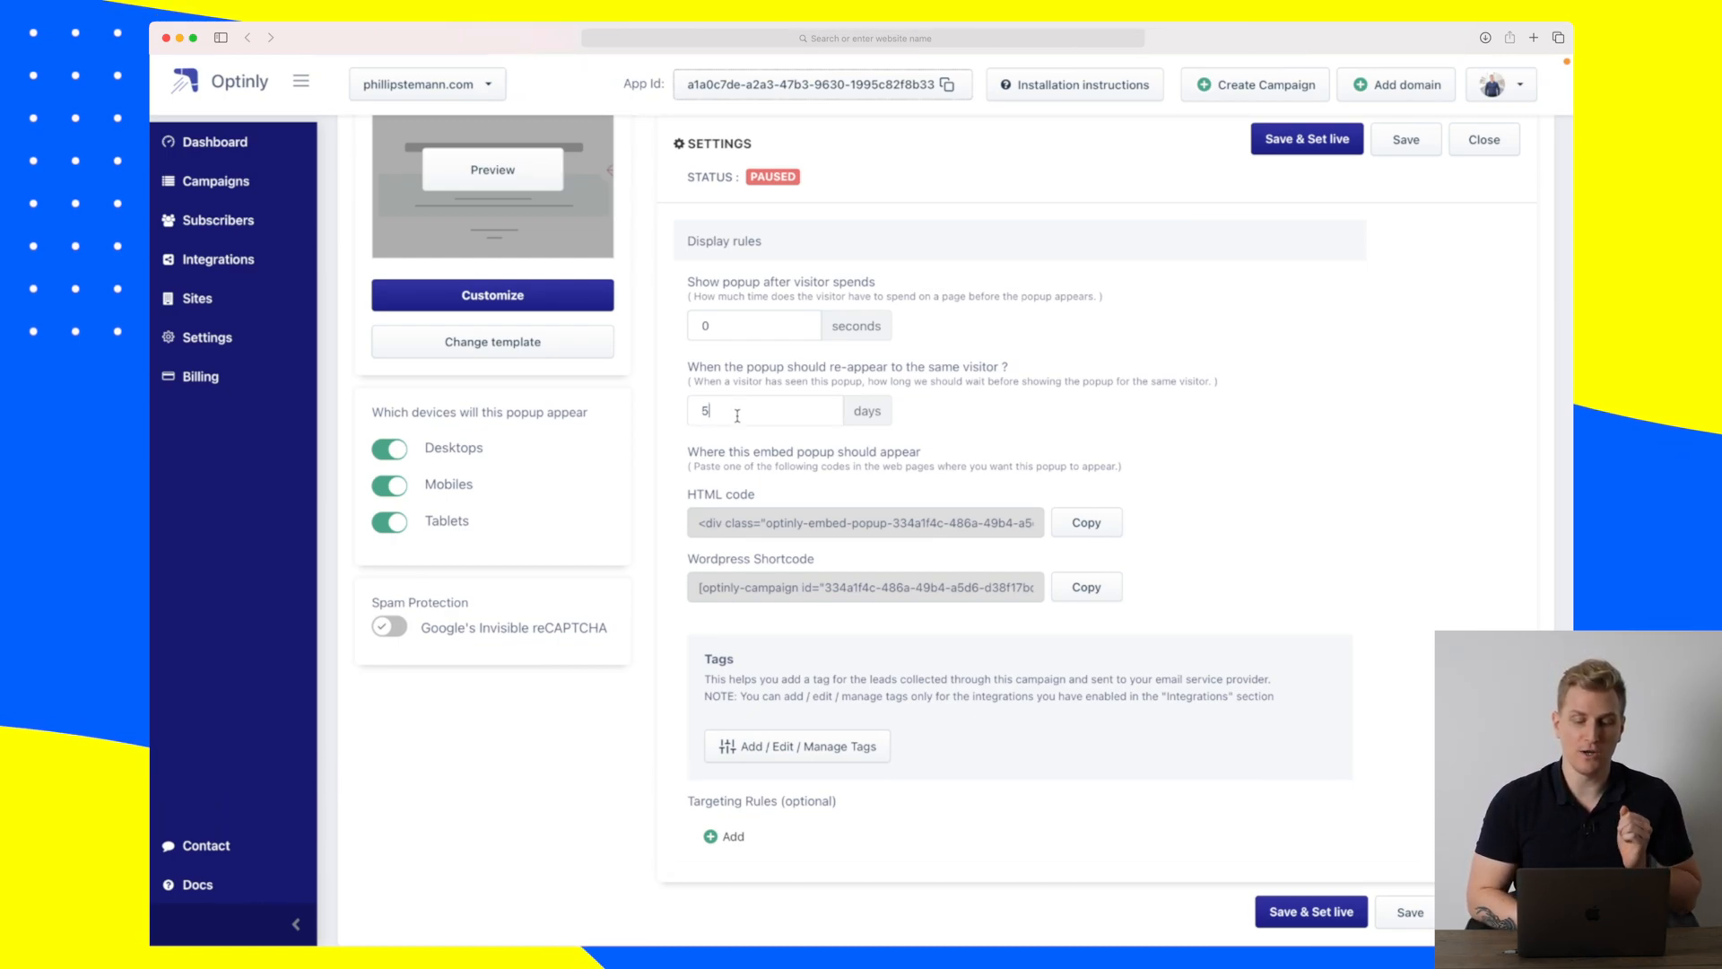
# Set the re-appear delay to 0 days and manage tags for Encharge leads.
pyautogui.write('0')
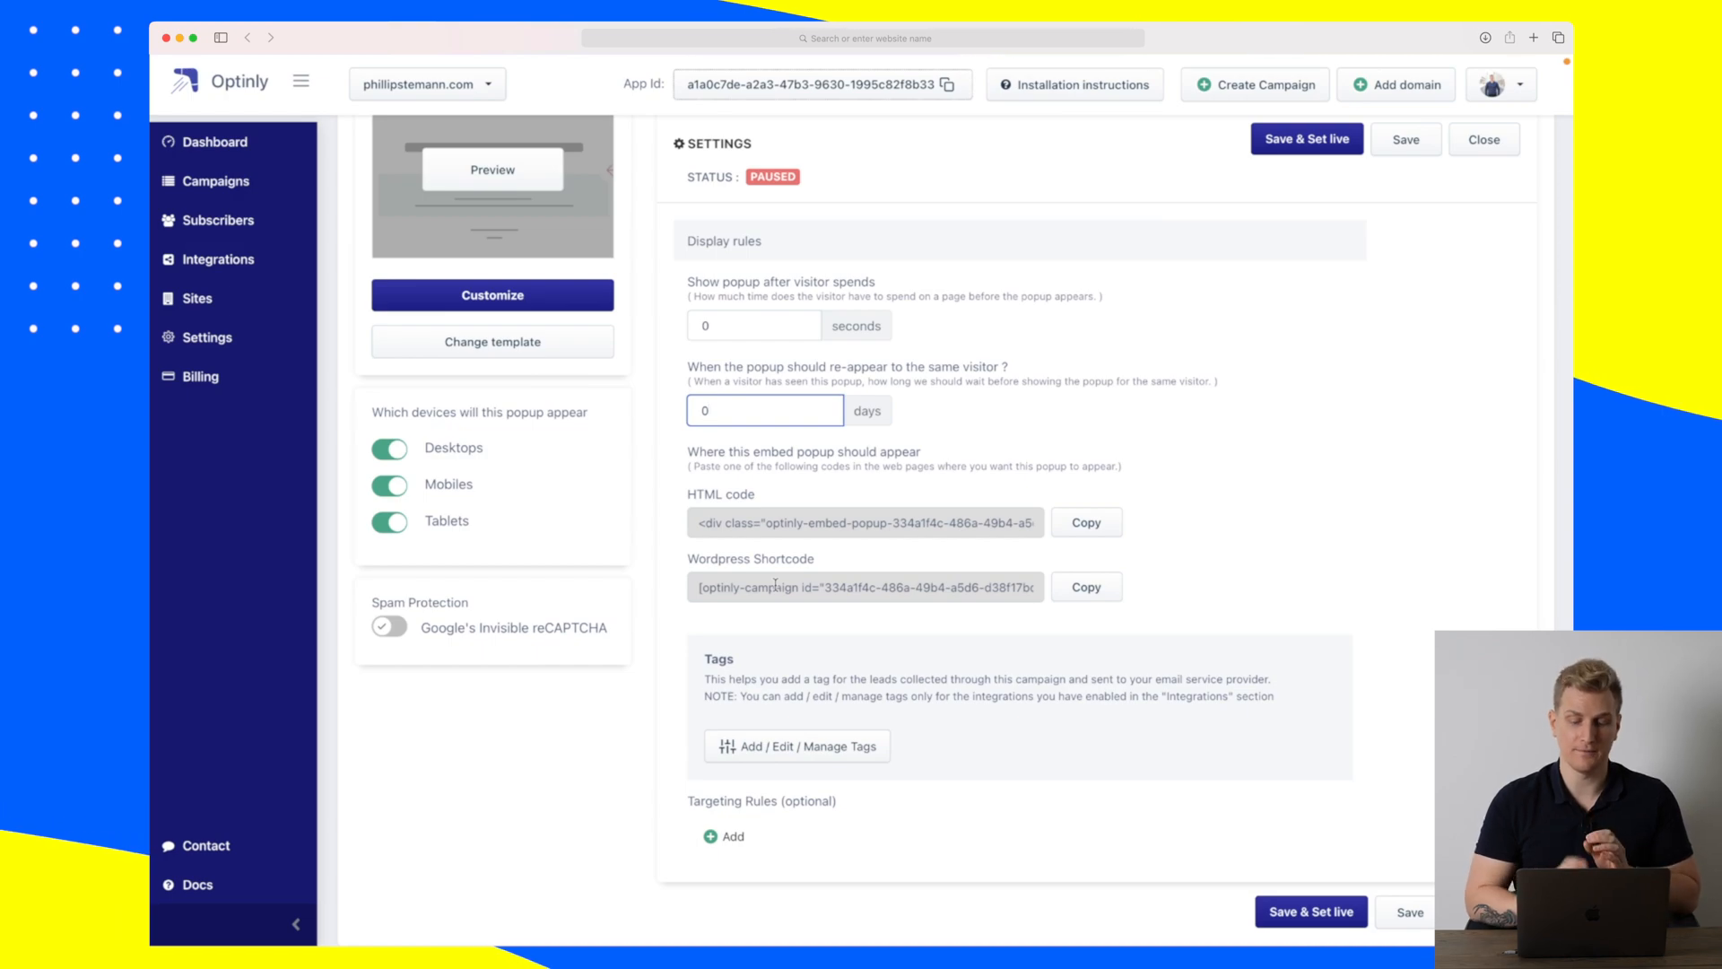
pyautogui.click(796, 747)
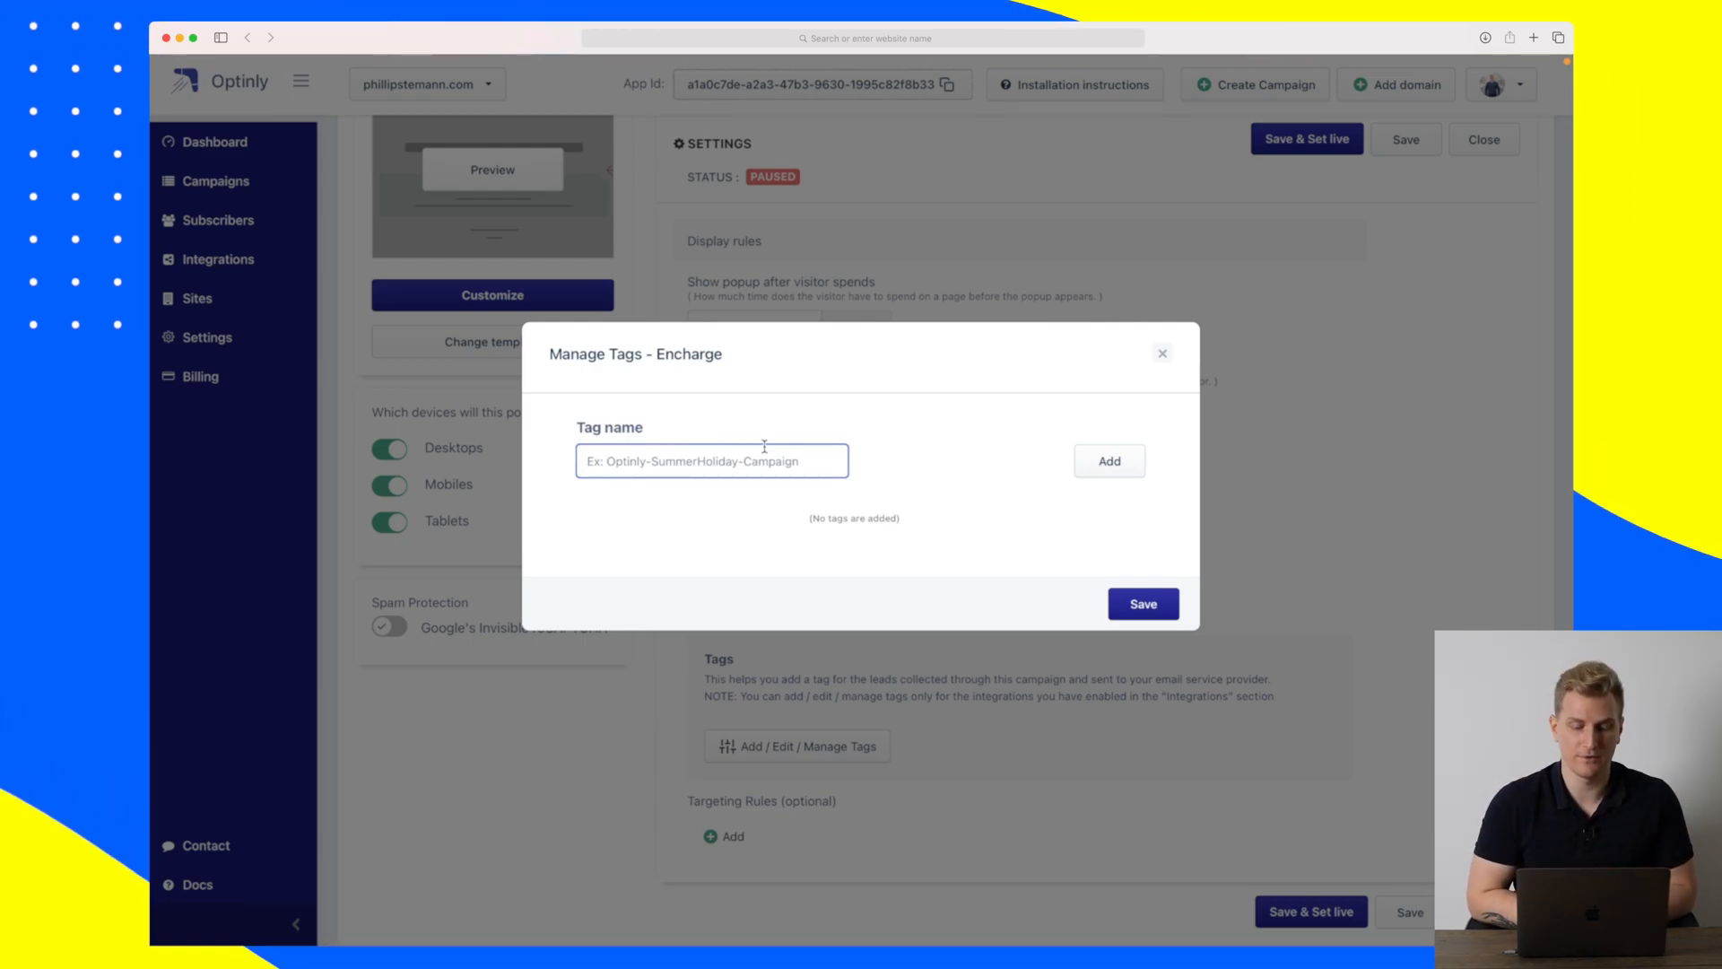
# Add the Encharge lead tag YouTube-list and save the integration.
pyautogui.write('YouTube-l')
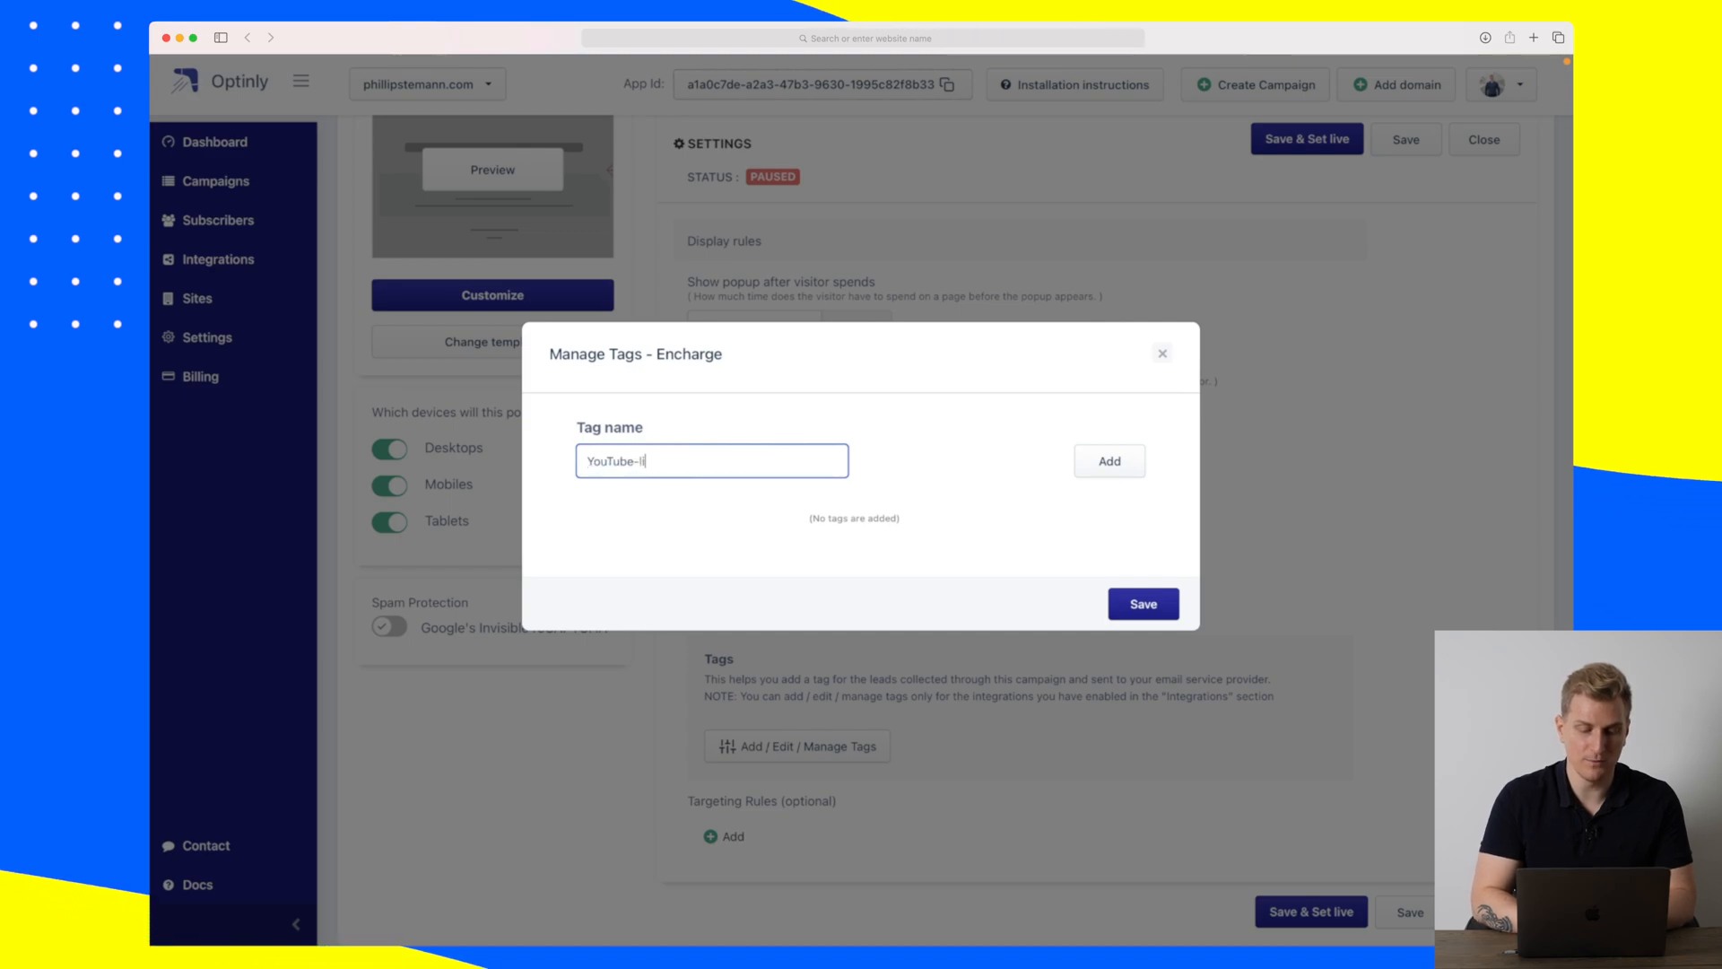
pyautogui.click(1108, 461)
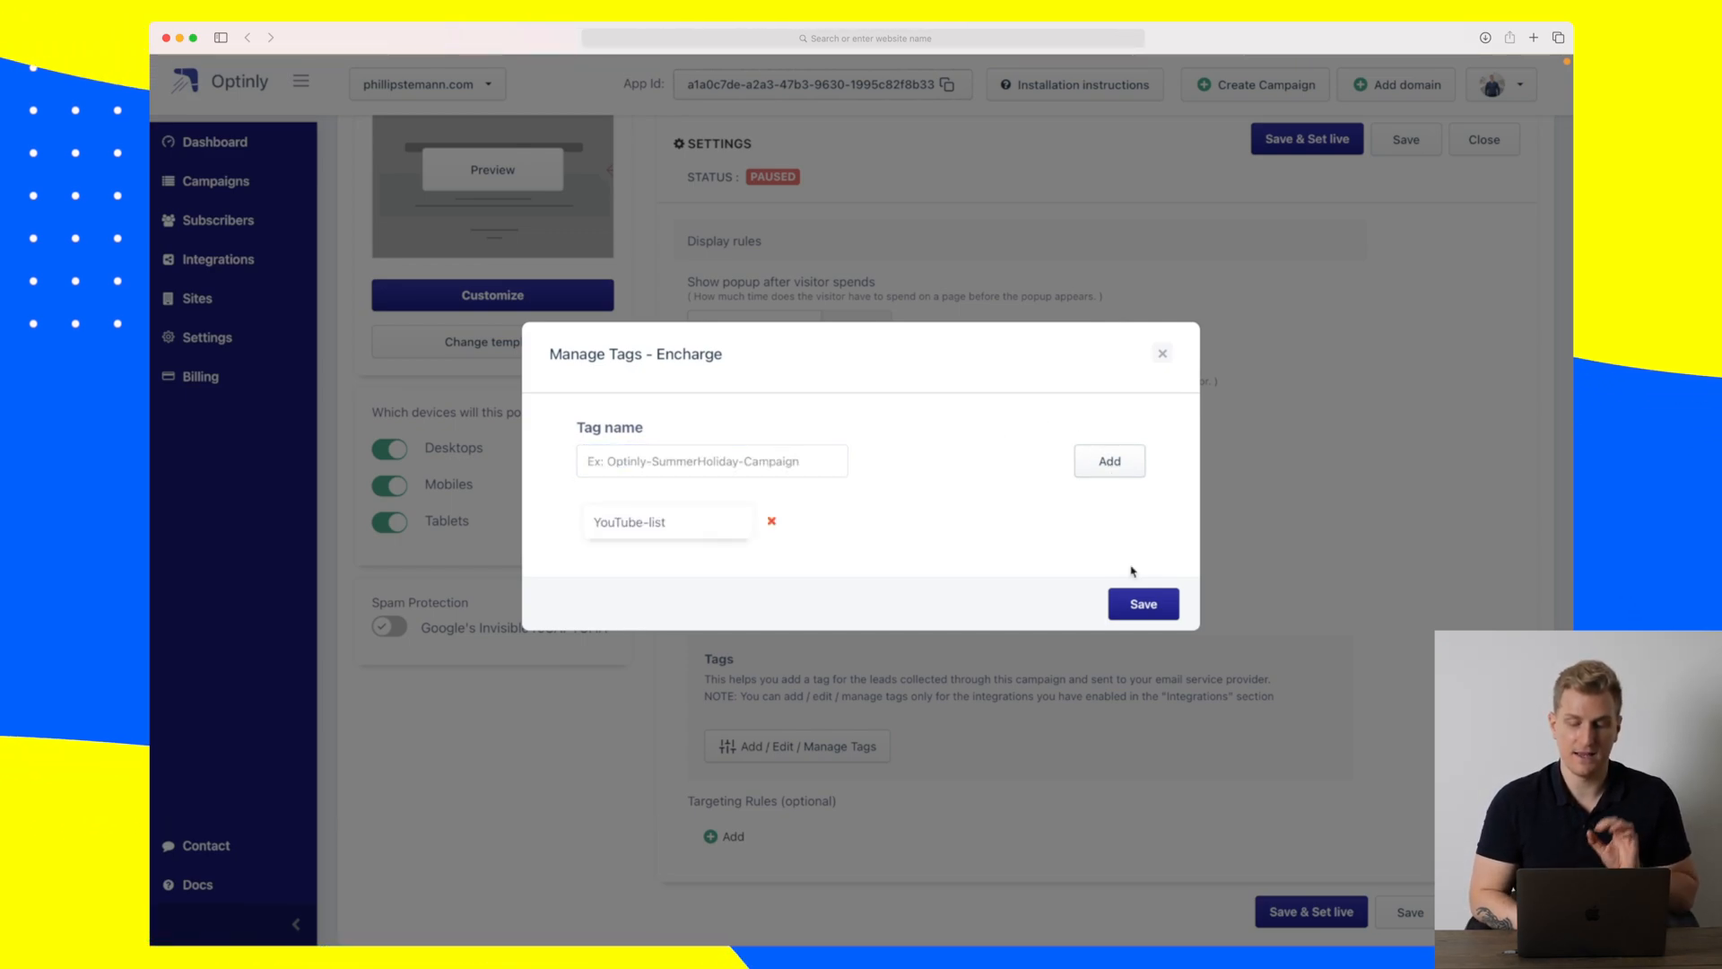
pyautogui.click(1142, 602)
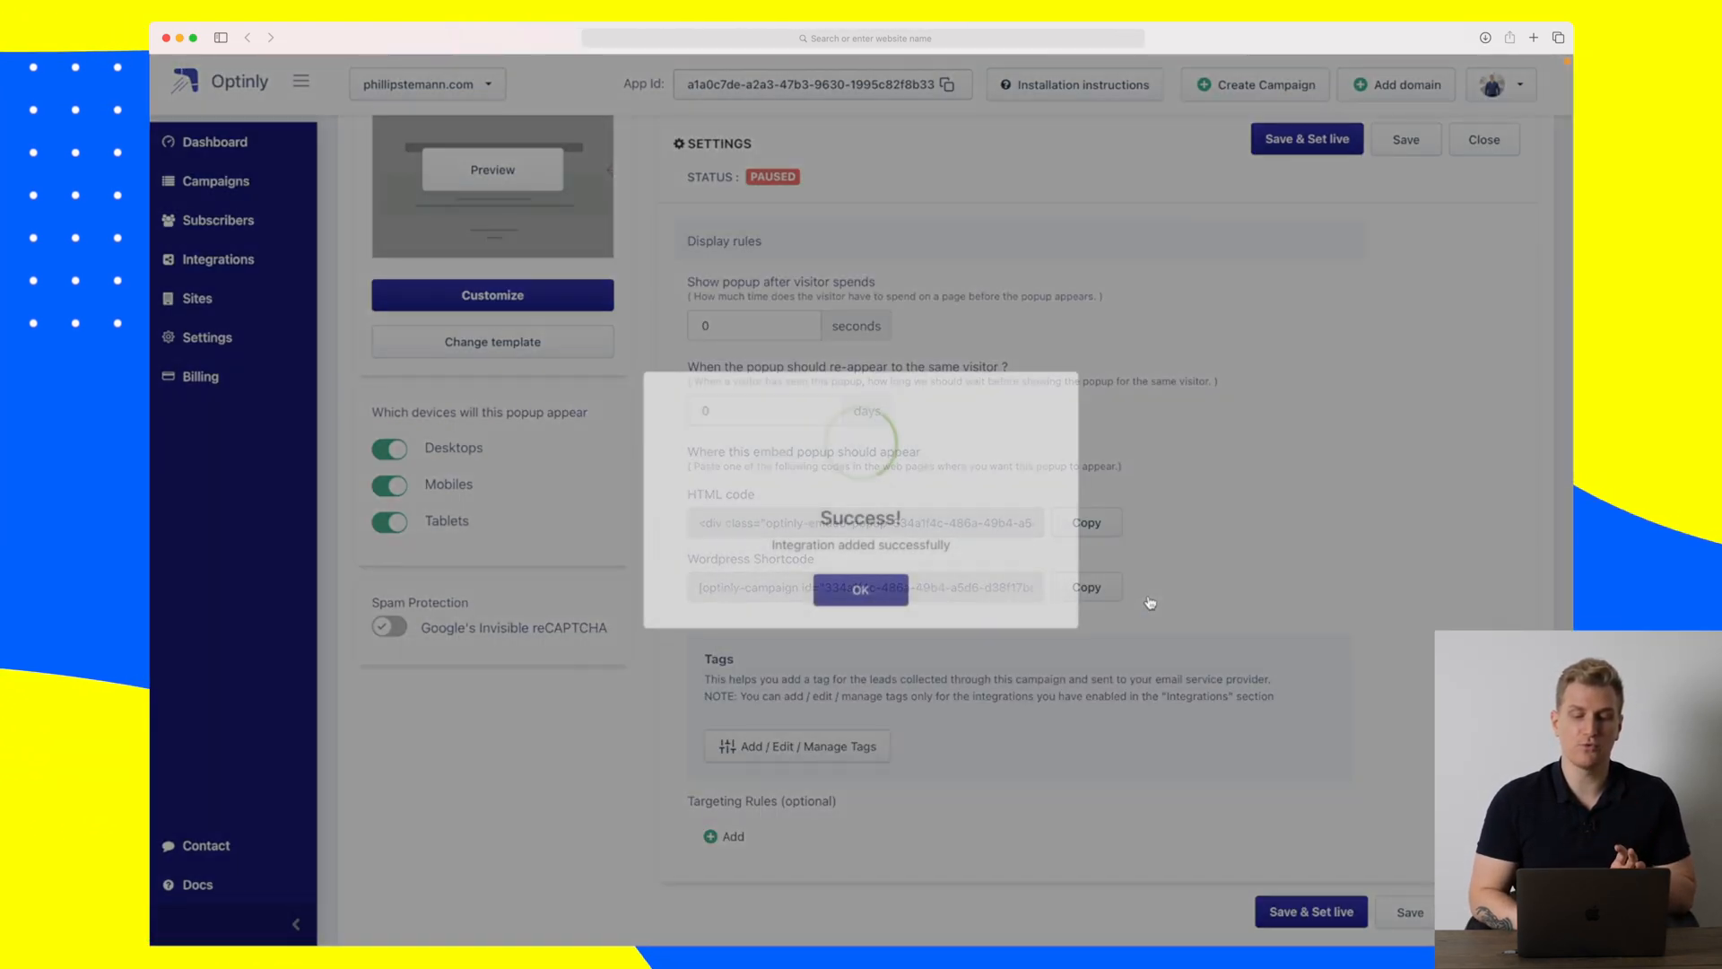
pyautogui.click(859, 590)
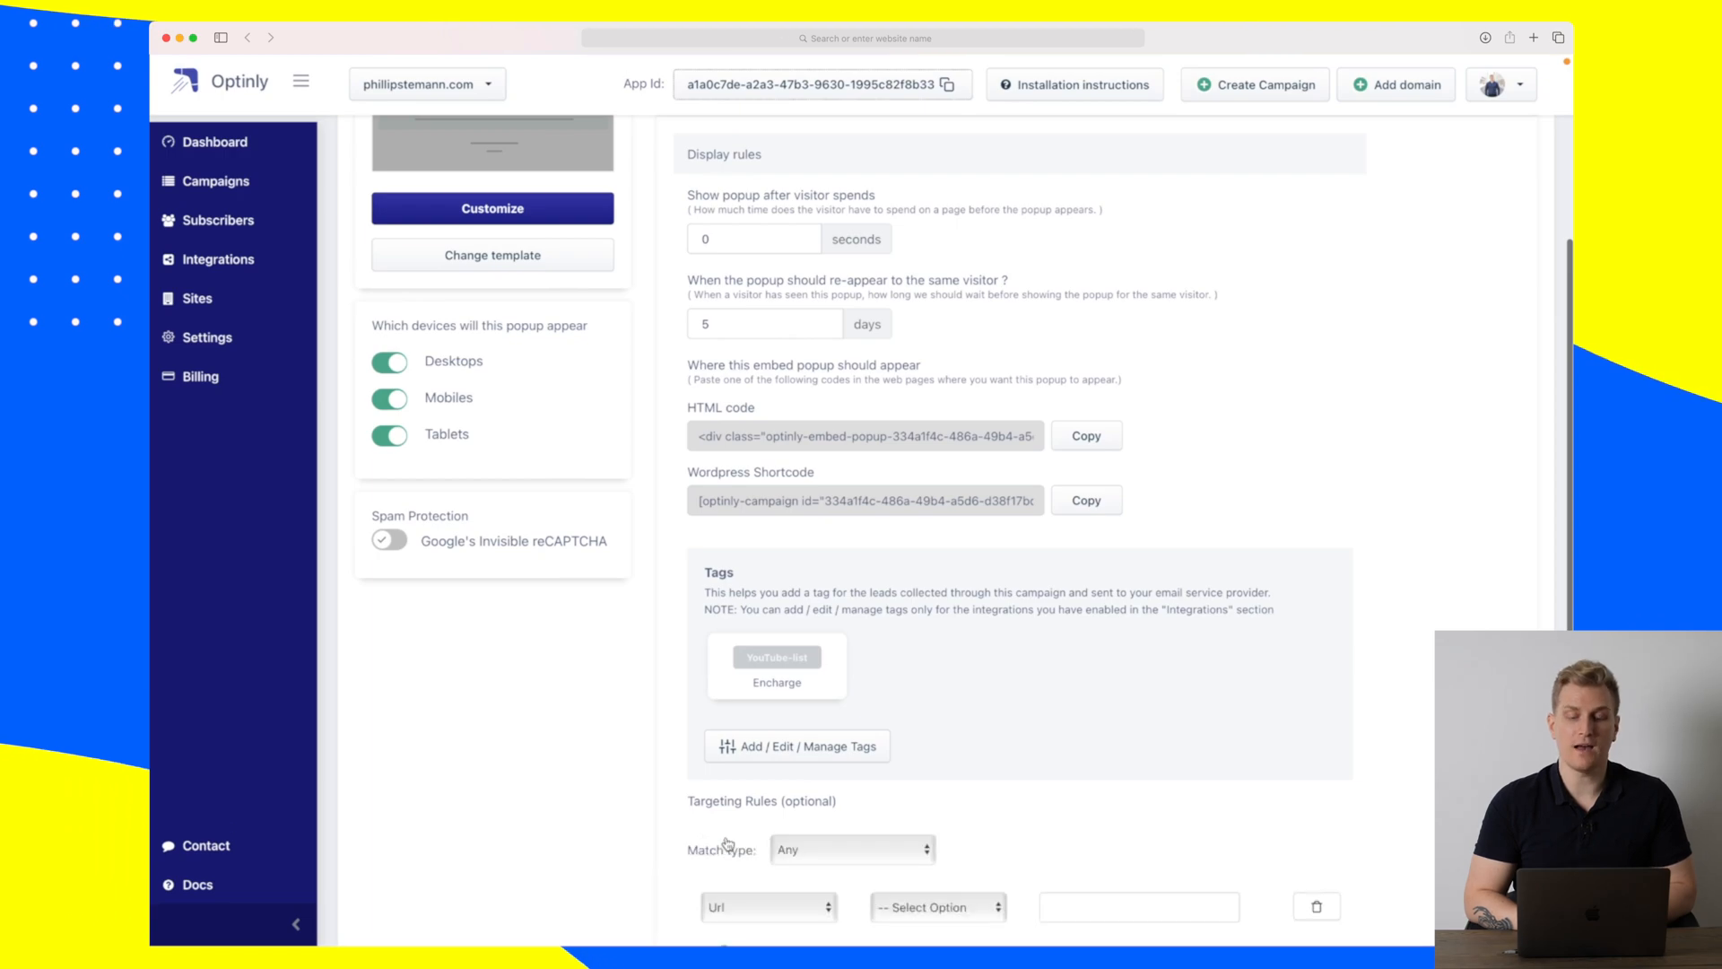
# Add a targeting rule and list its Url, Page Views and Sessions types.
pyautogui.click(850, 848)
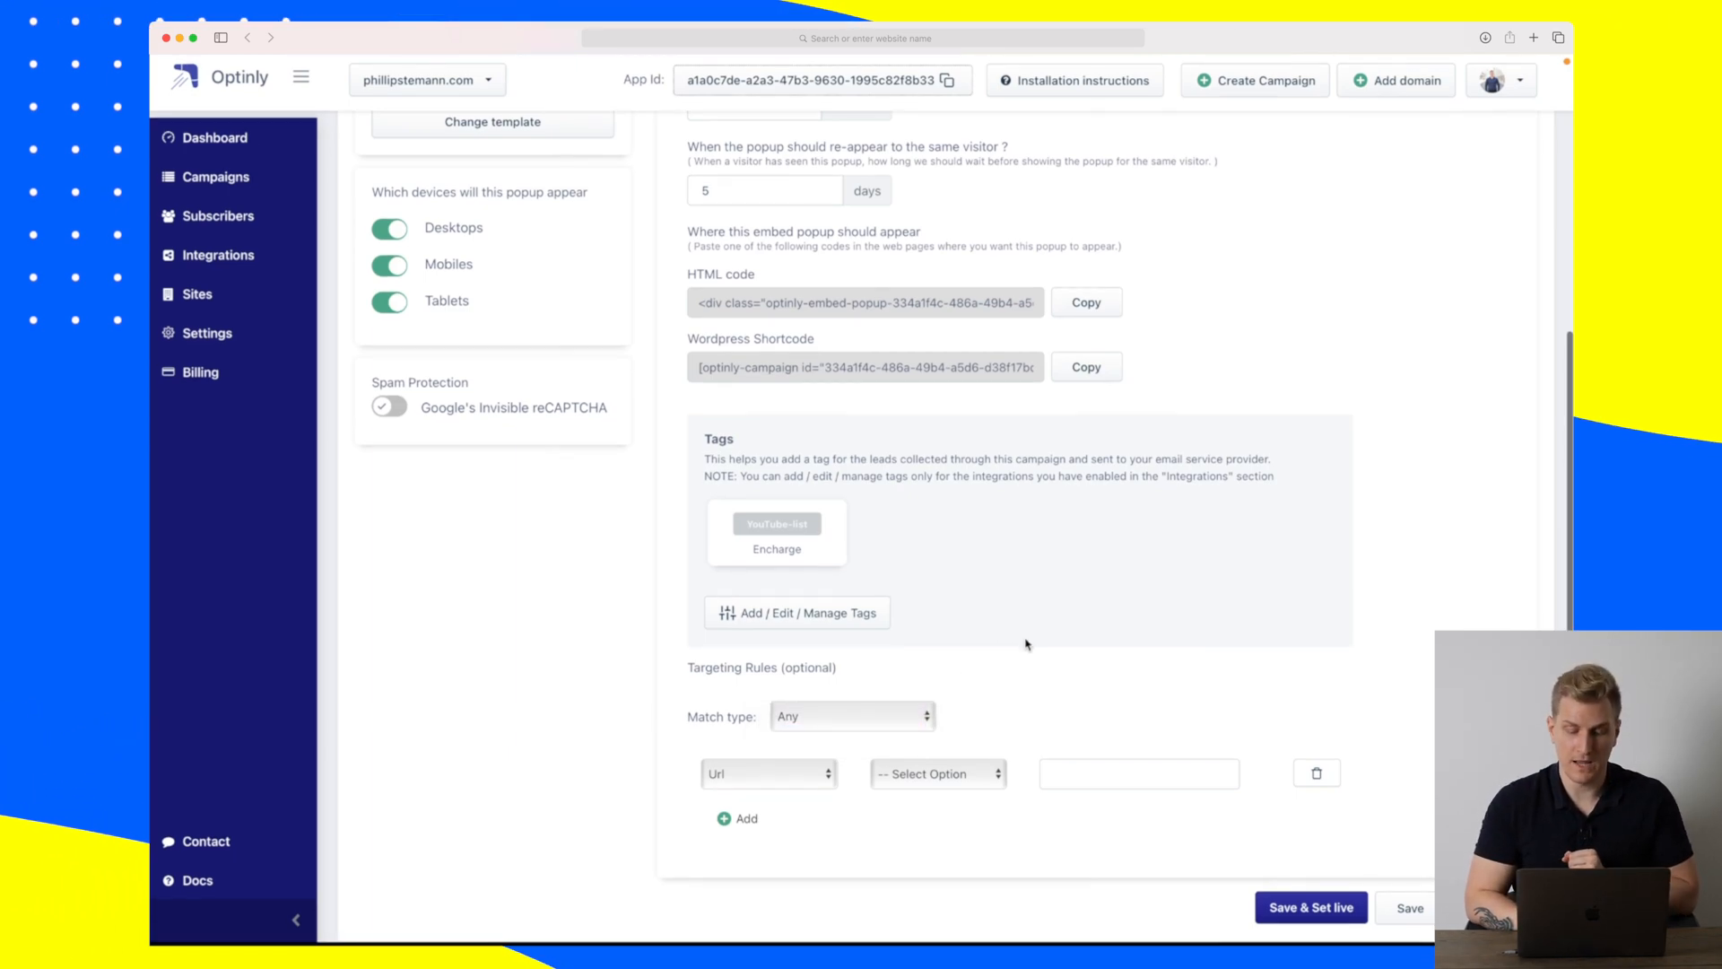
pyautogui.click(770, 773)
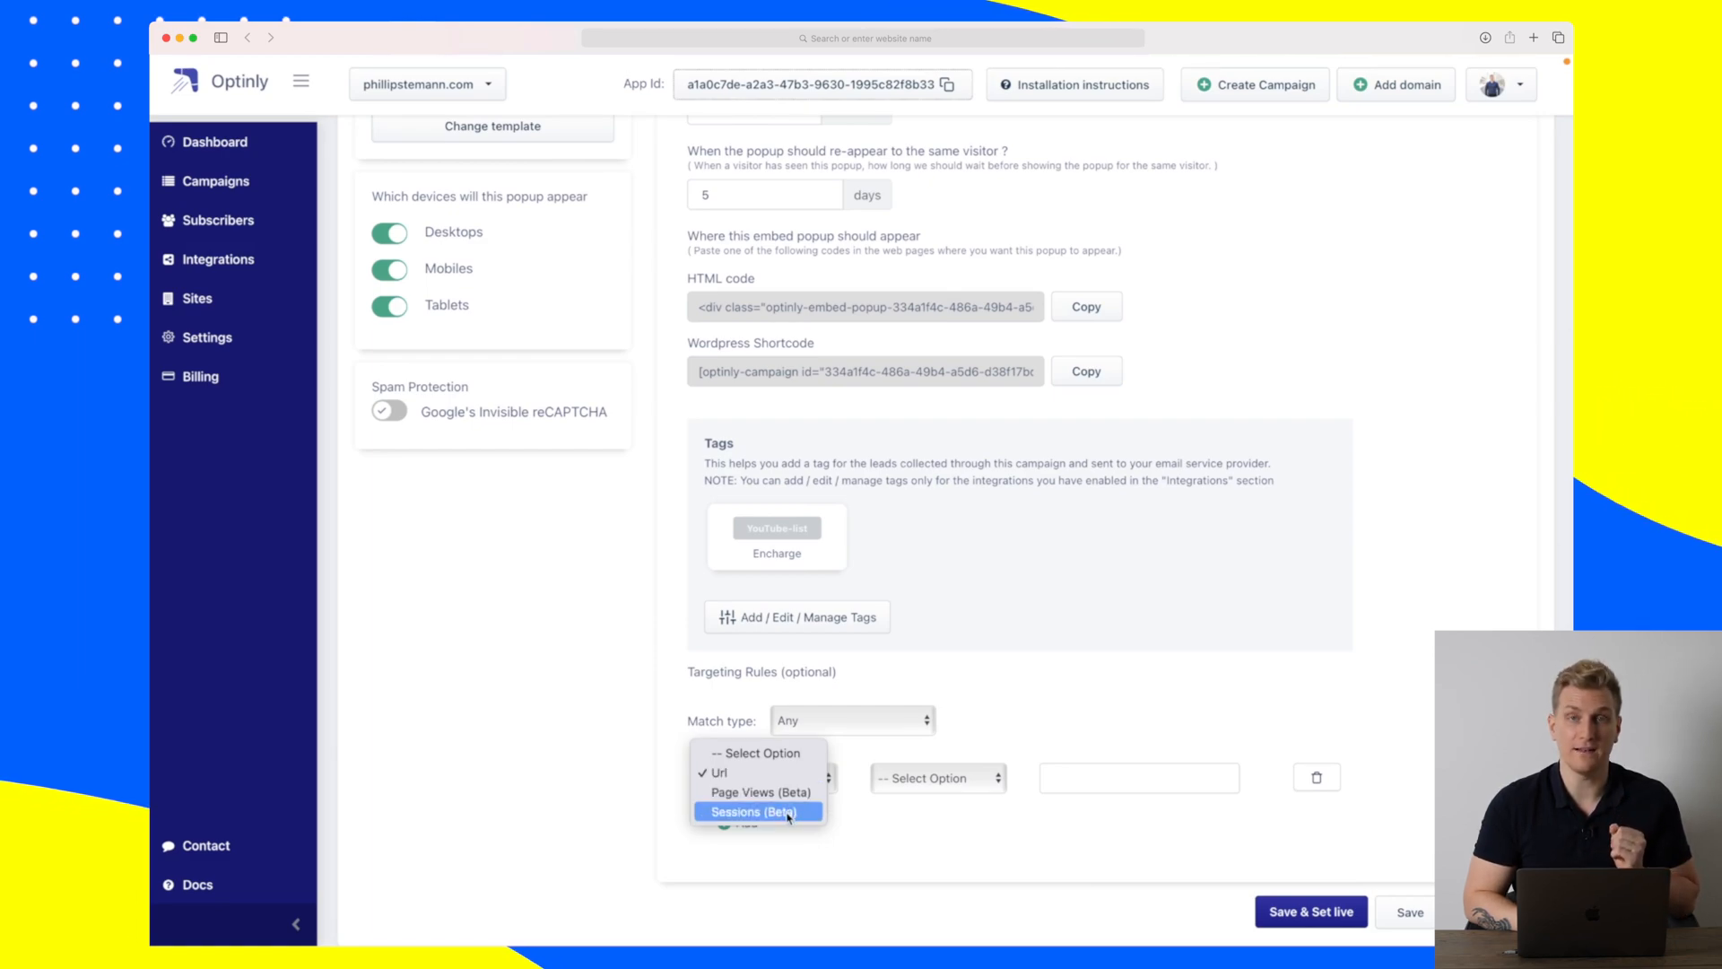
pyautogui.moveTo(757, 791)
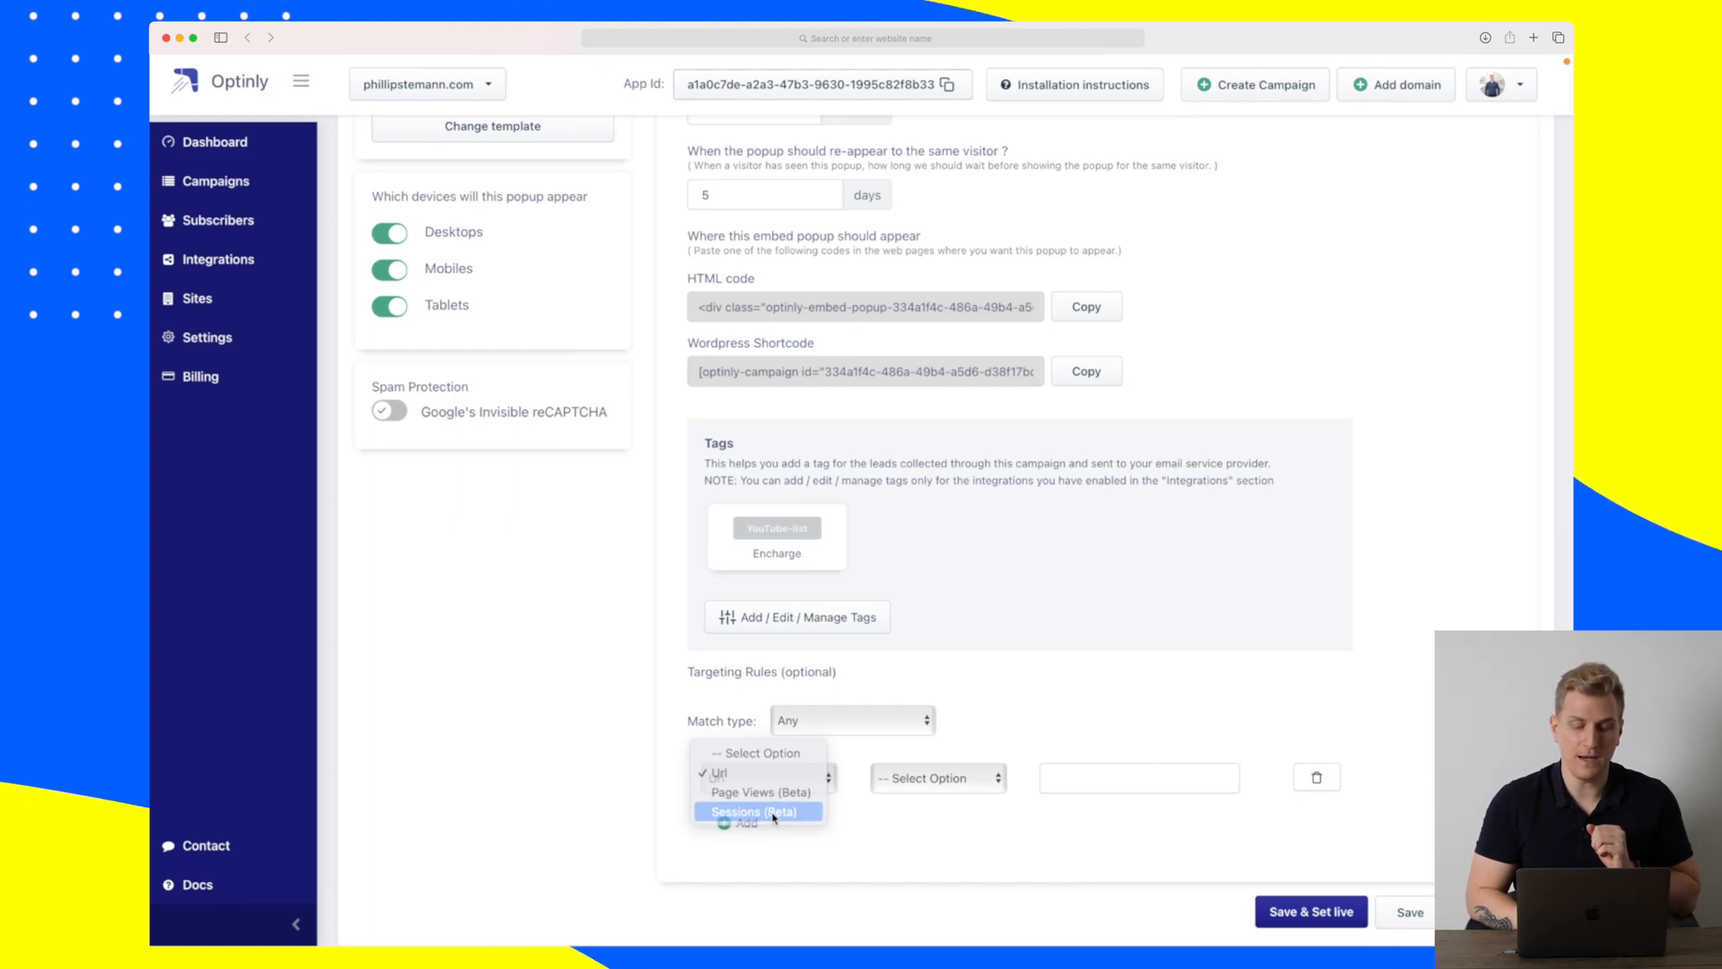
# Target visitors with more than 20 sessions and save the campaign live.
pyautogui.click(757, 811)
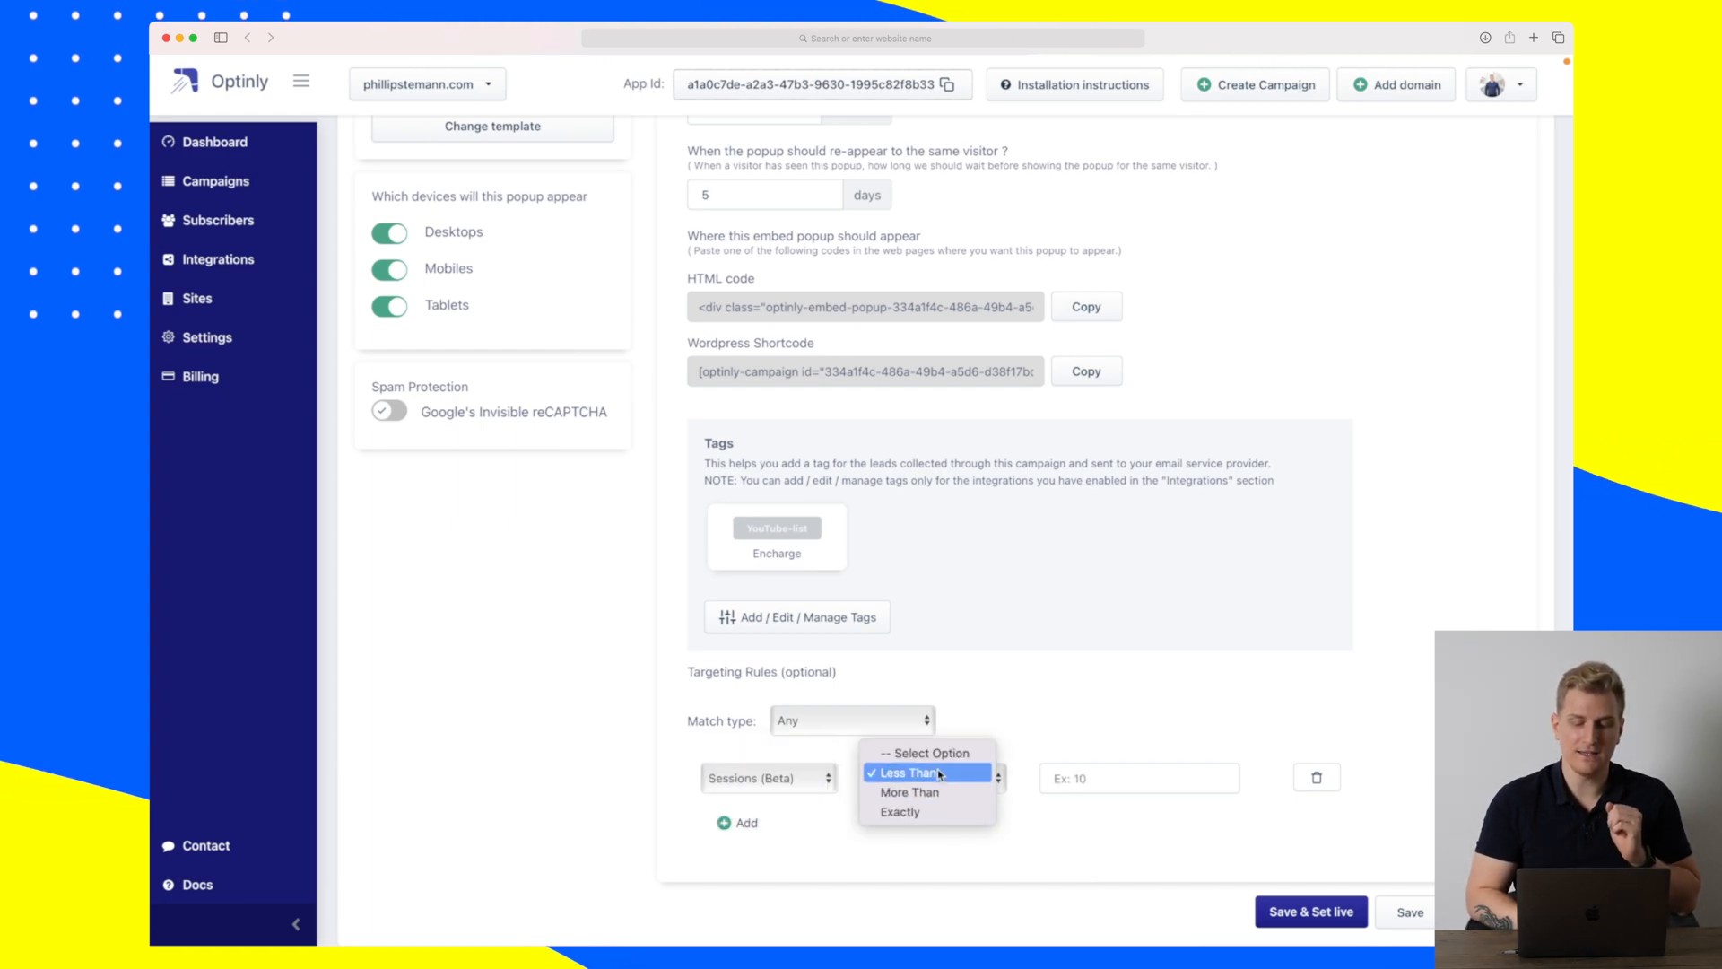
pyautogui.click(910, 791)
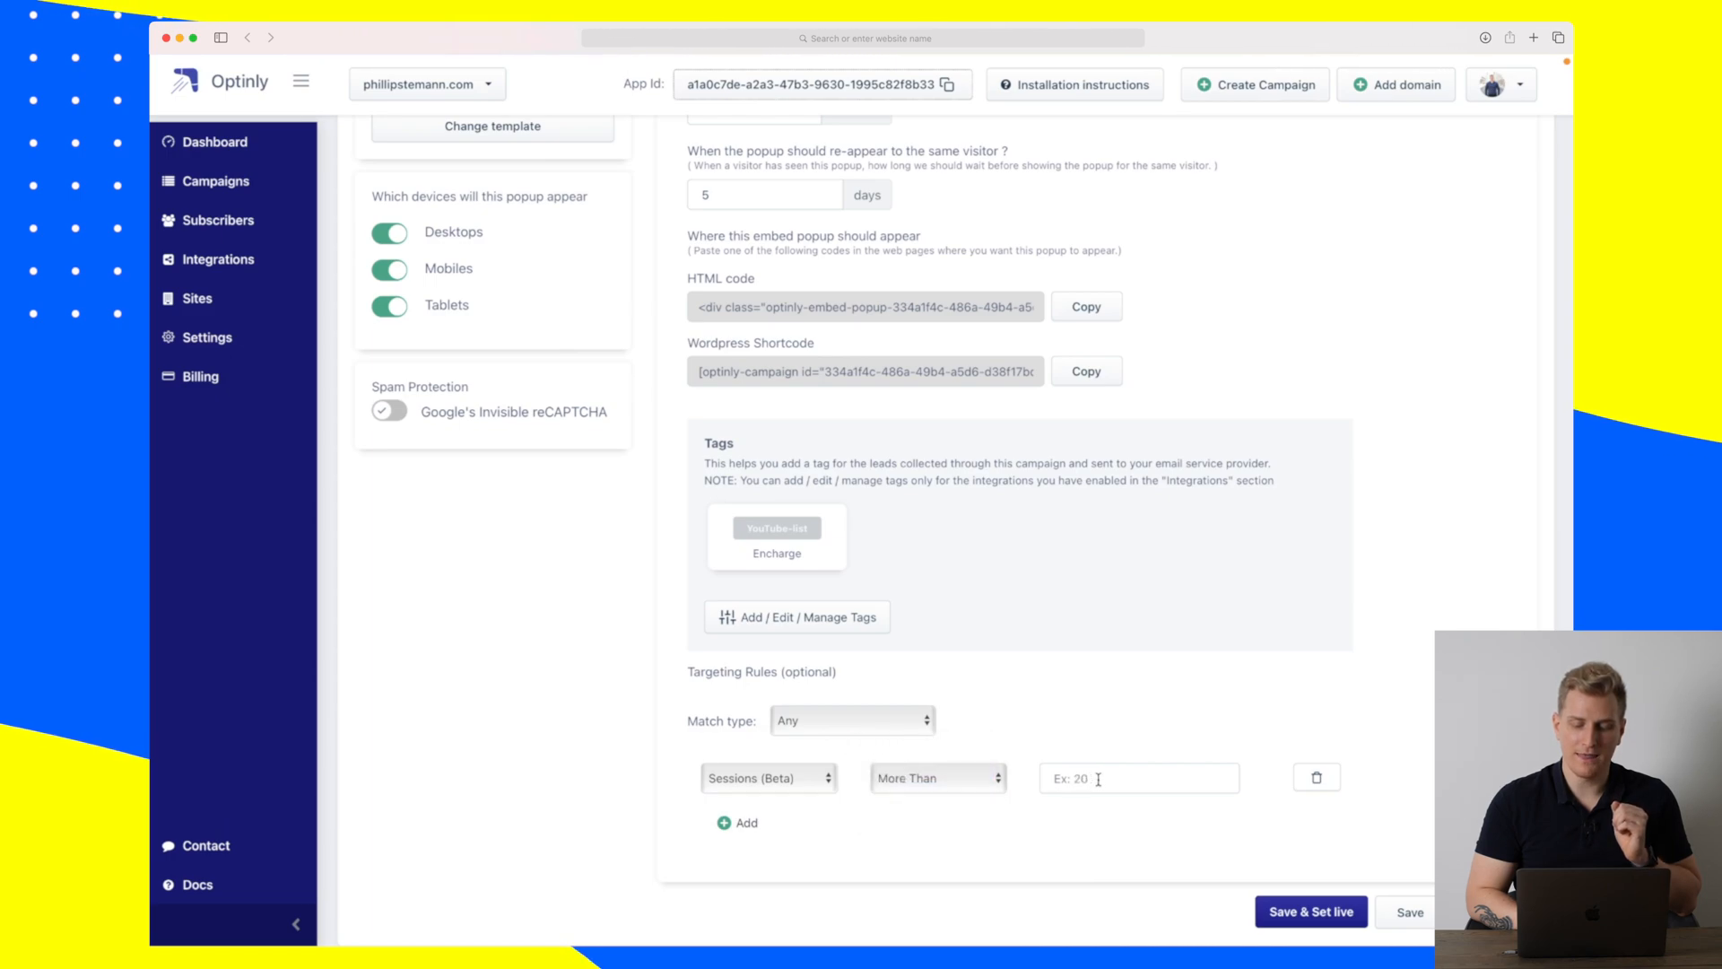
pyautogui.write('20')
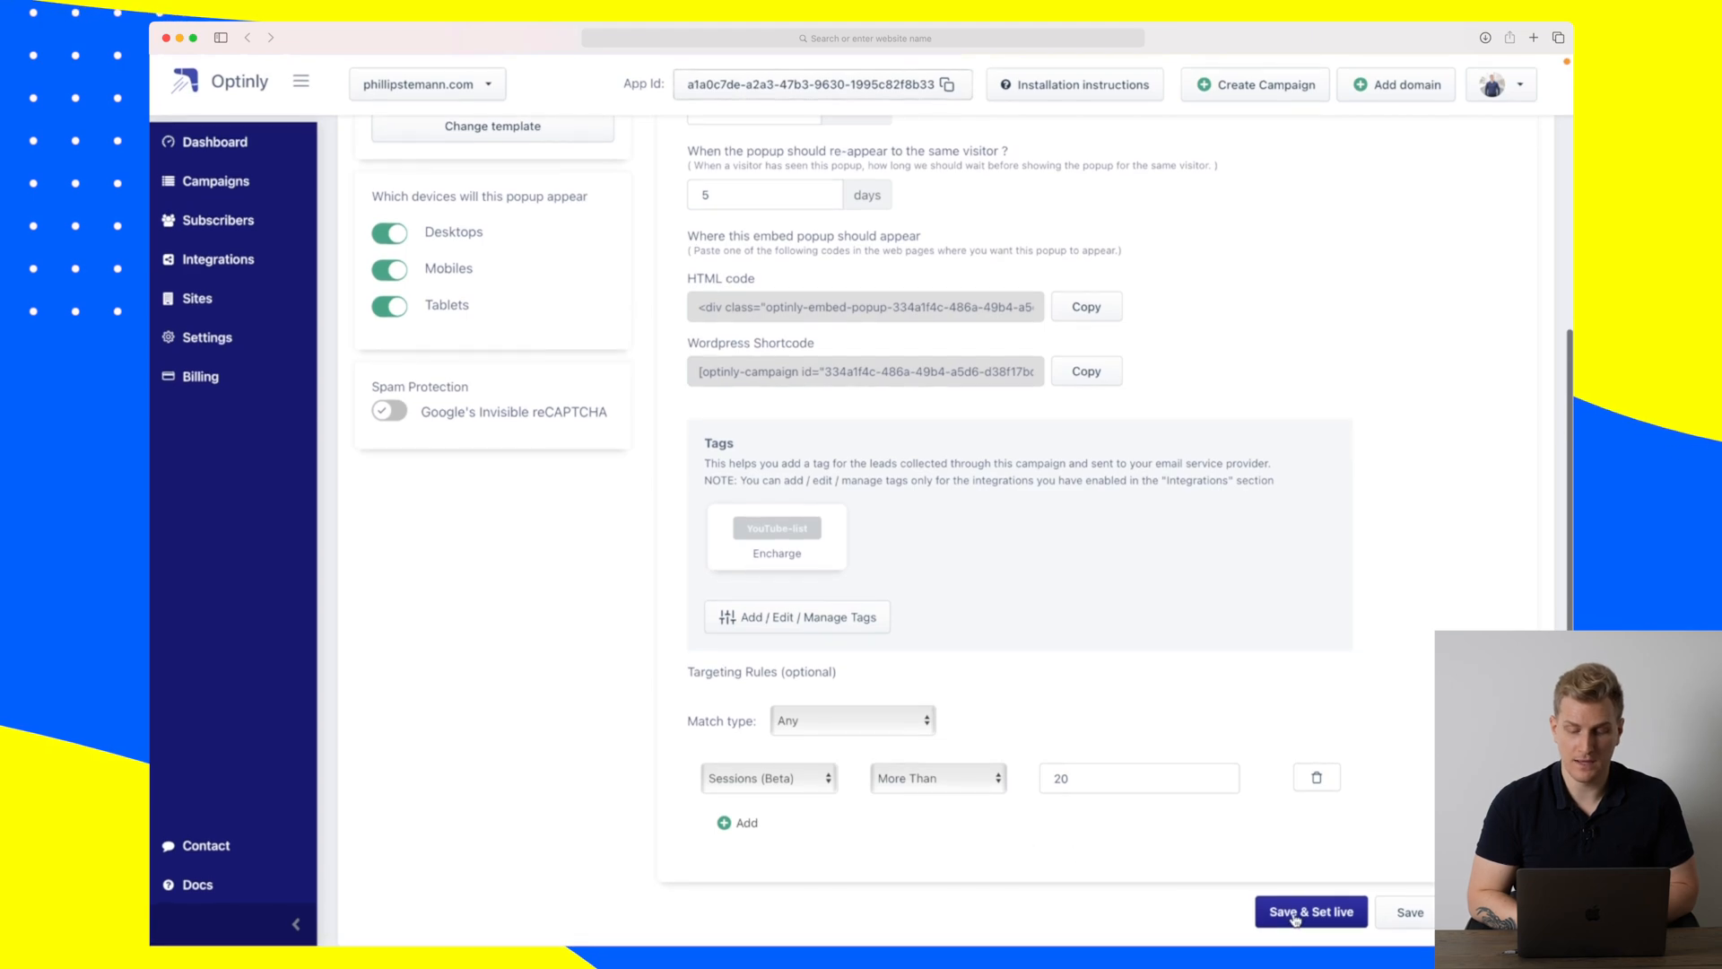
pyautogui.click(1309, 912)
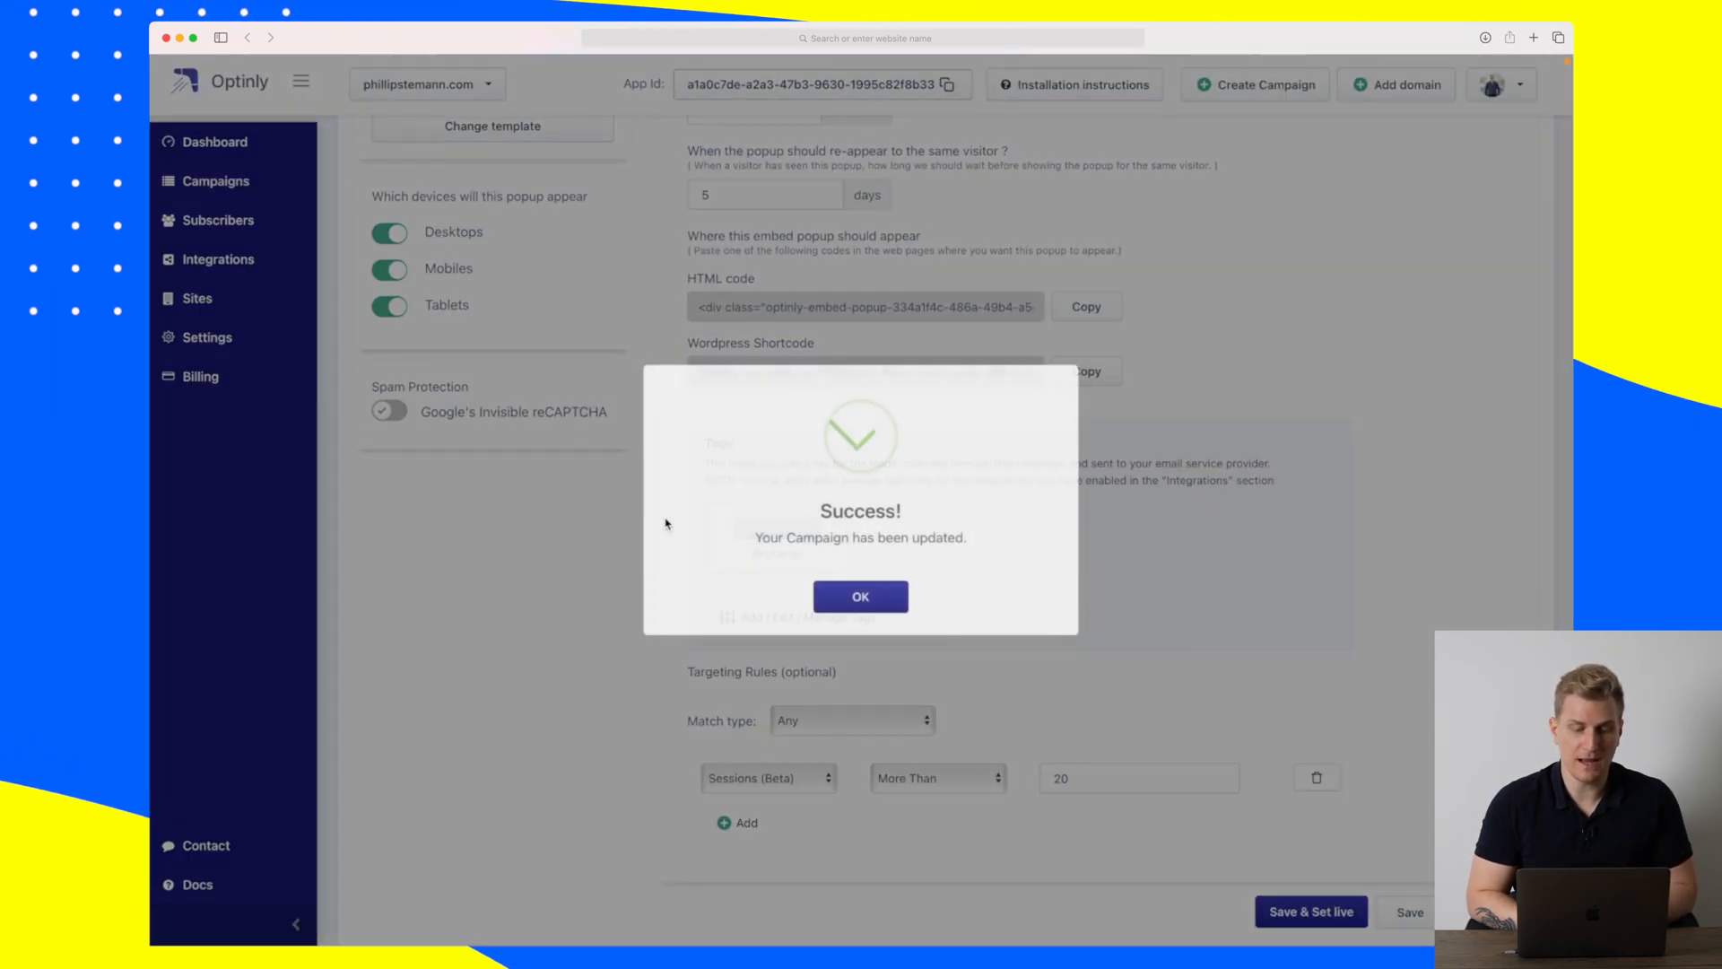
# Preview the embed form on tablet, desktop and mobile, then switch terms and conditions off.
pyautogui.click(859, 595)
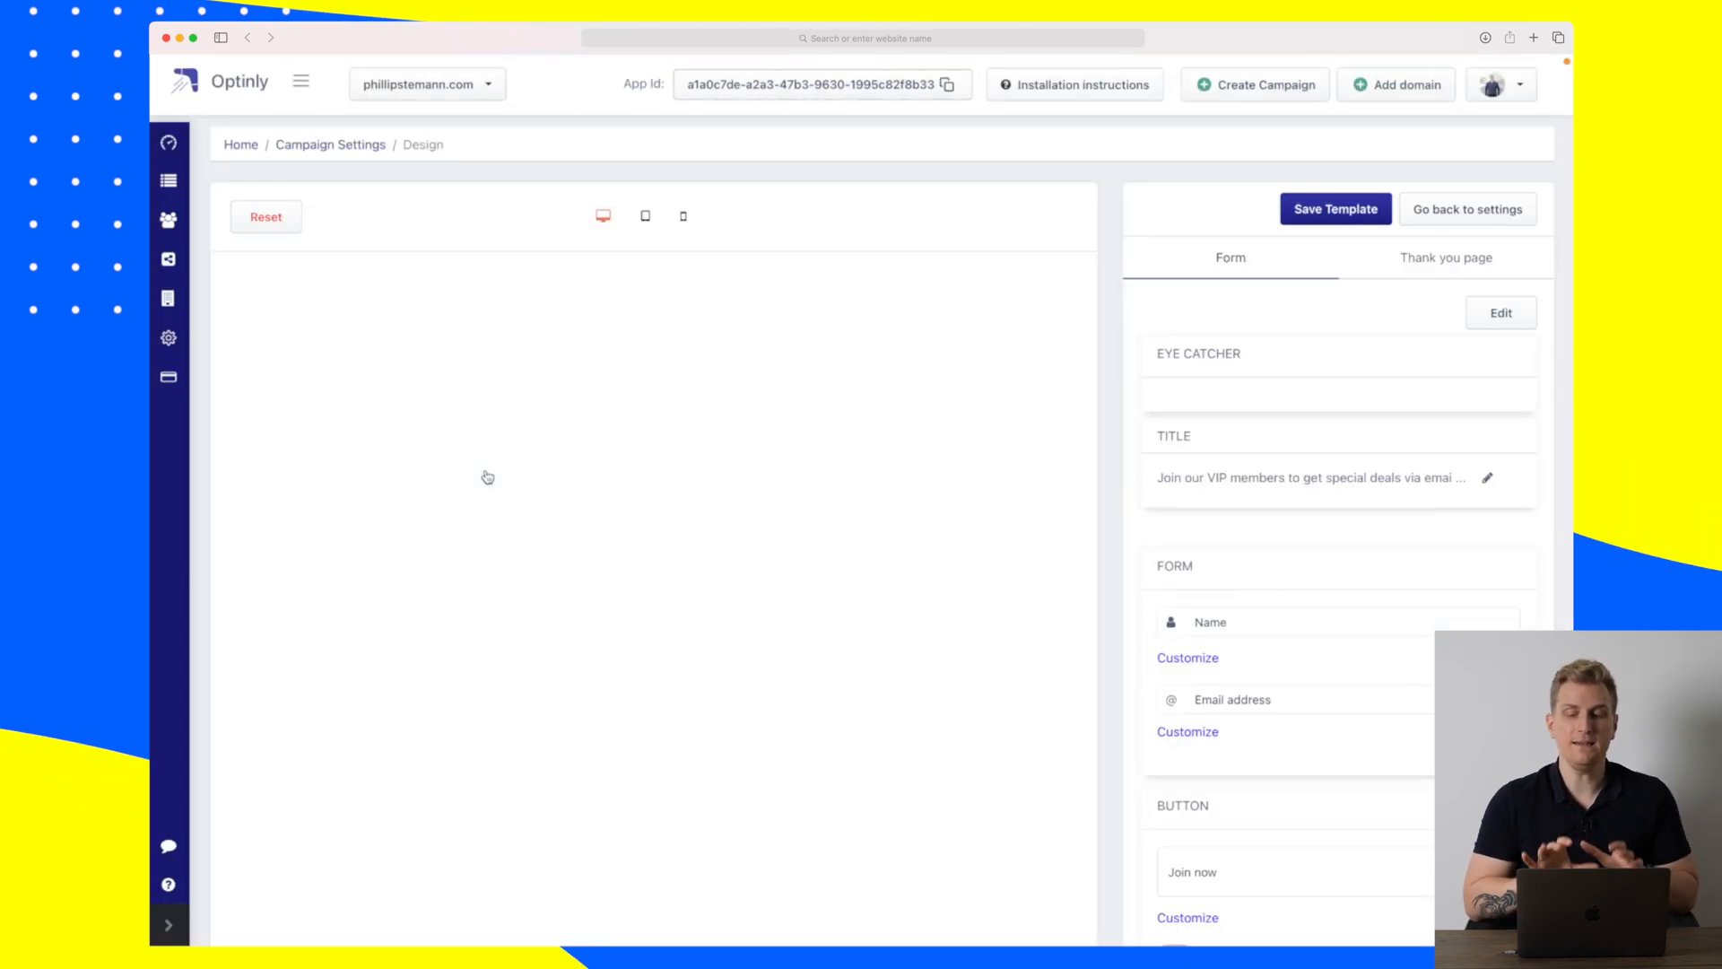
pyautogui.scroll(-3)
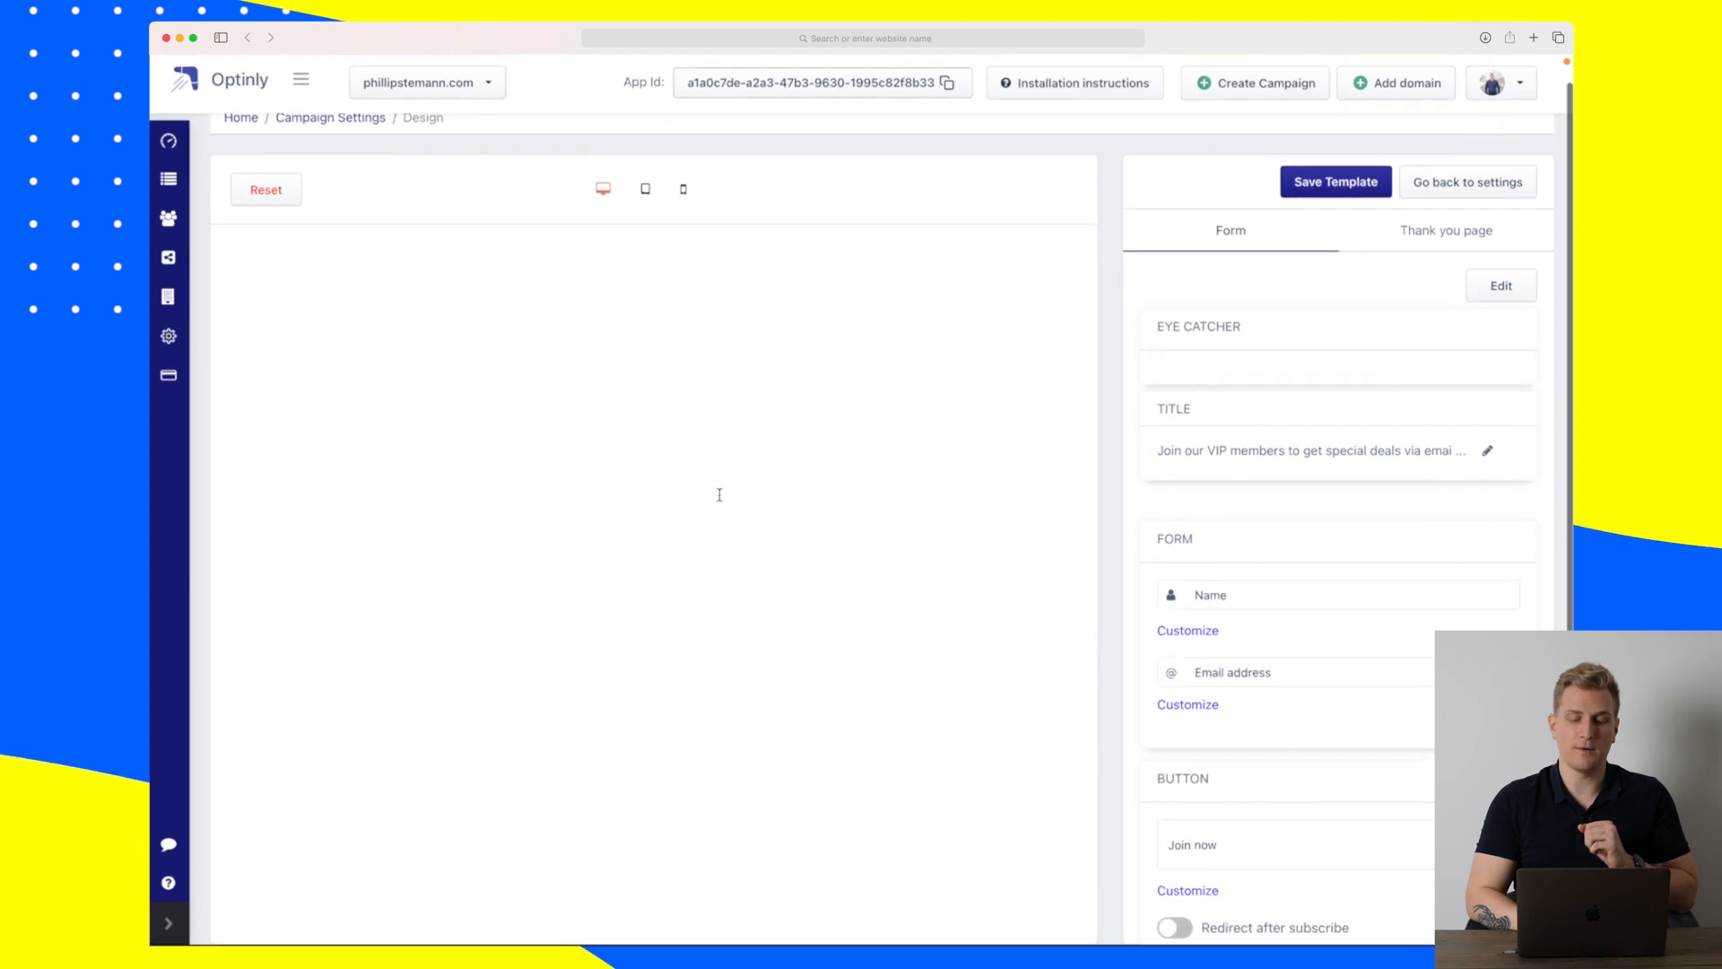
pyautogui.click(644, 188)
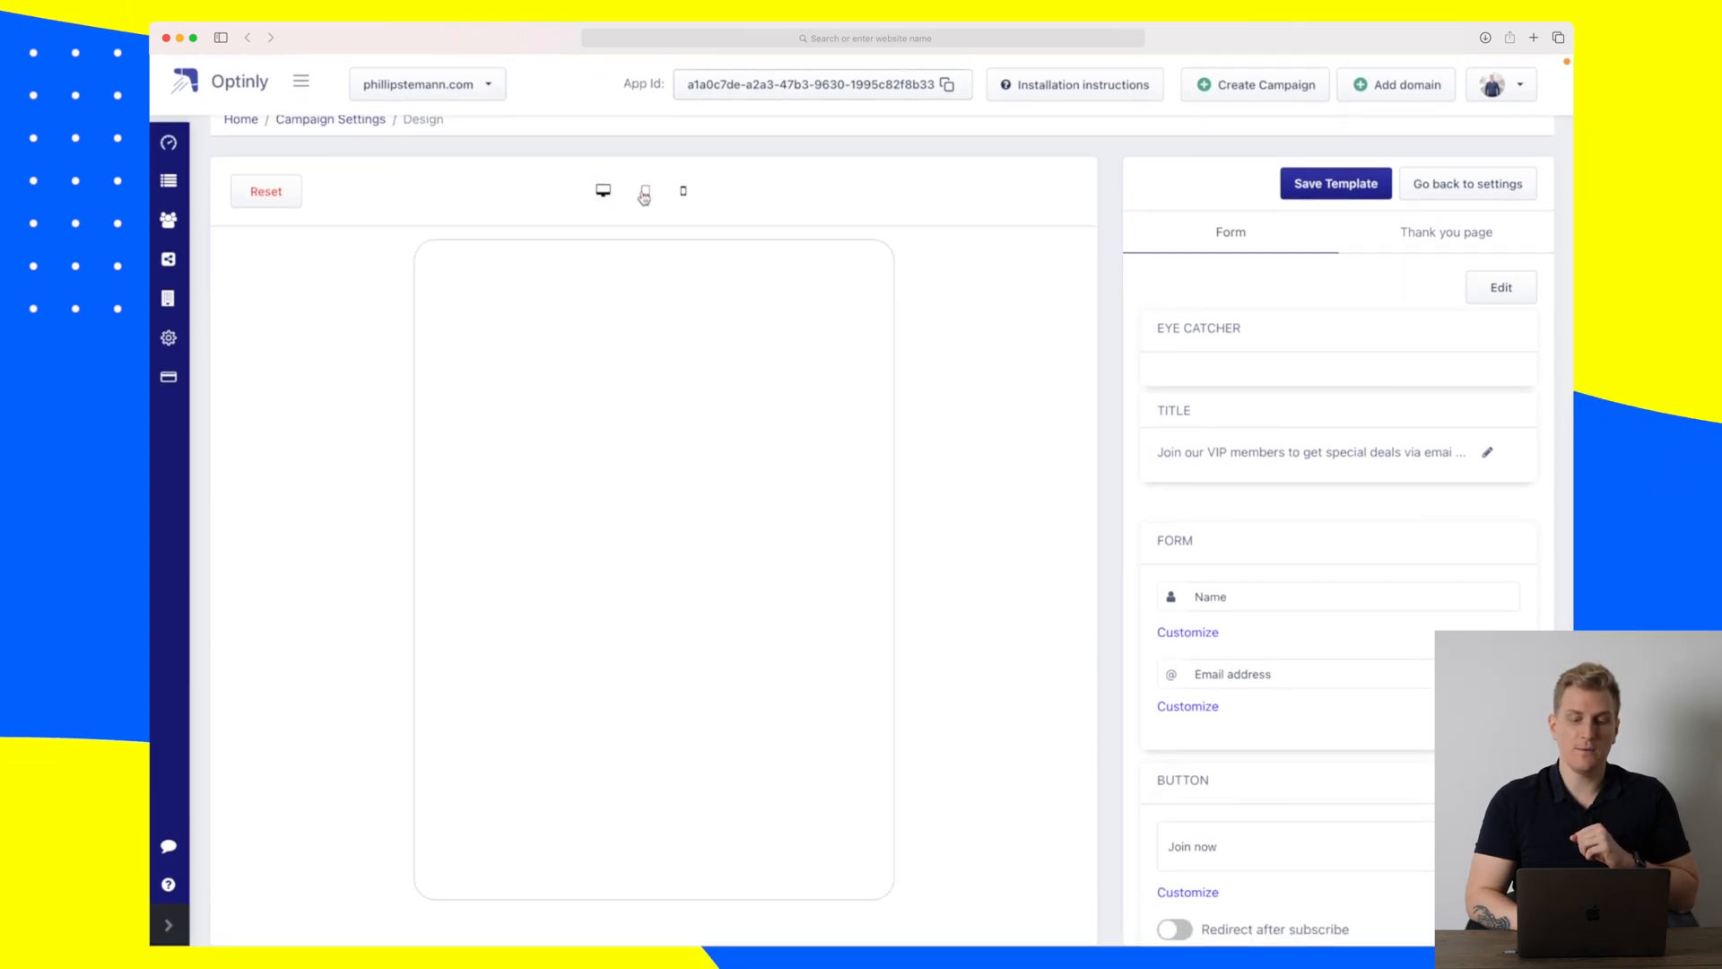
pyautogui.click(644, 194)
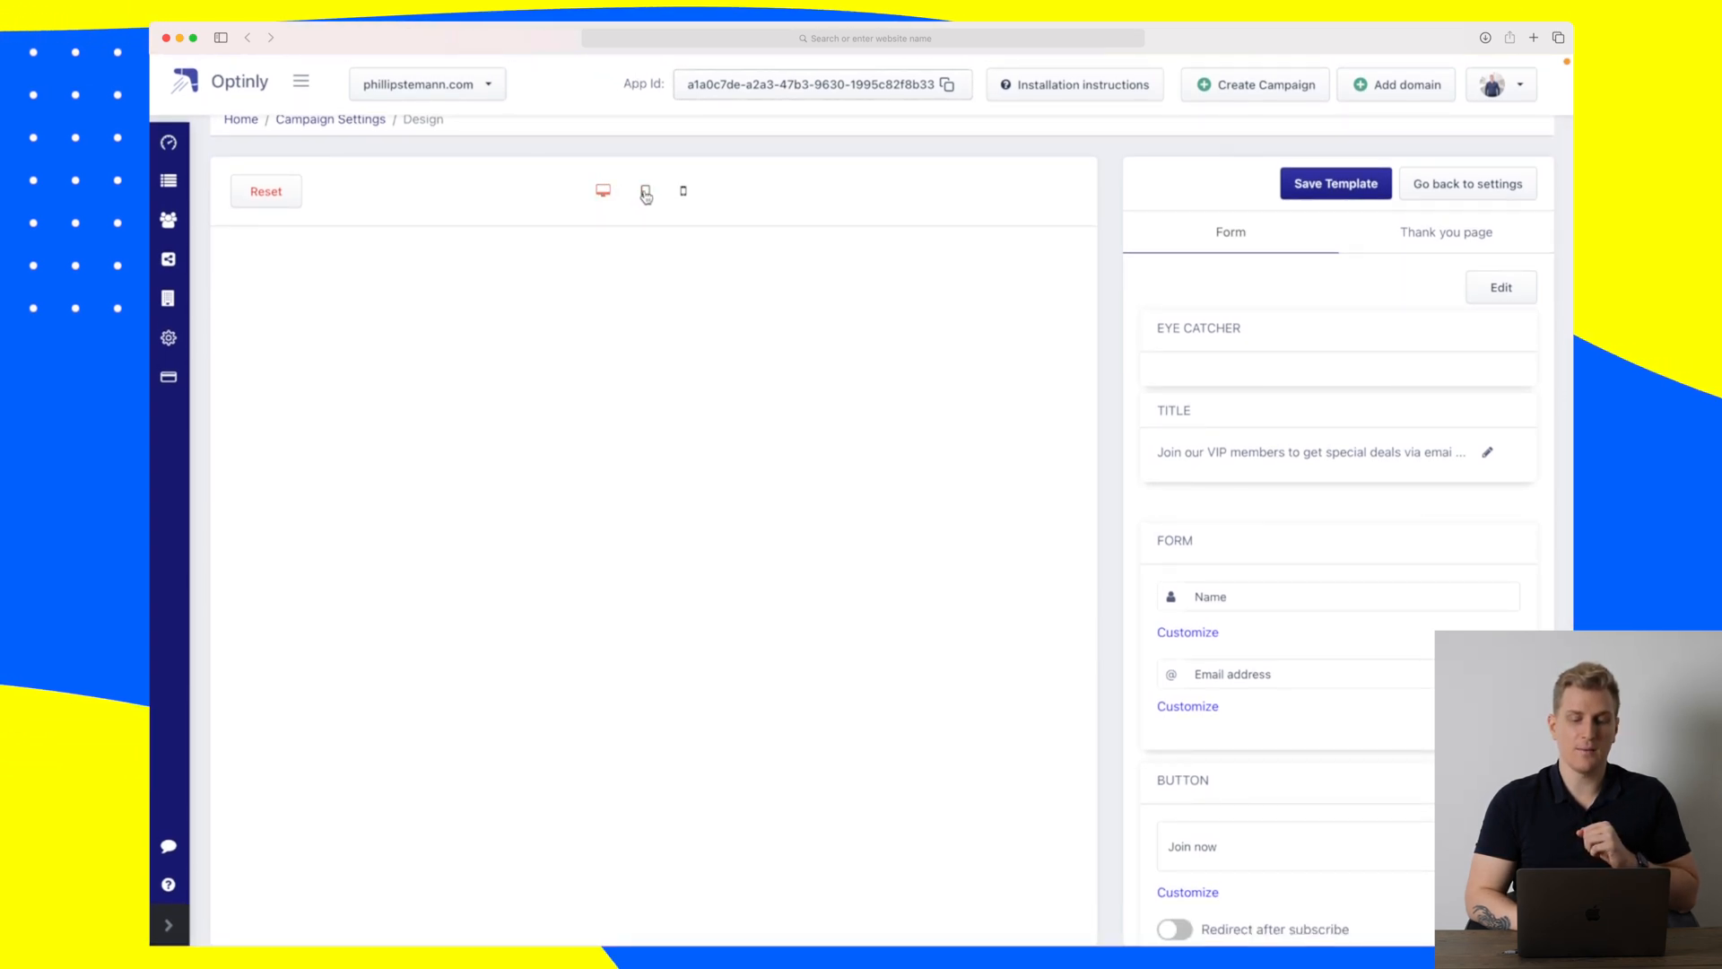
pyautogui.click(644, 190)
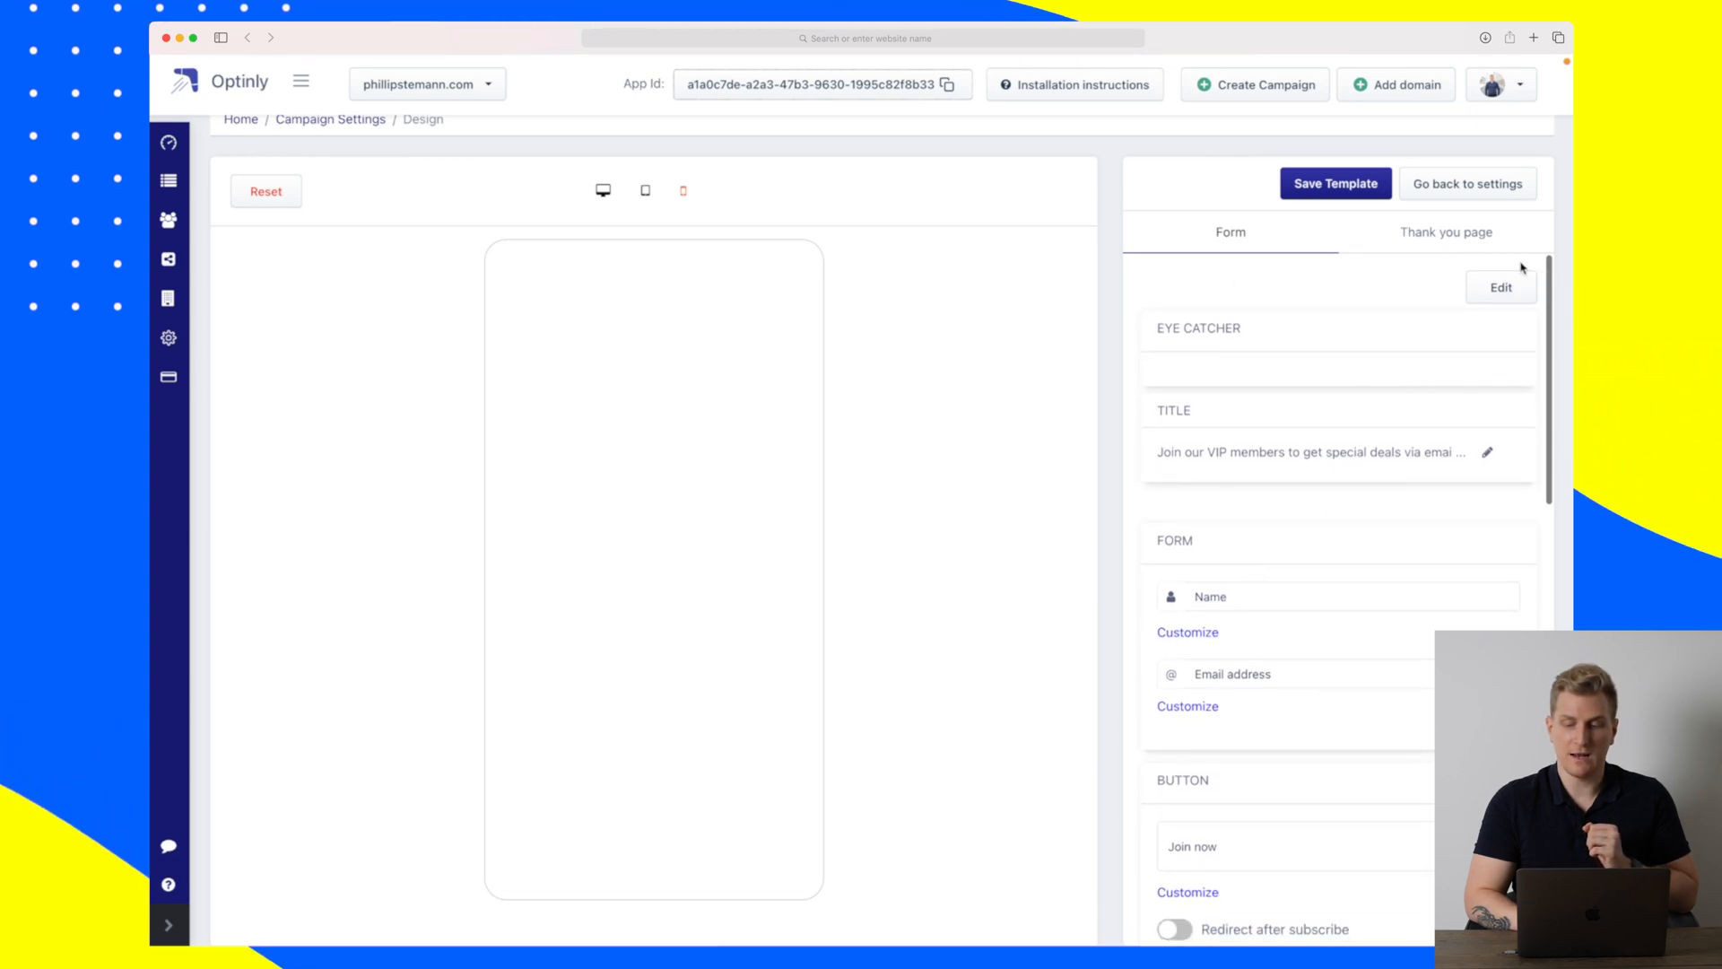
pyautogui.click(1173, 404)
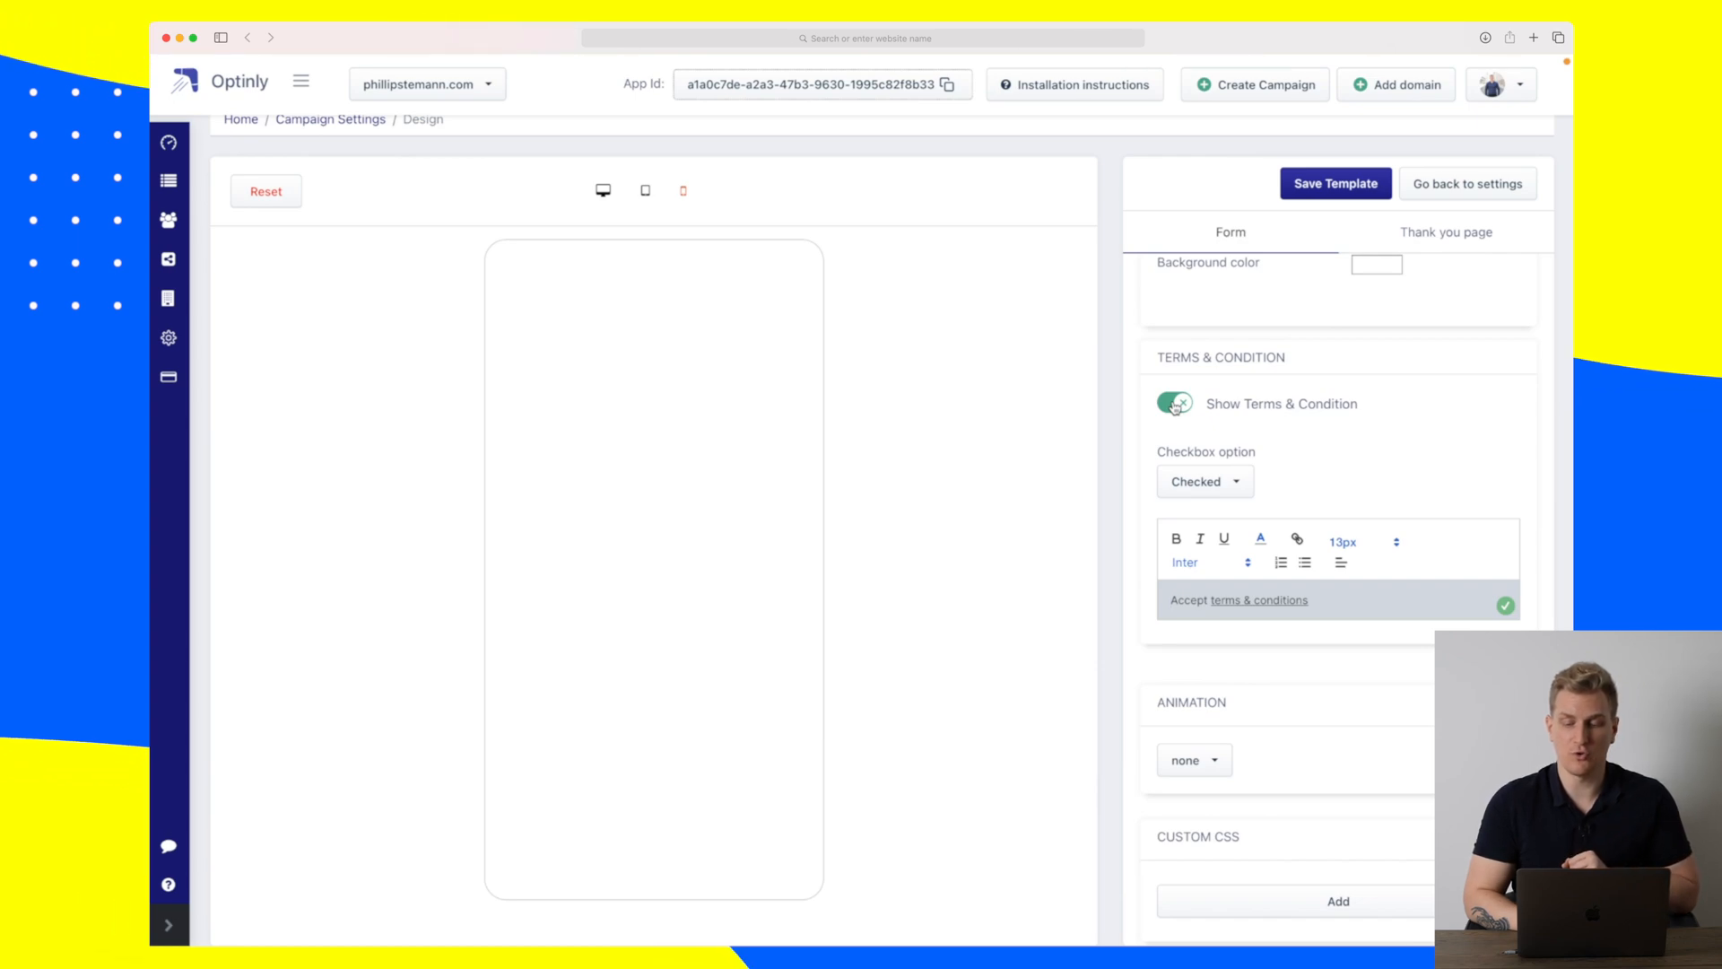
pyautogui.click(1173, 404)
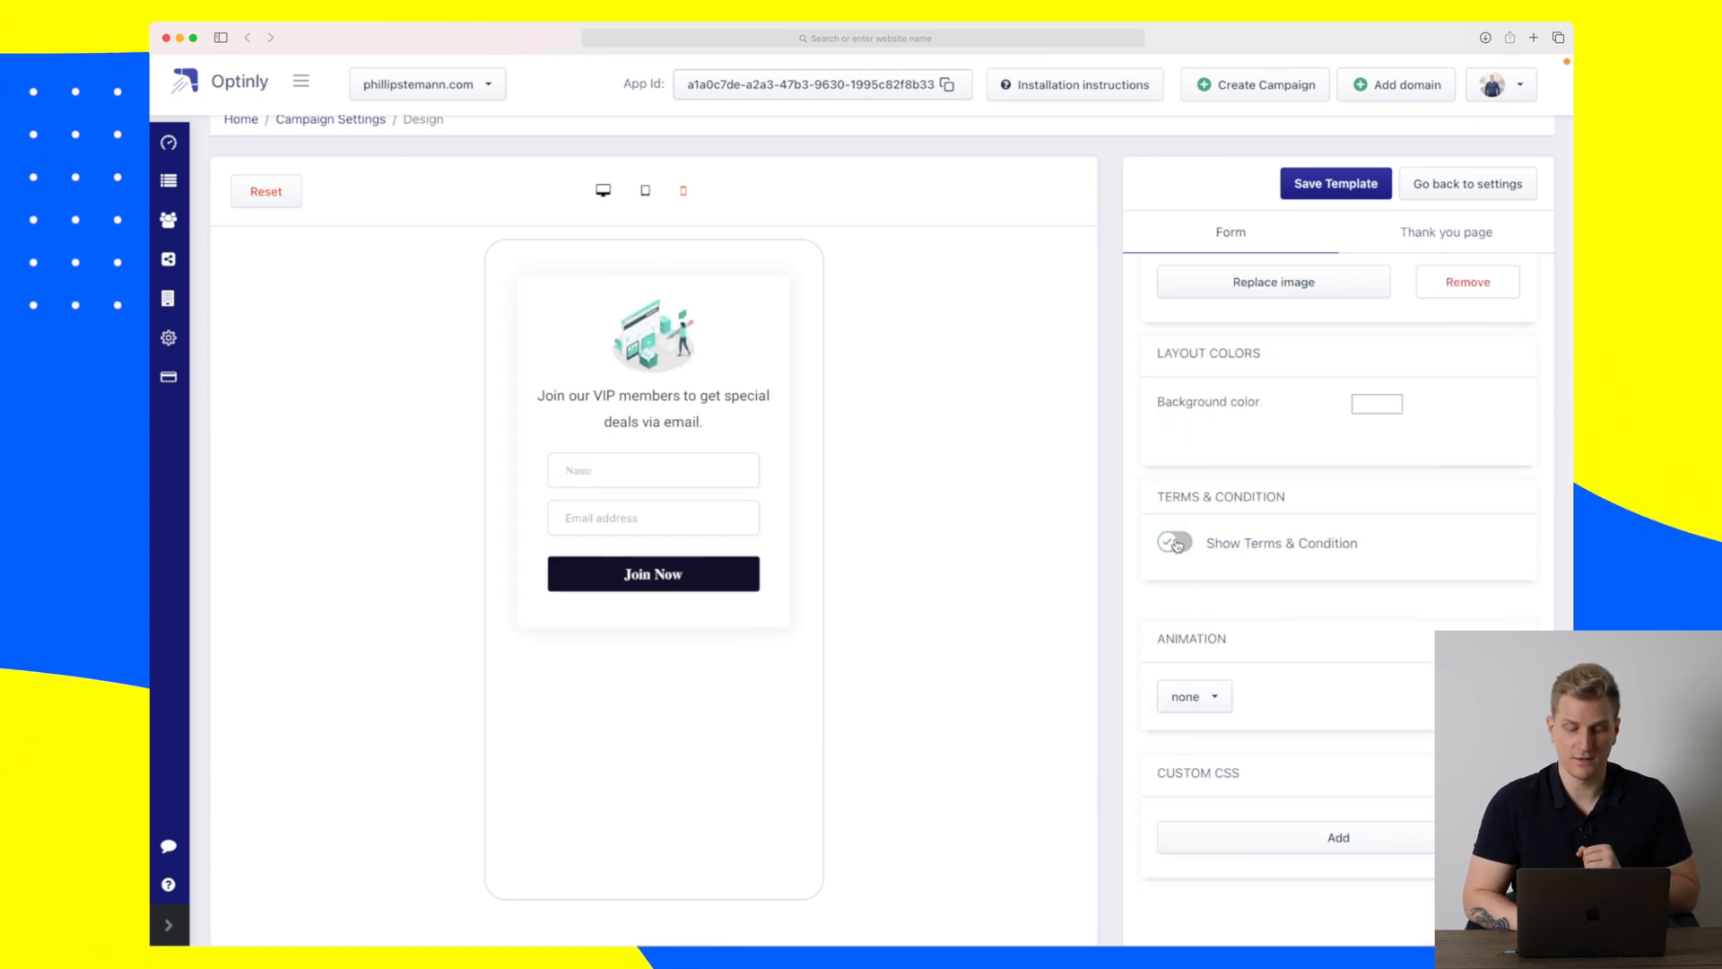
# Re-enable terms and conditions and set the form title font to Assistant.
pyautogui.click(1172, 541)
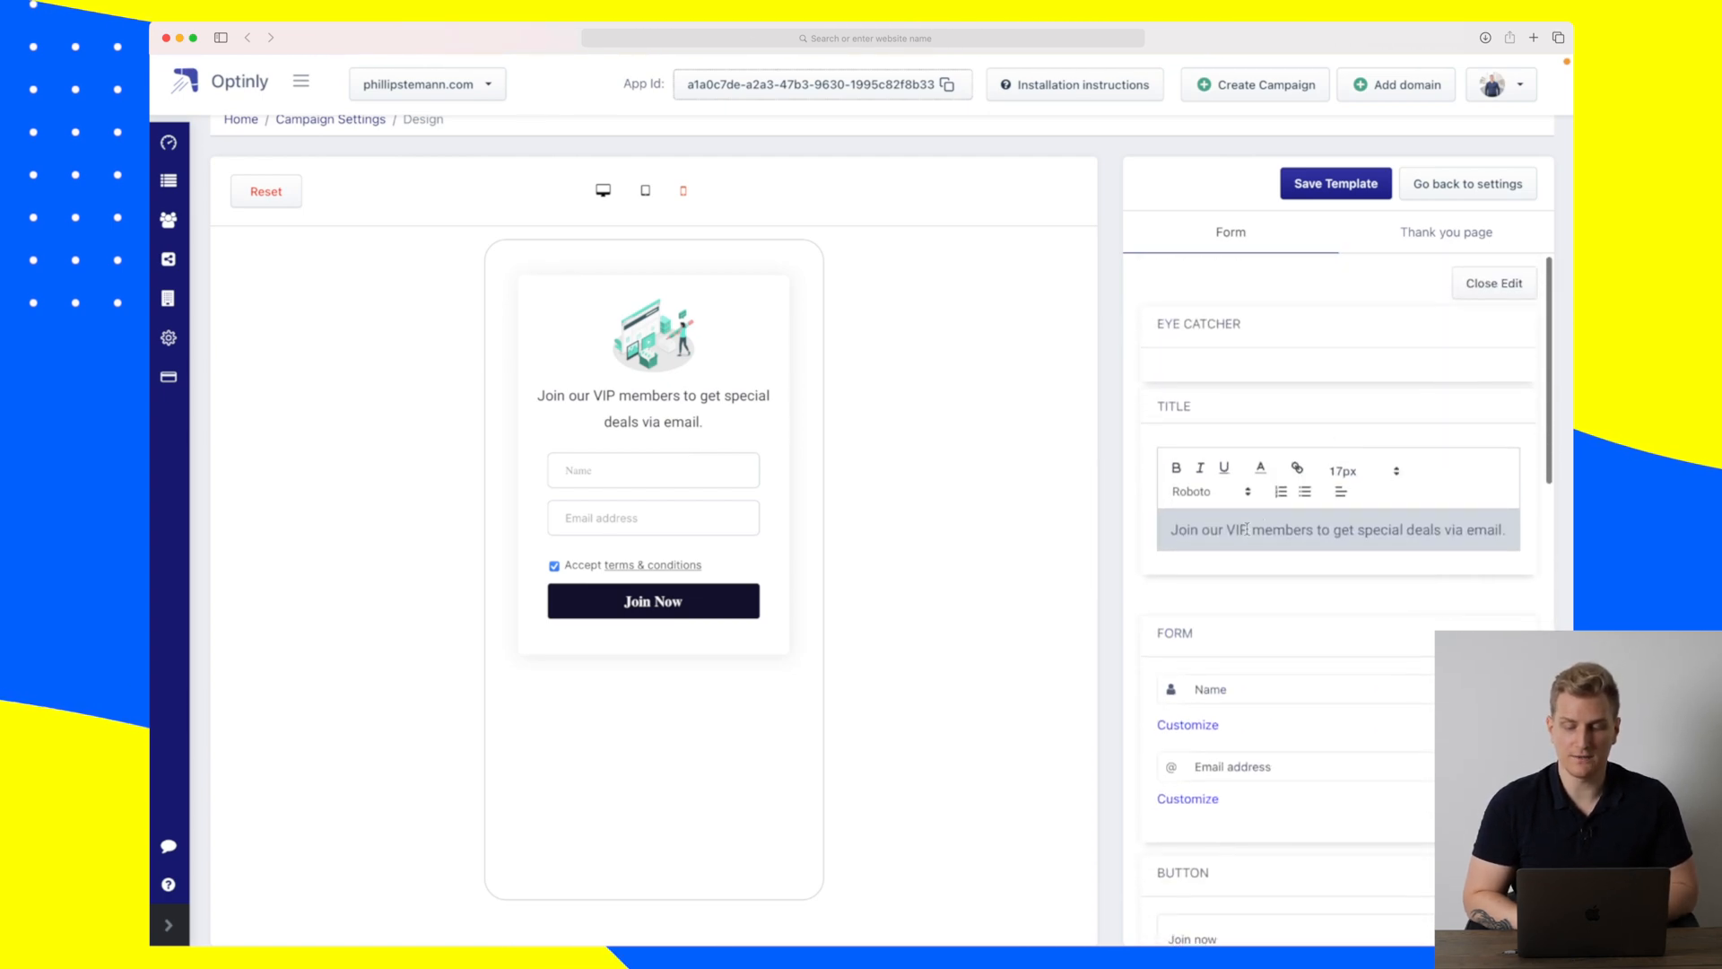
pyautogui.click(1207, 491)
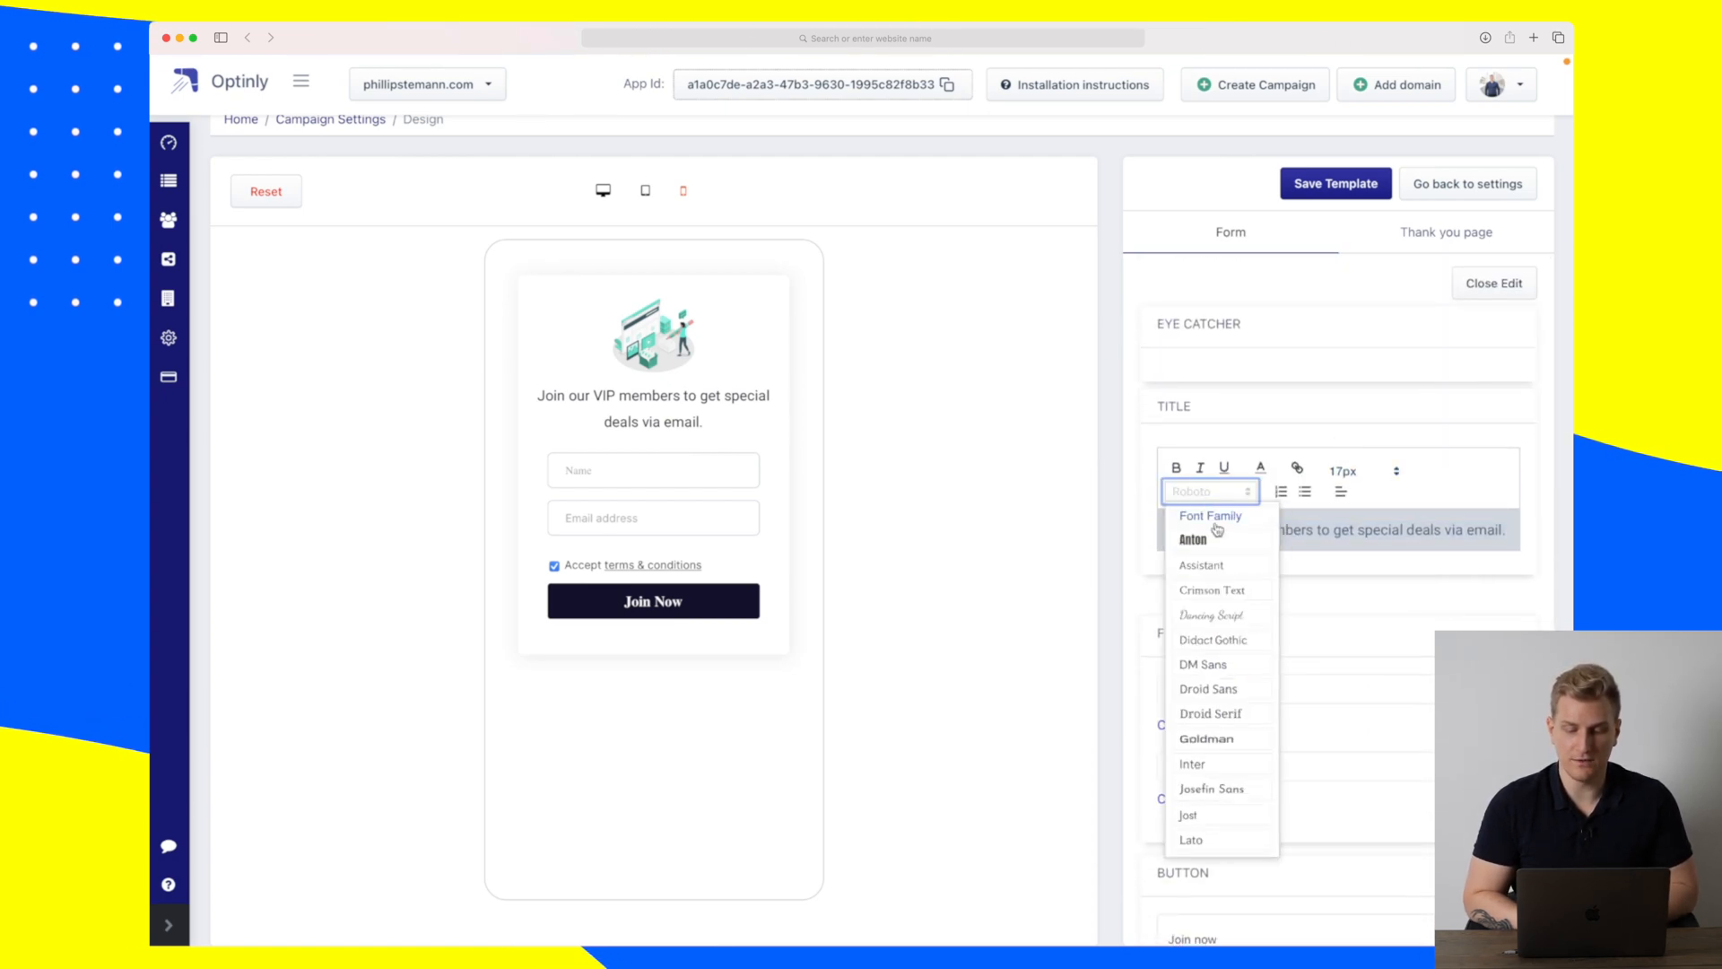
pyautogui.click(1200, 566)
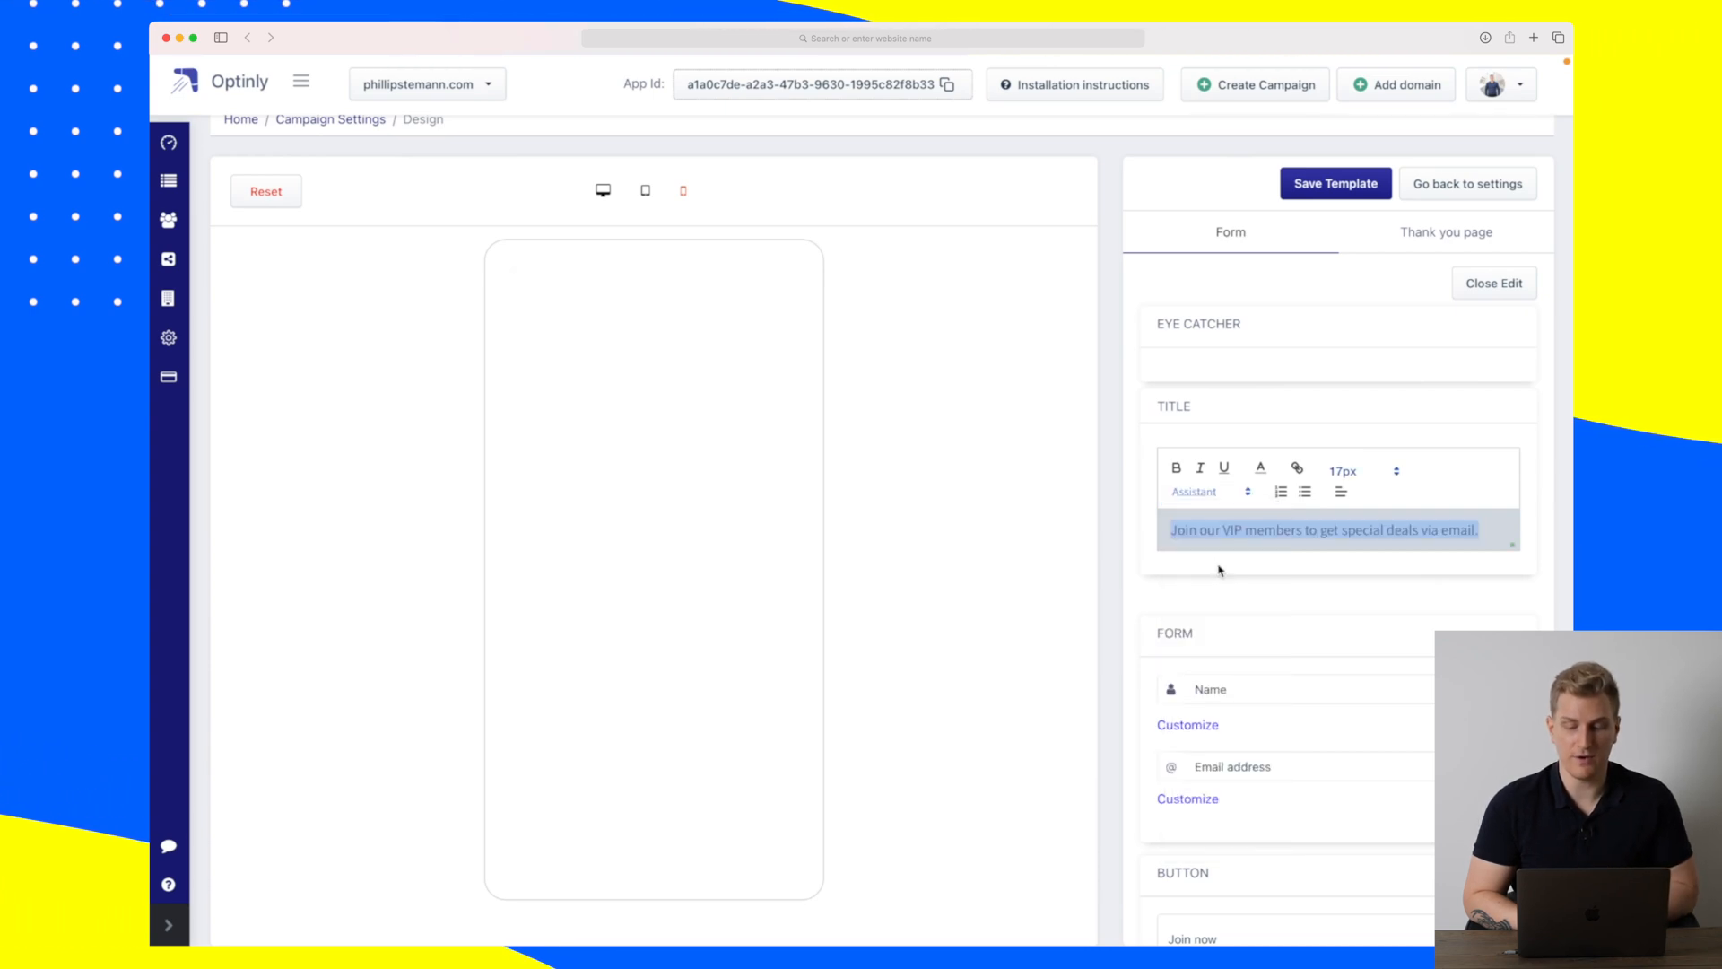
pyautogui.scroll(-3)
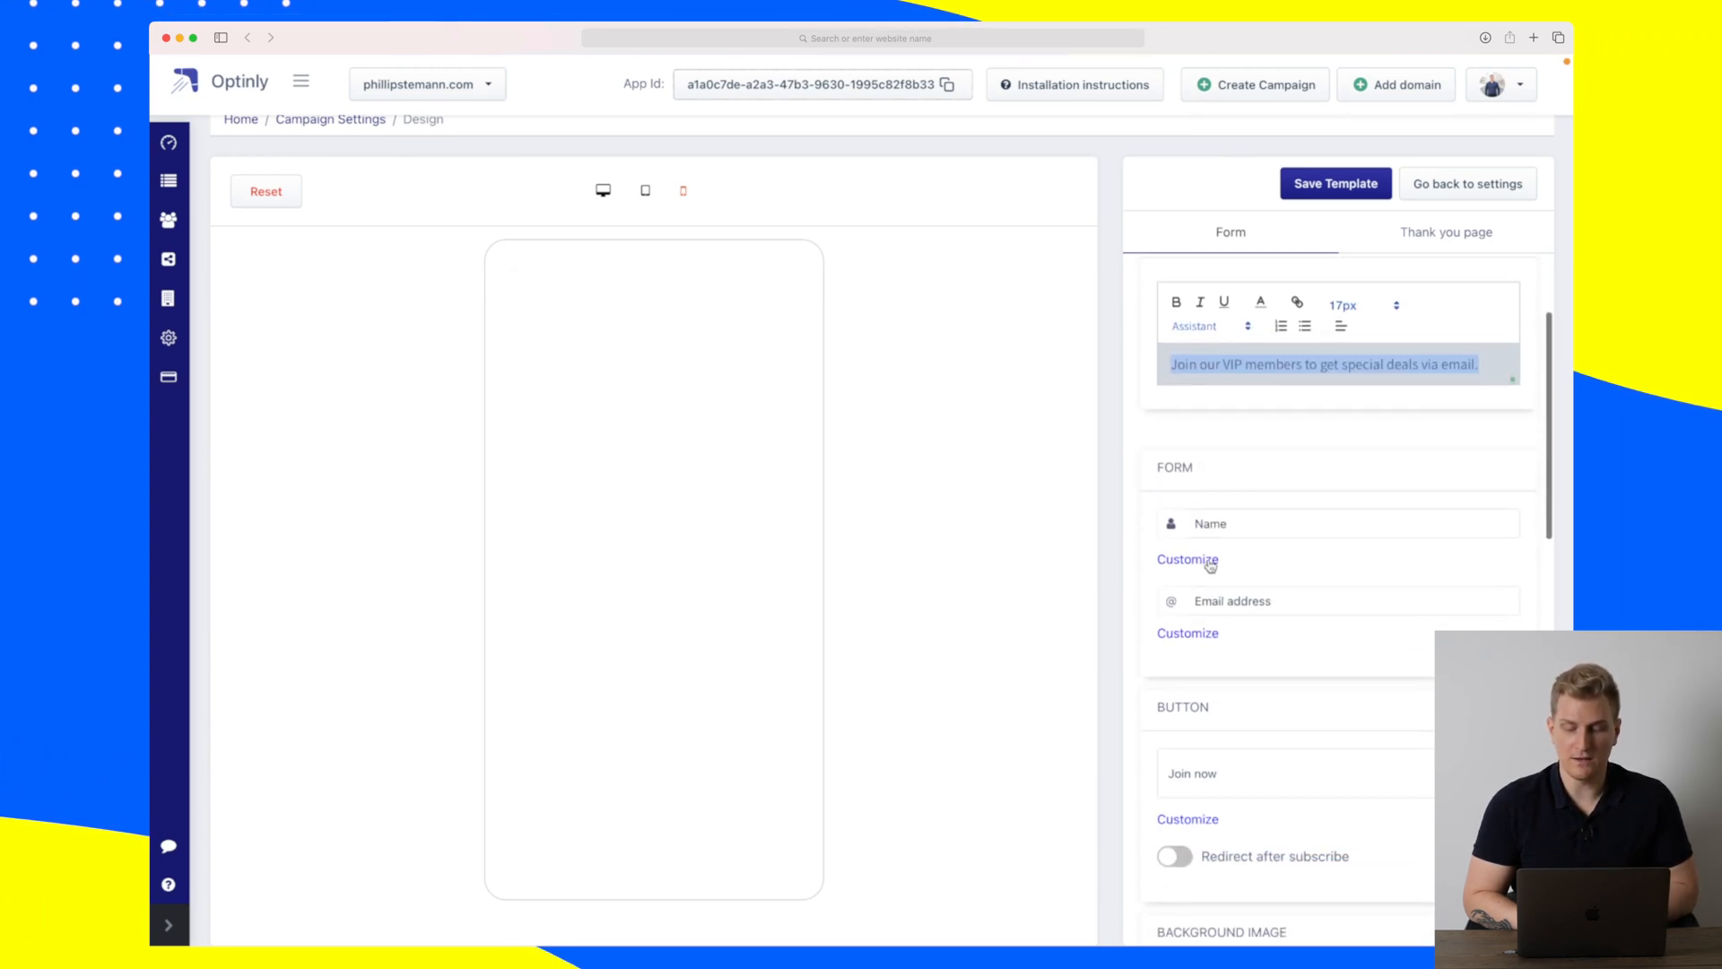
# Customize the Name field, showing 13px Oxygen styling and the font list.
pyautogui.click(1187, 560)
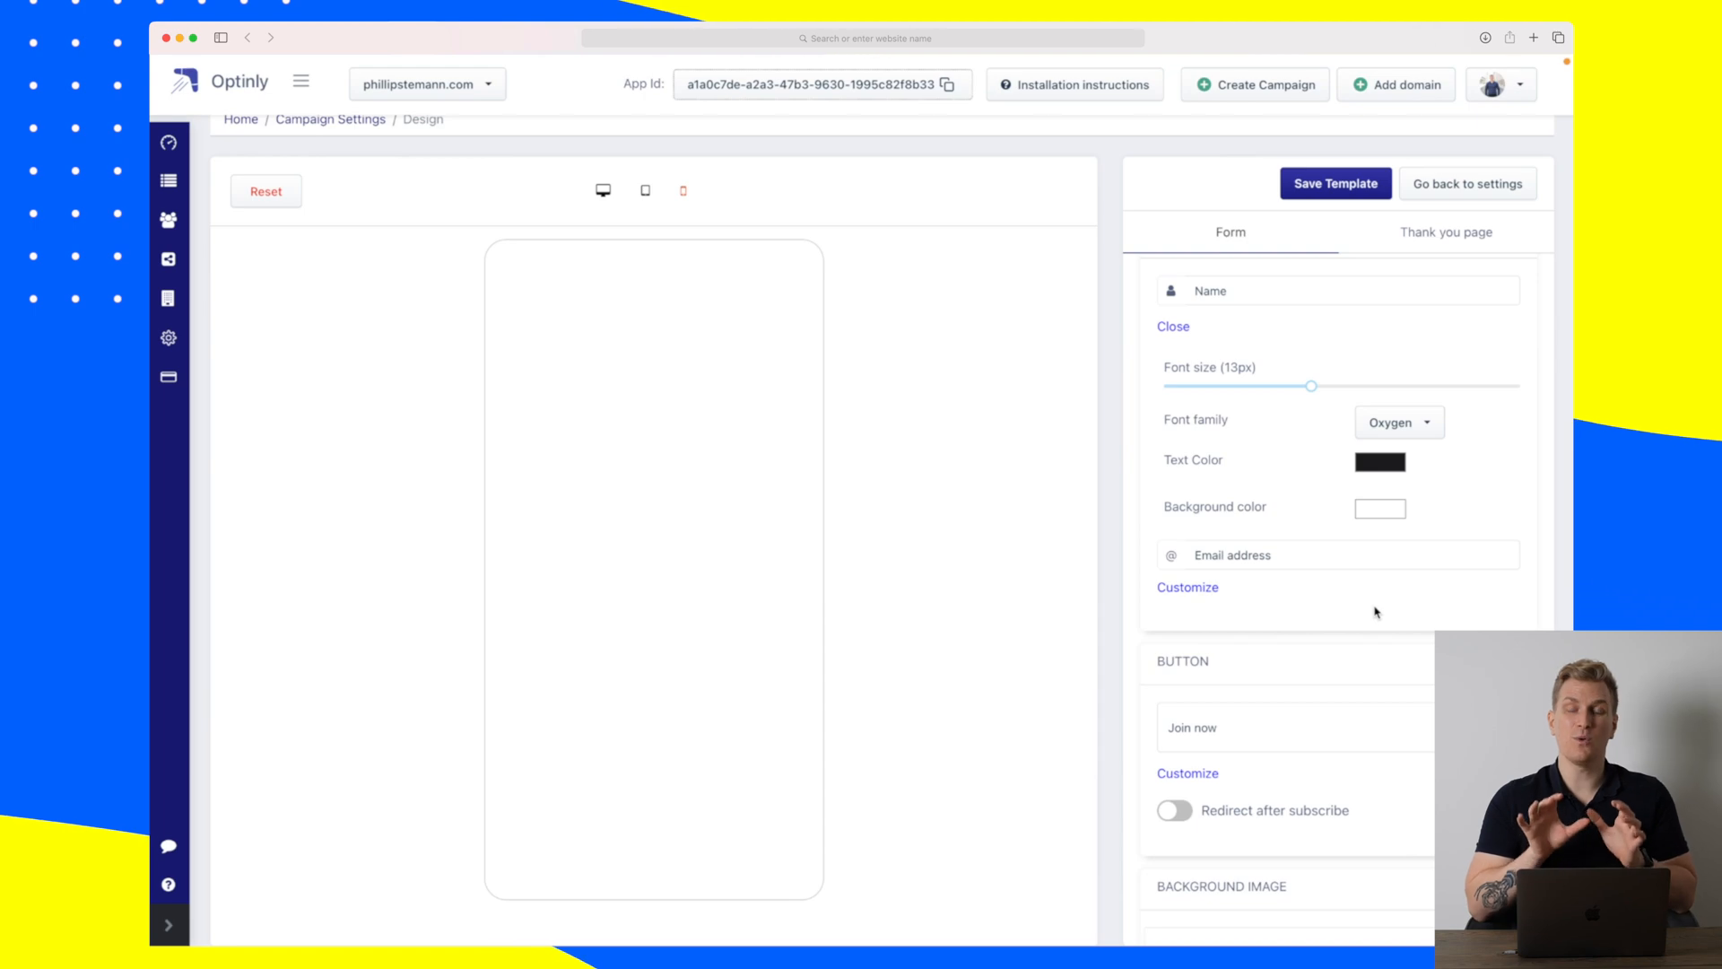
pyautogui.scroll(-3)
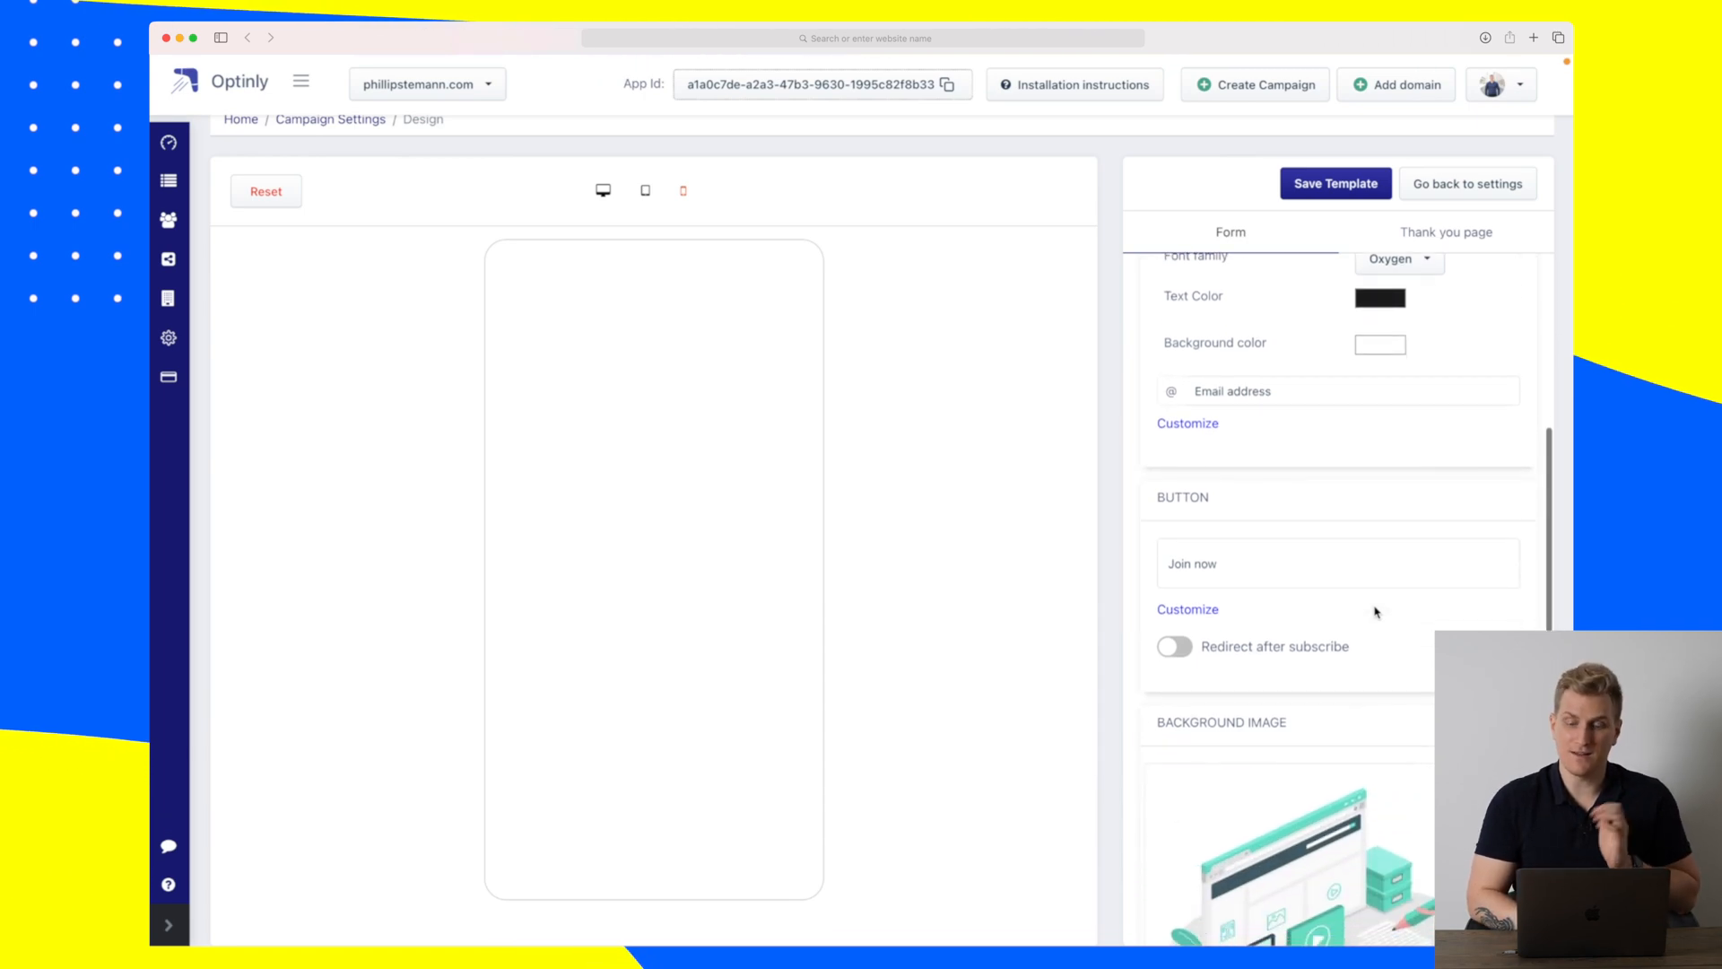
pyautogui.scroll(-3)
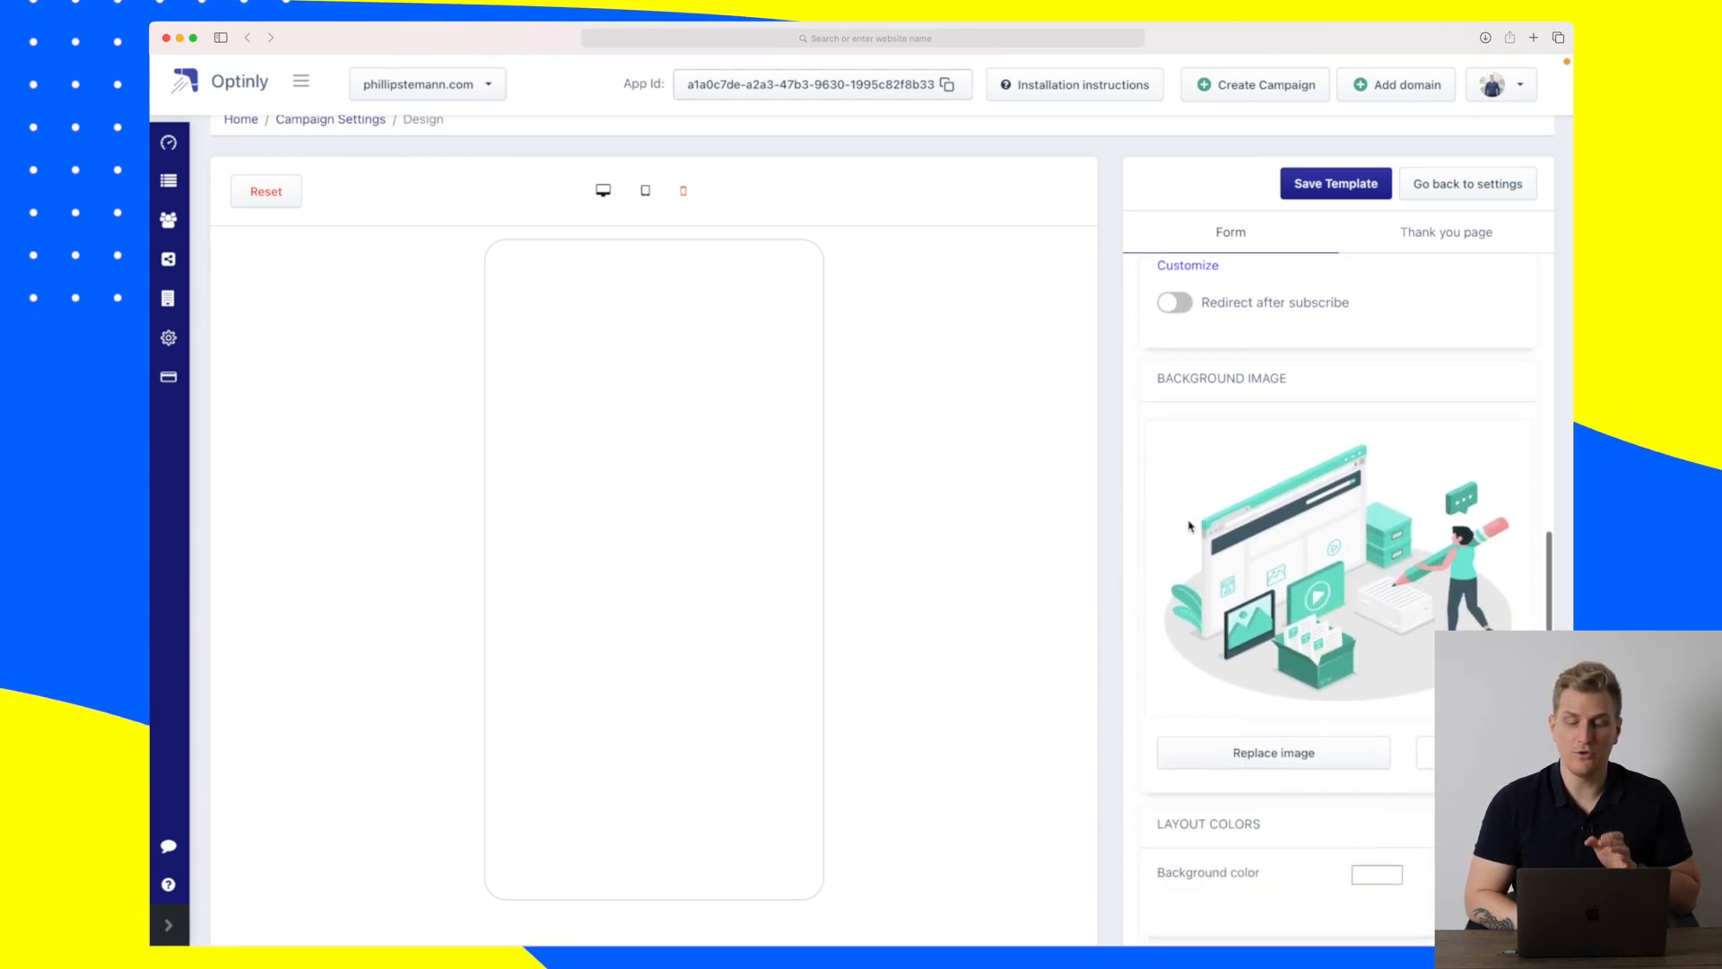
pyautogui.scroll(-3)
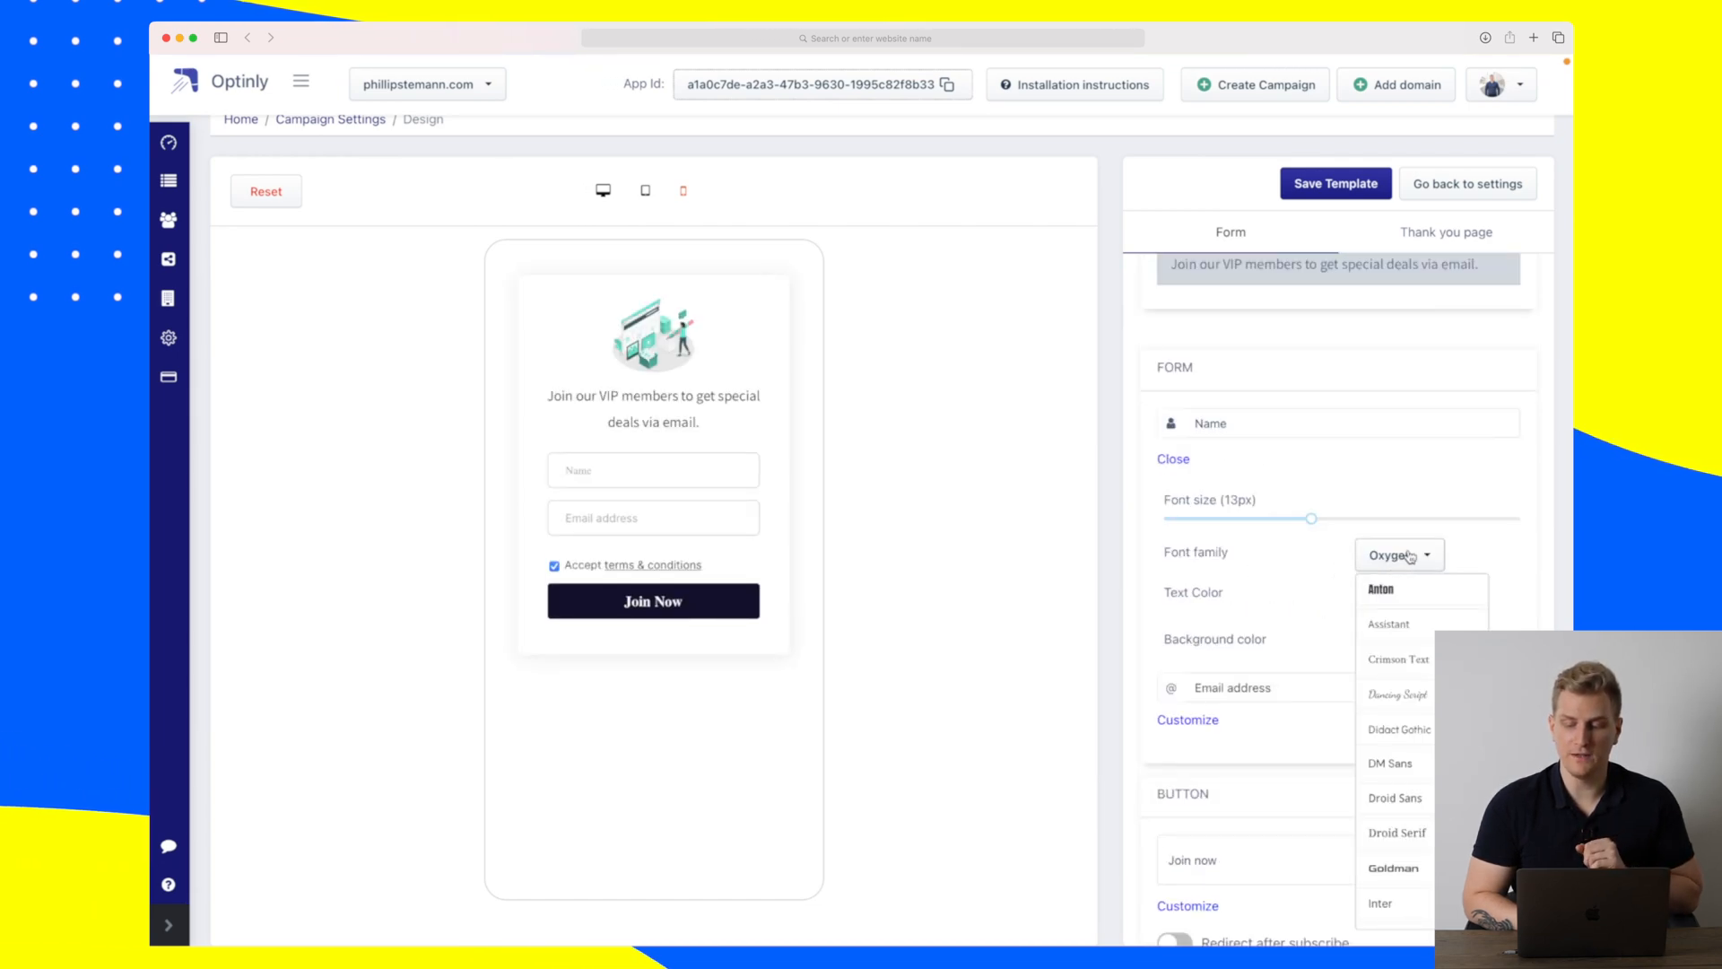
# Set the Name field font to Assistant and reach the Email field's styling to hide the terms checkbox.
pyautogui.click(1387, 624)
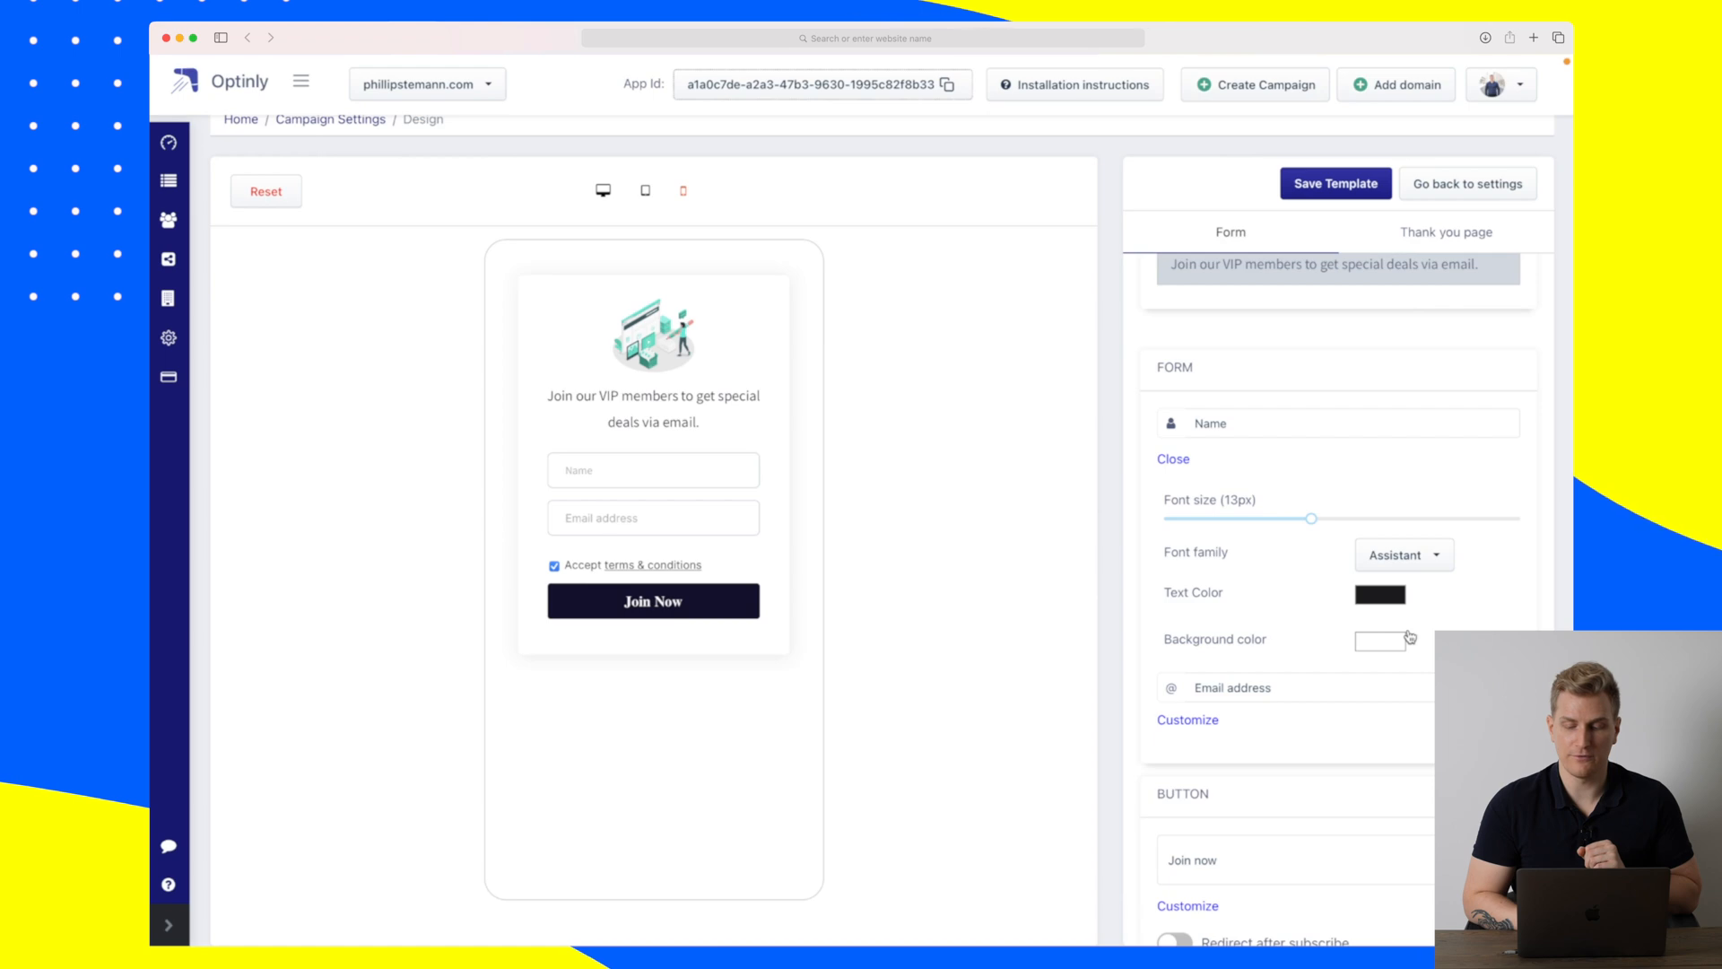
pyautogui.scroll(-3)
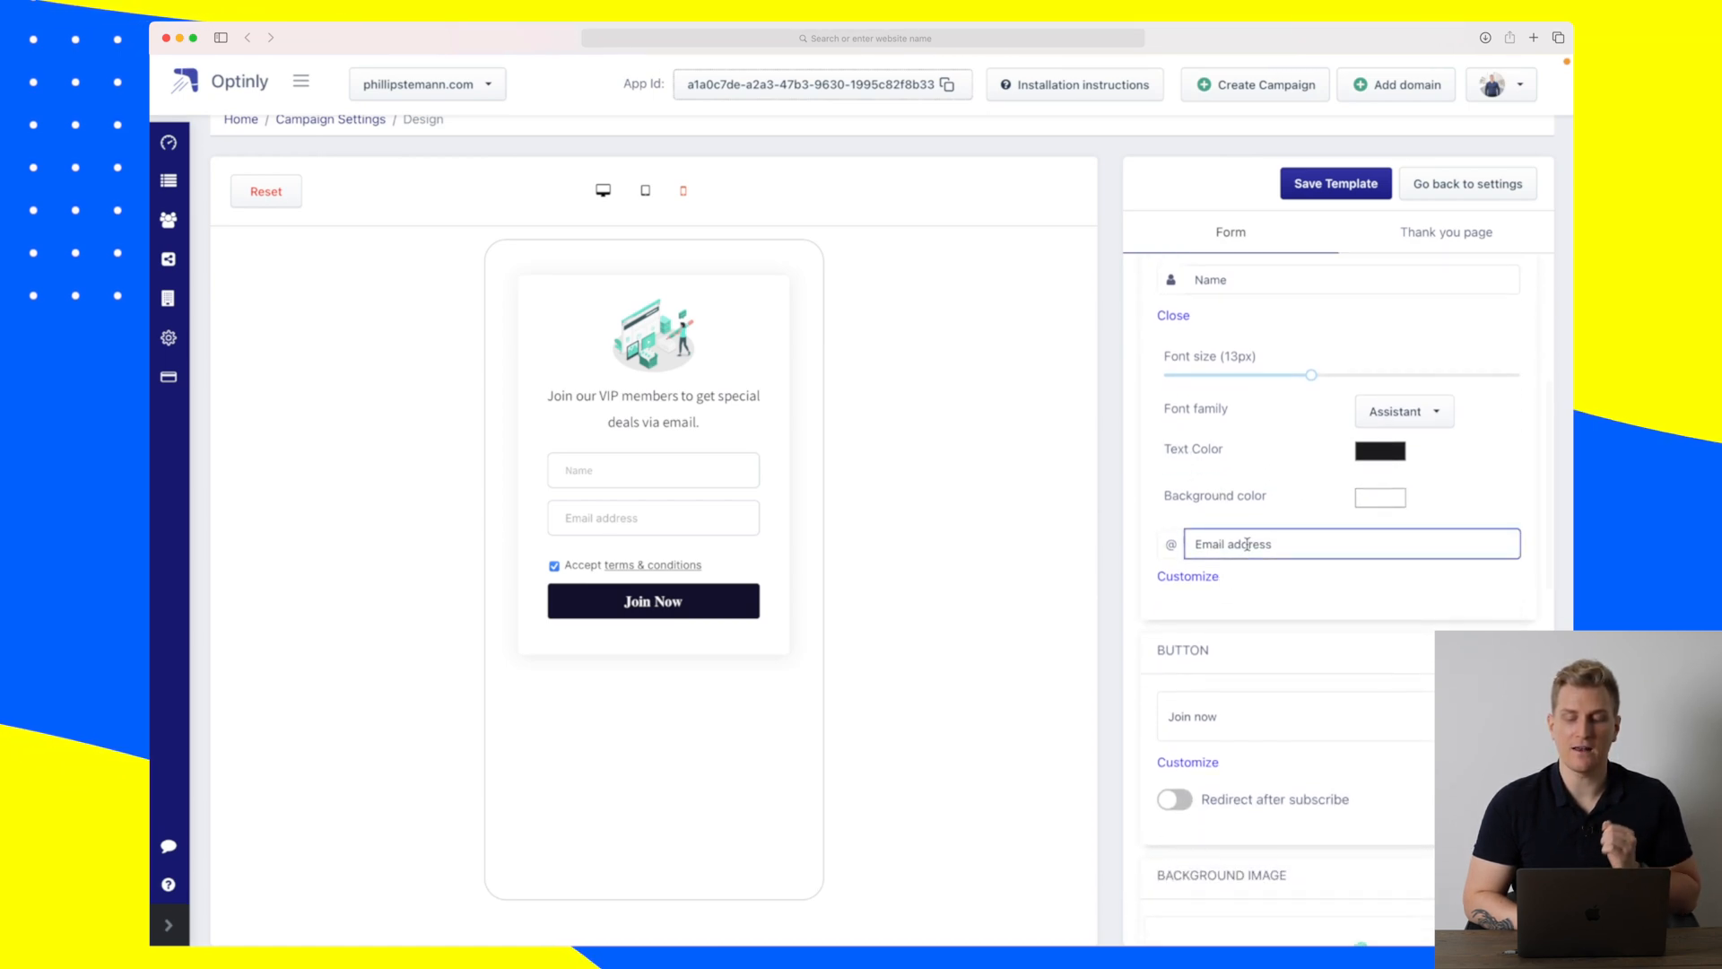
pyautogui.scroll(-3)
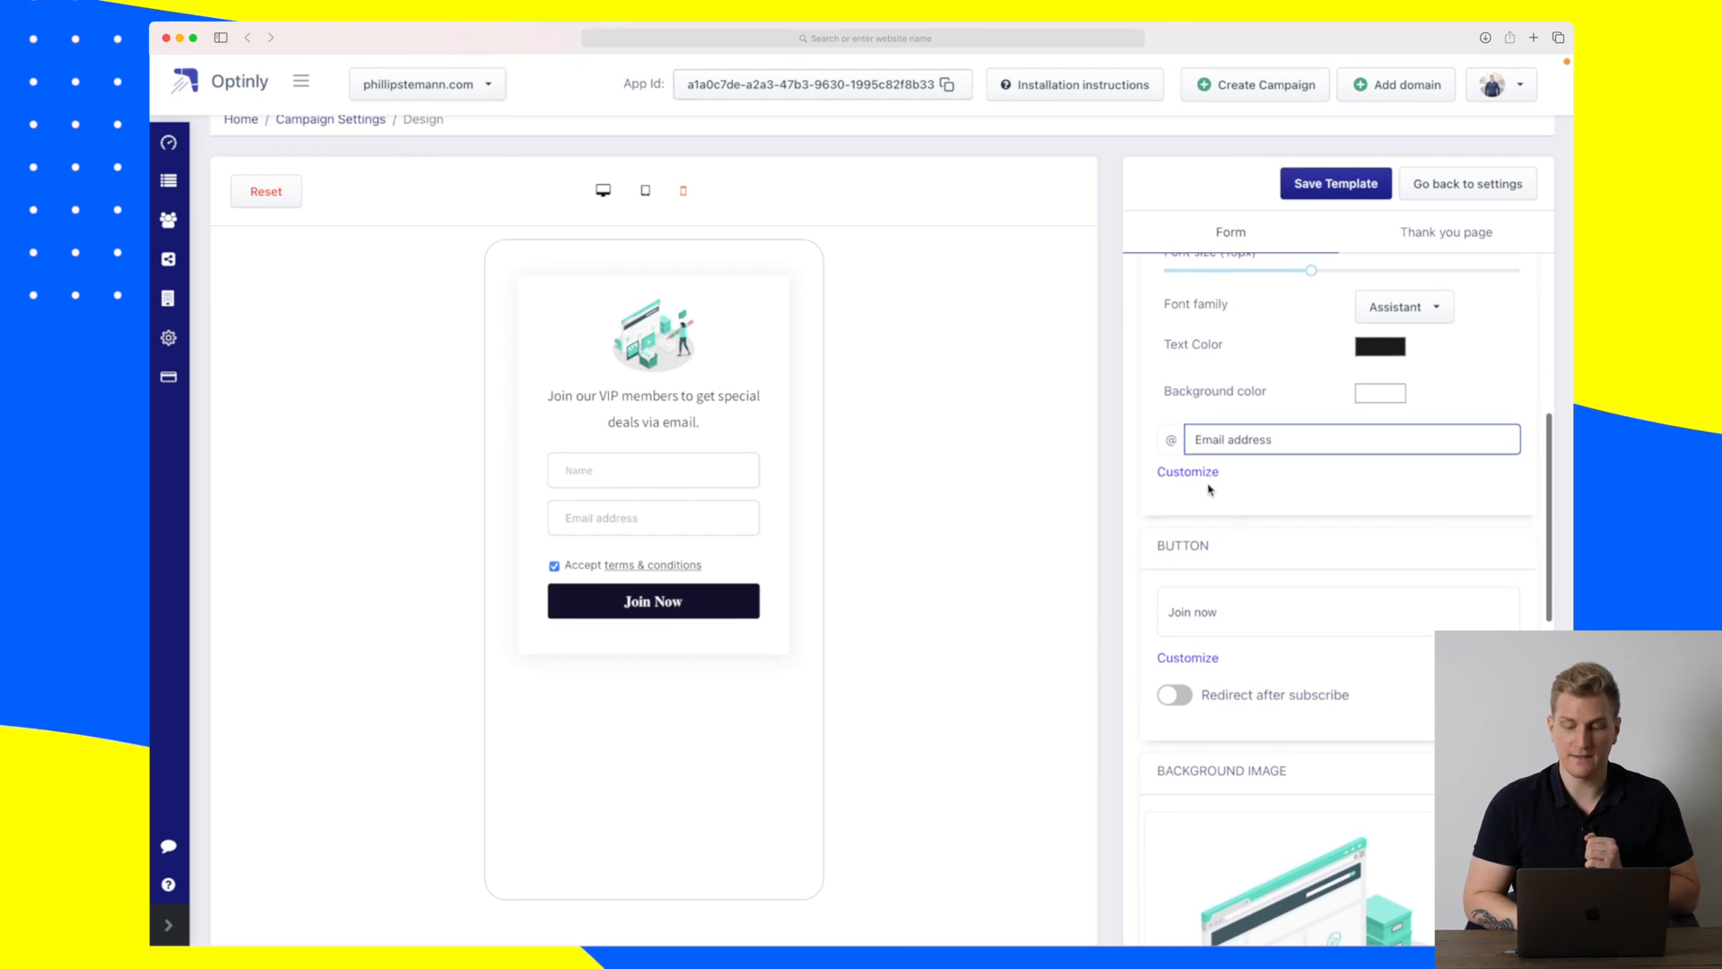
pyautogui.click(1188, 471)
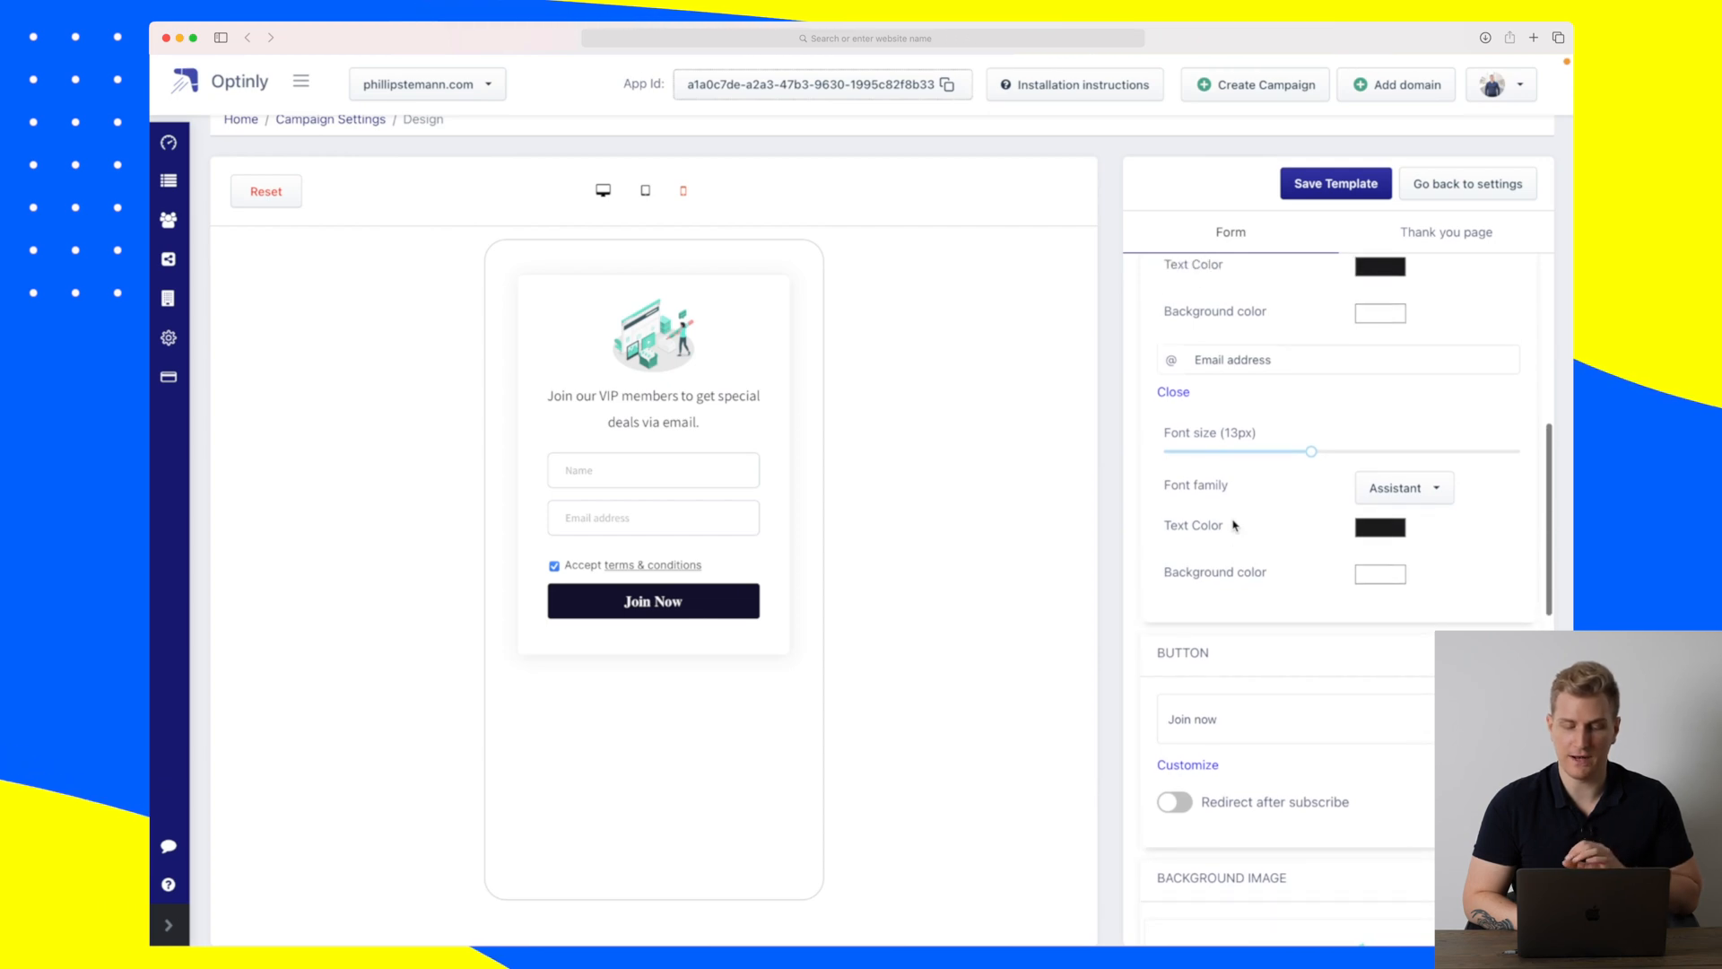
pyautogui.scroll(-3)
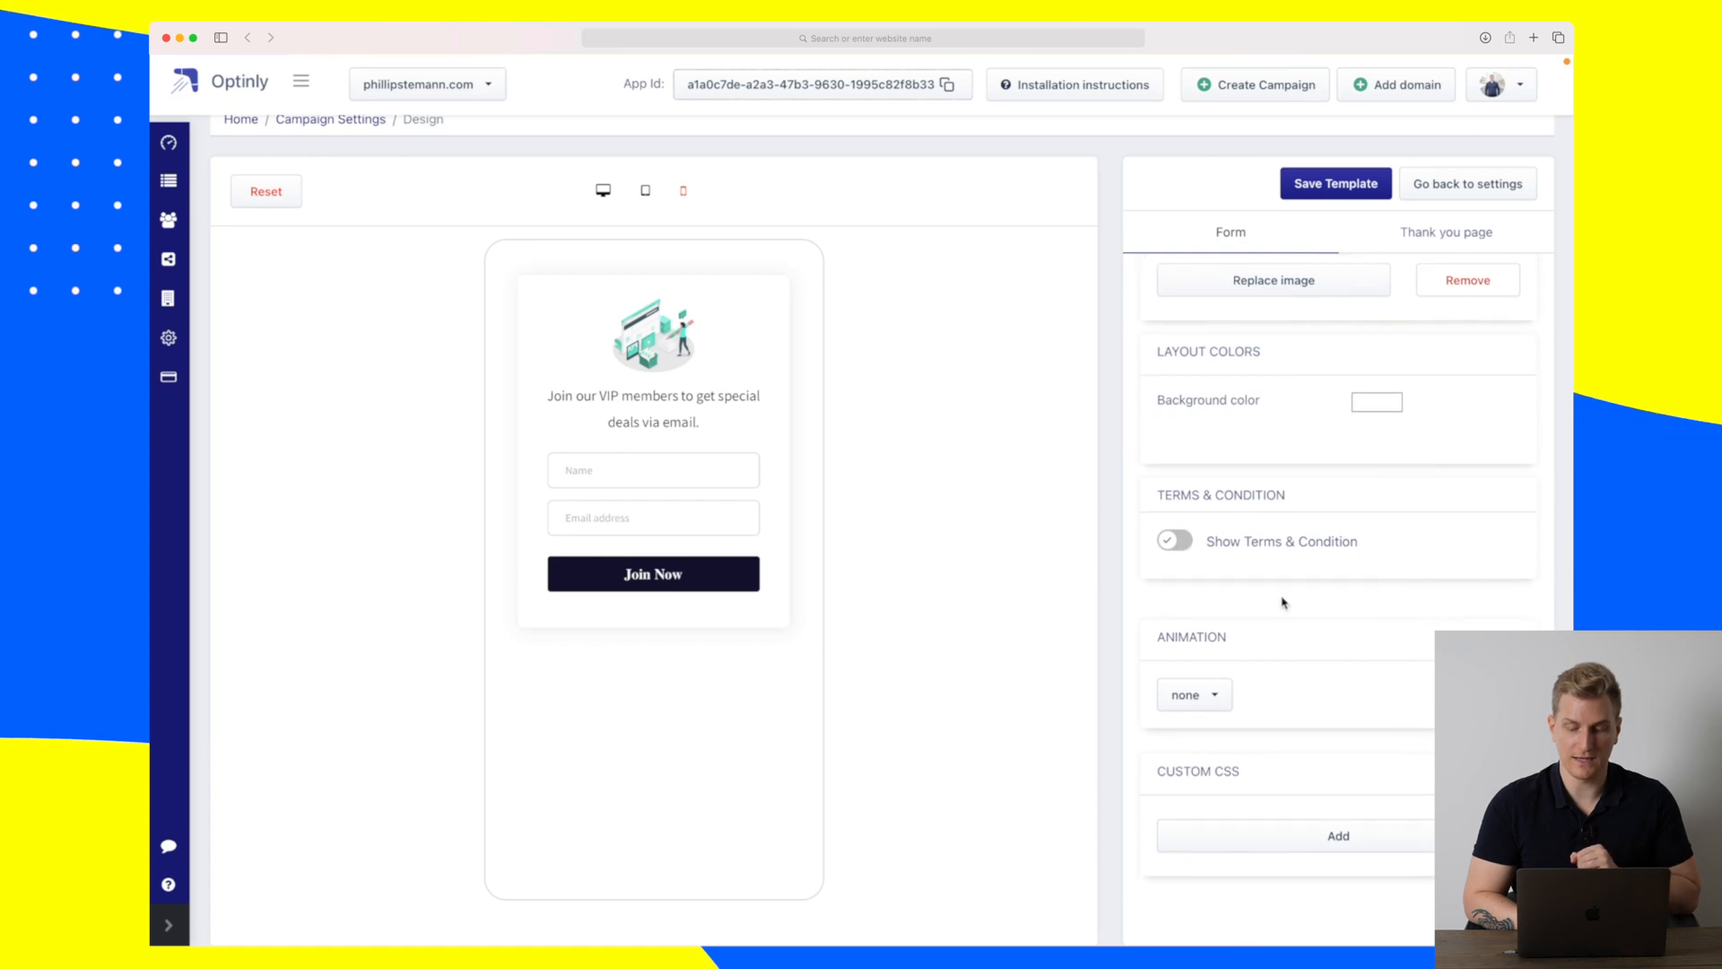
# Choose Fade in as the entrance animation, then change it to Zoom in.
pyautogui.click(1193, 696)
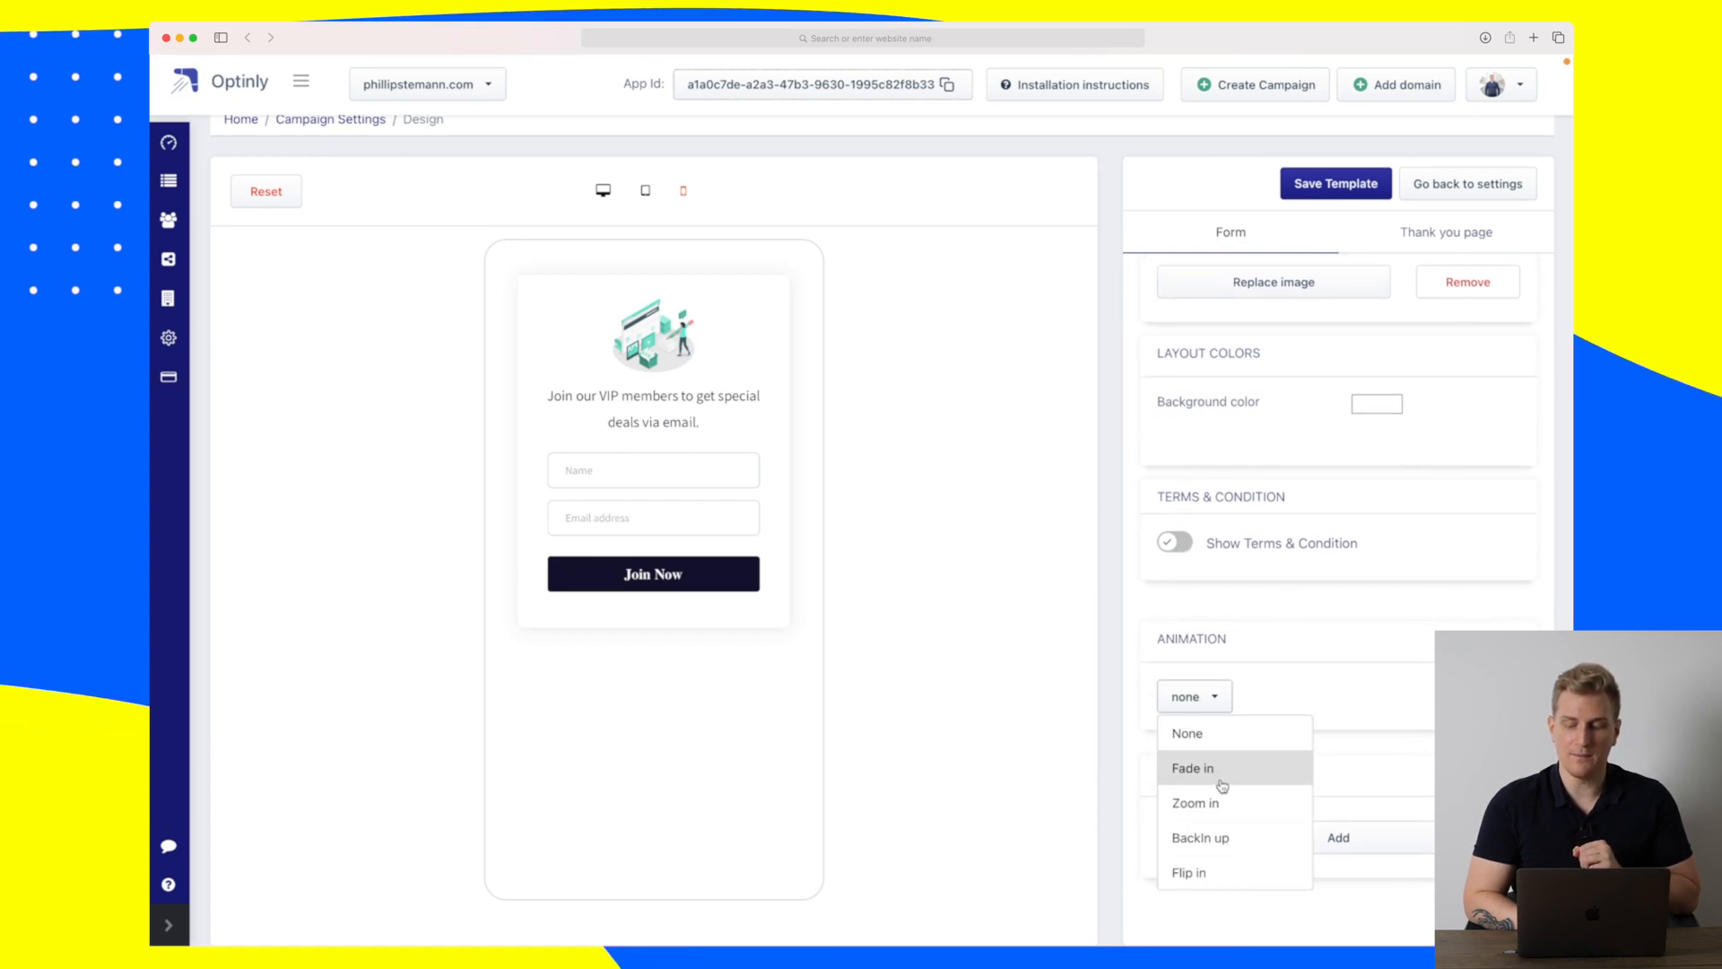
pyautogui.click(1193, 767)
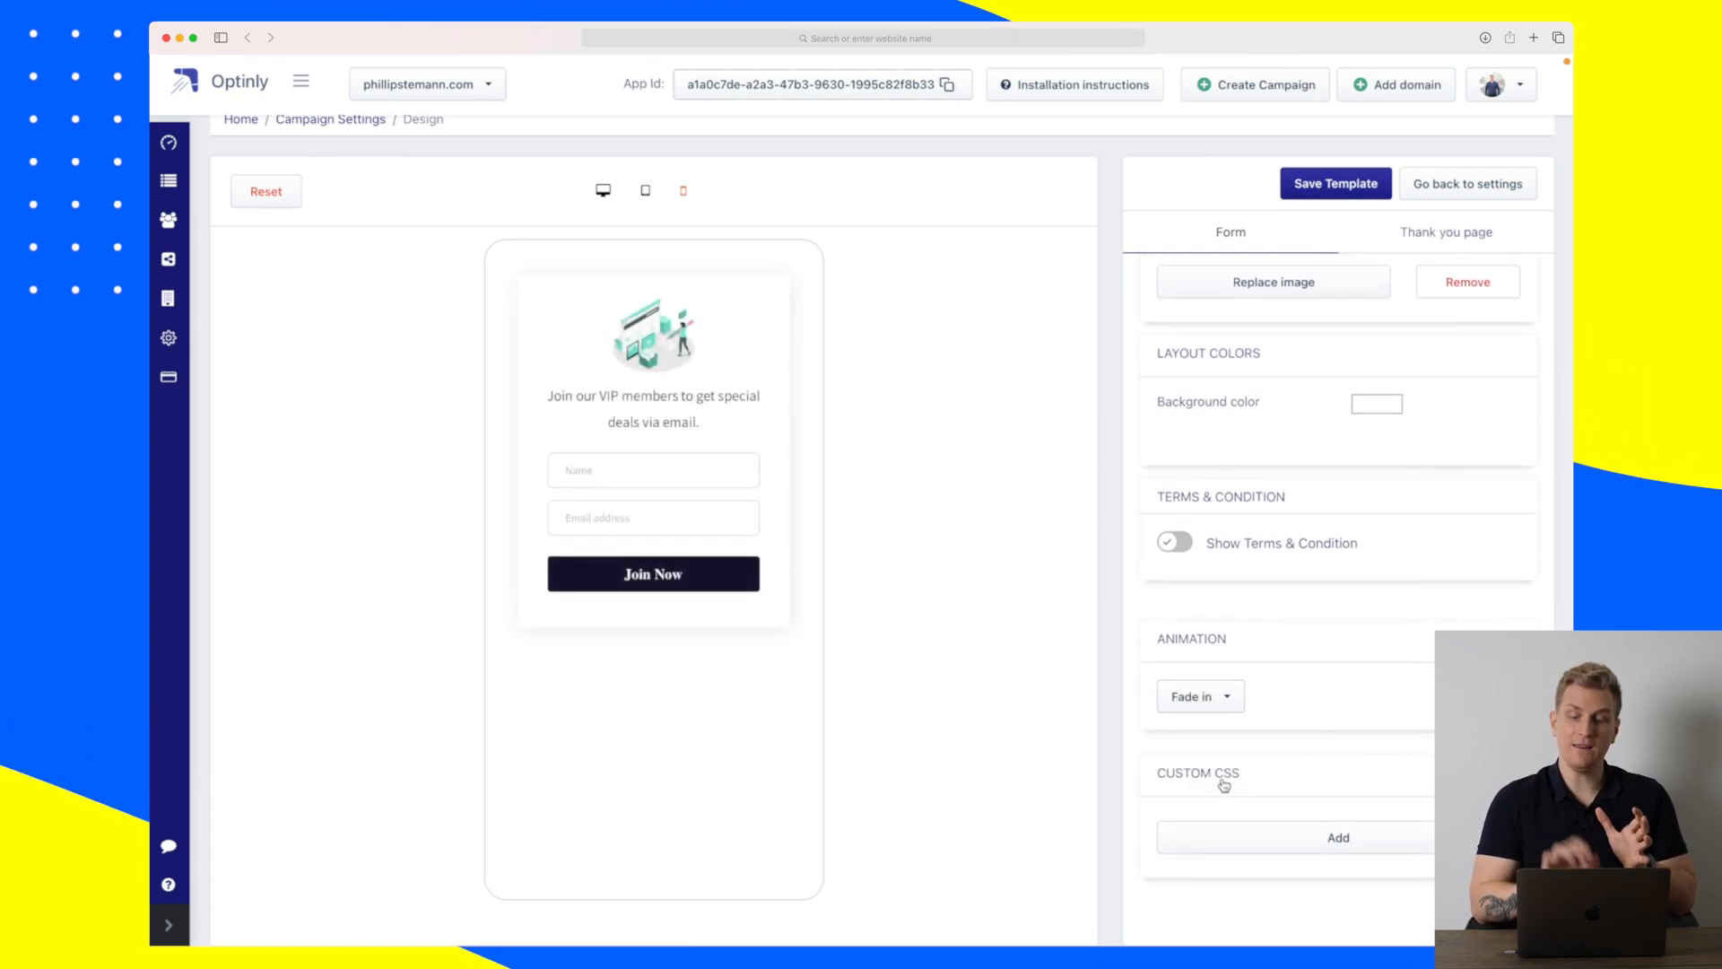
pyautogui.click(1200, 696)
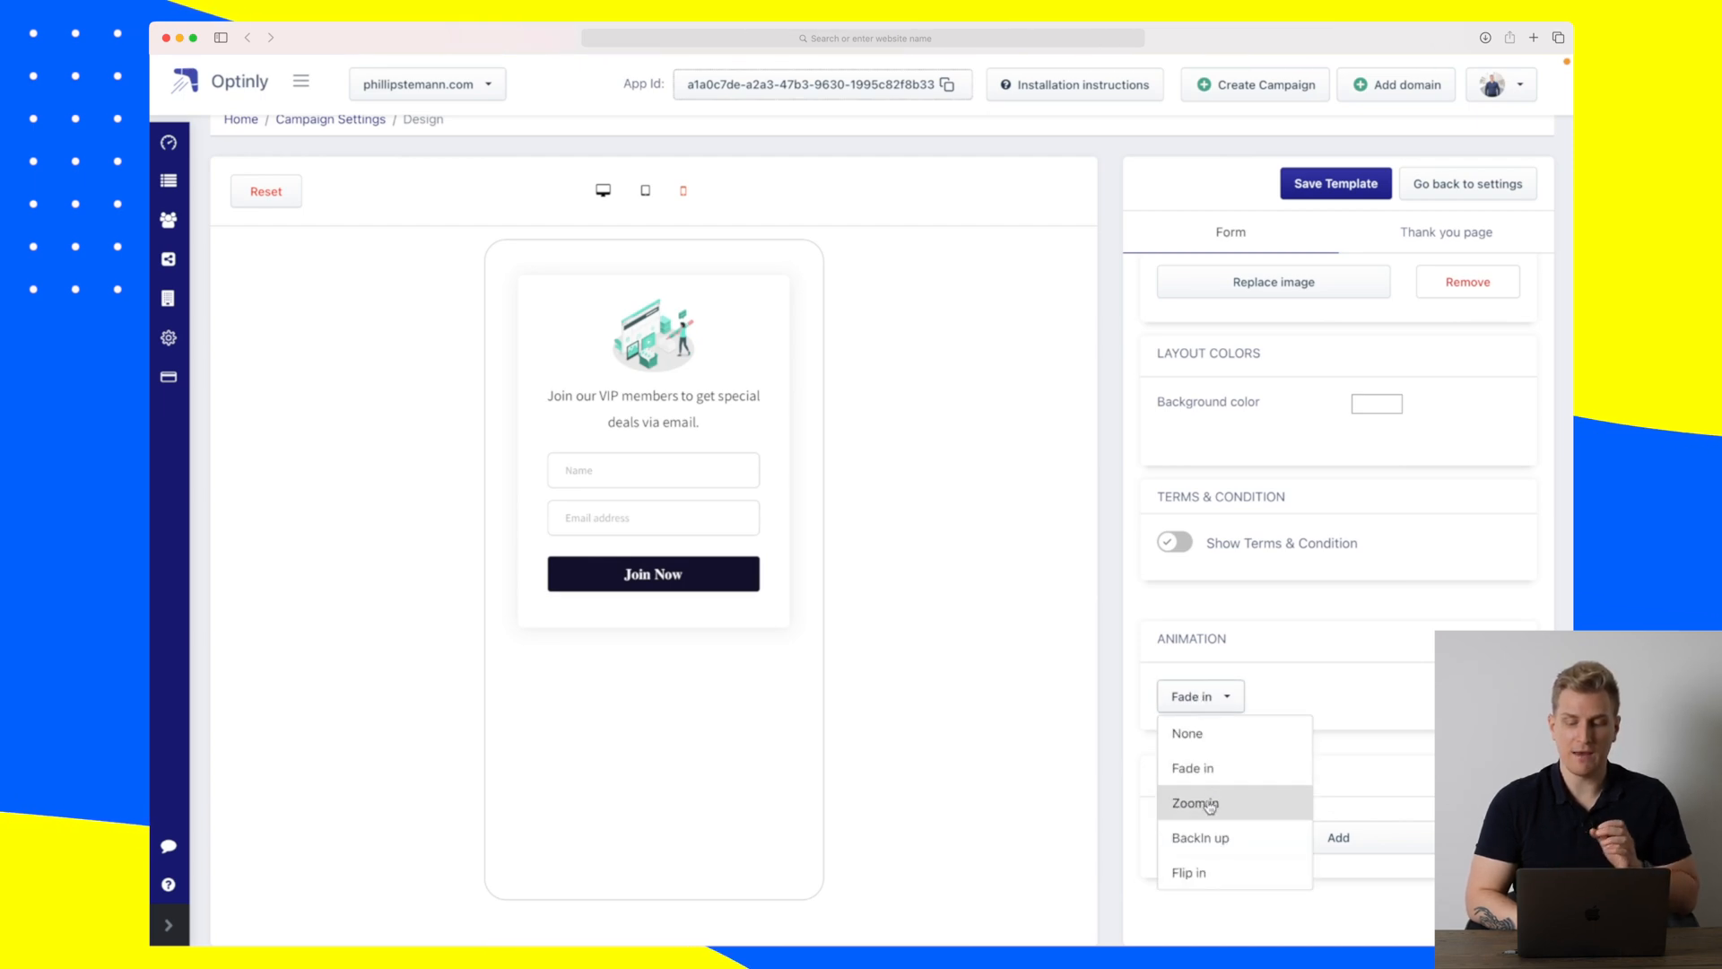
pyautogui.click(1194, 804)
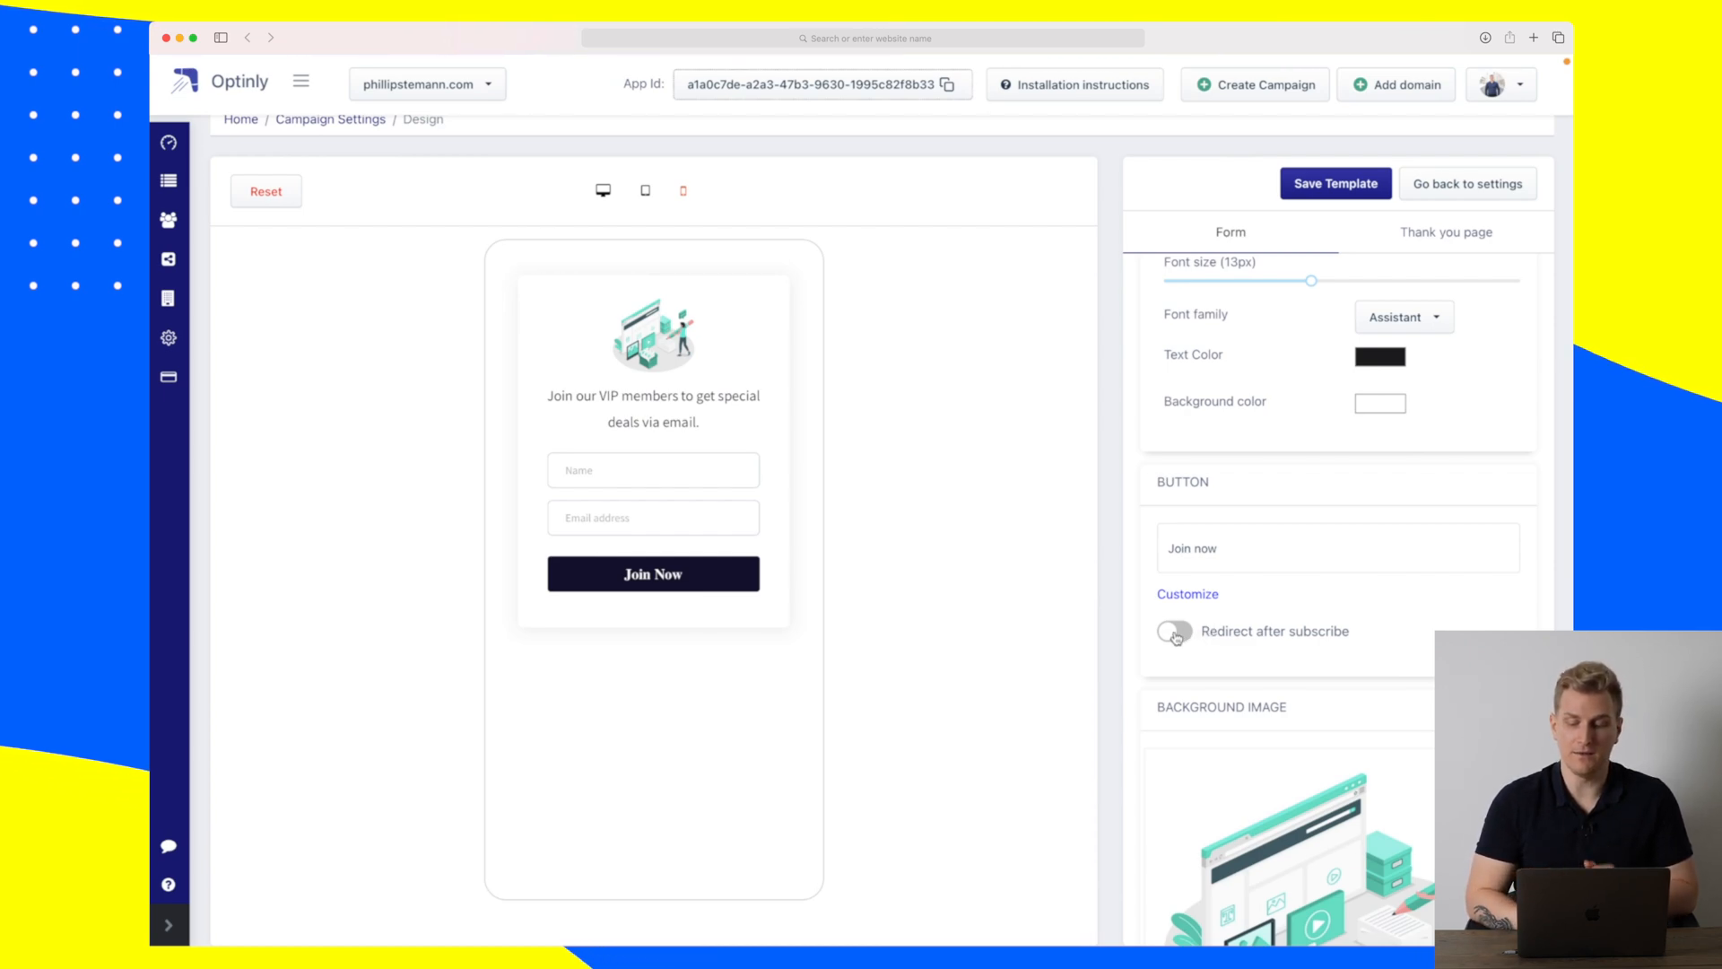
pyautogui.click(1173, 630)
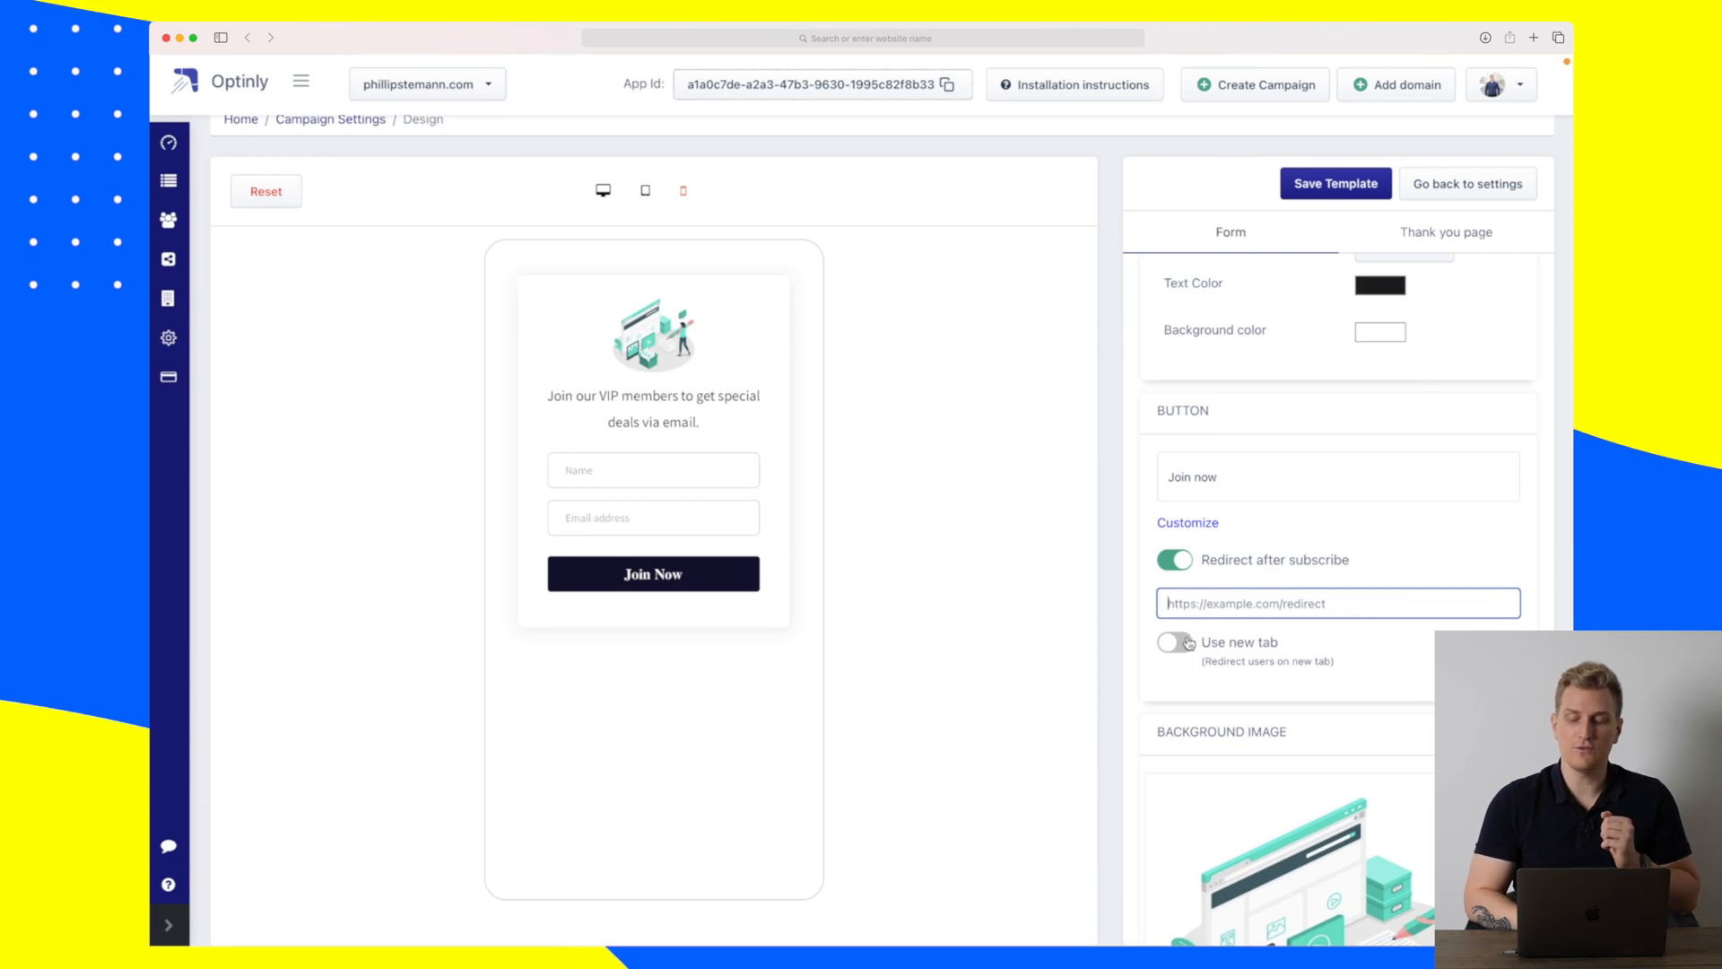
pyautogui.click(1173, 642)
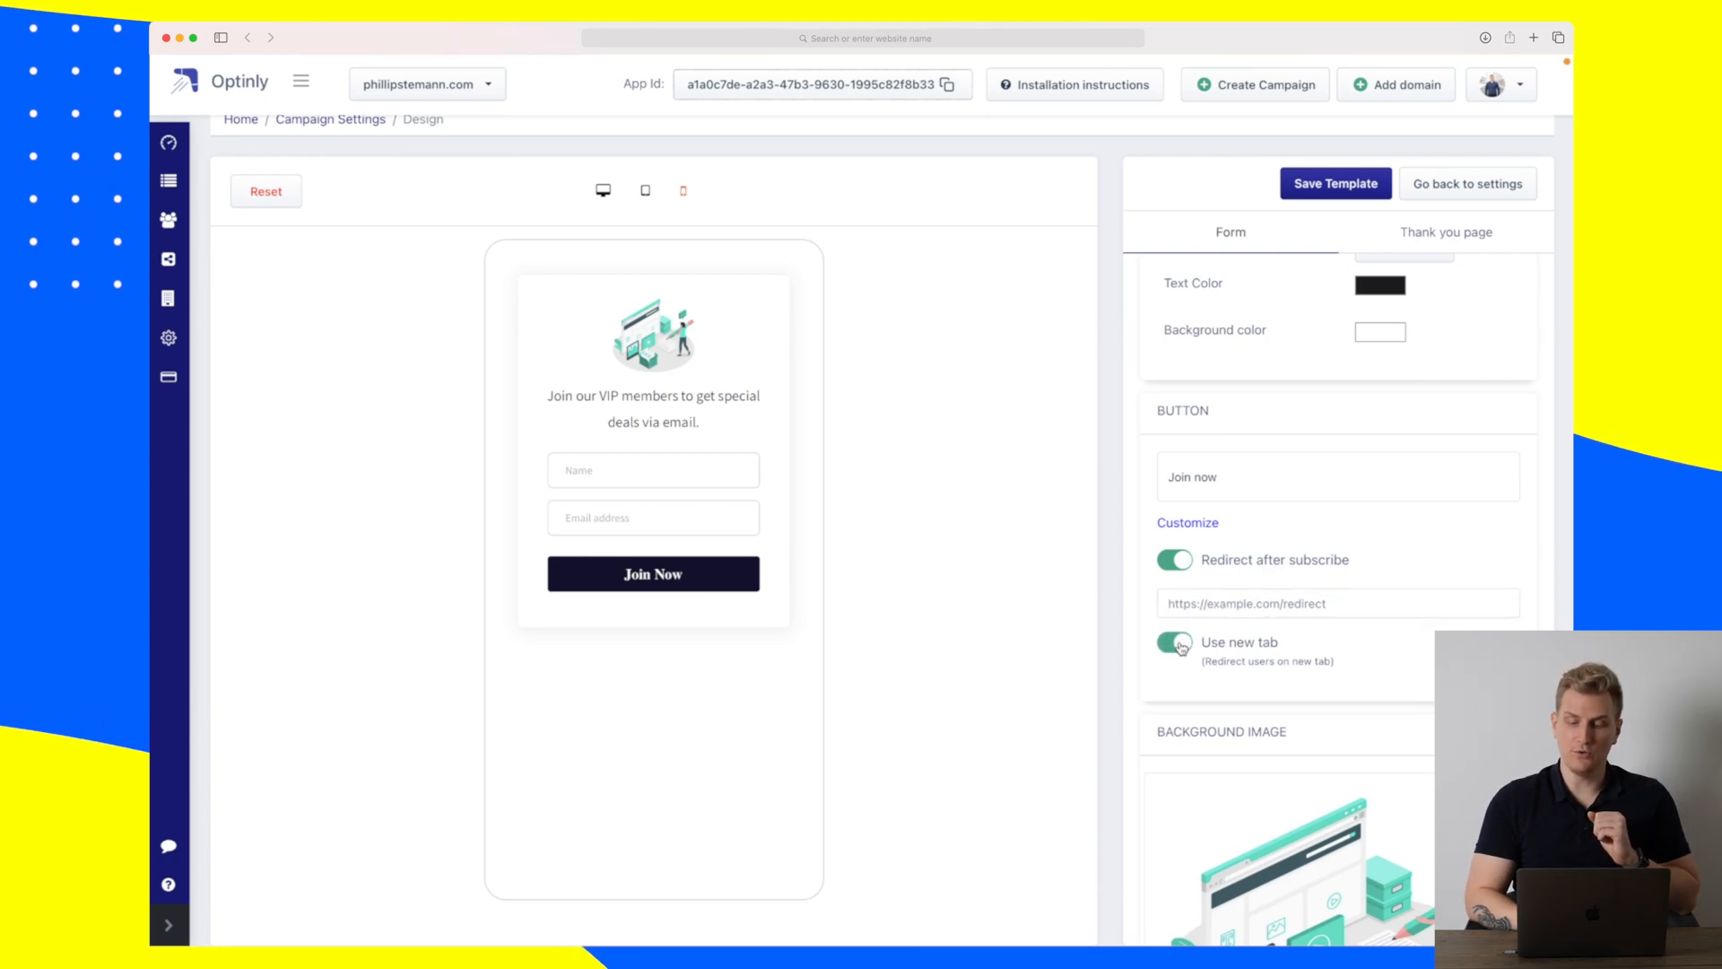
pyautogui.click(1173, 643)
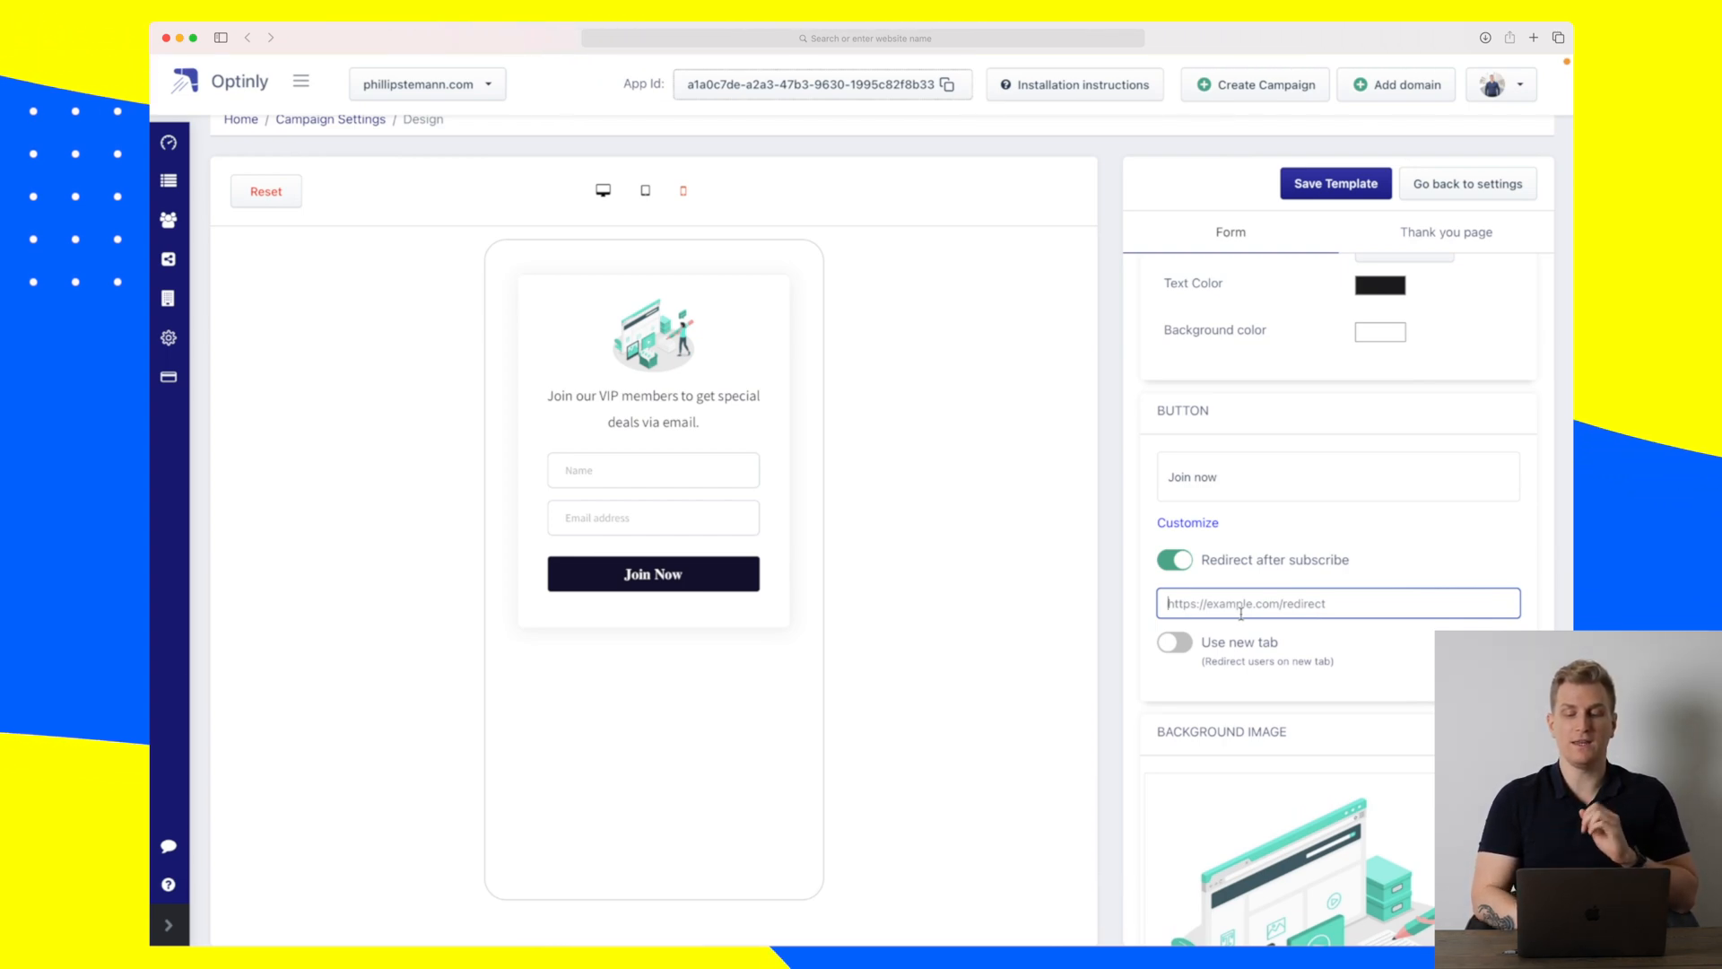
pyautogui.click(1173, 560)
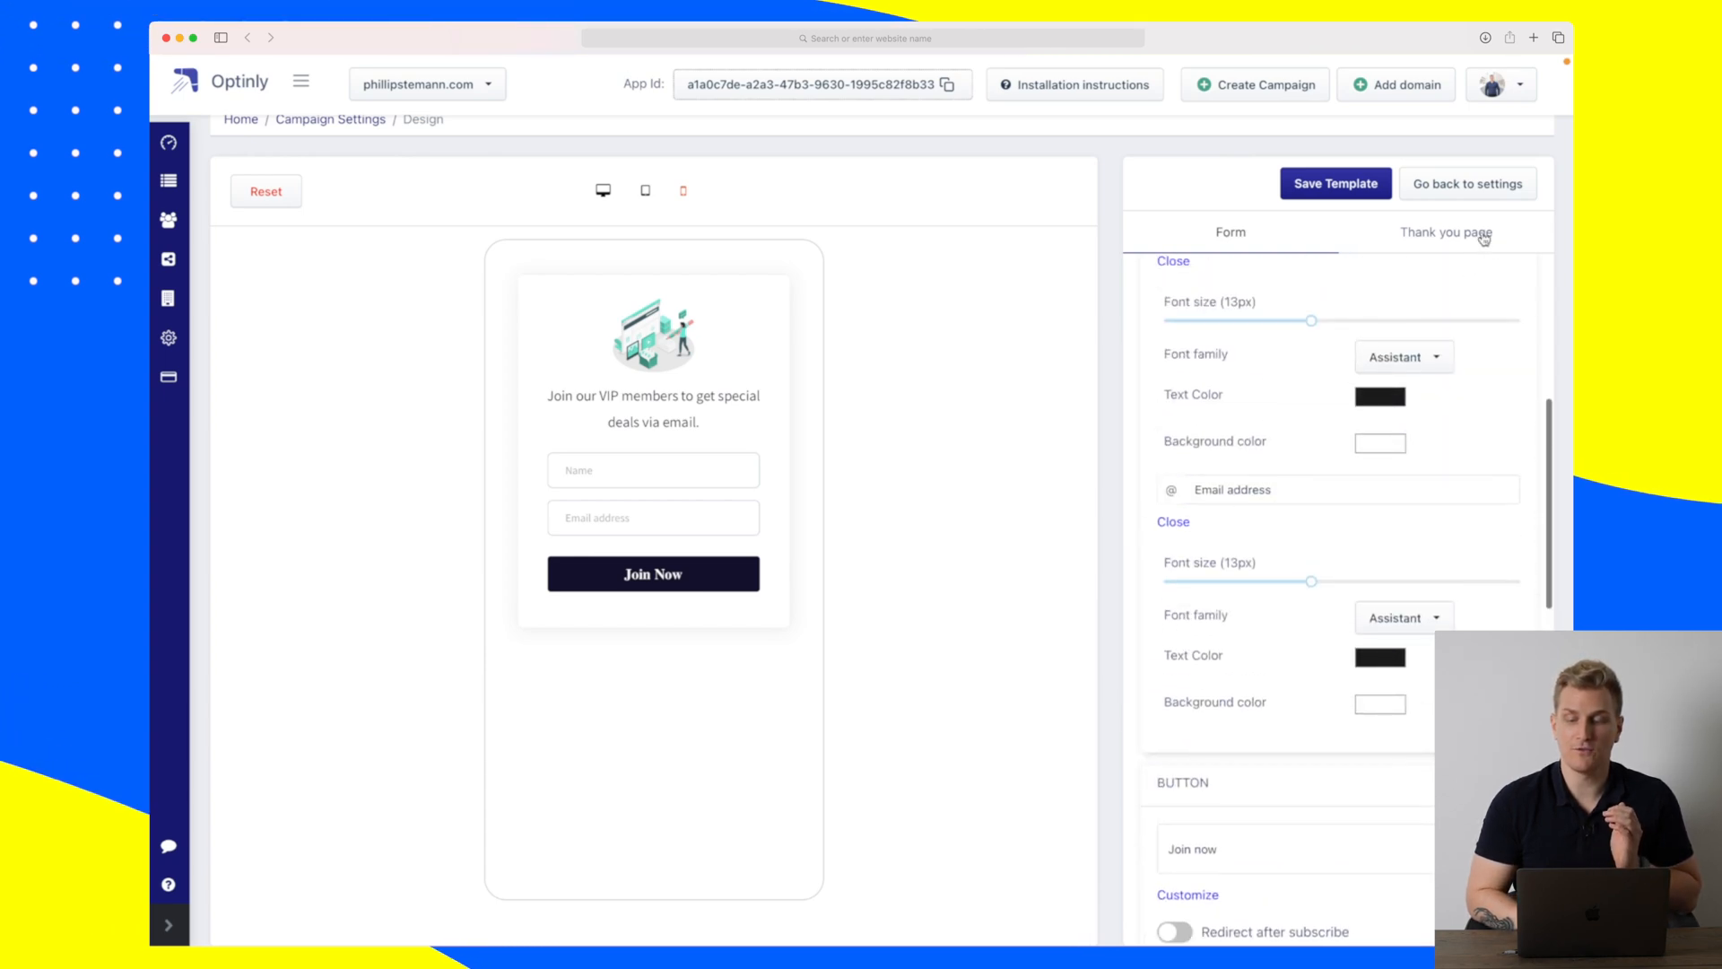
pyautogui.click(1446, 231)
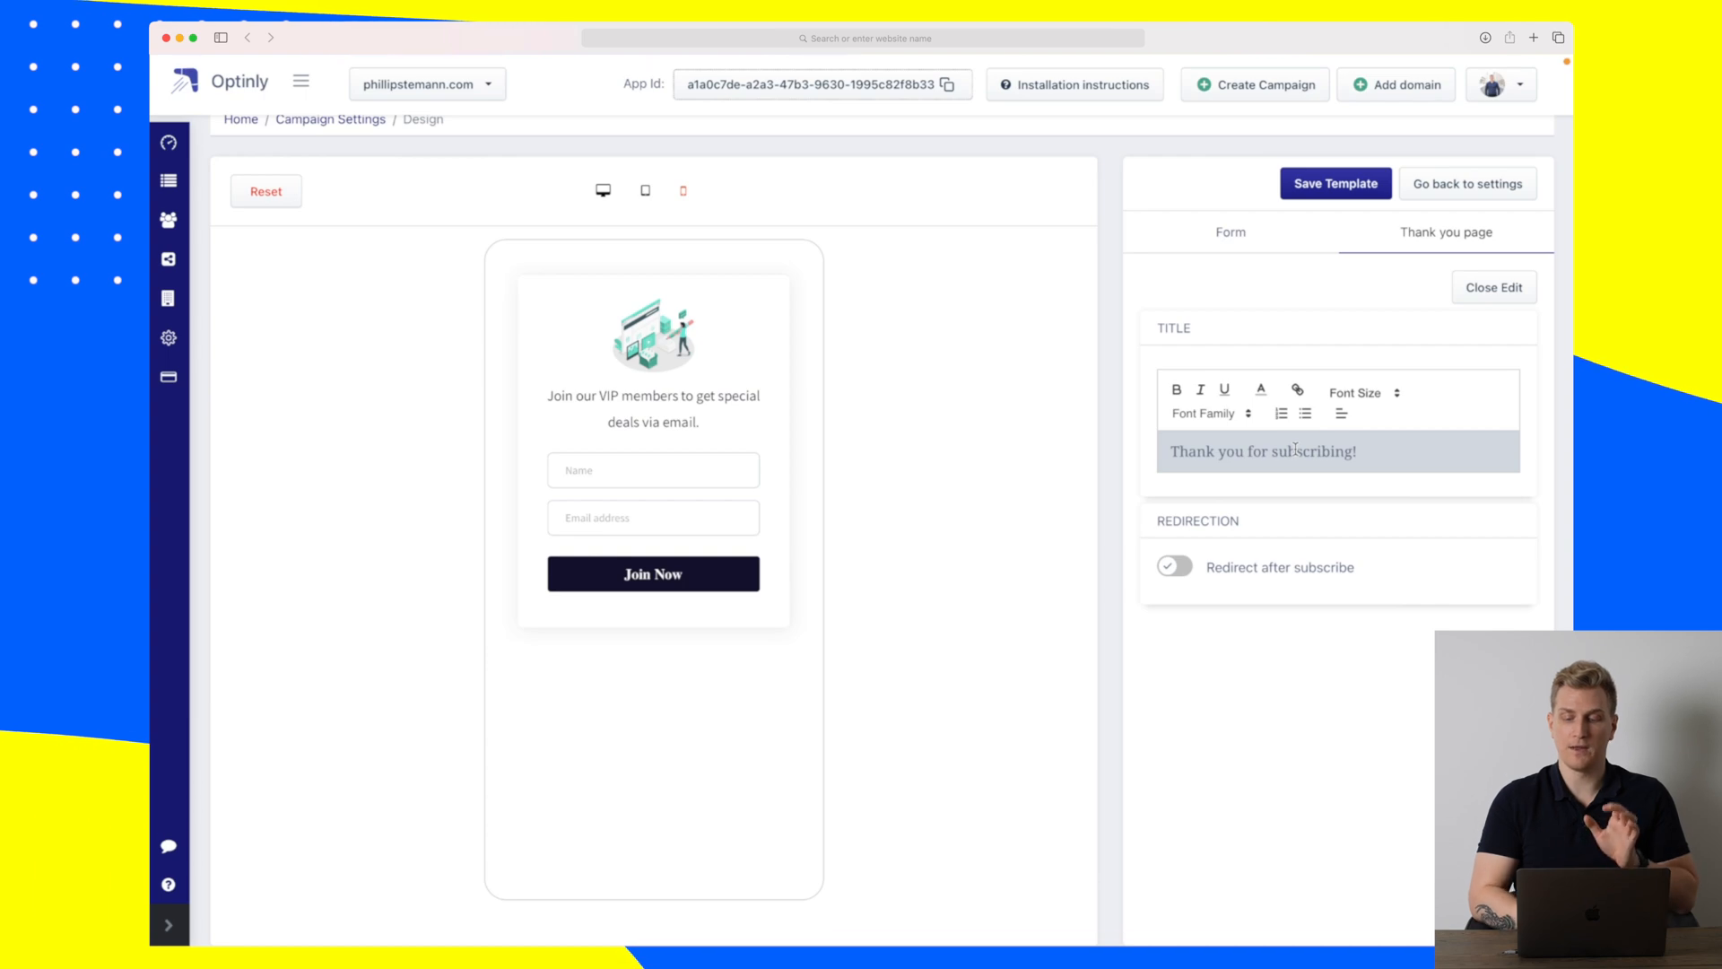
pyautogui.moveTo(1355, 276)
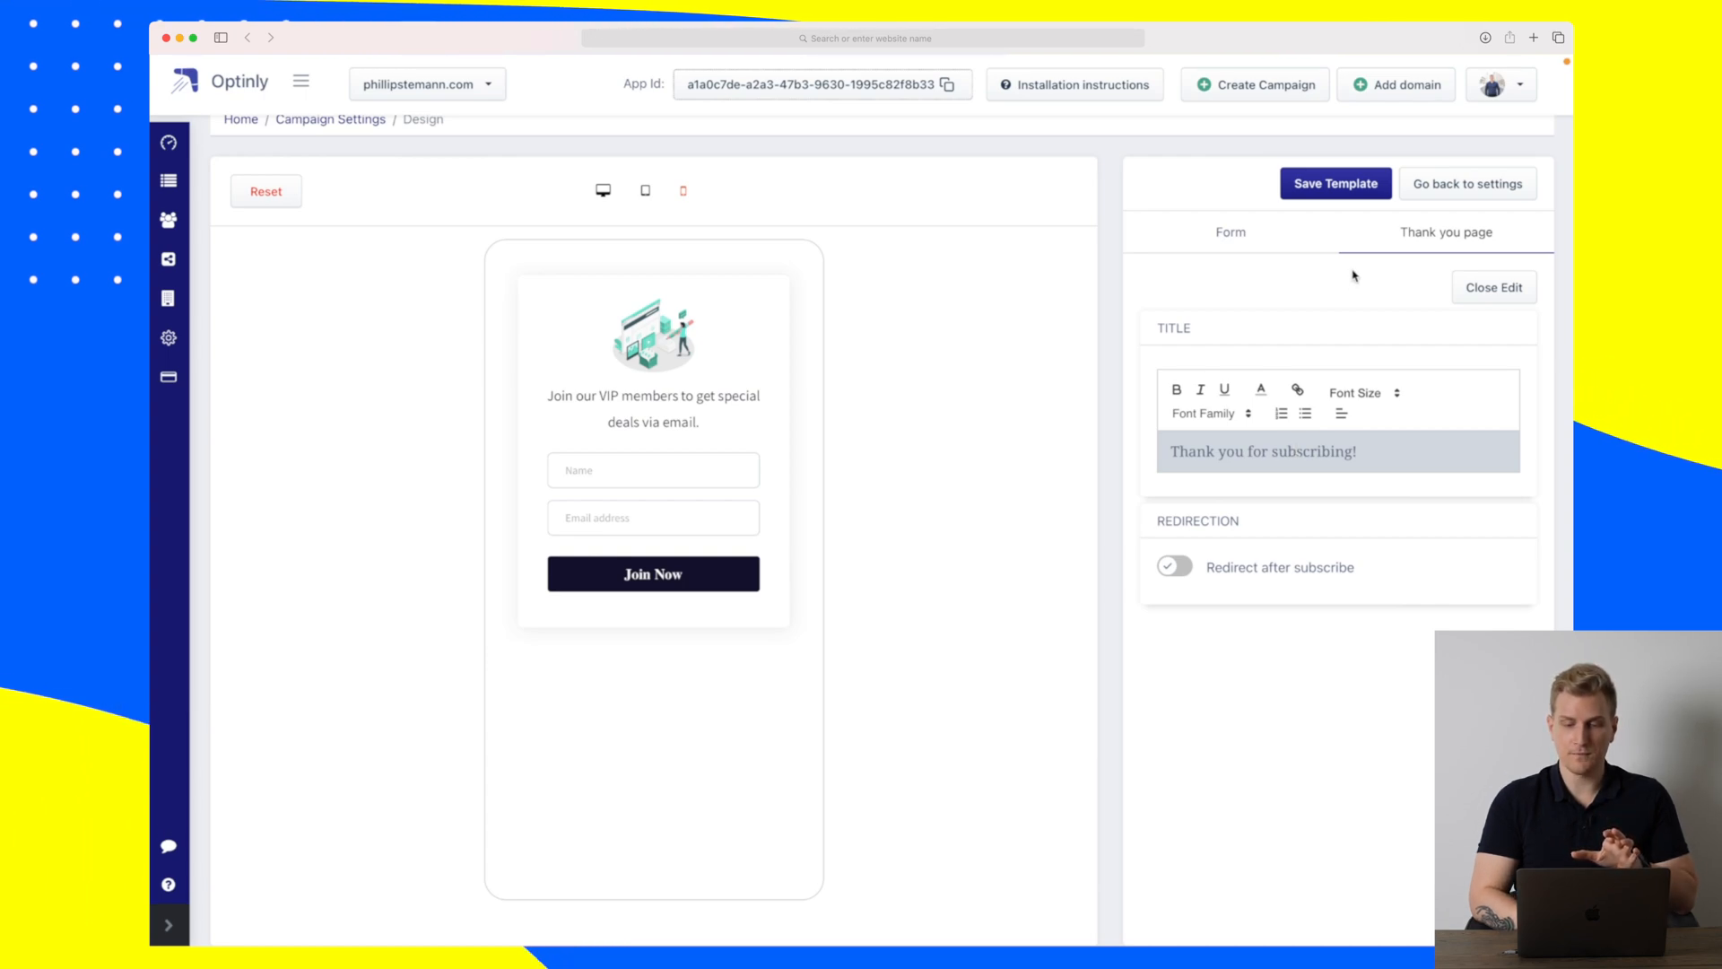
pyautogui.click(1230, 232)
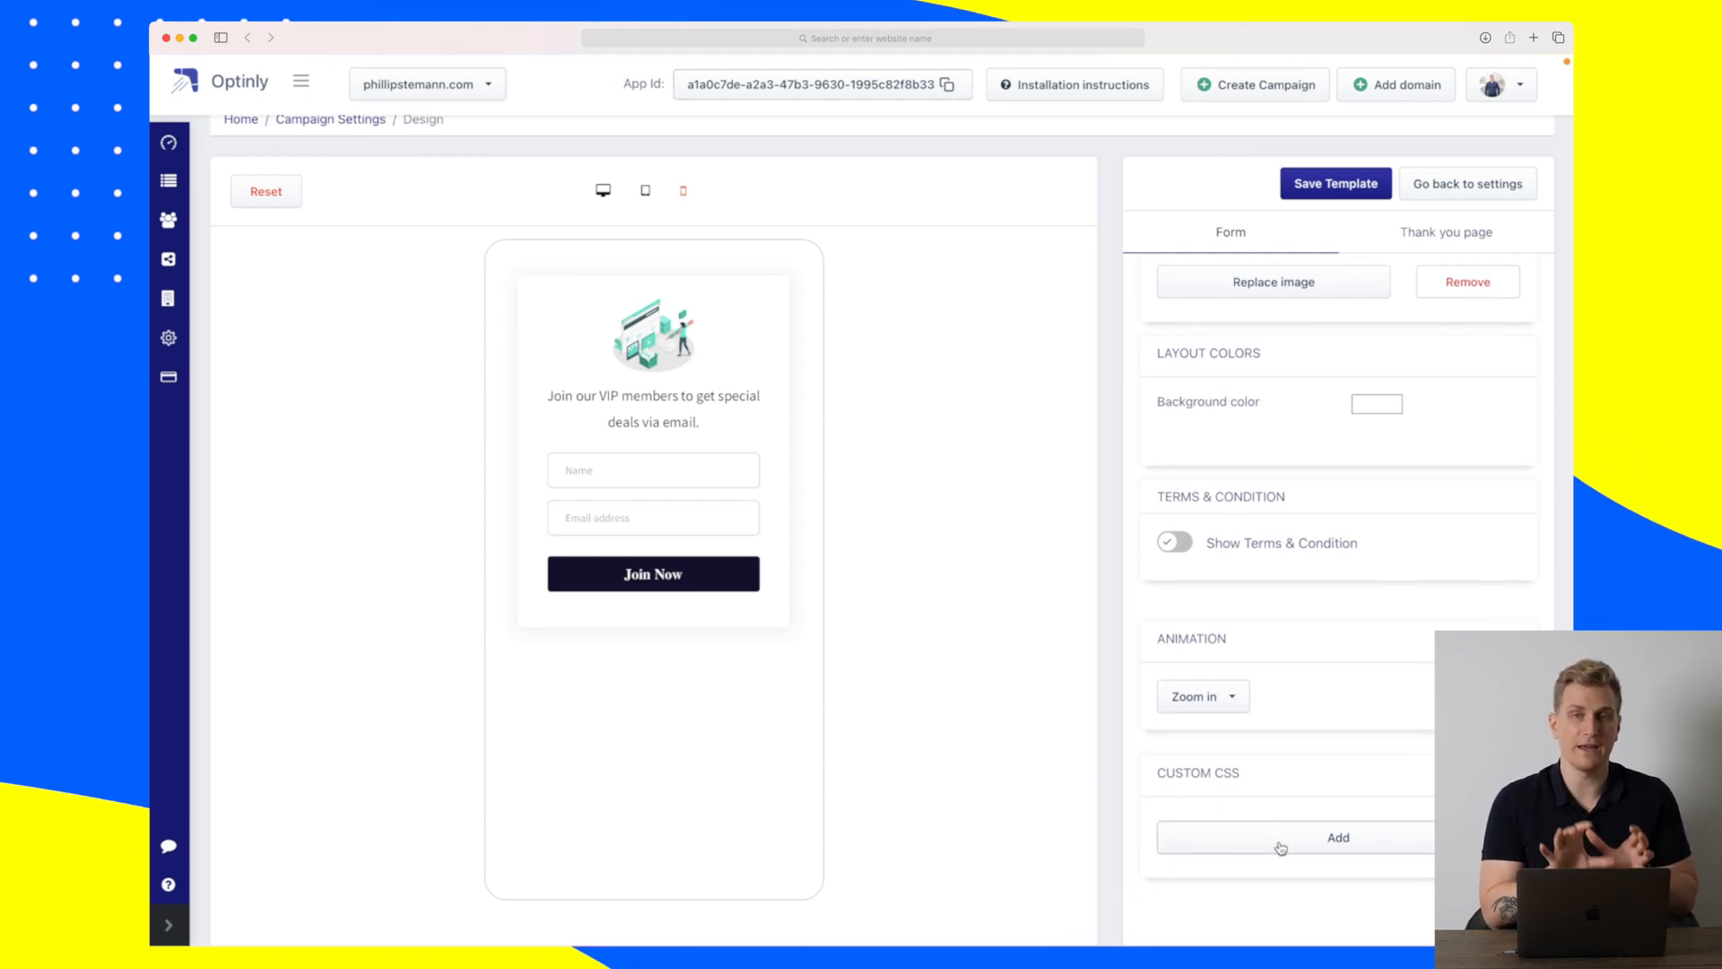
pyautogui.moveTo(740, 687)
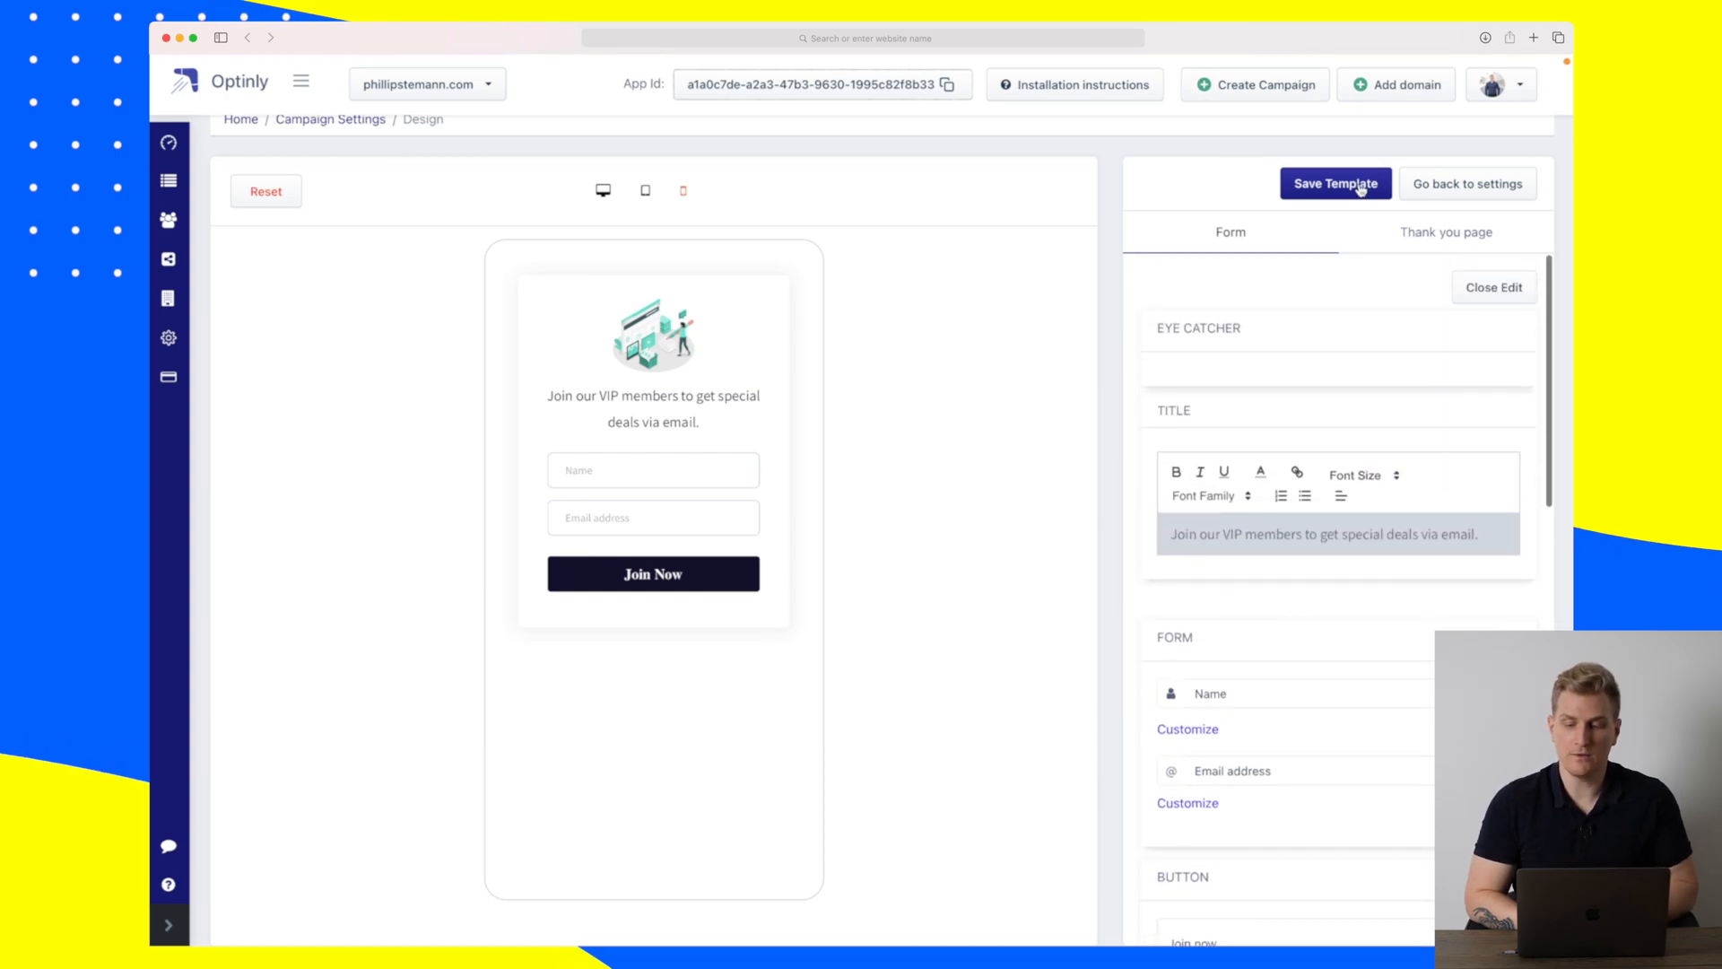
# Save the embed form design, confirm the update, and return to the YouTube campaign settings.
pyautogui.click(1334, 183)
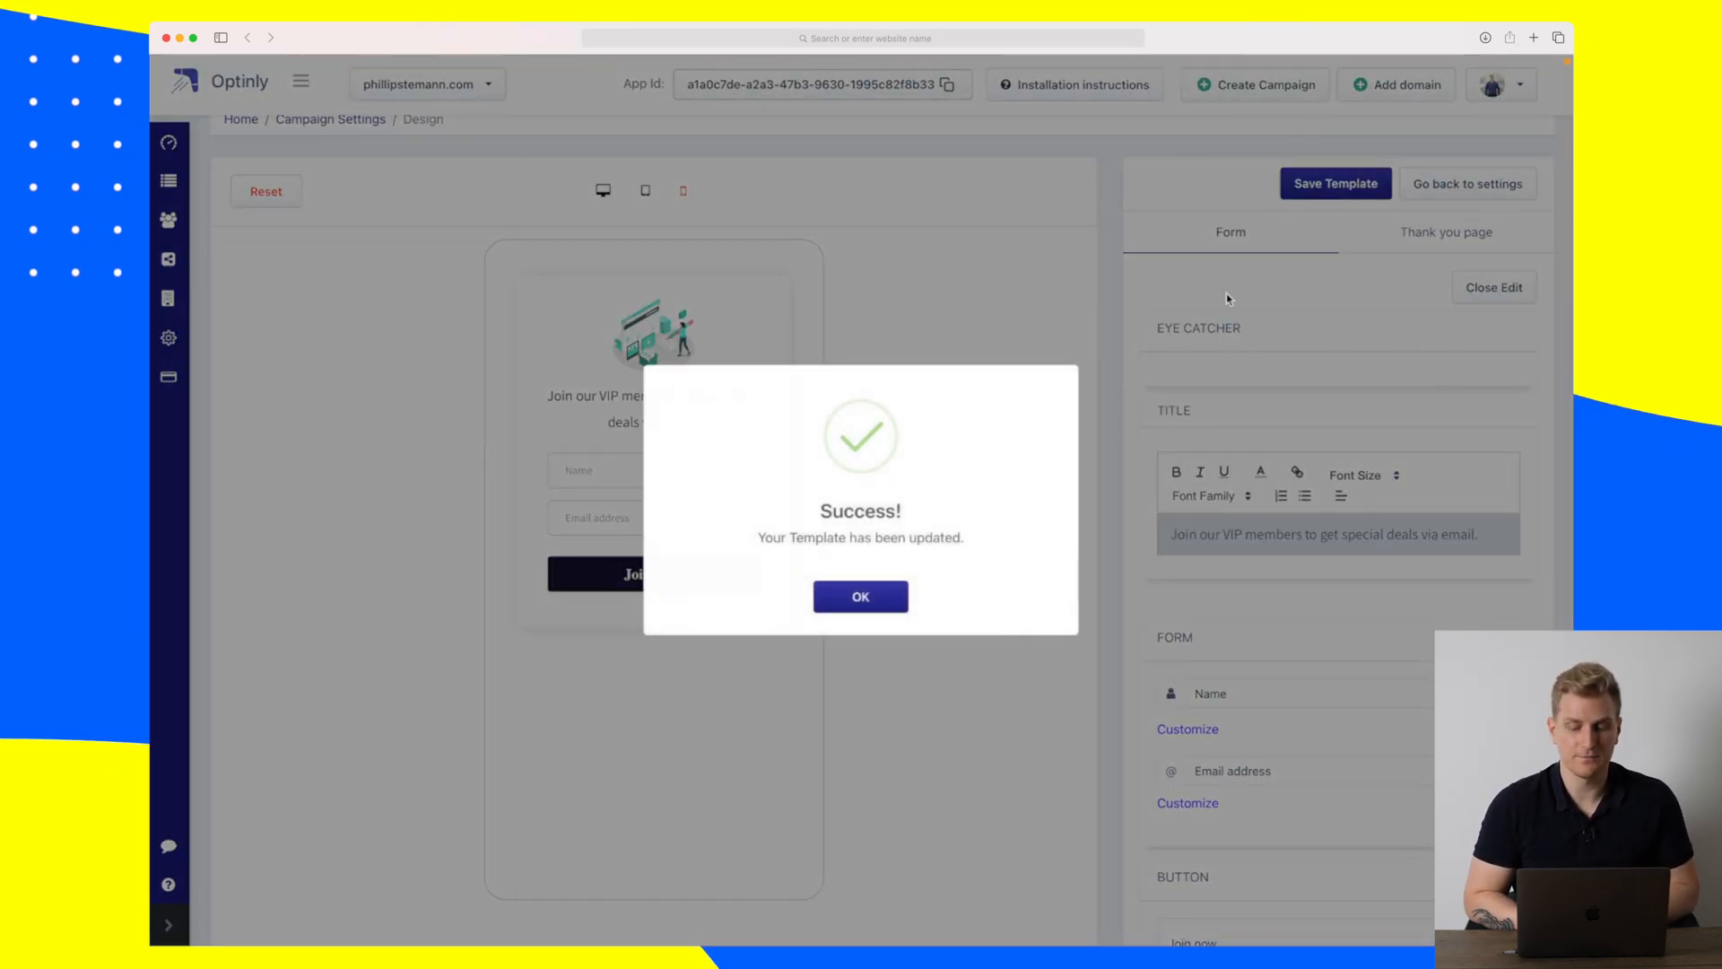
pyautogui.click(859, 595)
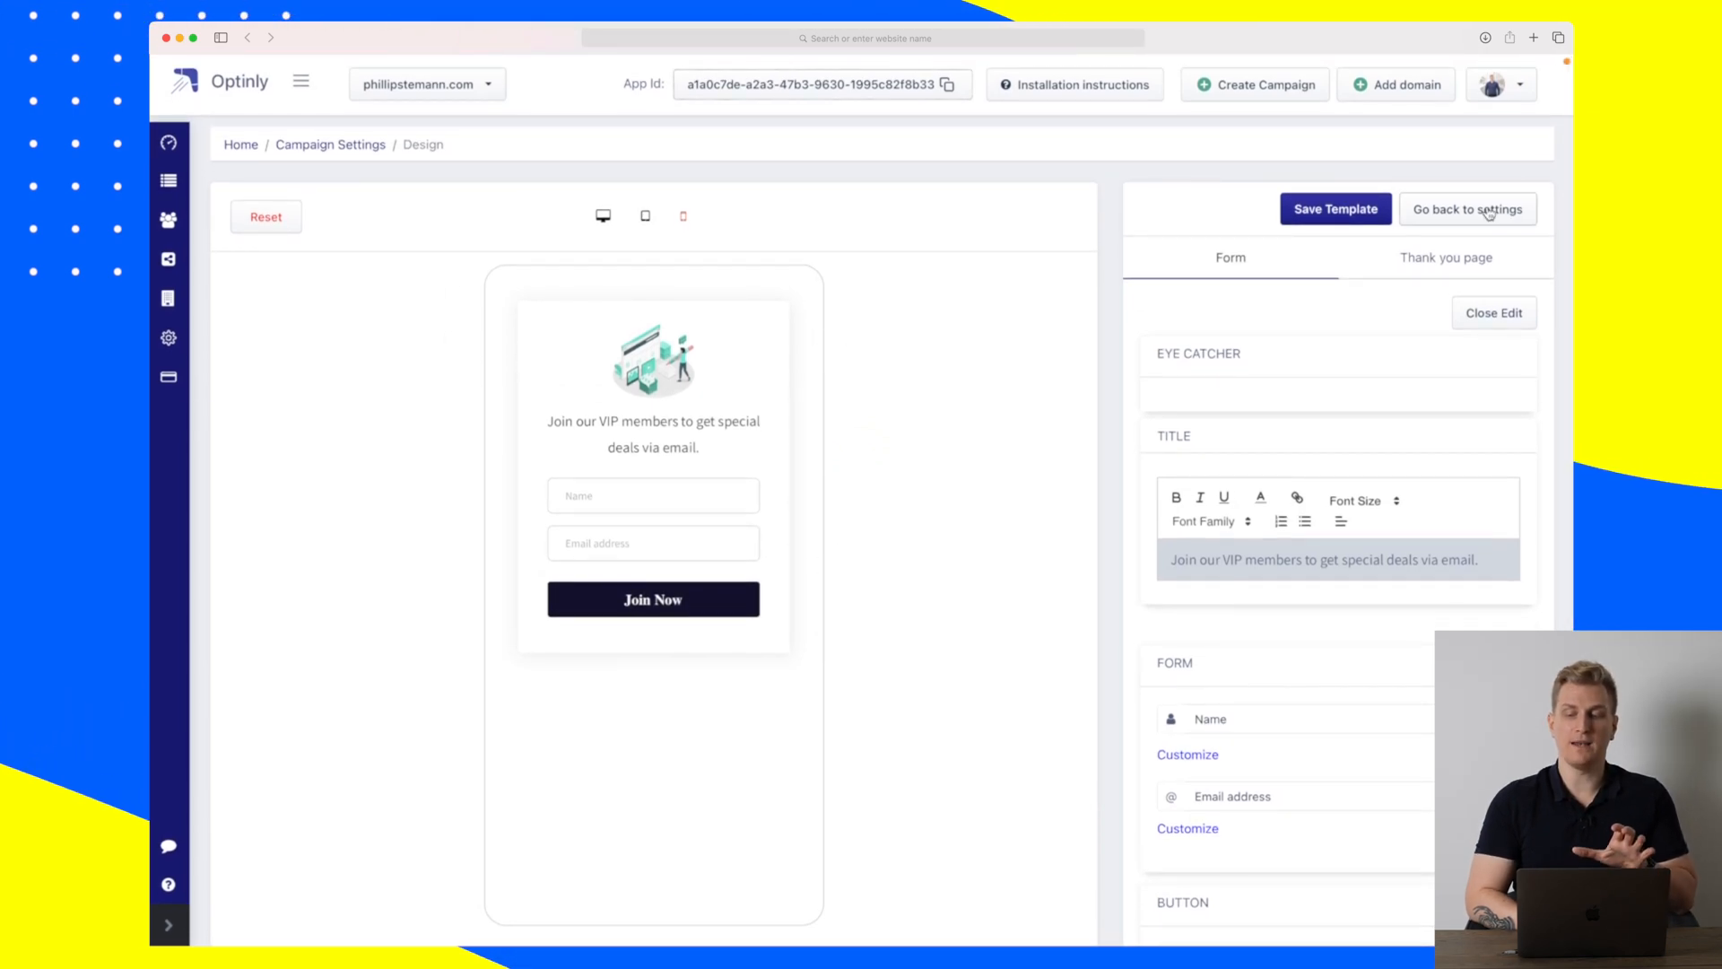
pyautogui.click(1468, 208)
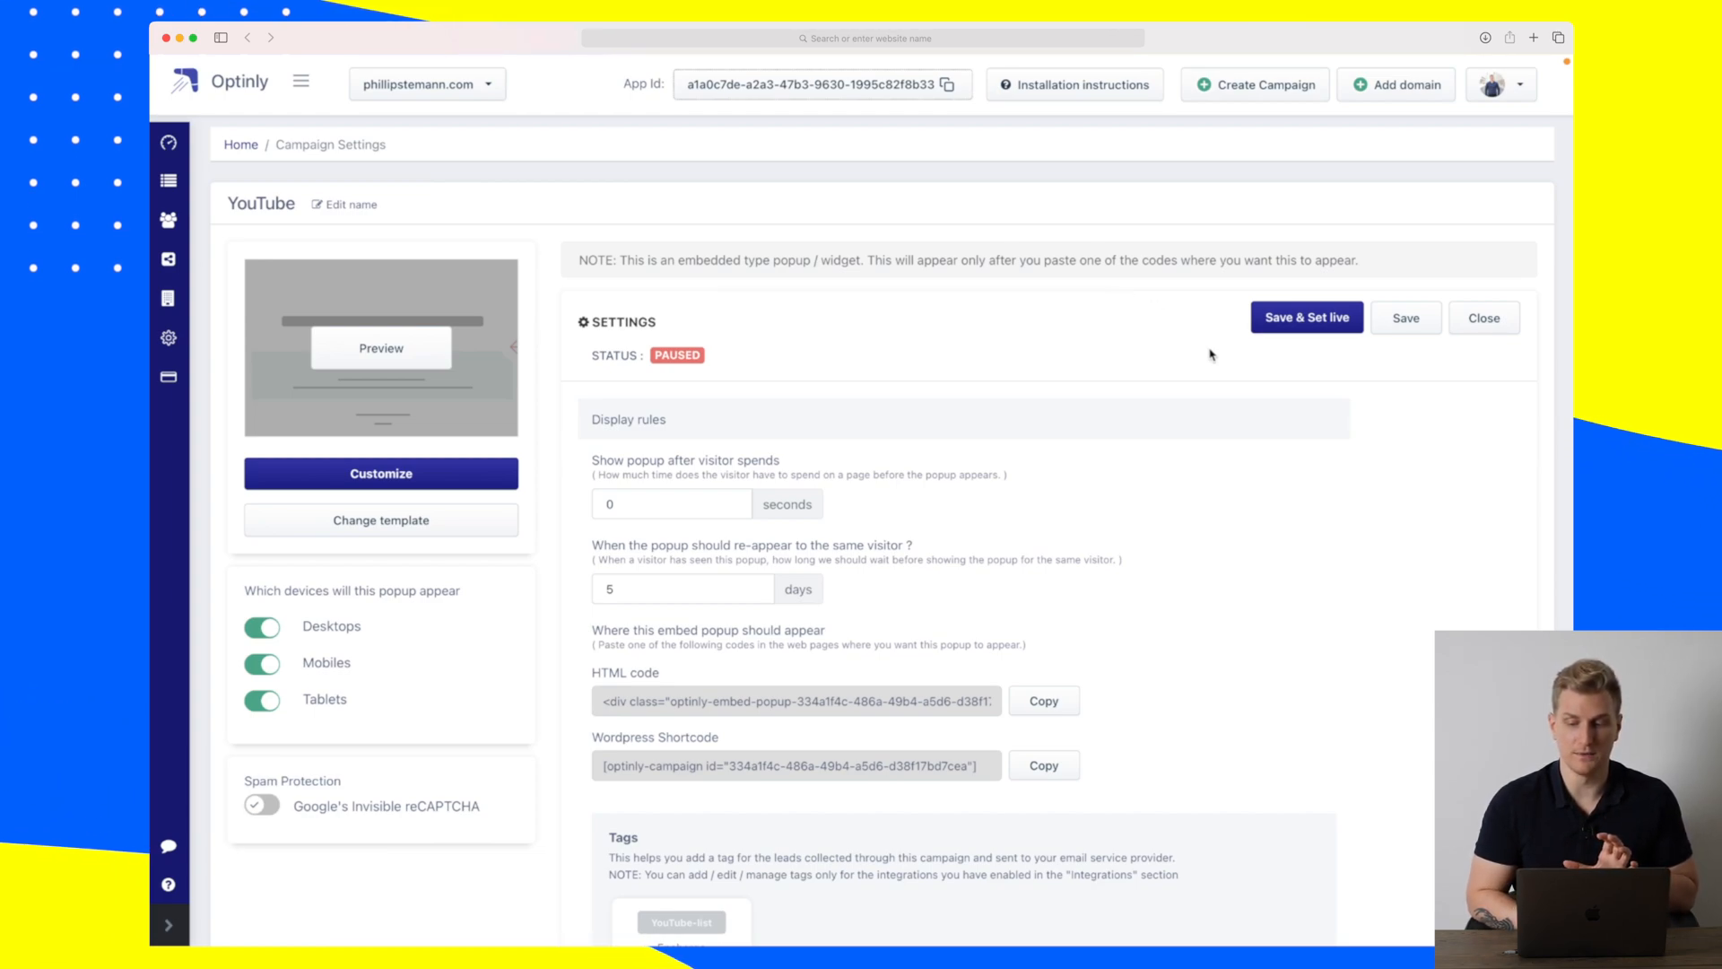
# Create a new Gamification Popups campaign and browse its templates down to Red Giftbox.
pyautogui.click(1253, 84)
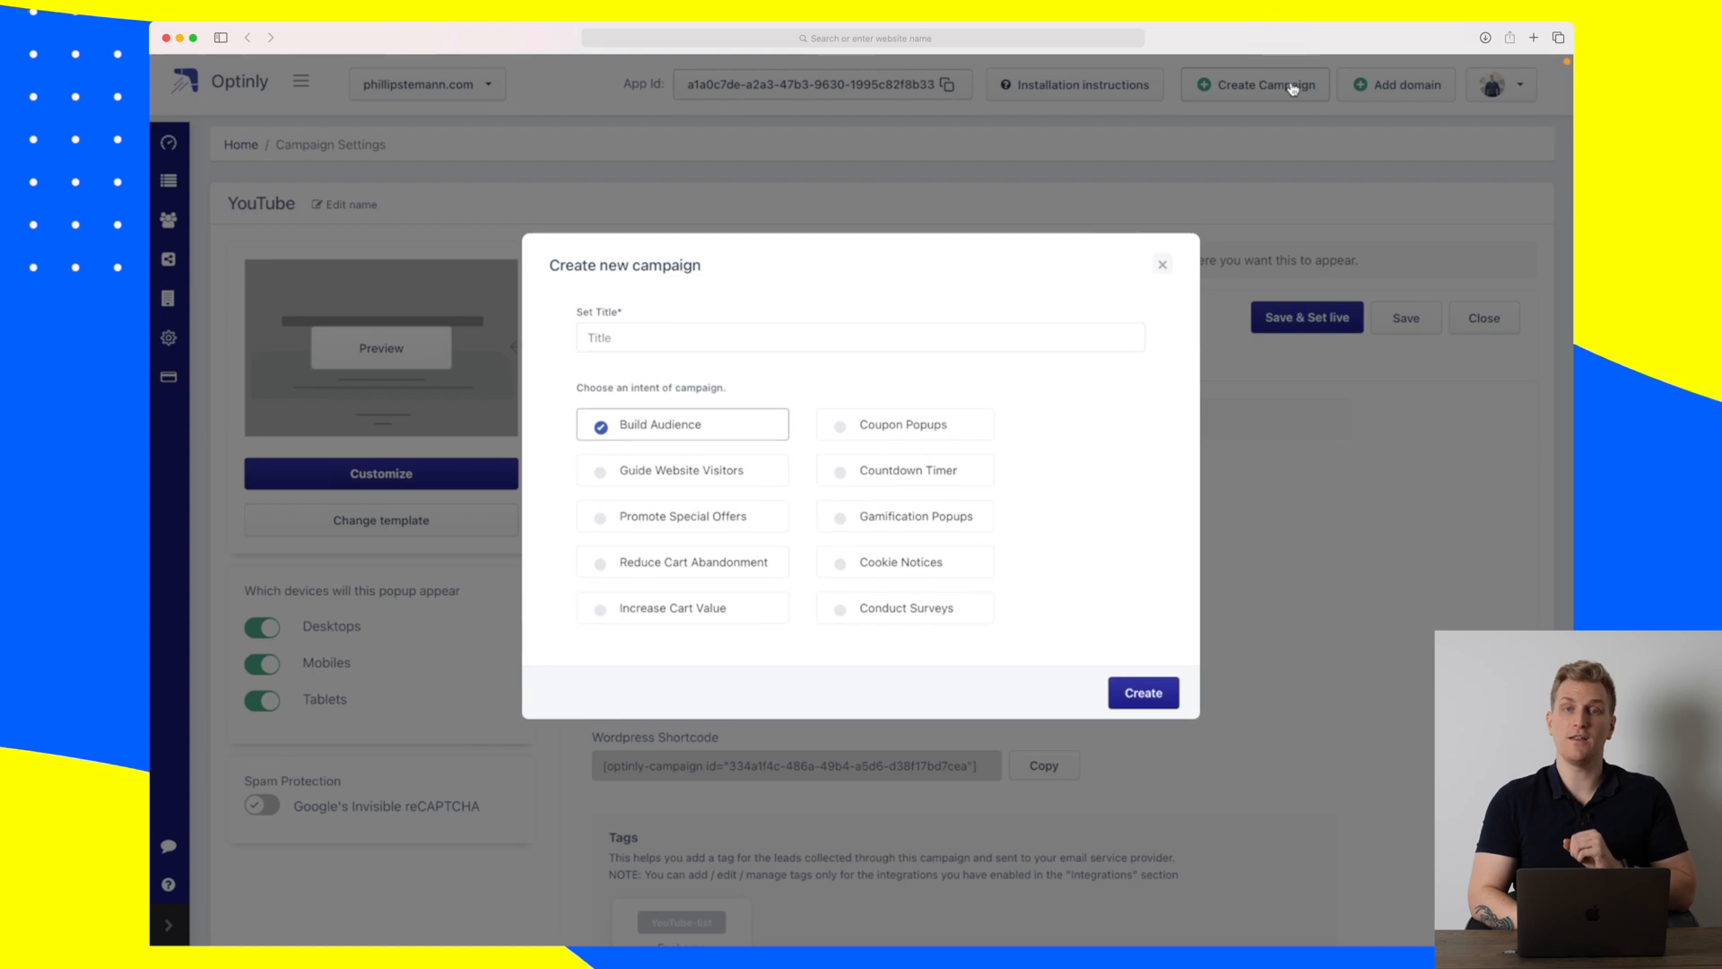
pyautogui.moveTo(927, 531)
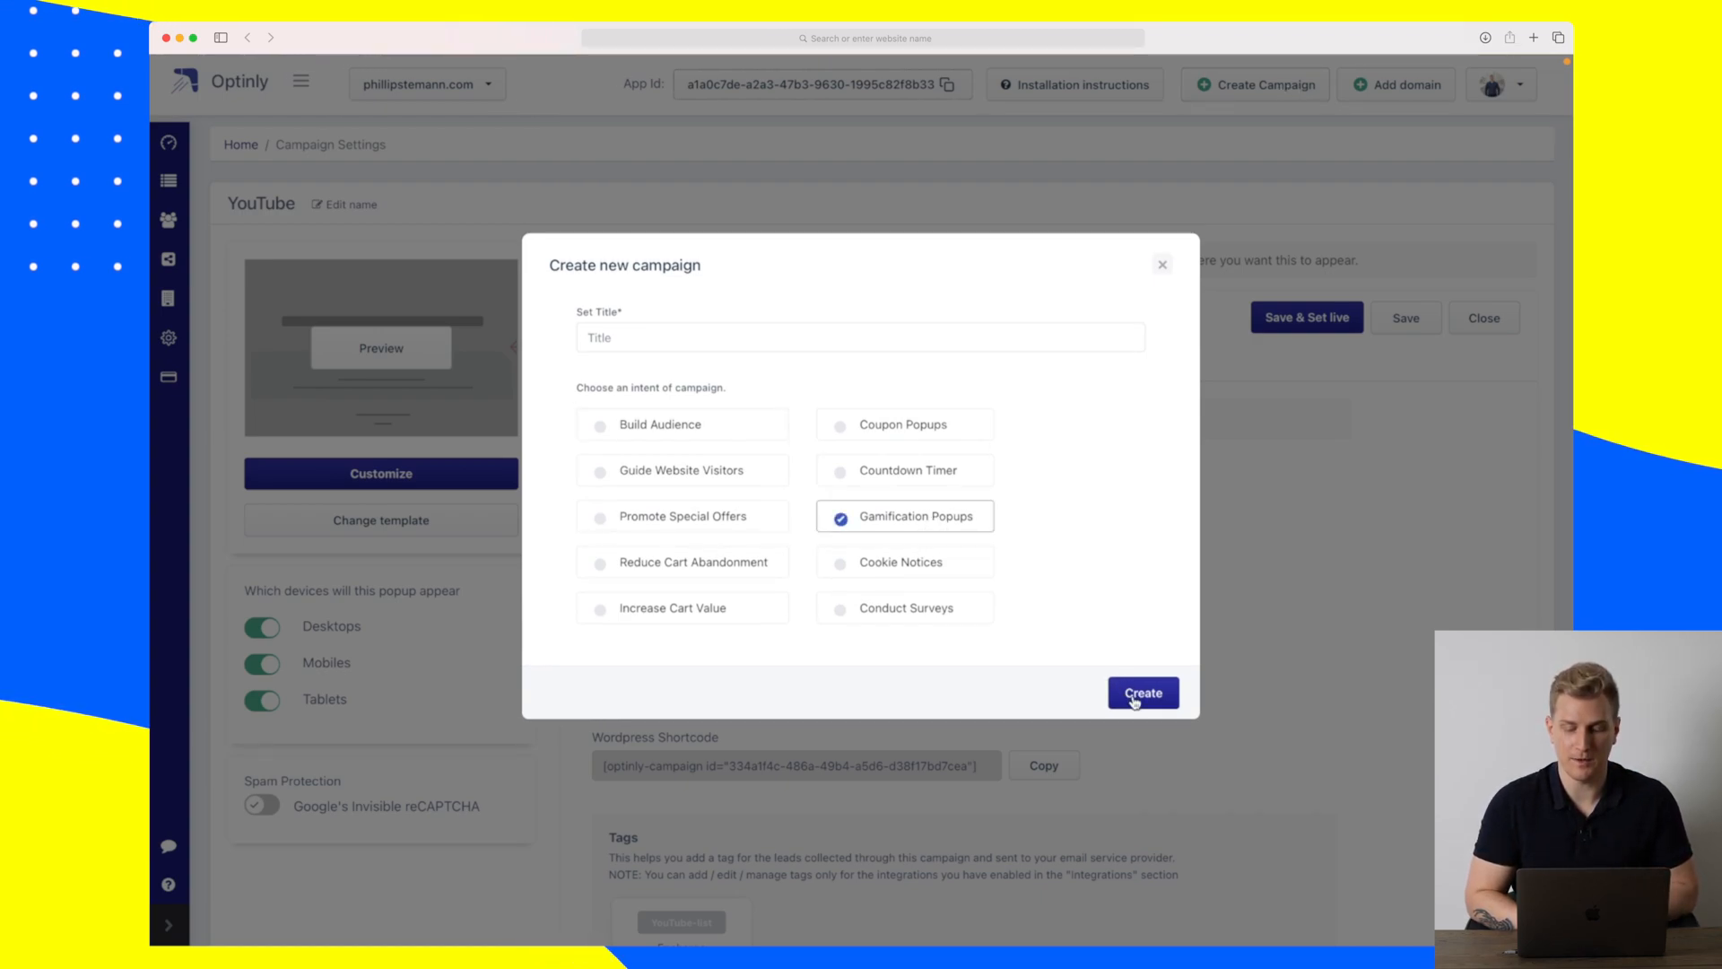
pyautogui.click(1143, 692)
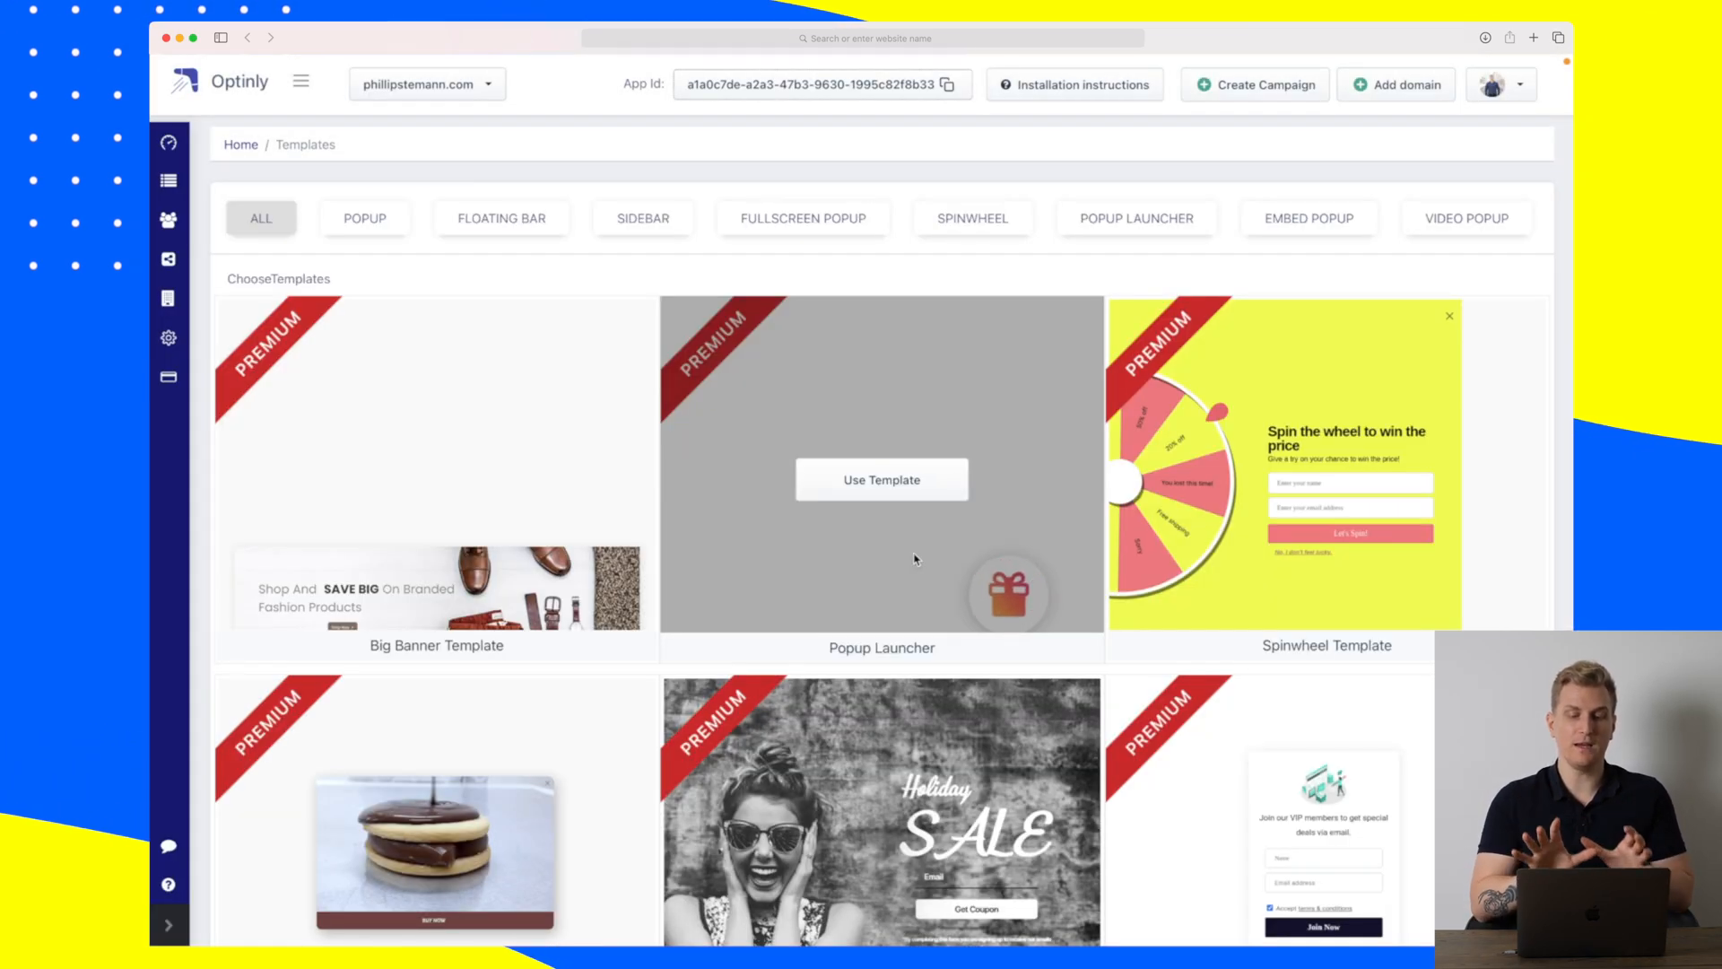
pyautogui.scroll(-3)
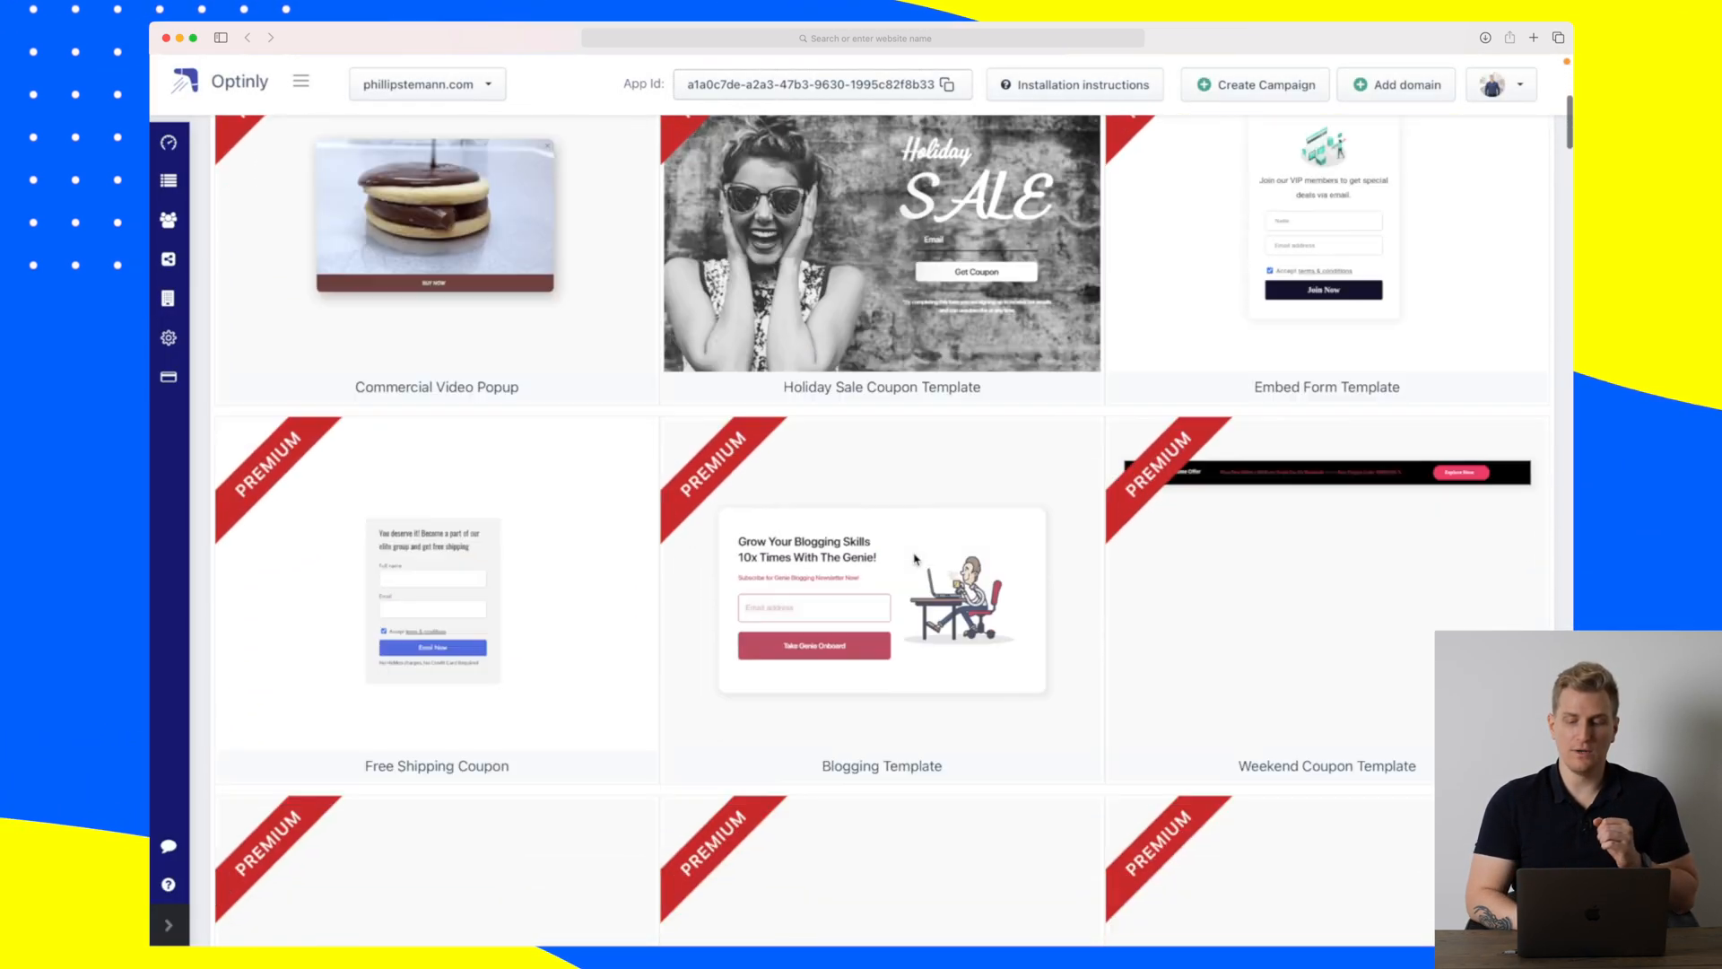
pyautogui.scroll(-3)
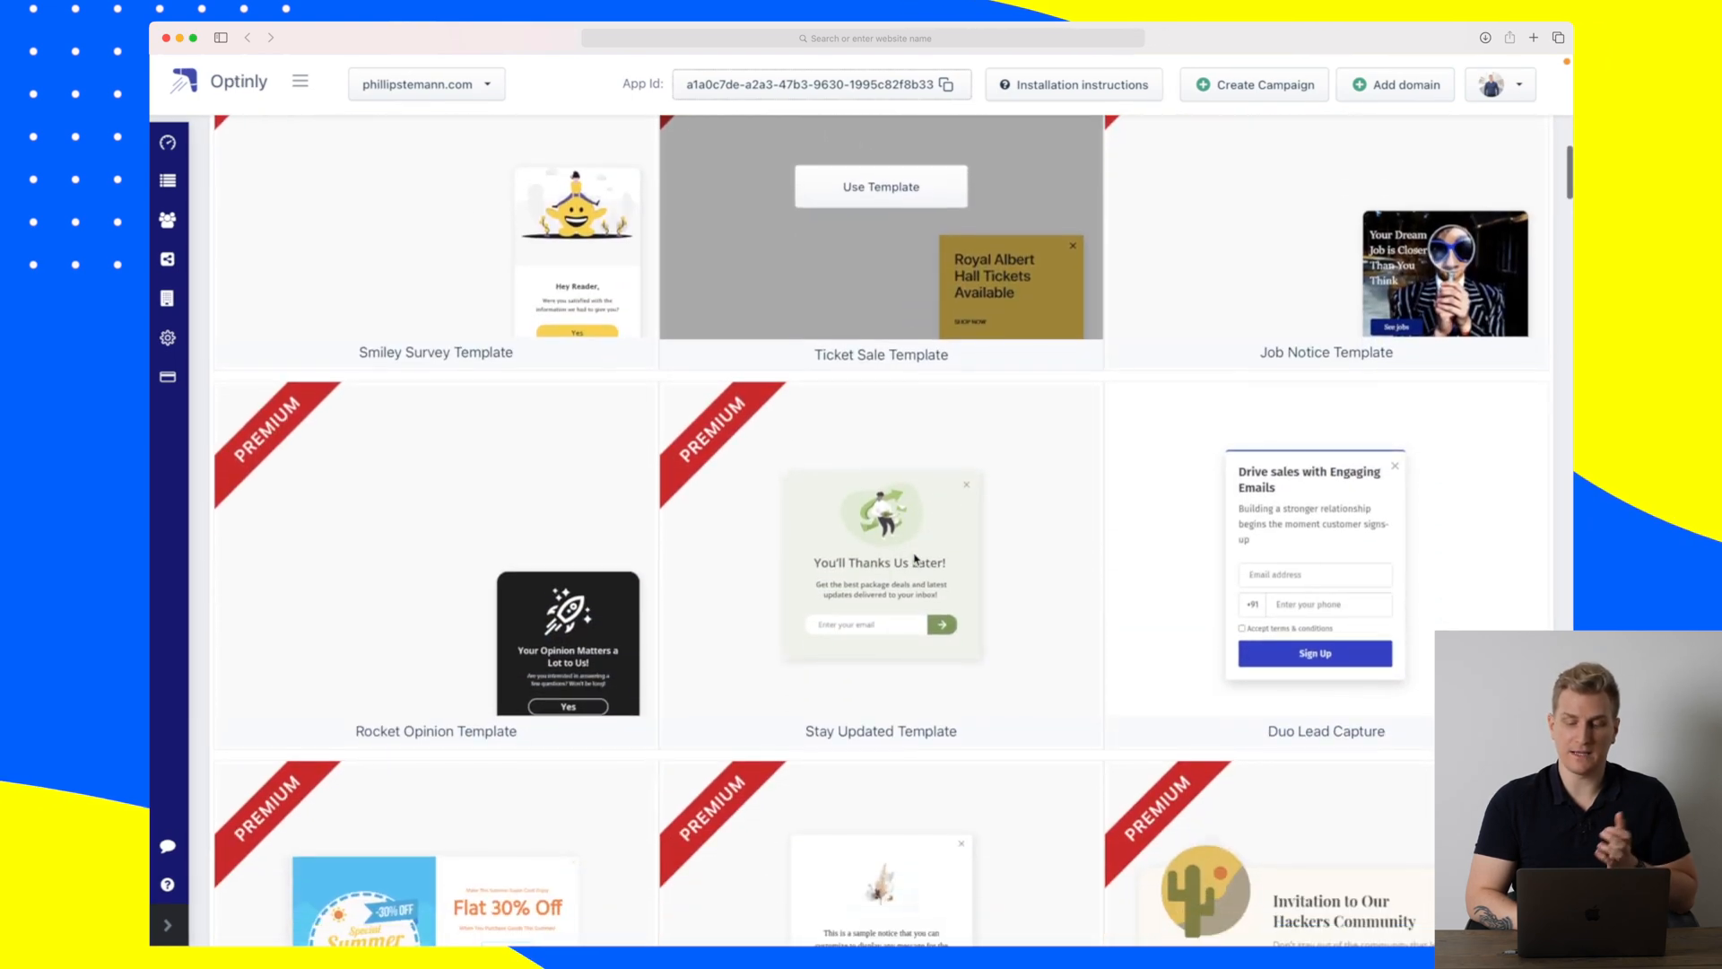
pyautogui.scroll(-3)
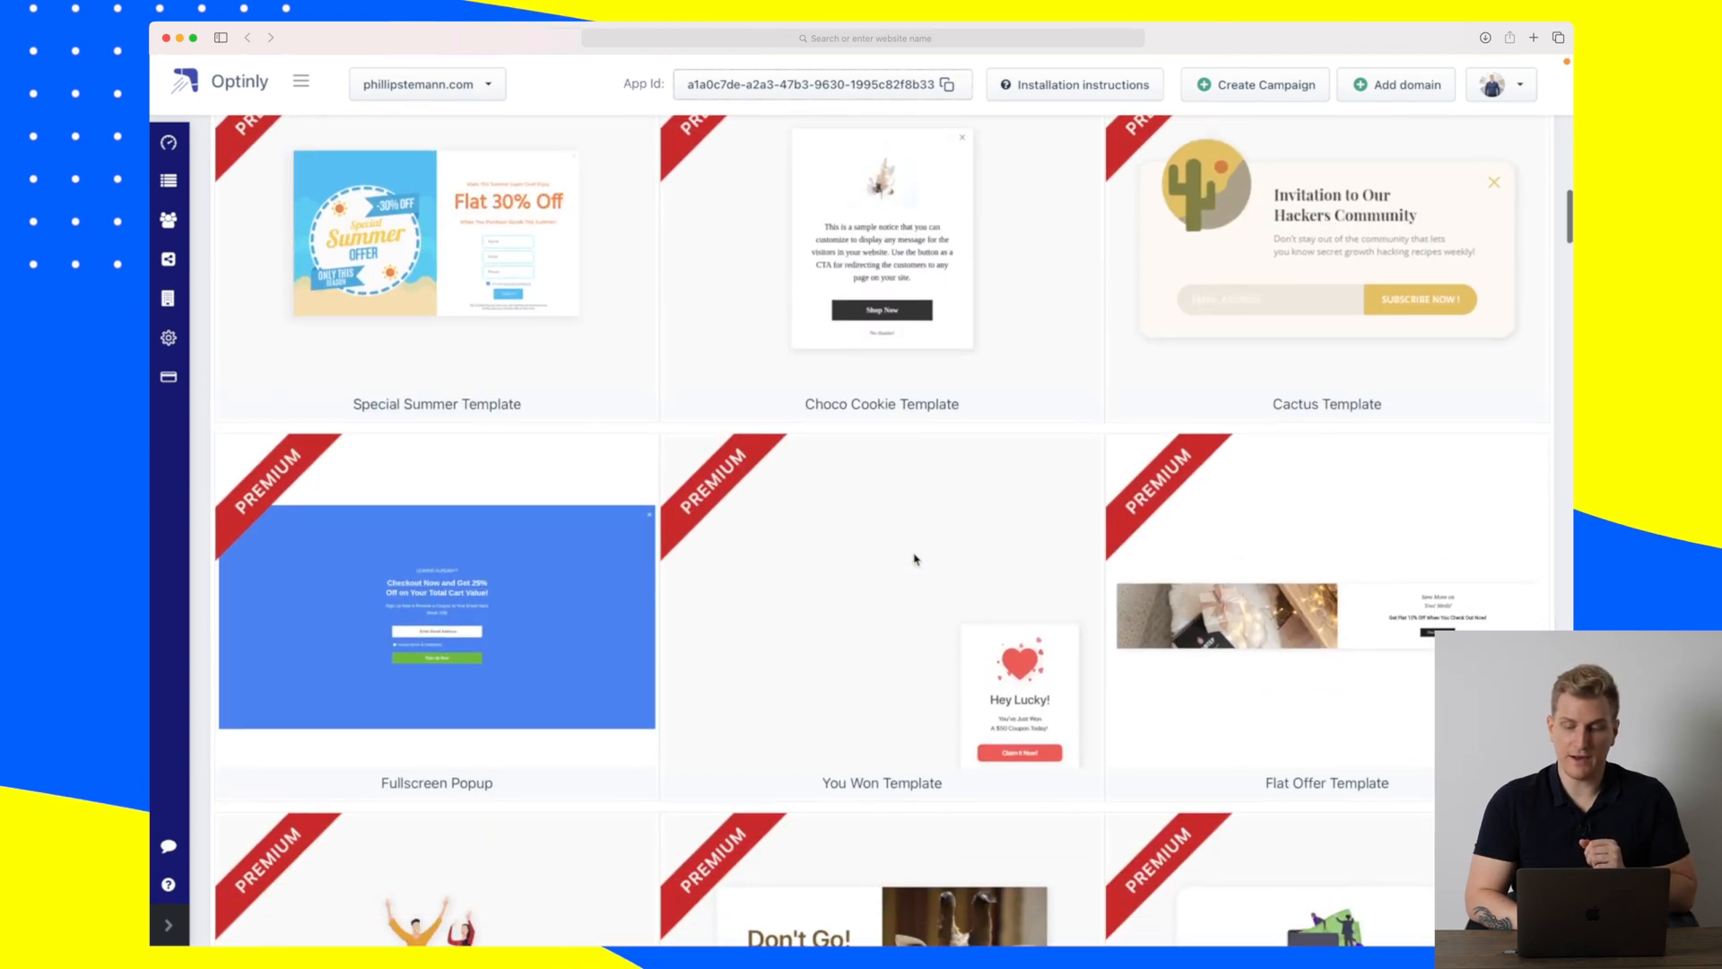
pyautogui.scroll(-3)
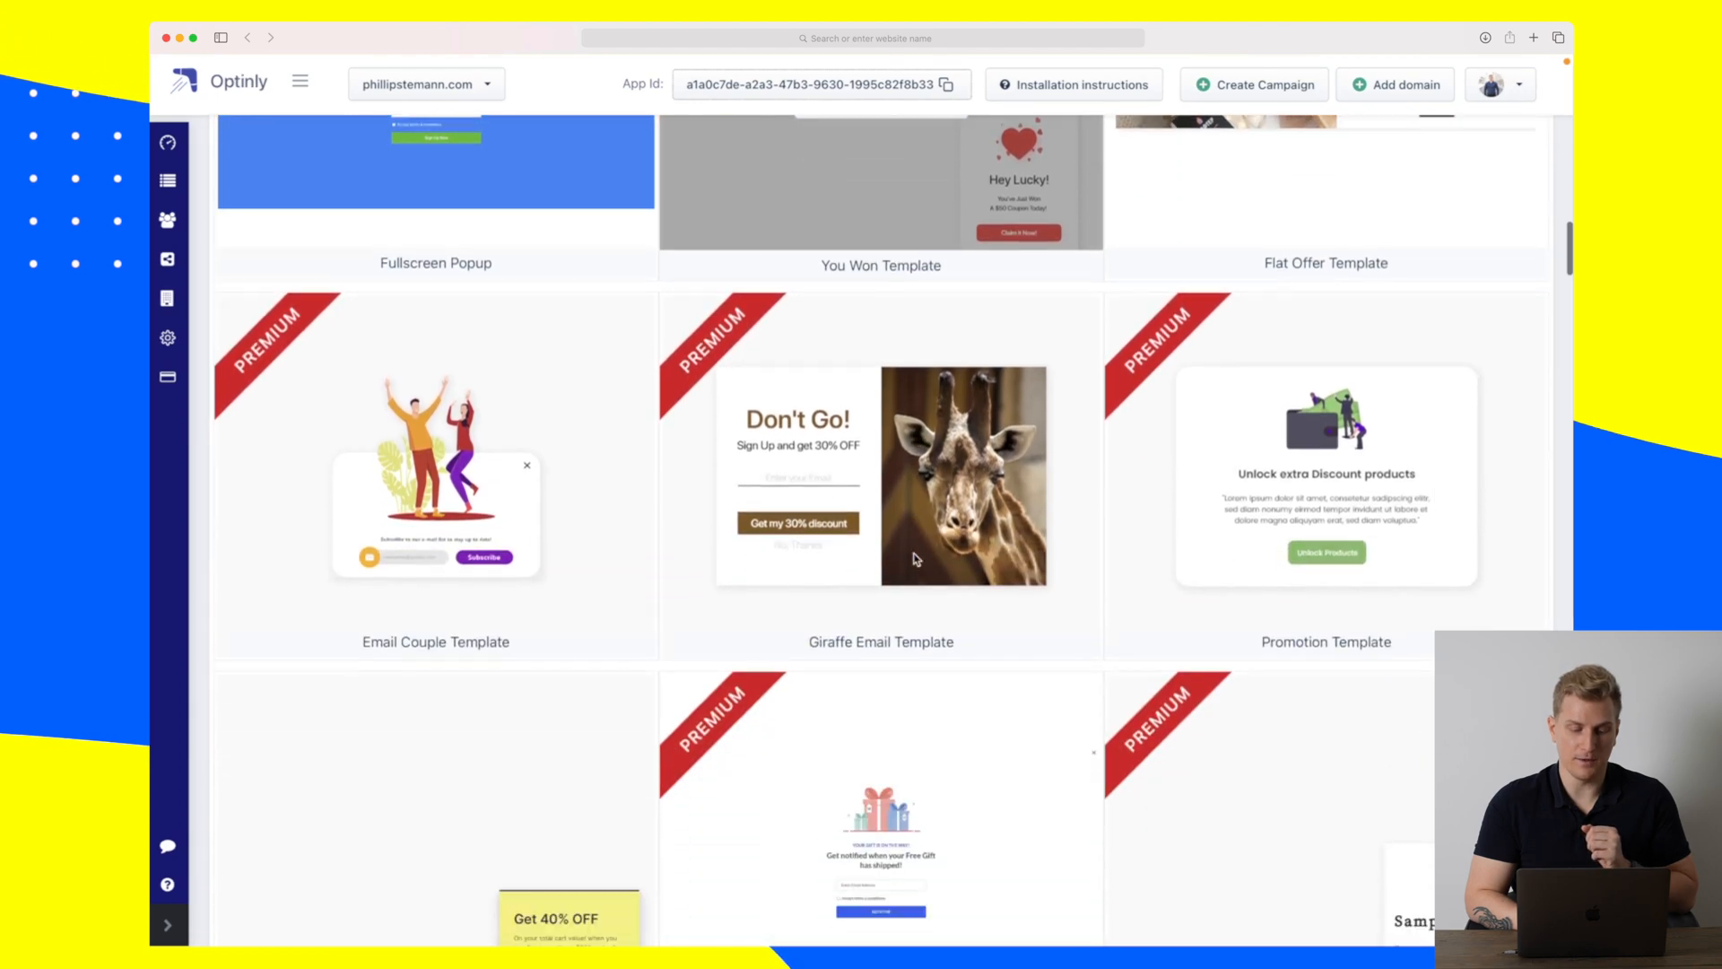
pyautogui.scroll(-3)
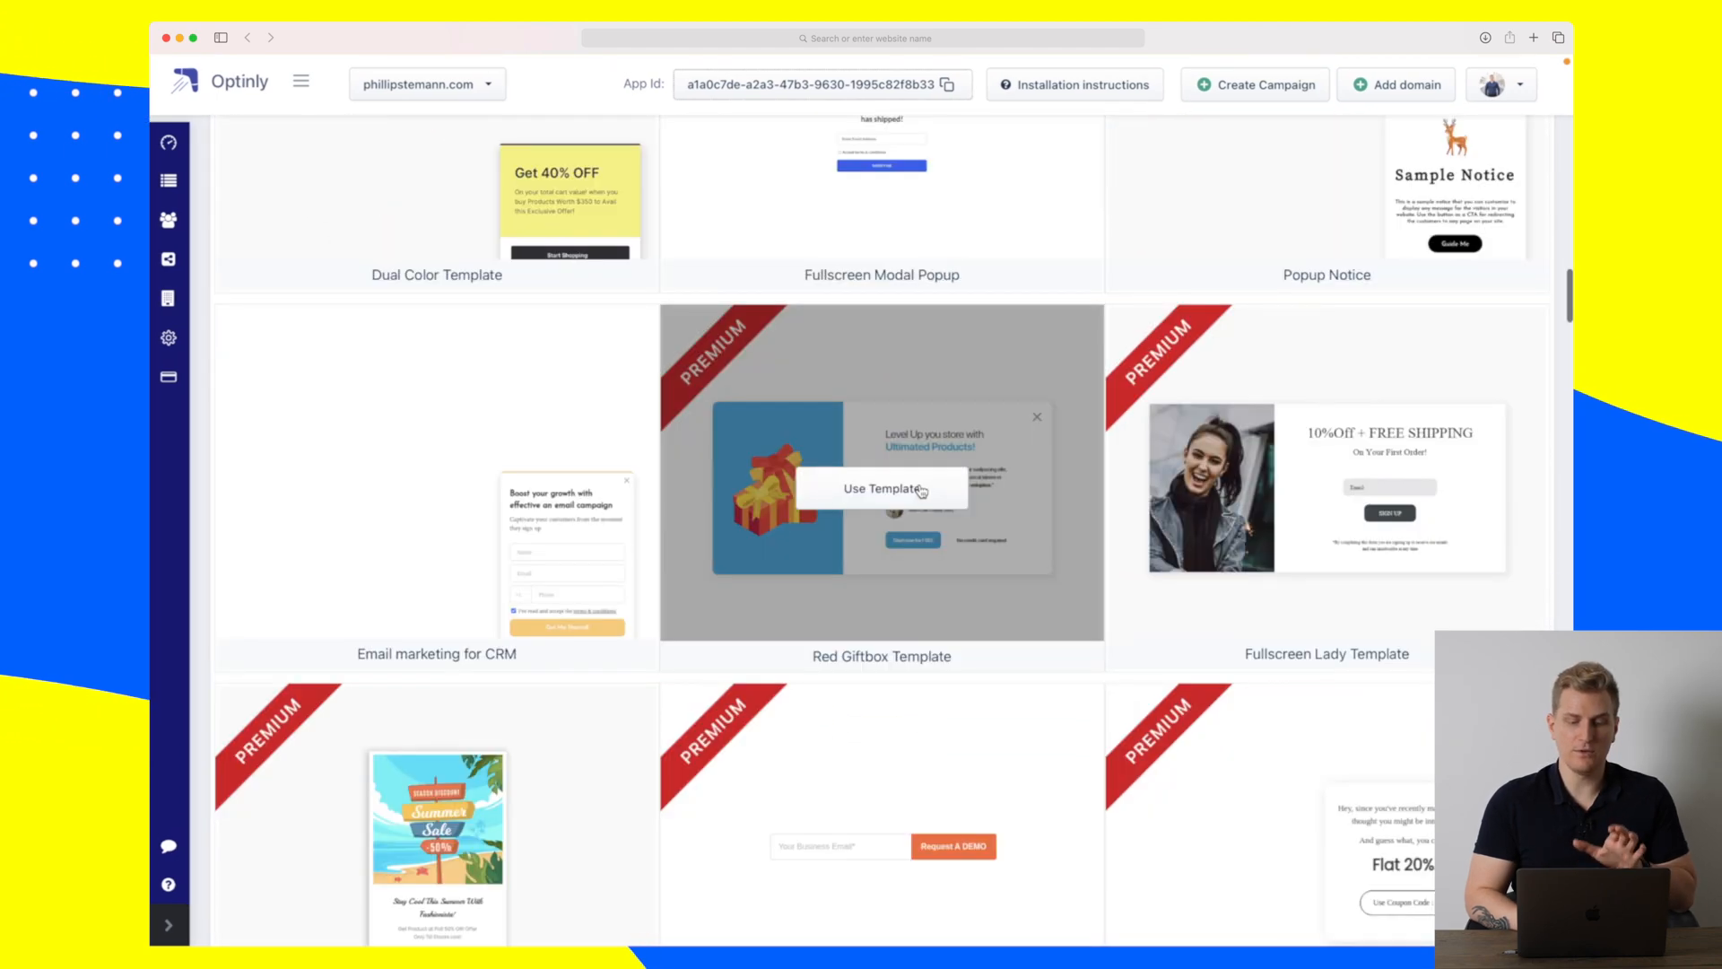
# Use the Red Giftbox Template for the campaign, save its settings and confirm the update.
pyautogui.click(881, 488)
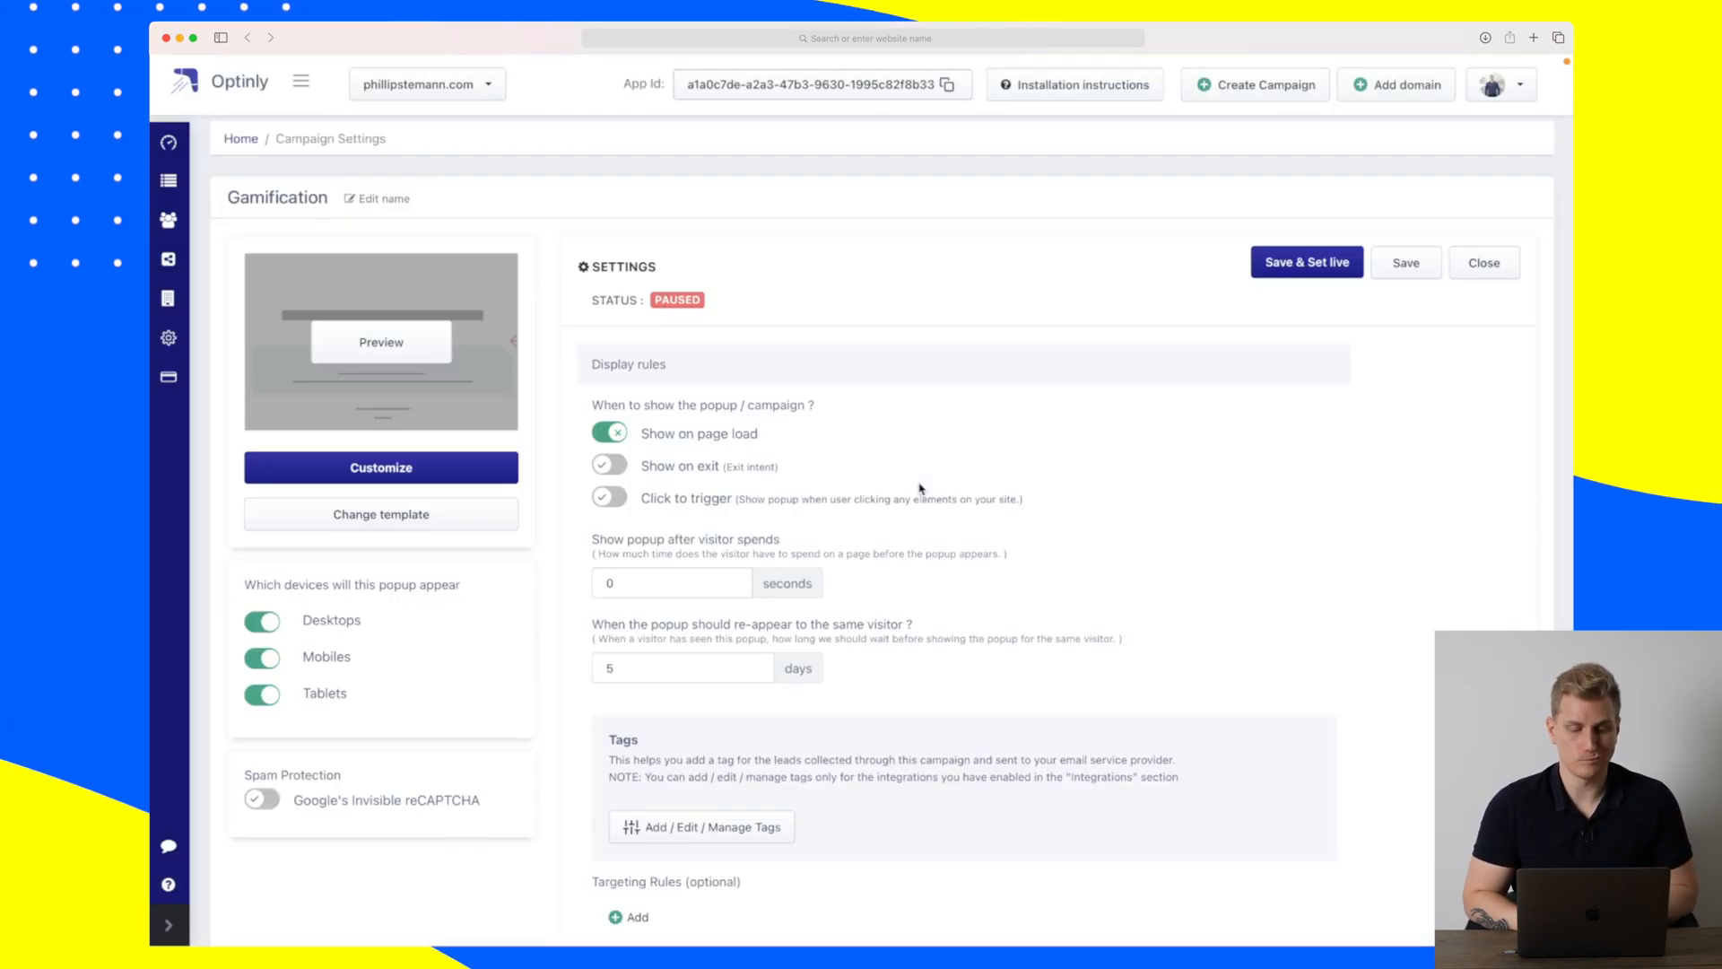
pyautogui.scroll(-3)
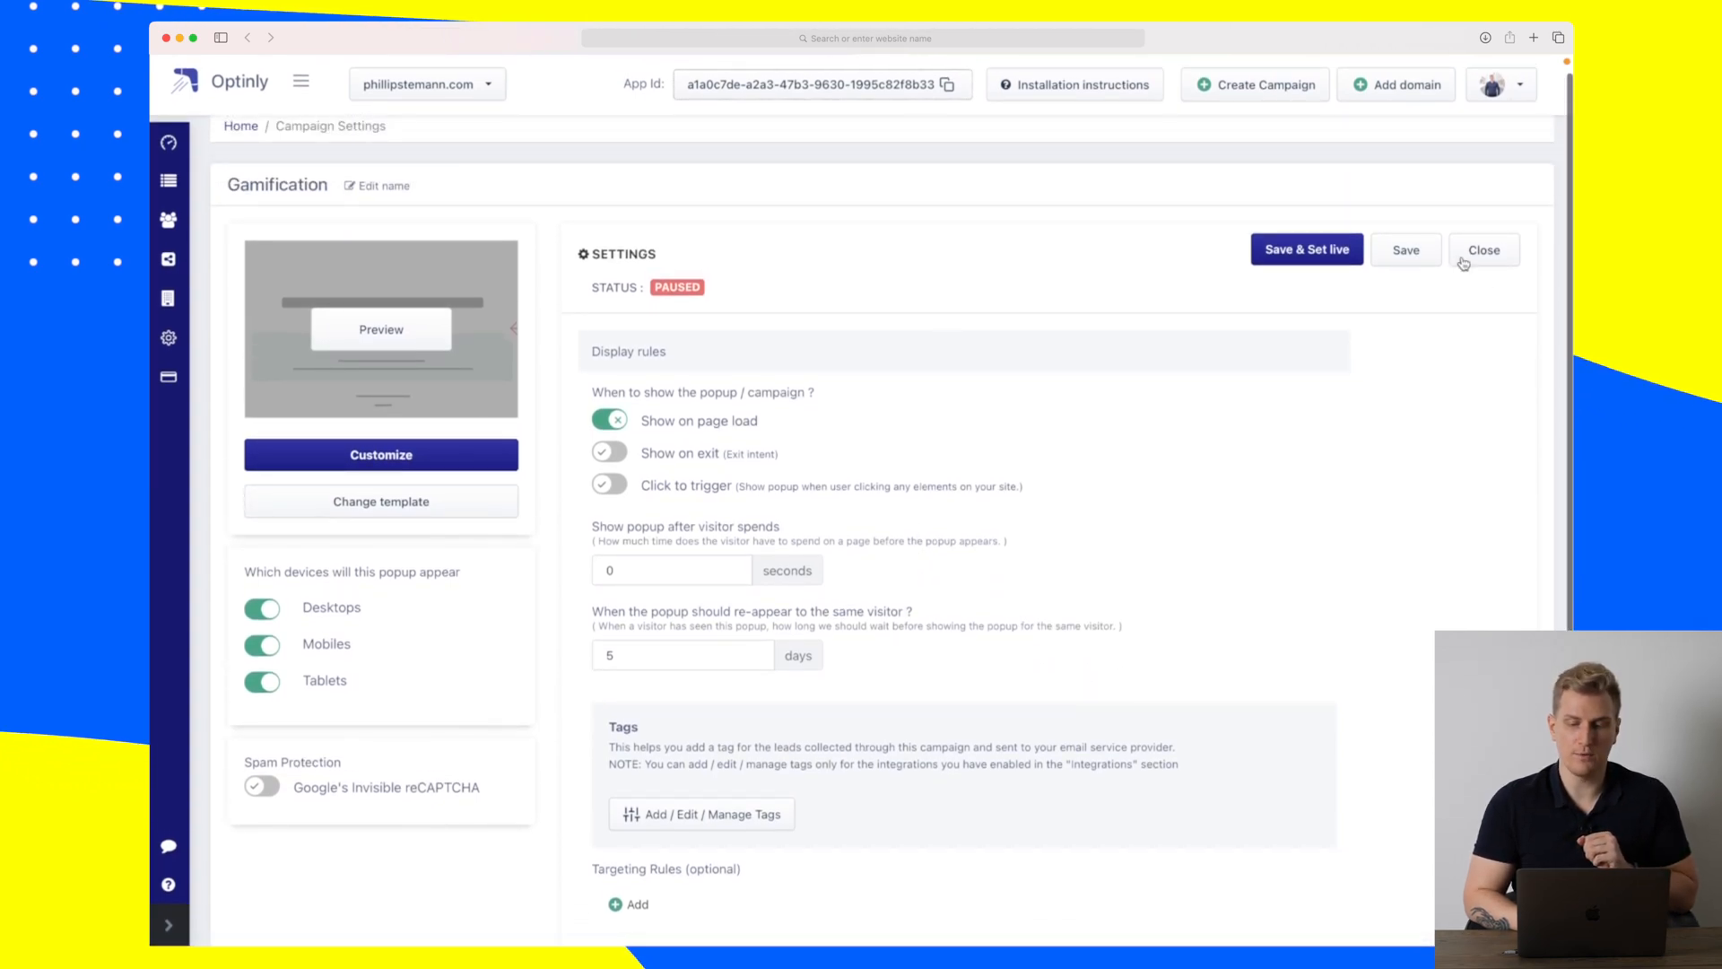
pyautogui.click(1405, 249)
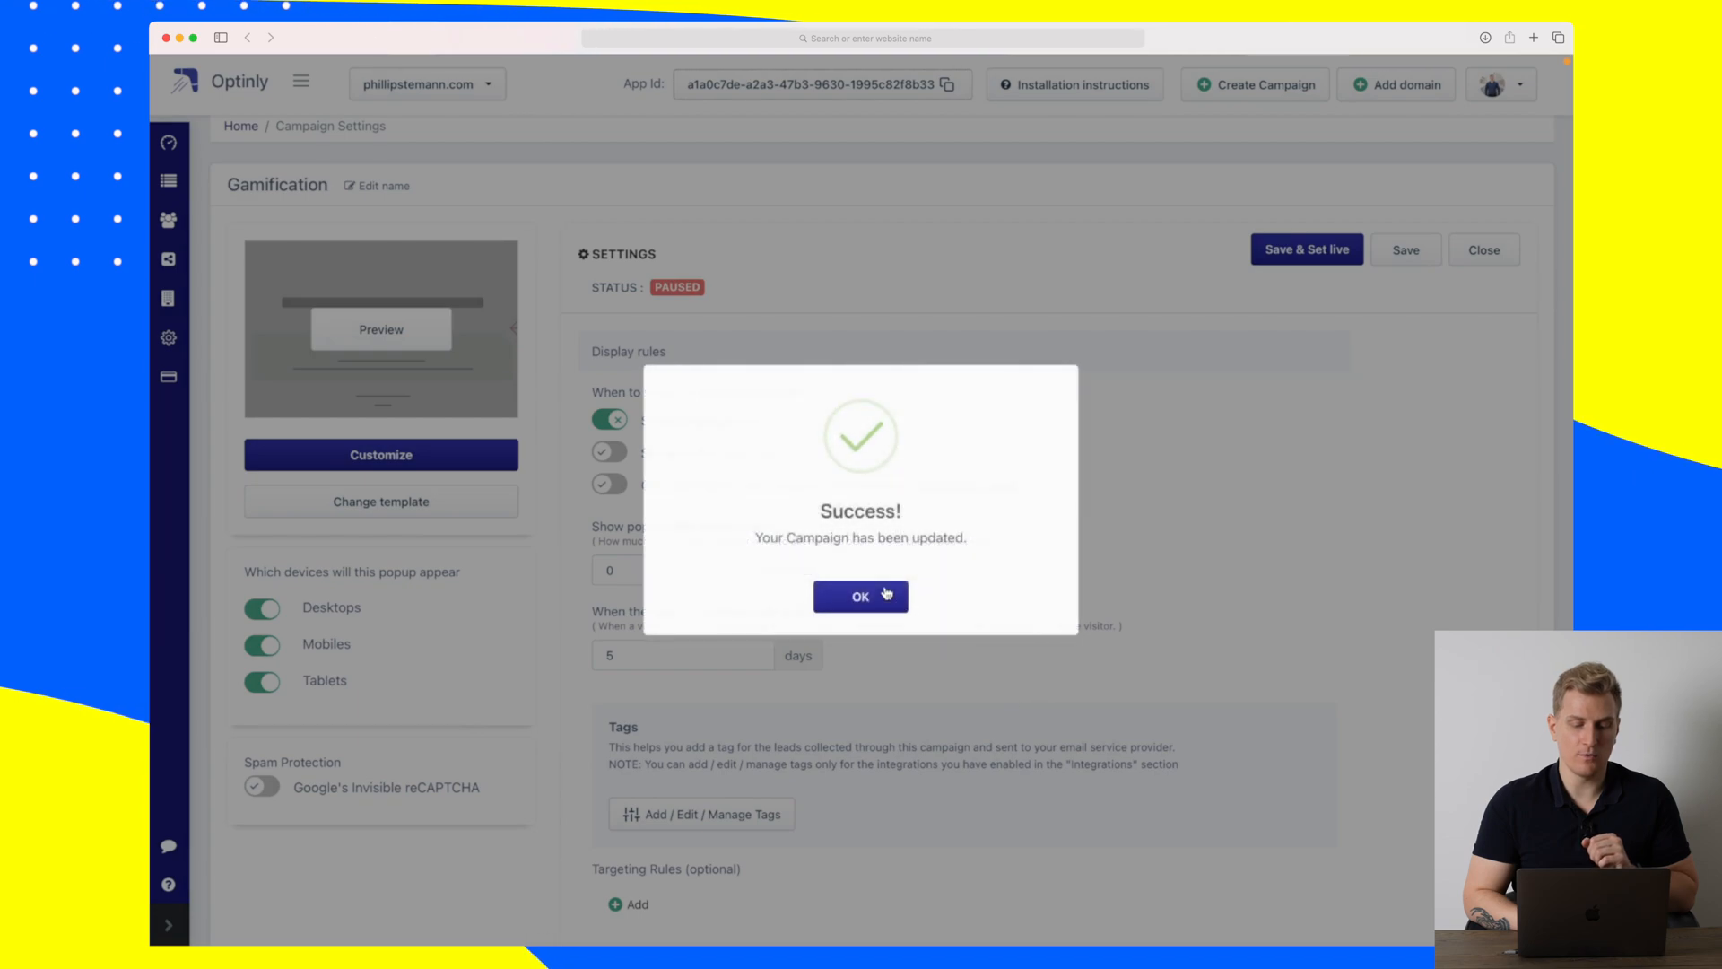
pyautogui.click(859, 596)
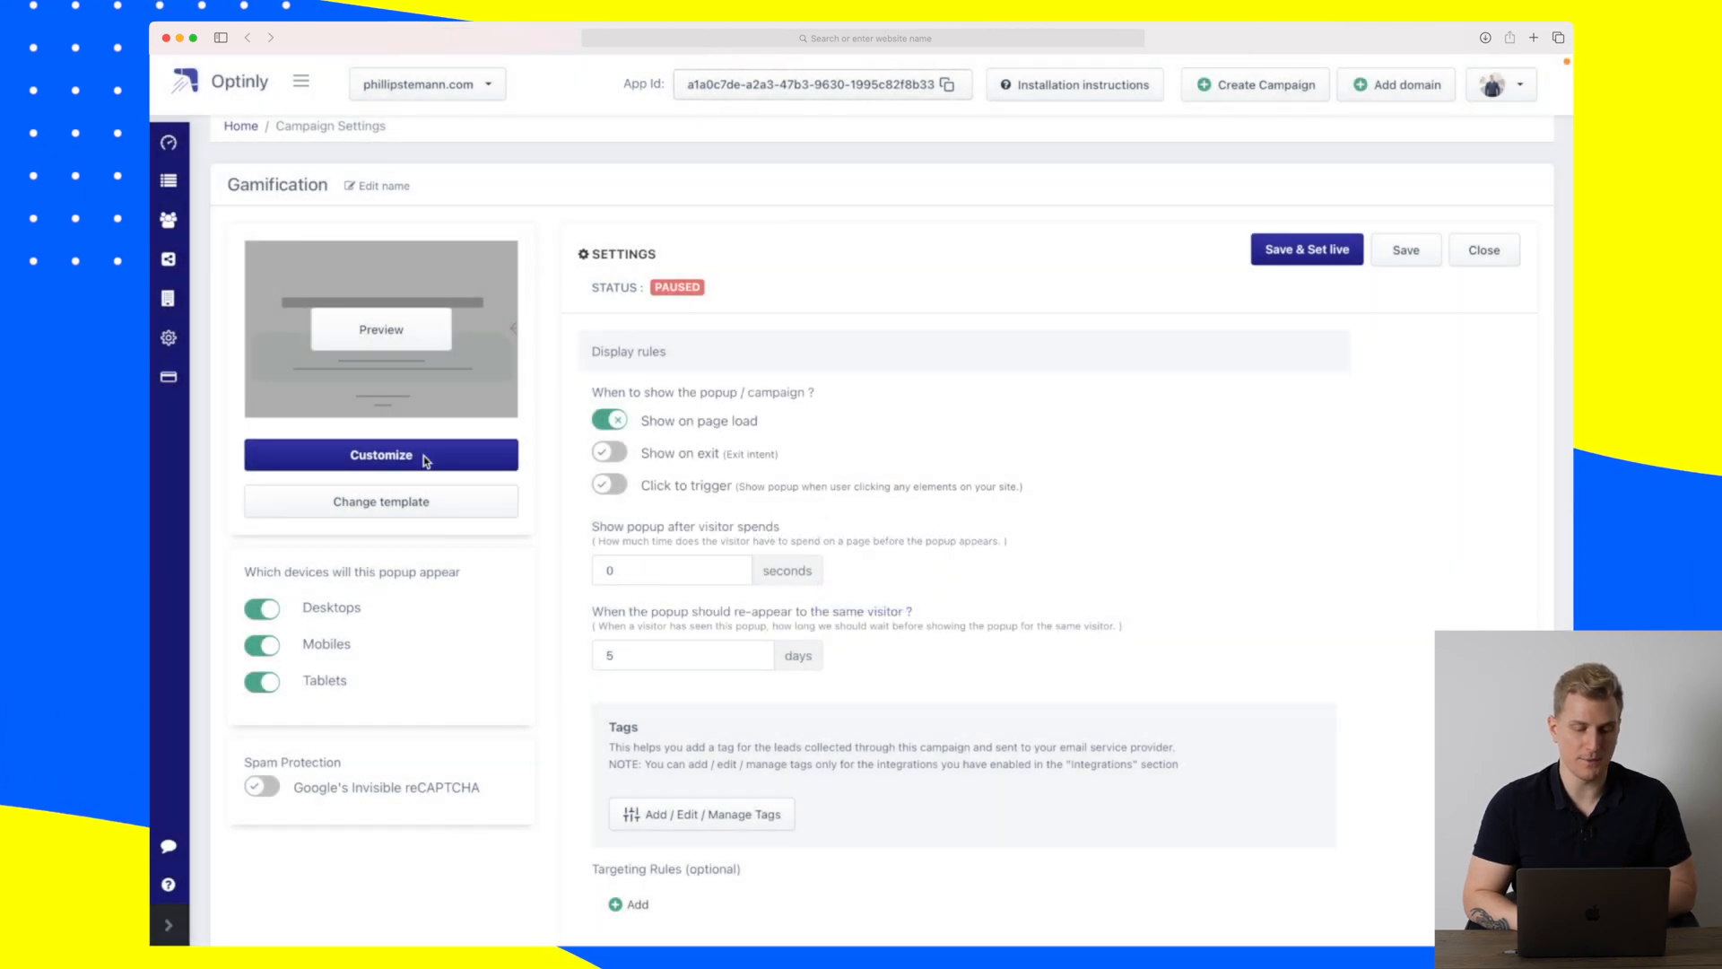
# Customize the gift-box popup, reviewing its Title, Description, Image and Layout Colors panels.
pyautogui.click(380, 453)
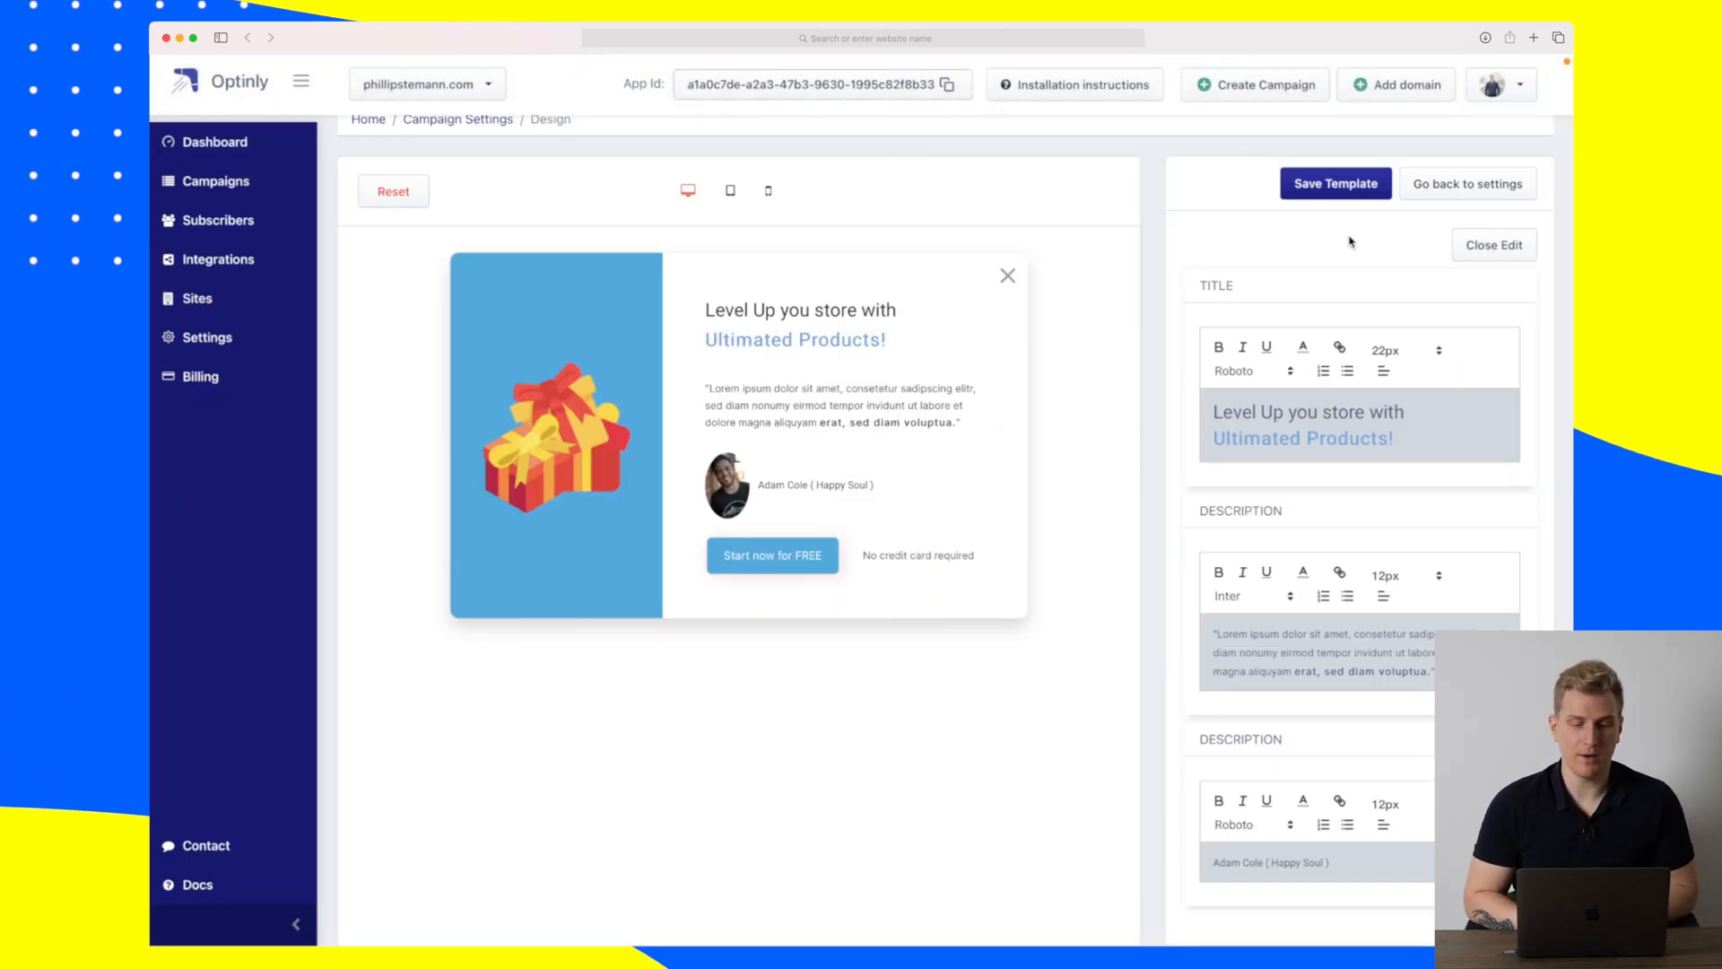
pyautogui.scroll(-3)
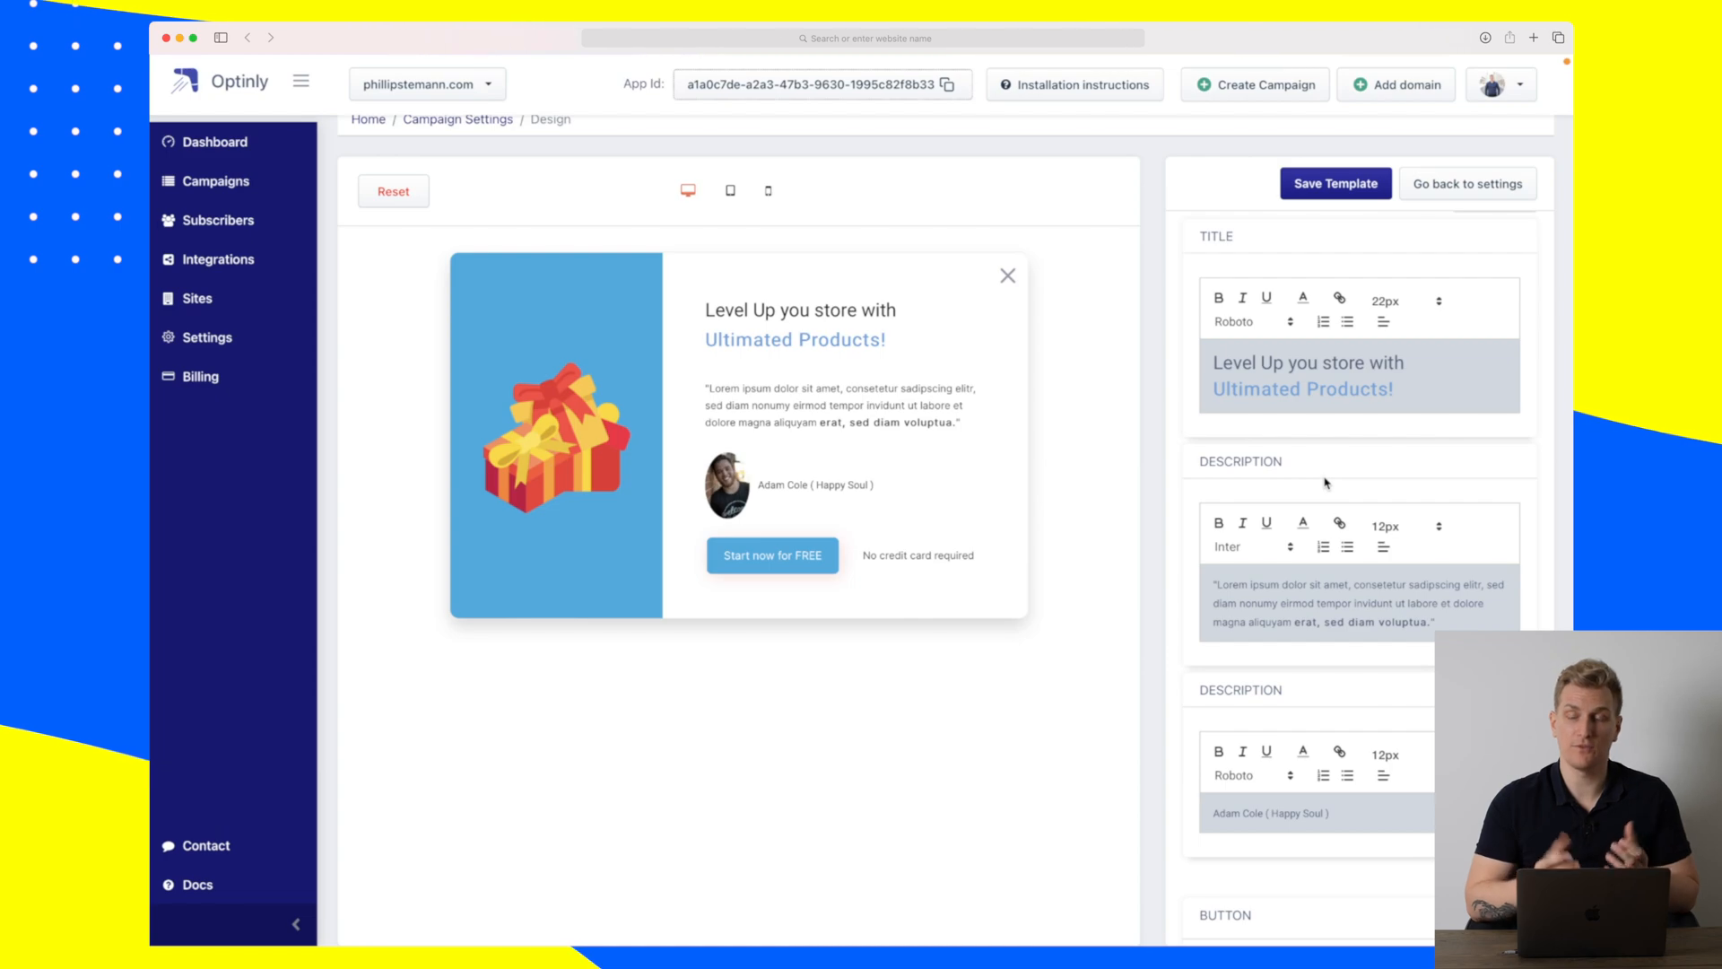
pyautogui.scroll(-3)
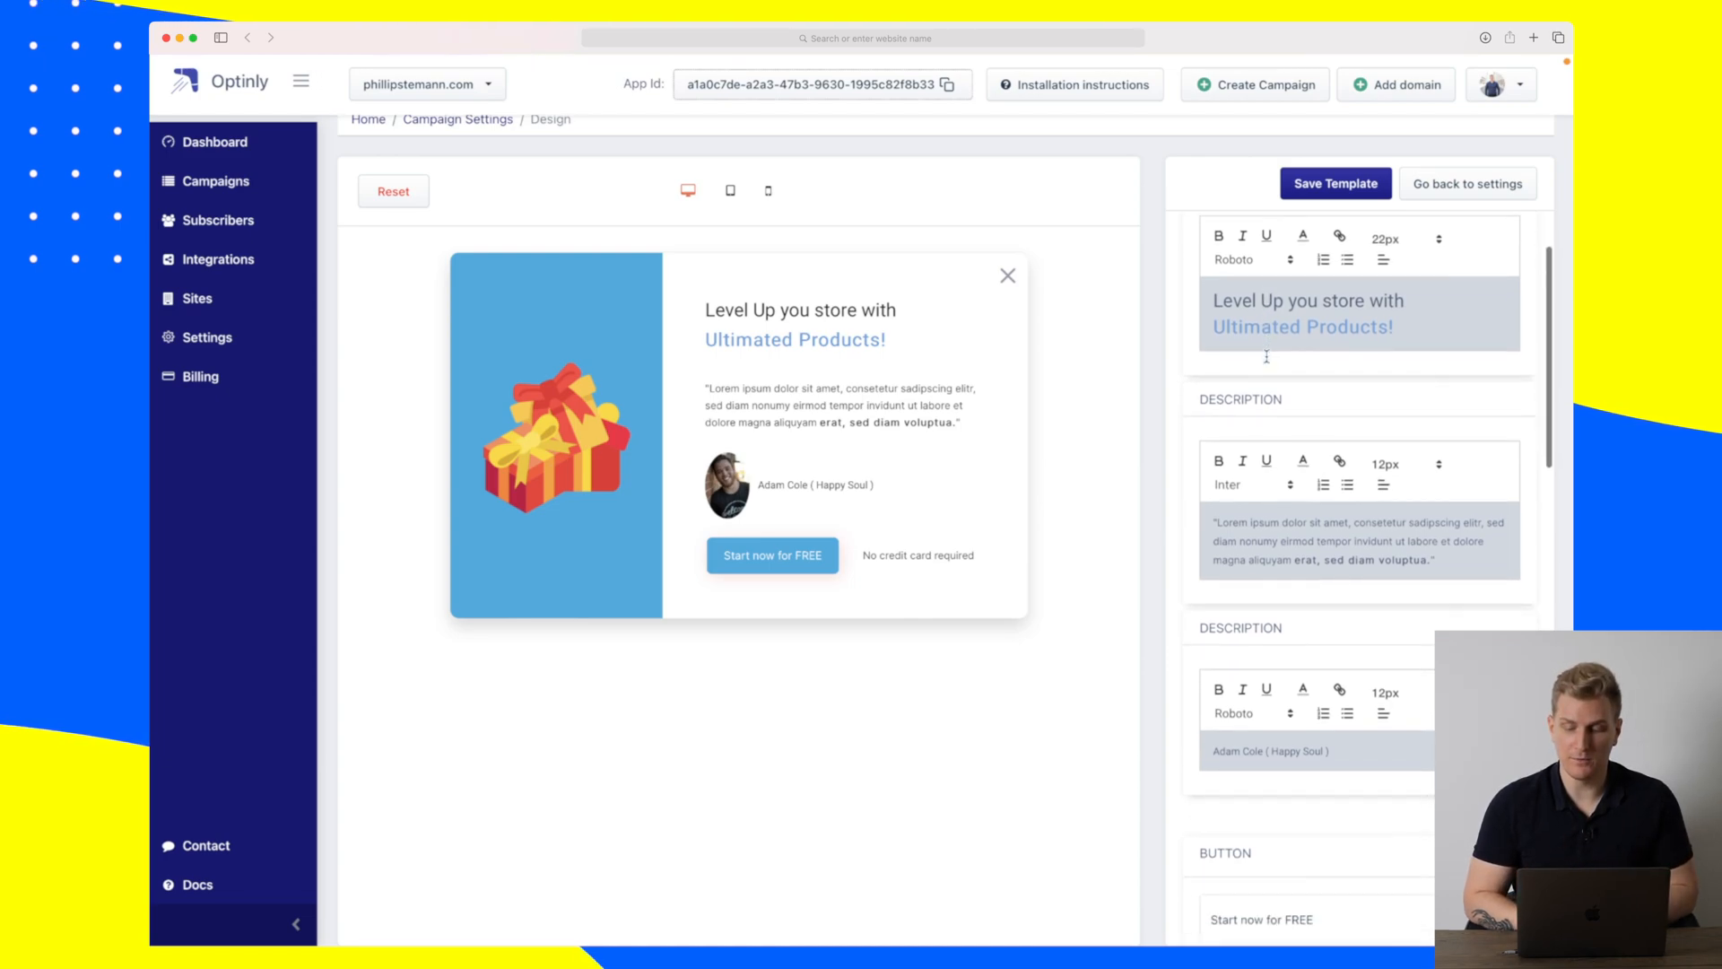
pyautogui.scroll(-3)
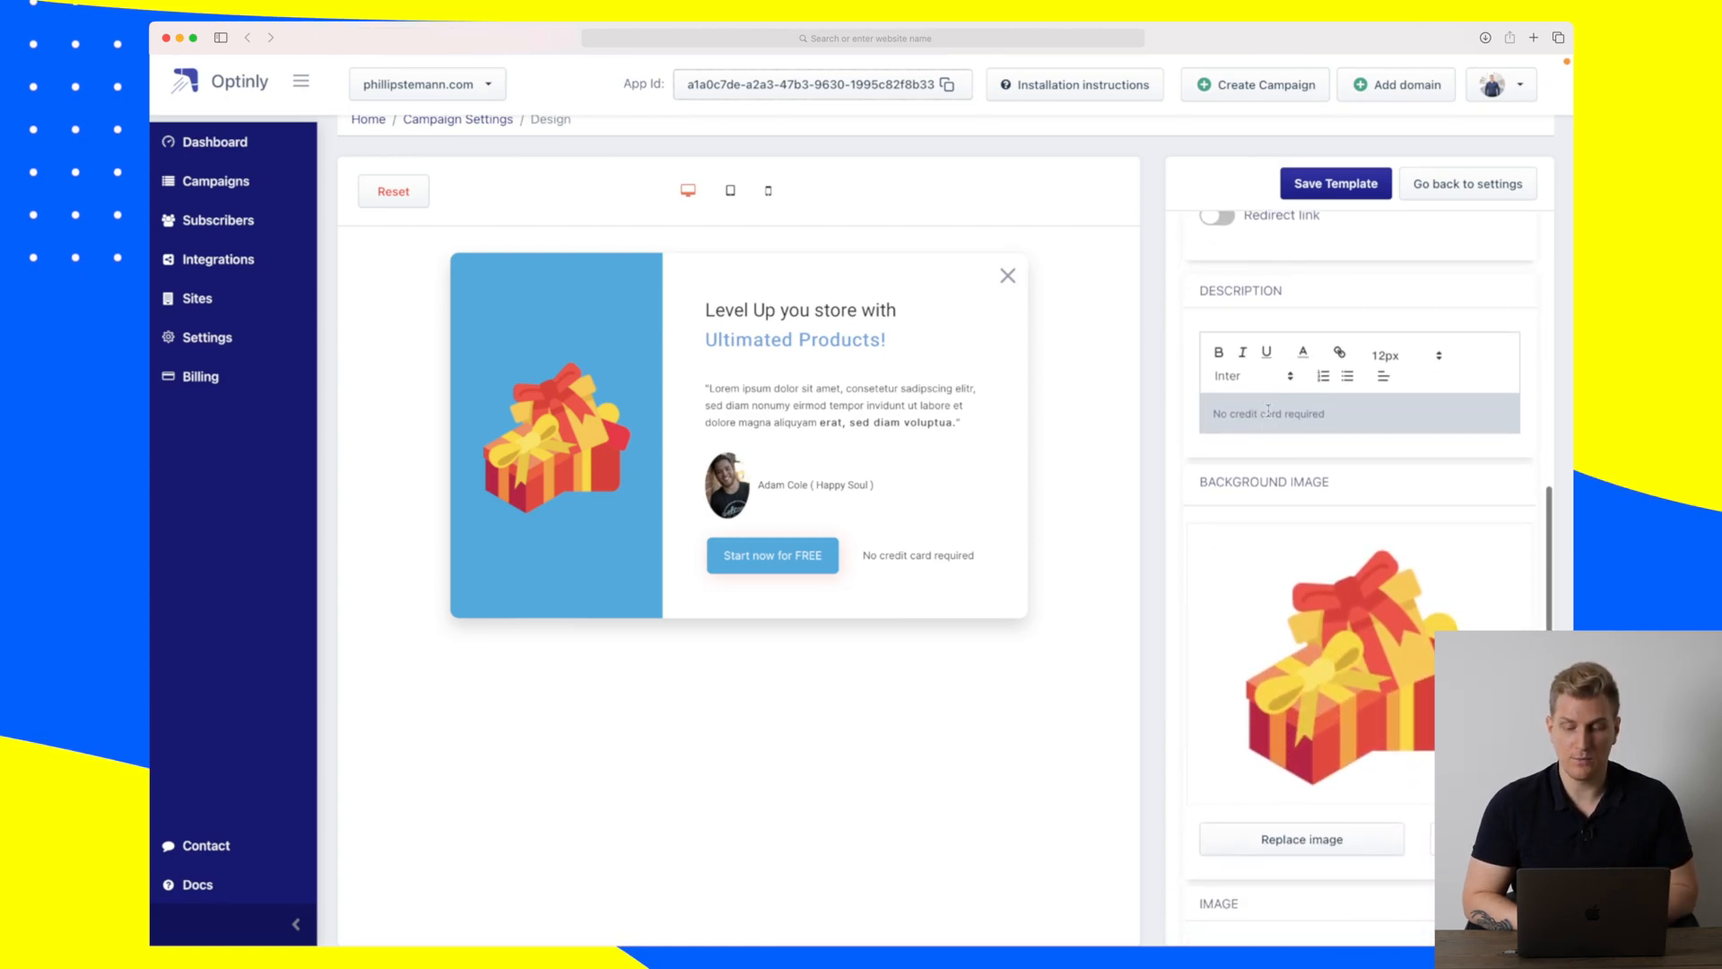
pyautogui.scroll(-3)
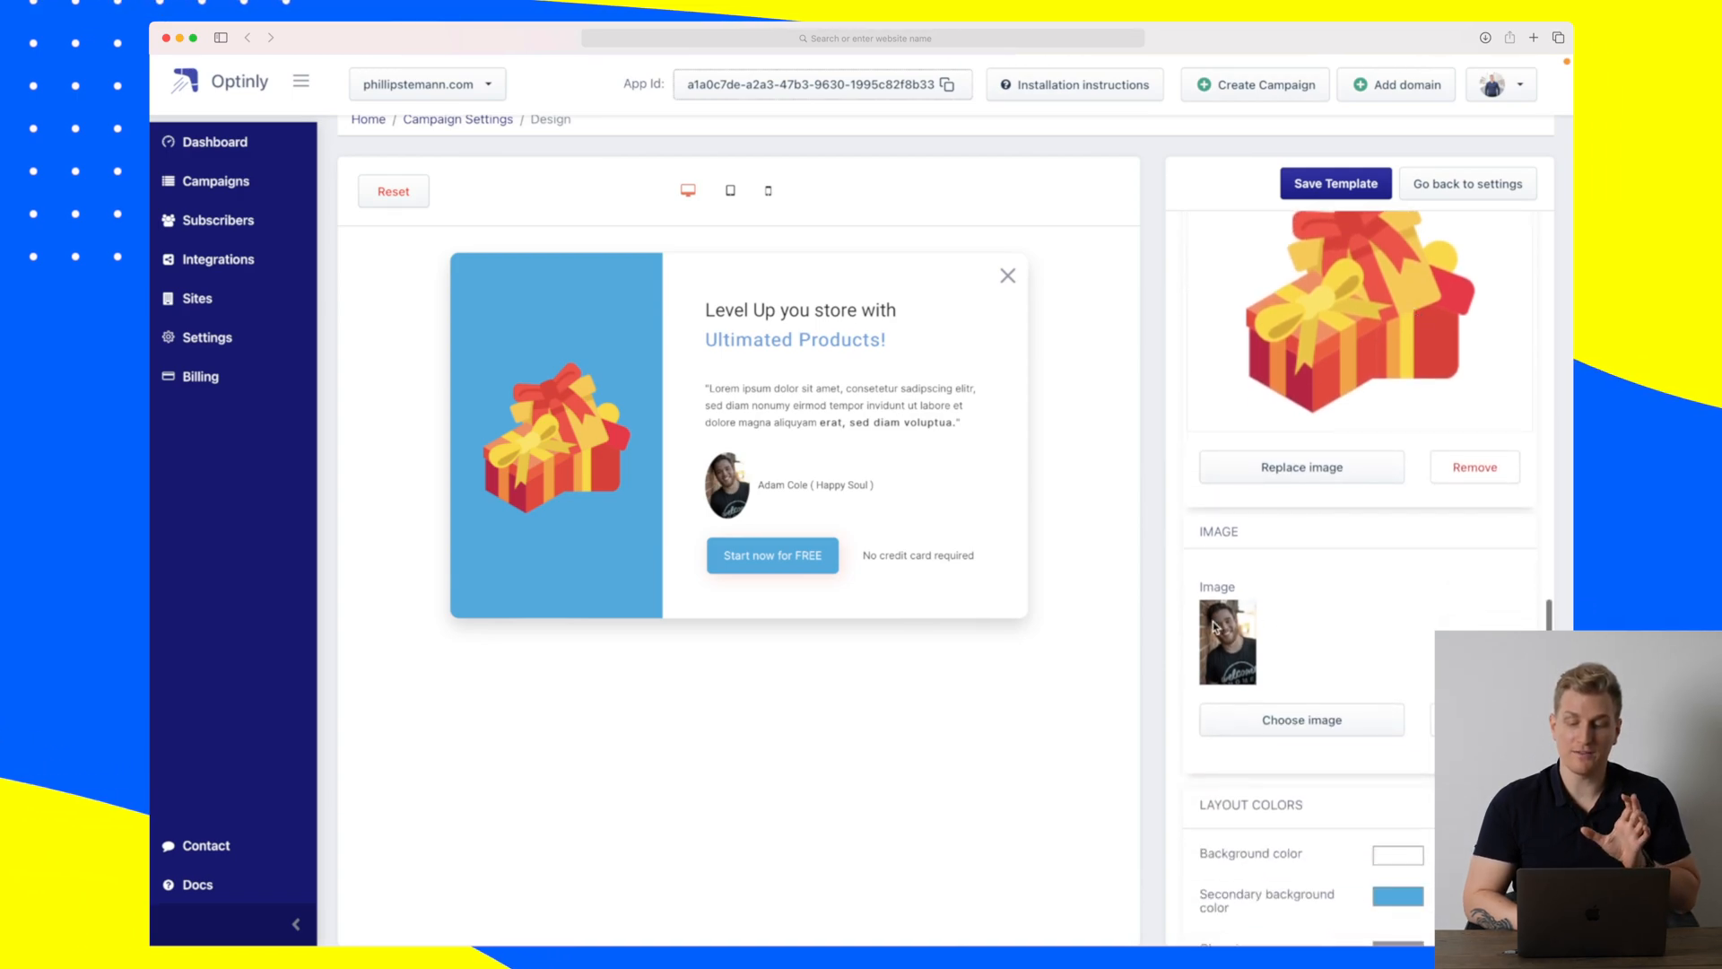
pyautogui.scroll(-3)
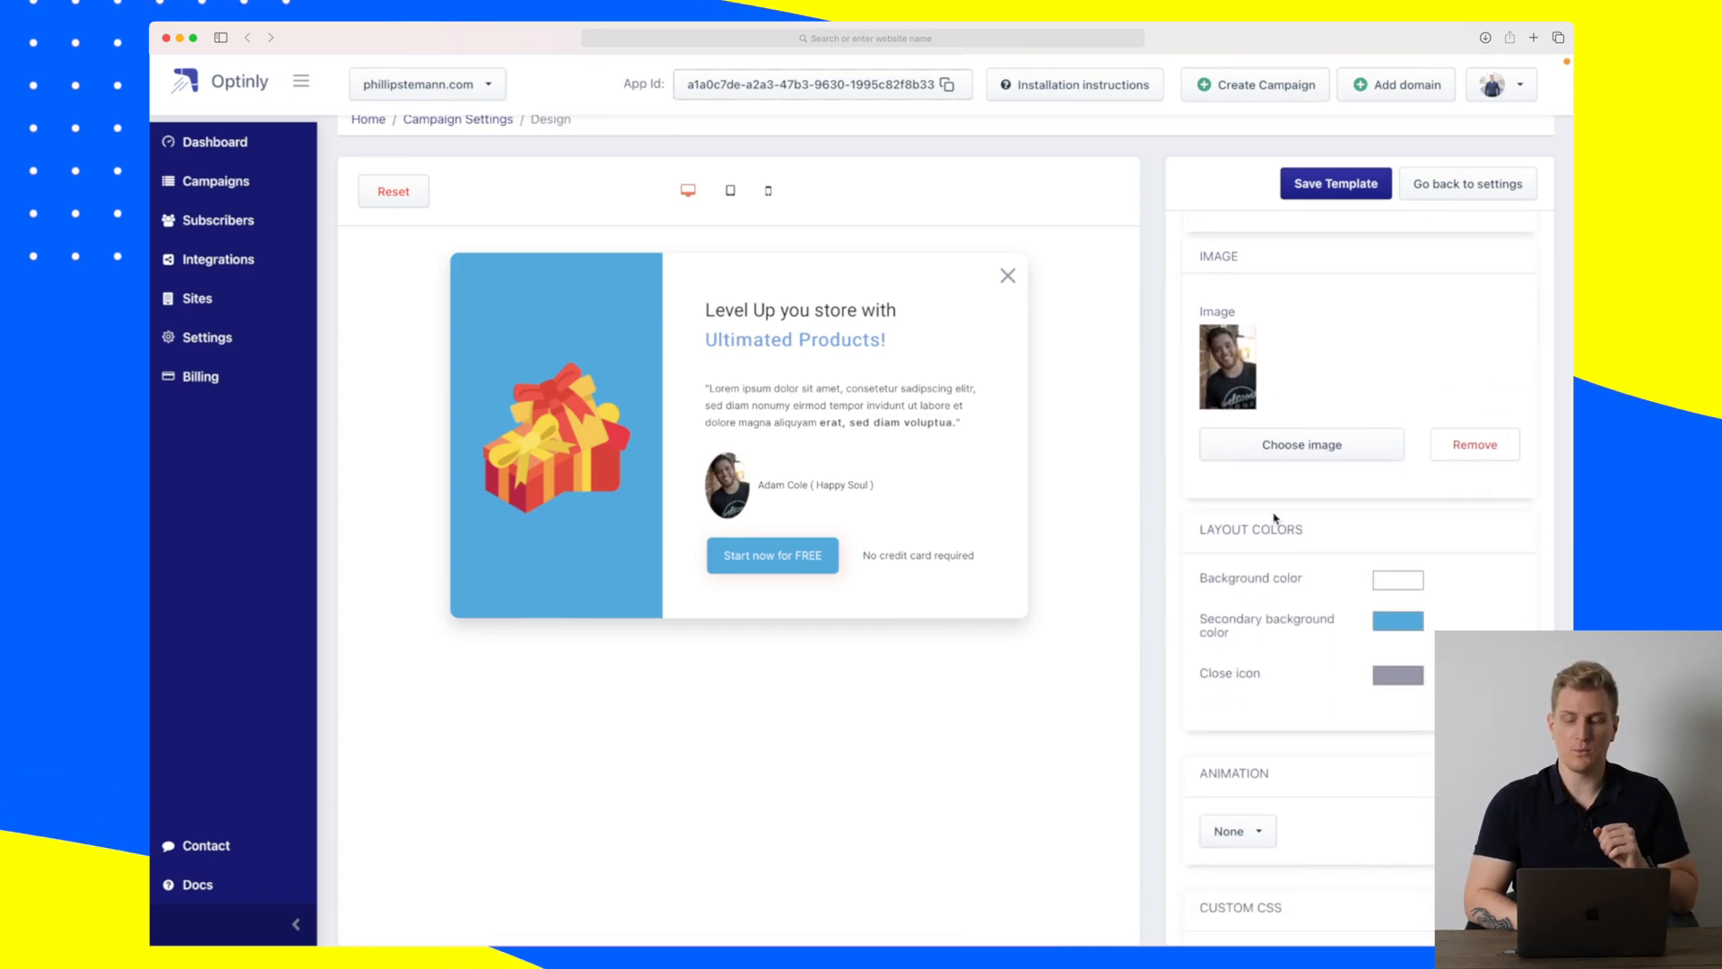
pyautogui.scroll(-3)
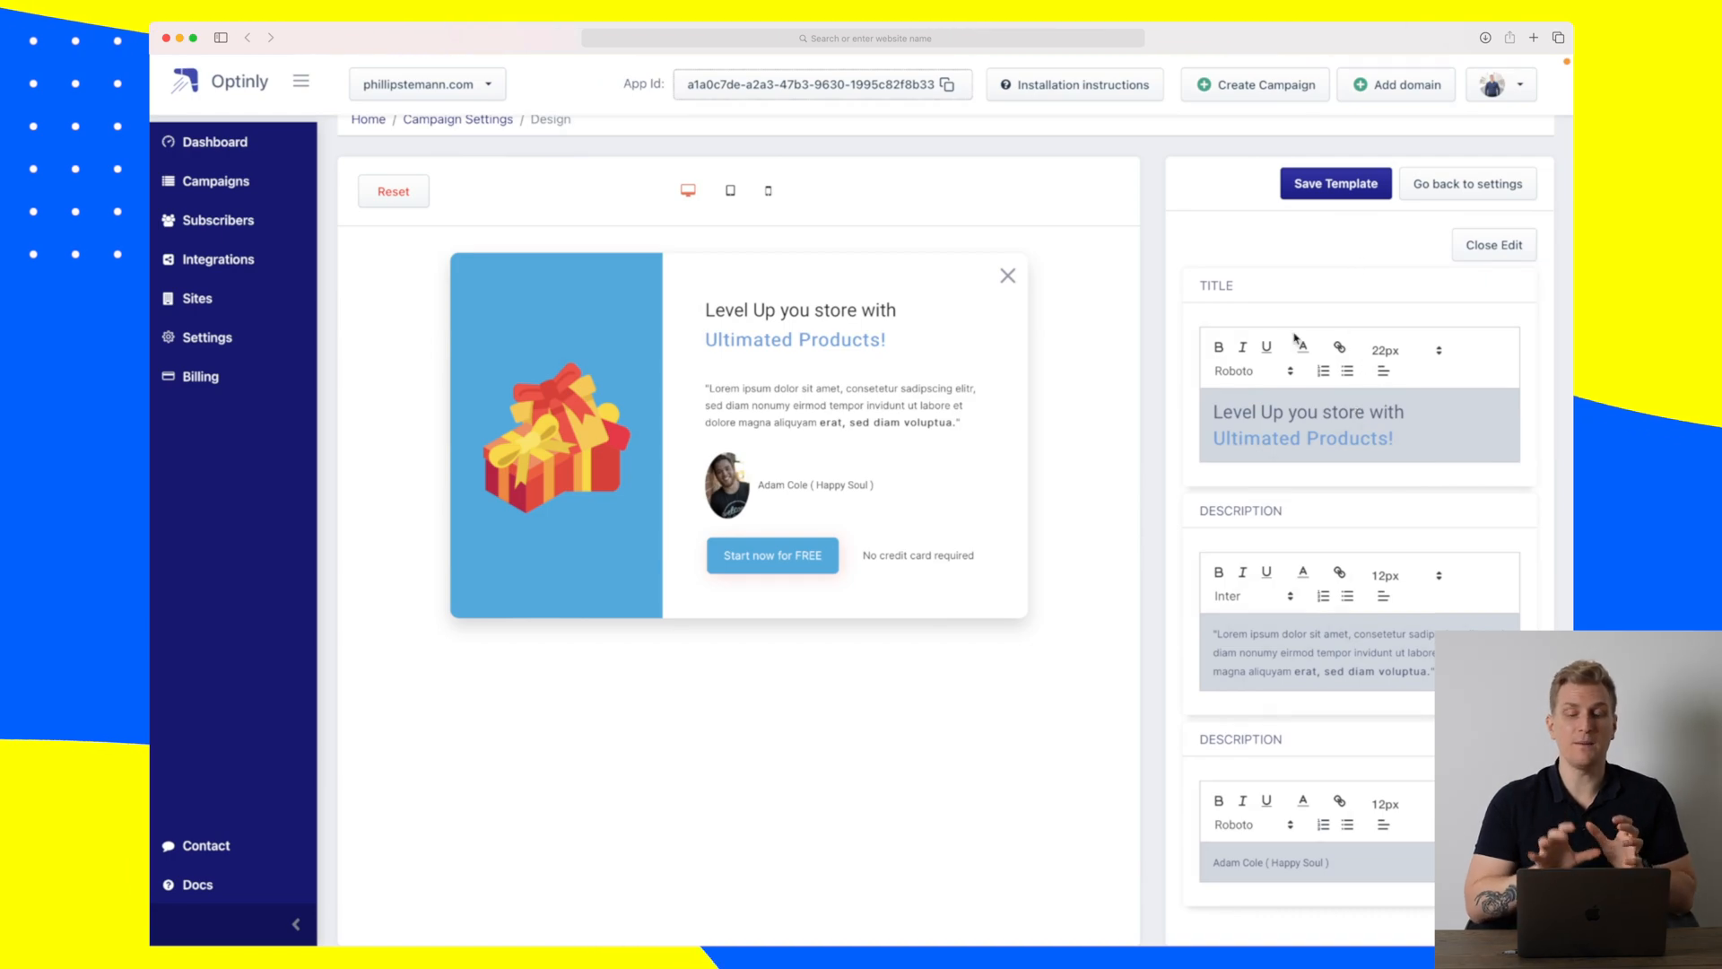
# Go back to the Gamification campaign settings and look over its display rules.
pyautogui.click(1467, 183)
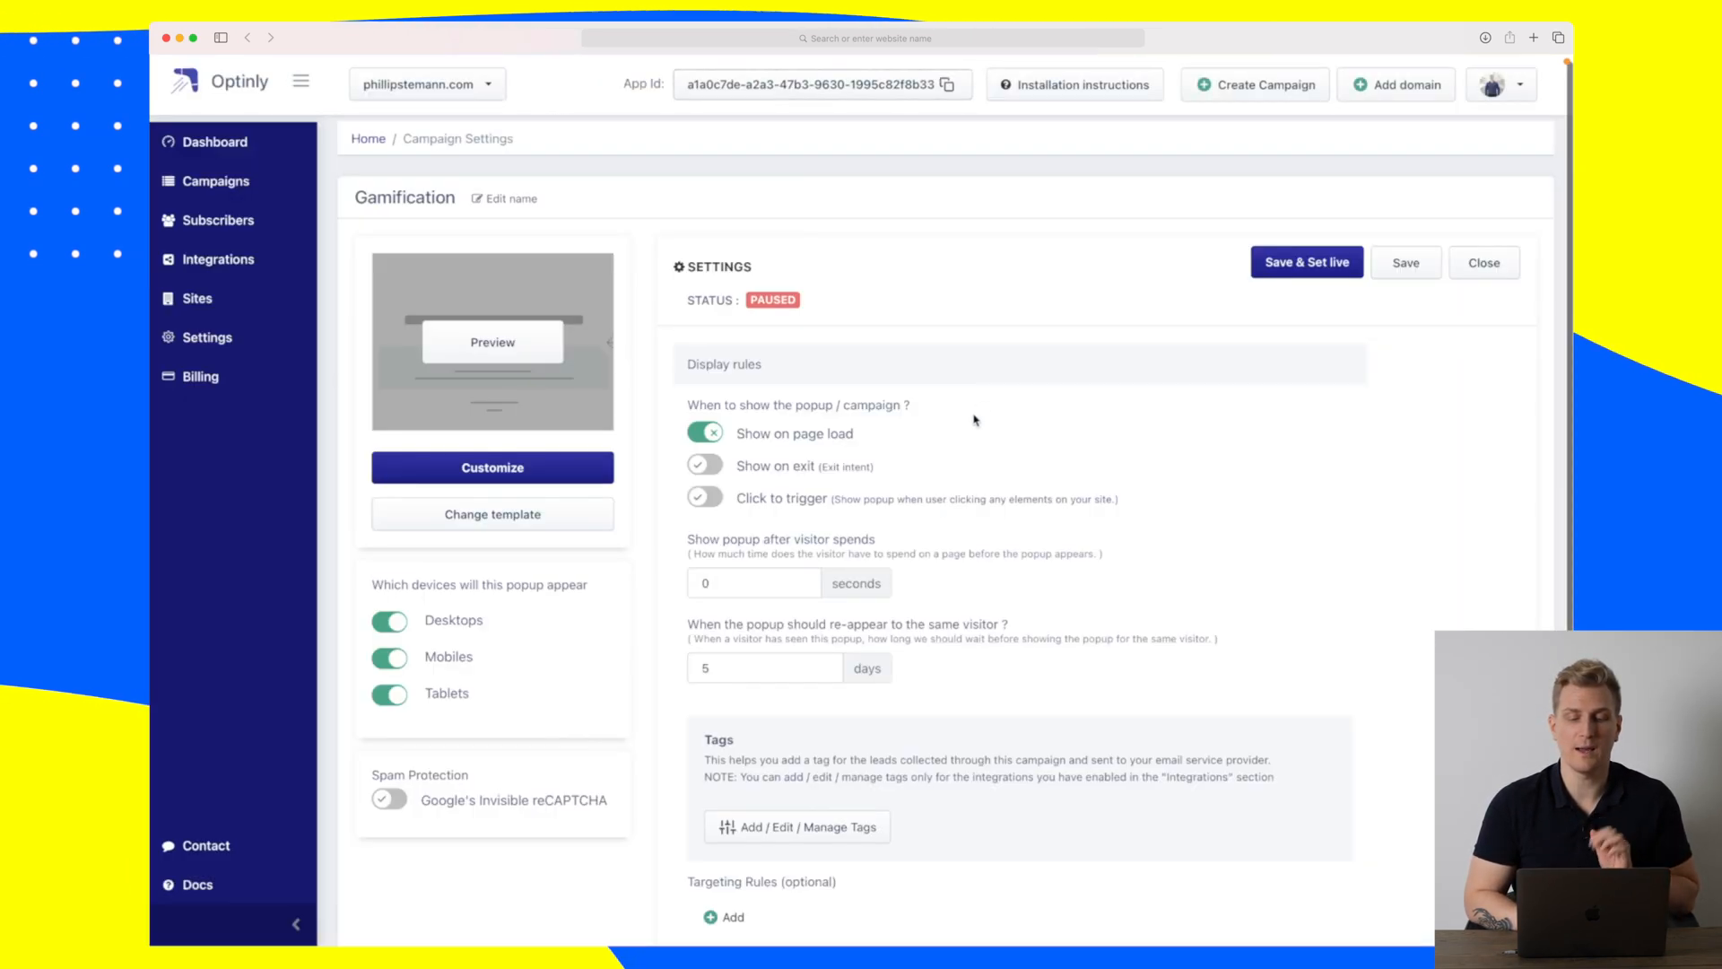
pyautogui.scroll(-3)
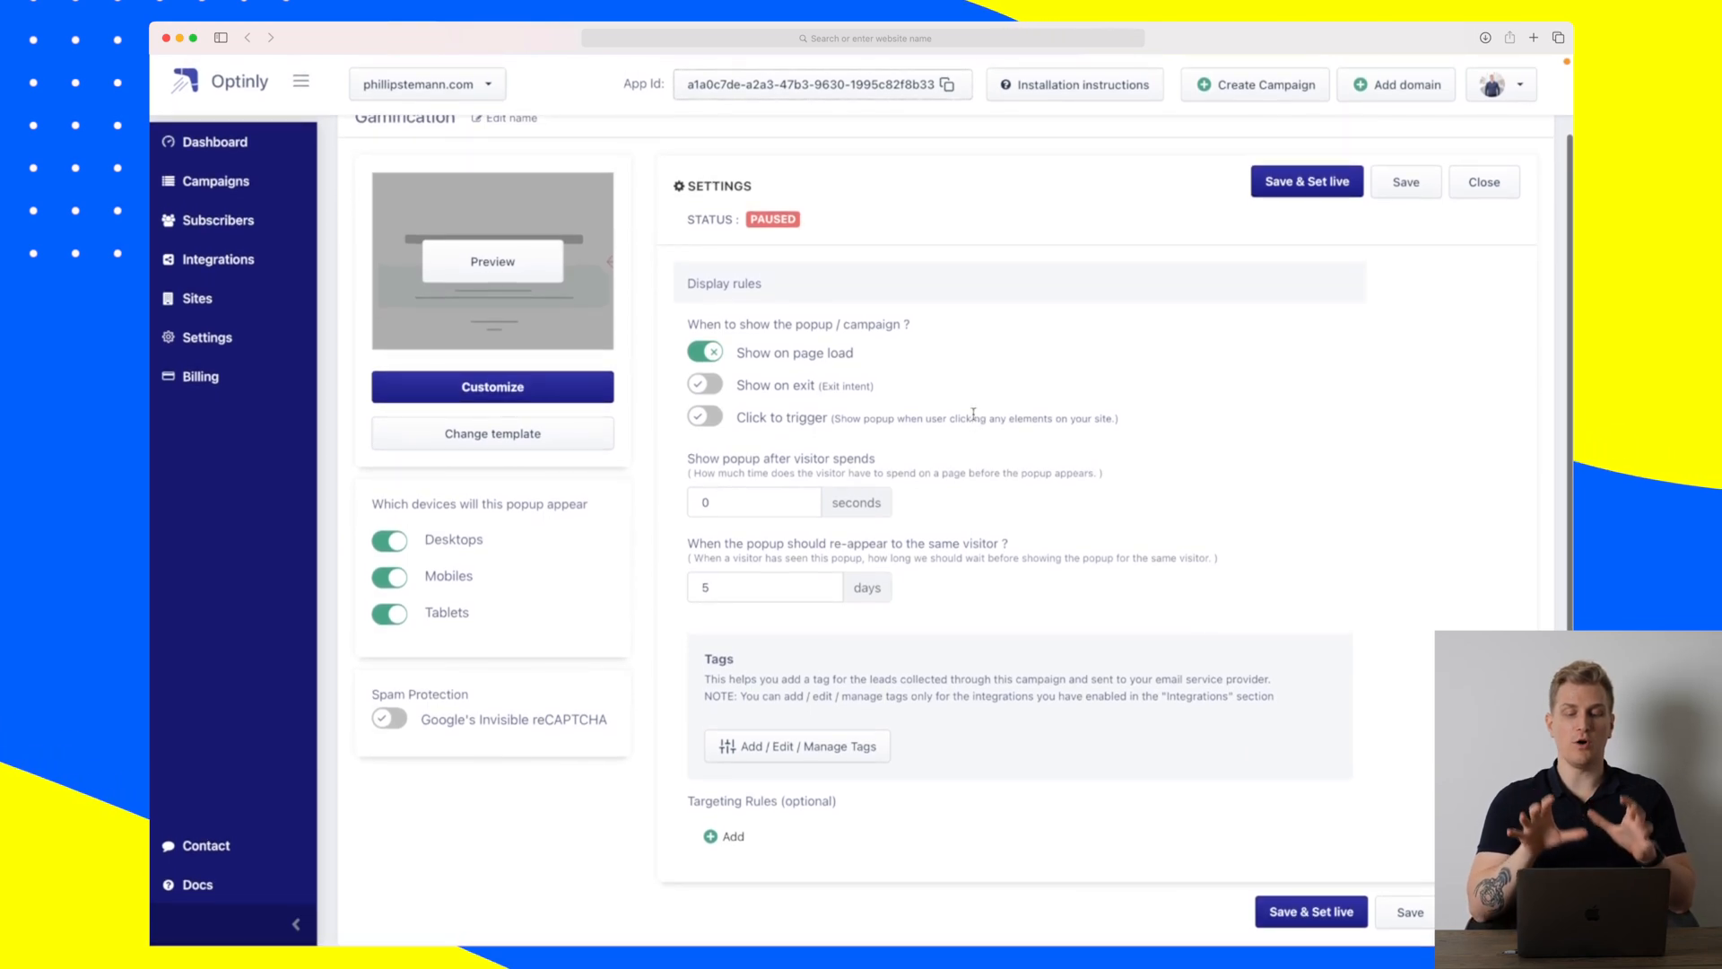